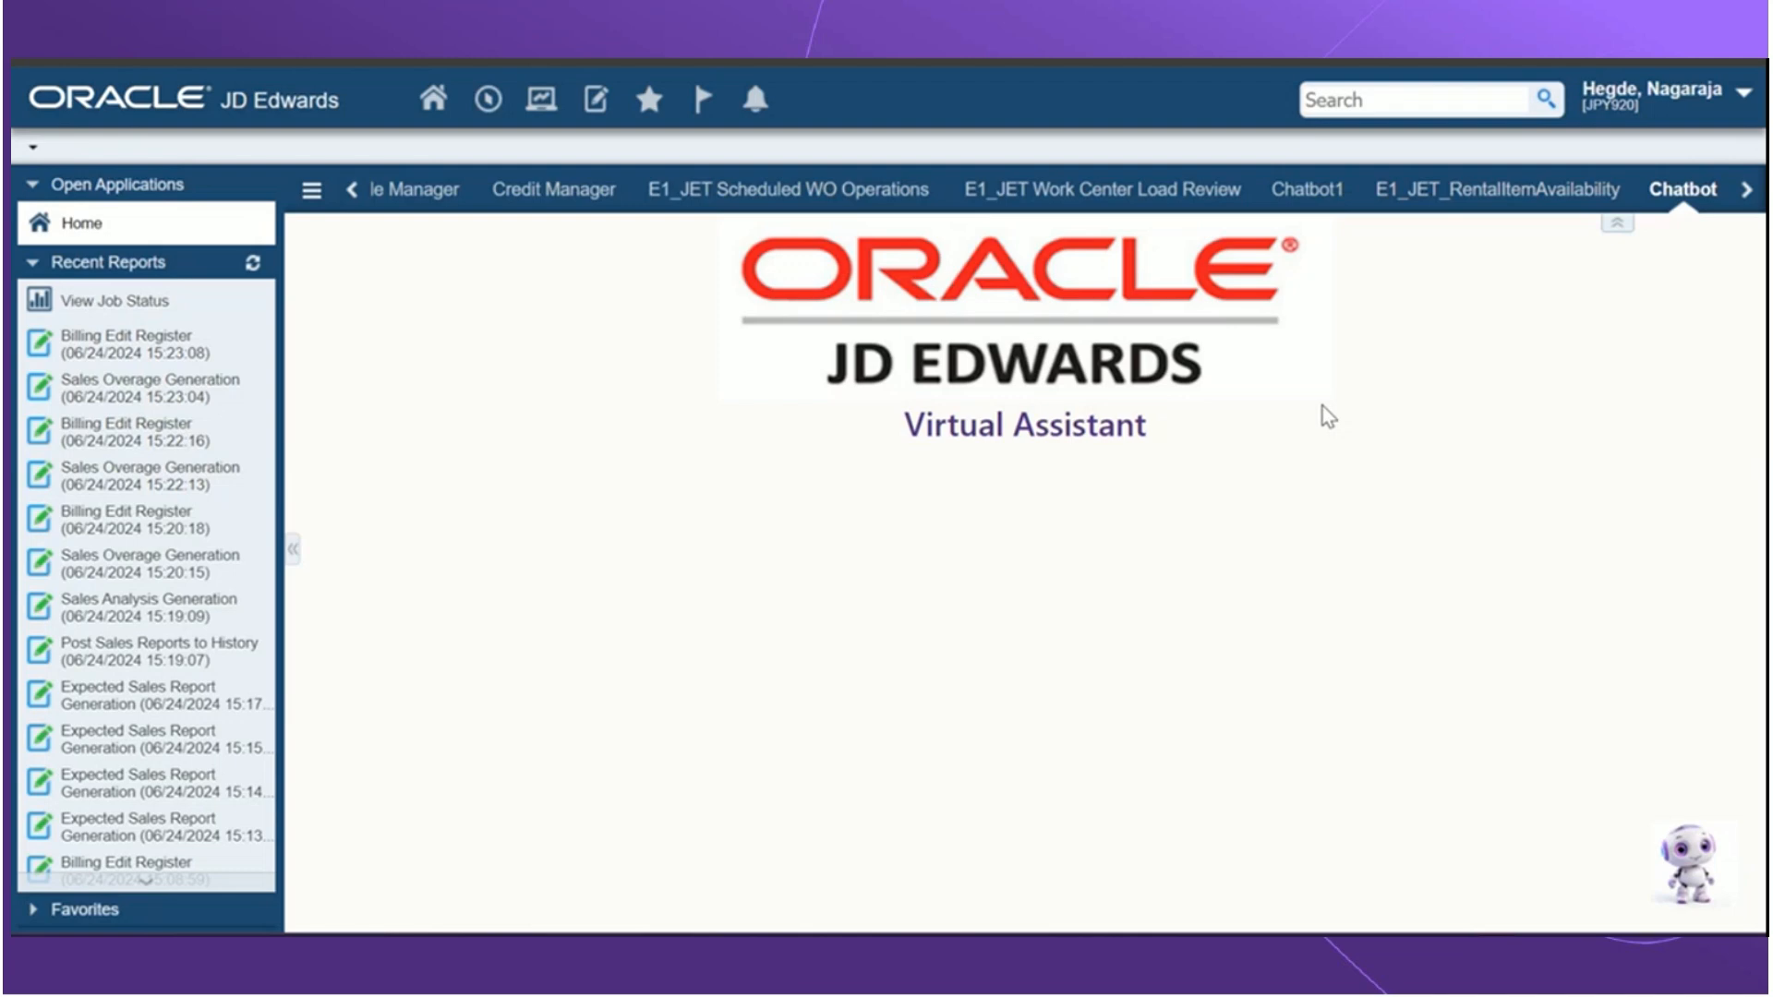
pyautogui.moveTo(325, 214)
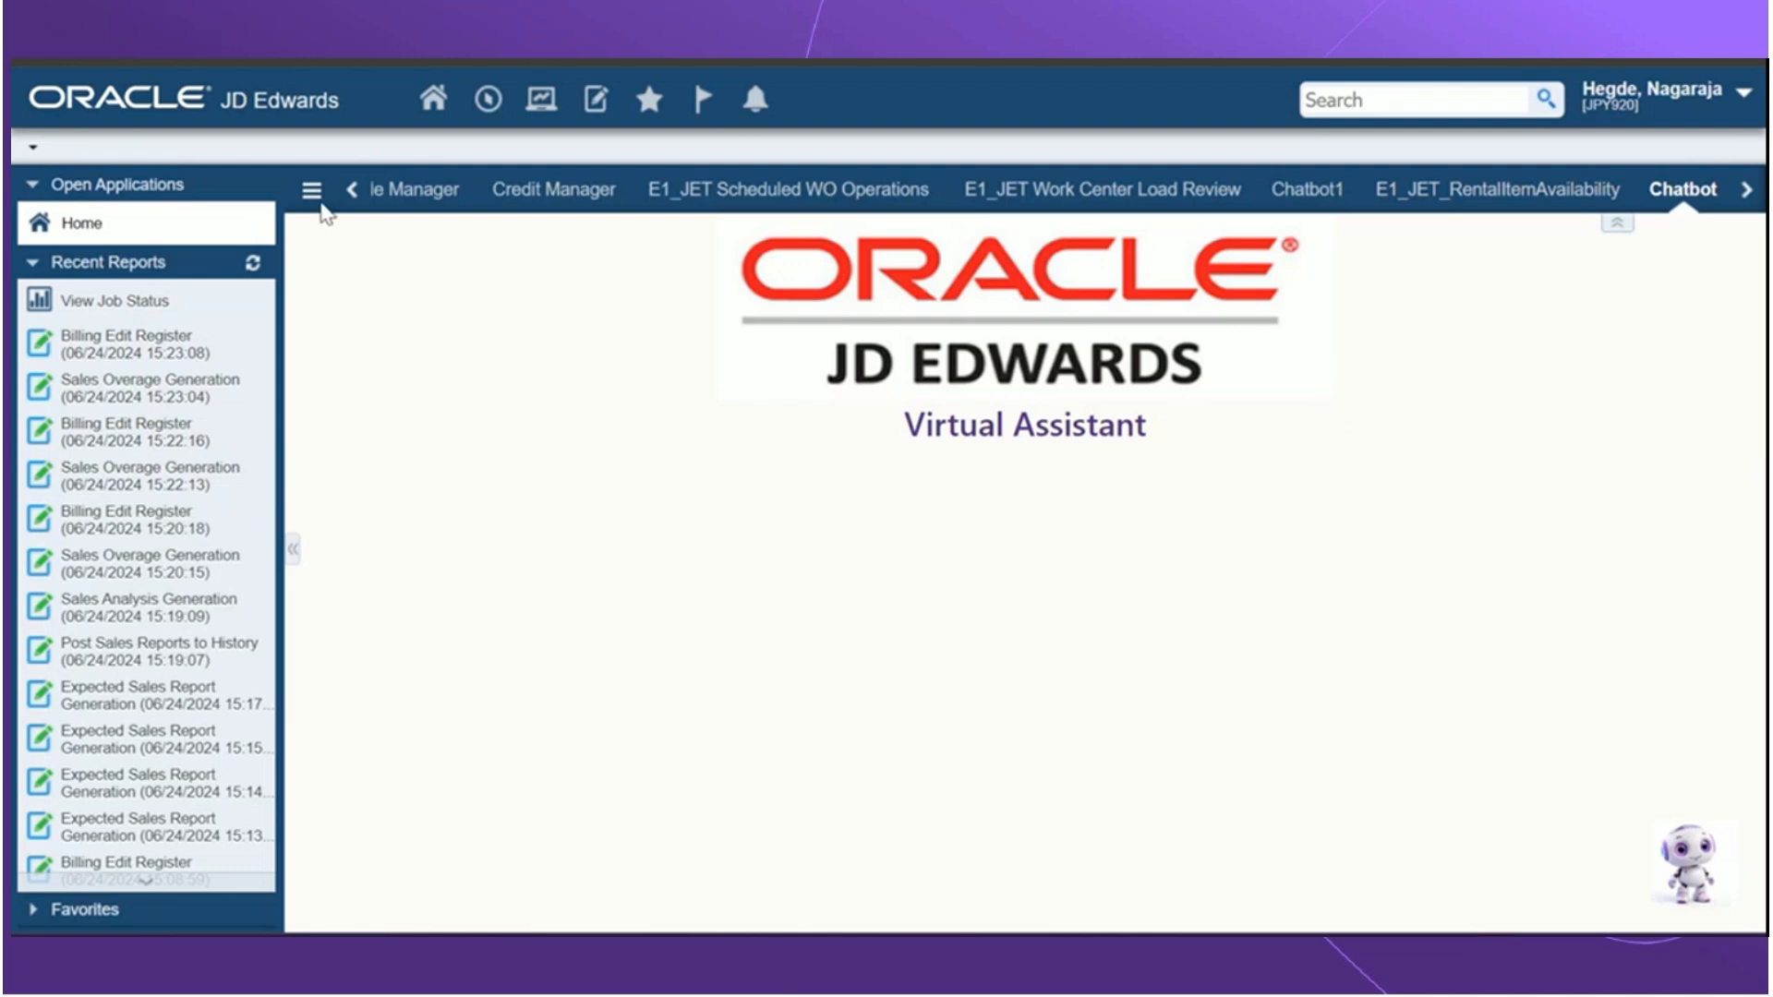
# Step: Open the All Pages list from the menu and search it for Orchestrator Monitor
pyautogui.click(308, 188)
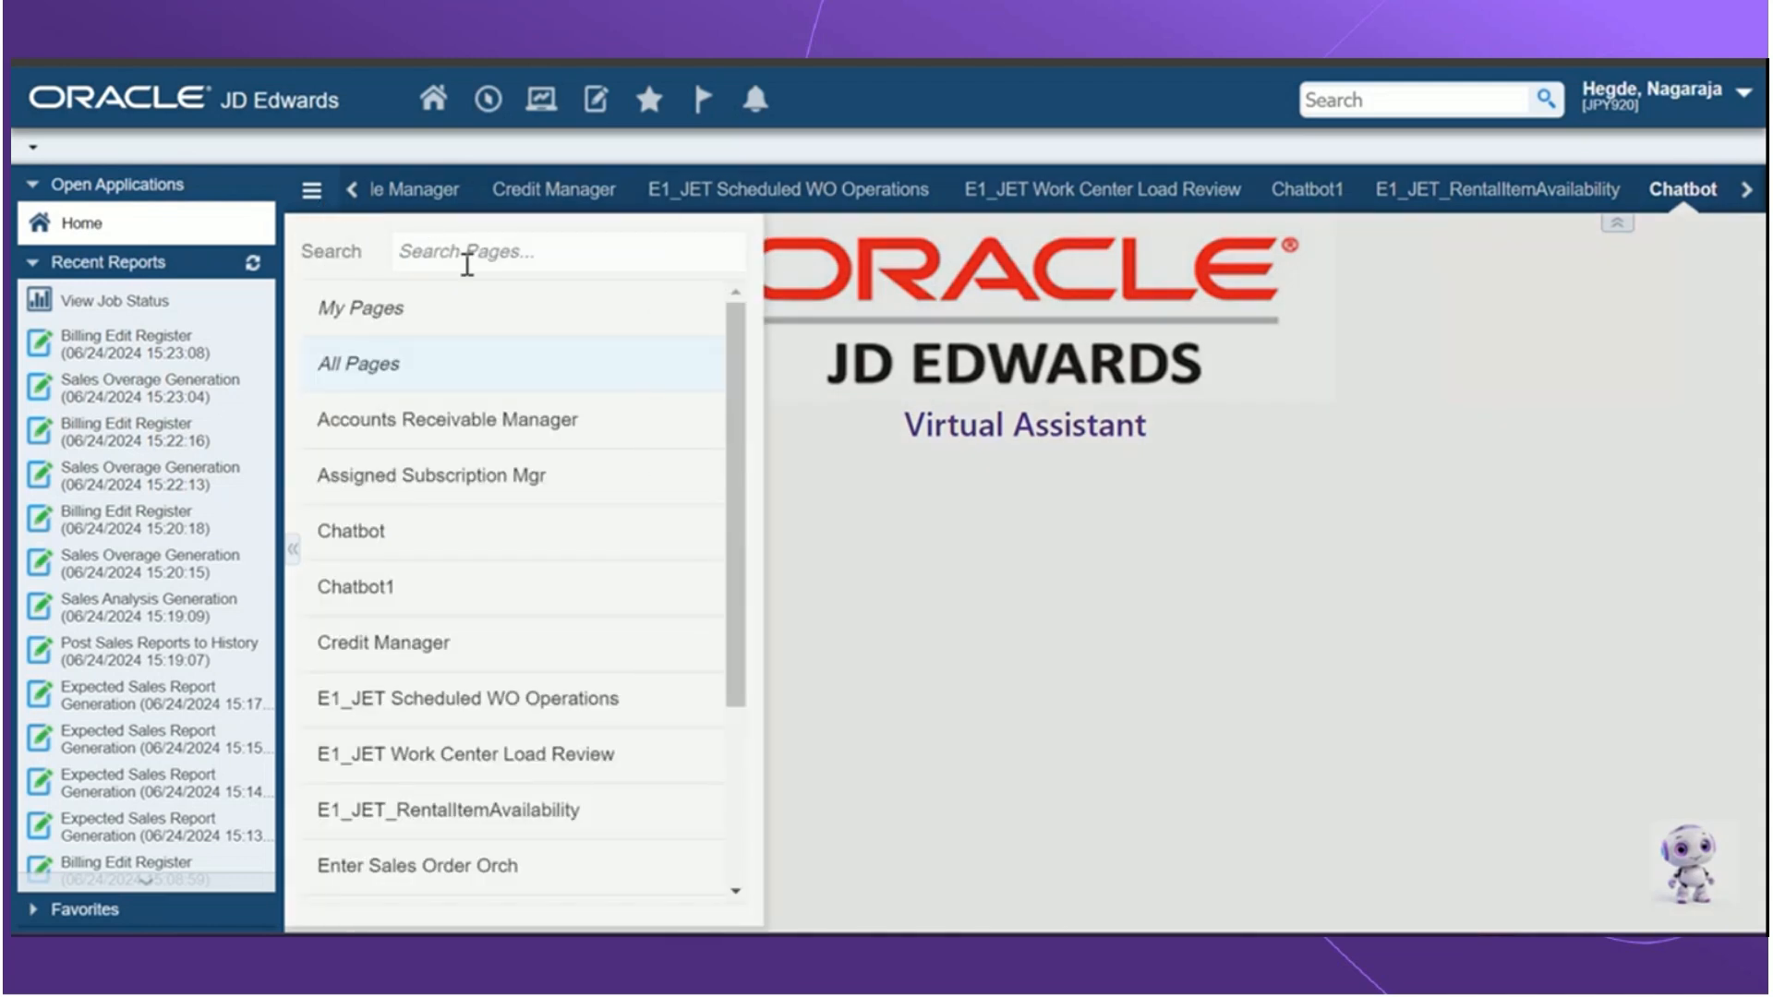
pyautogui.click(484, 100)
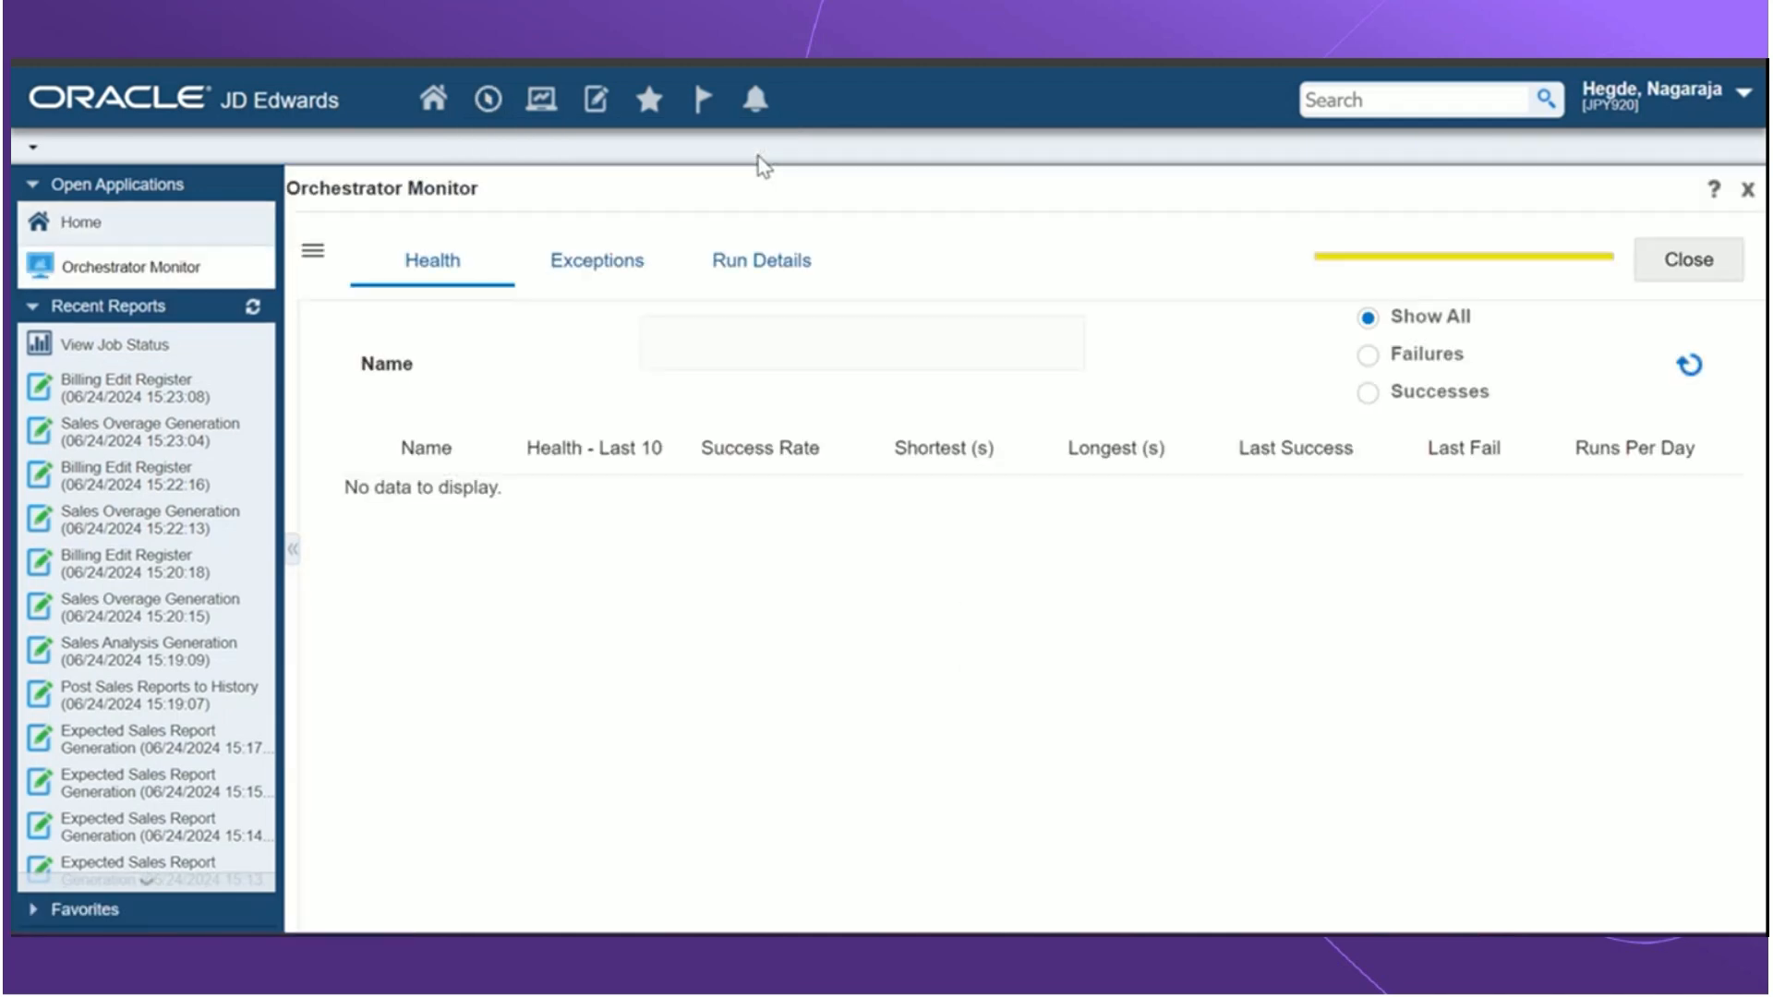
# Step: Sort the Health tab by Shortest (s) and filter to orchestrations with failures
pyautogui.click(1687, 363)
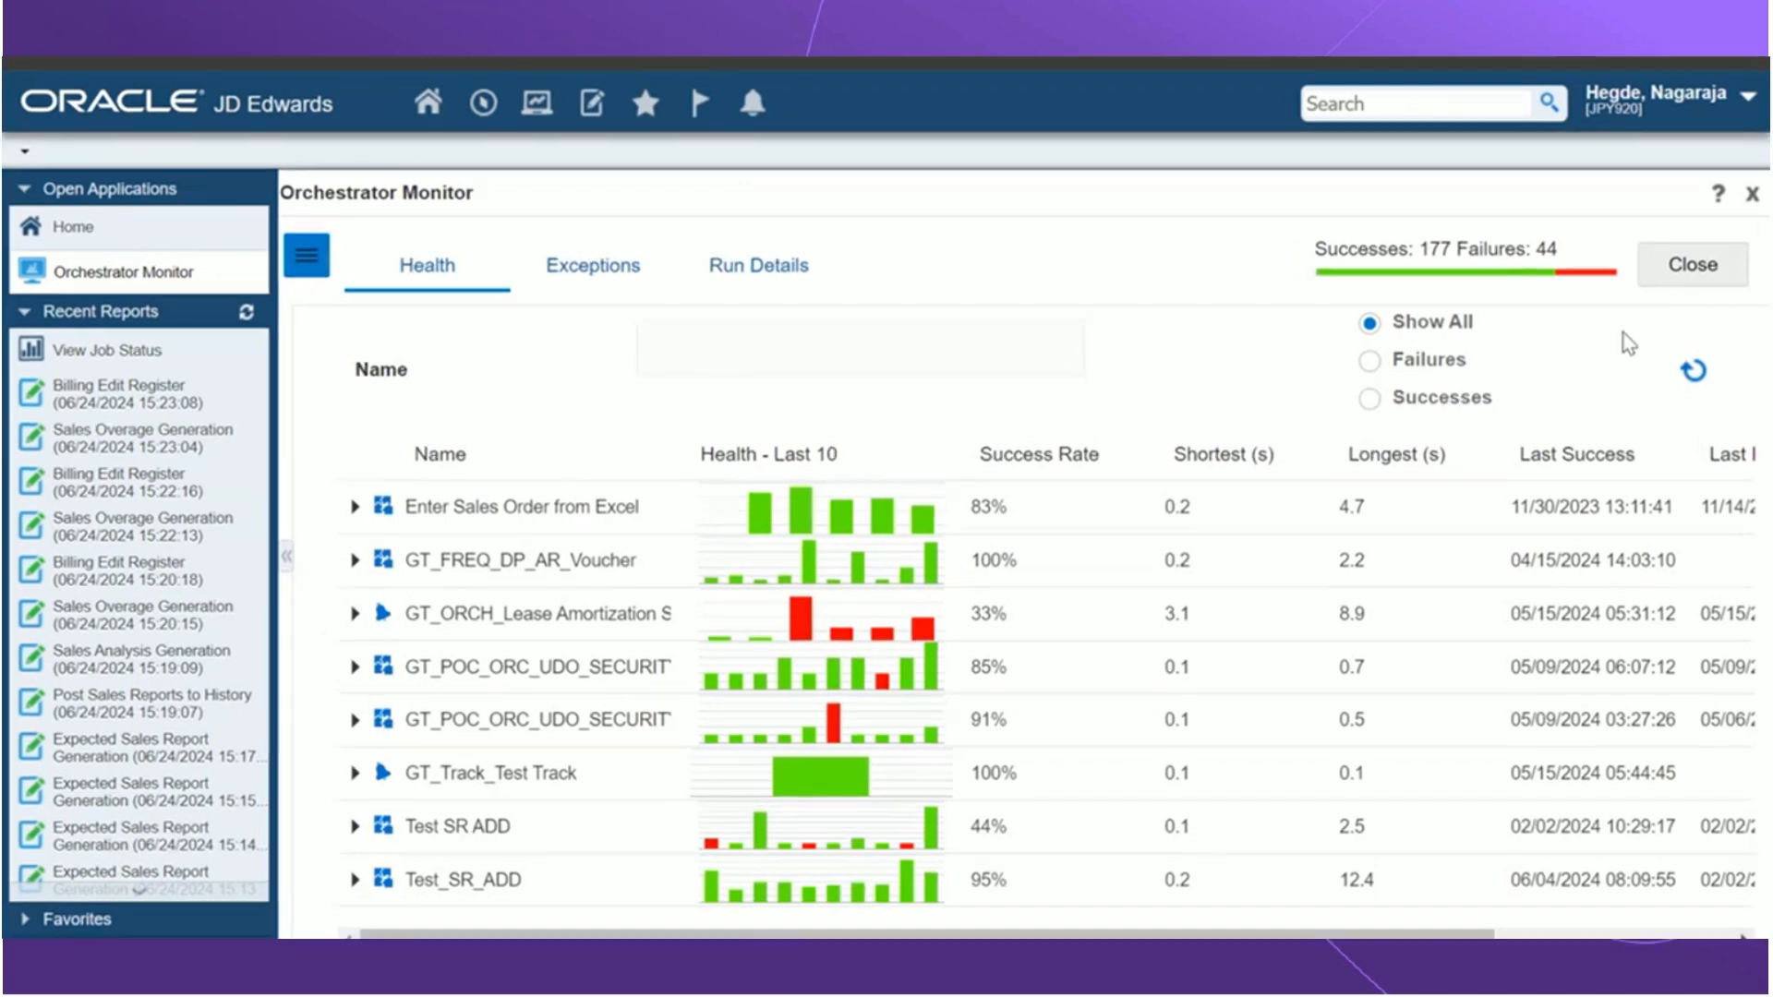
pyautogui.moveTo(1318, 359)
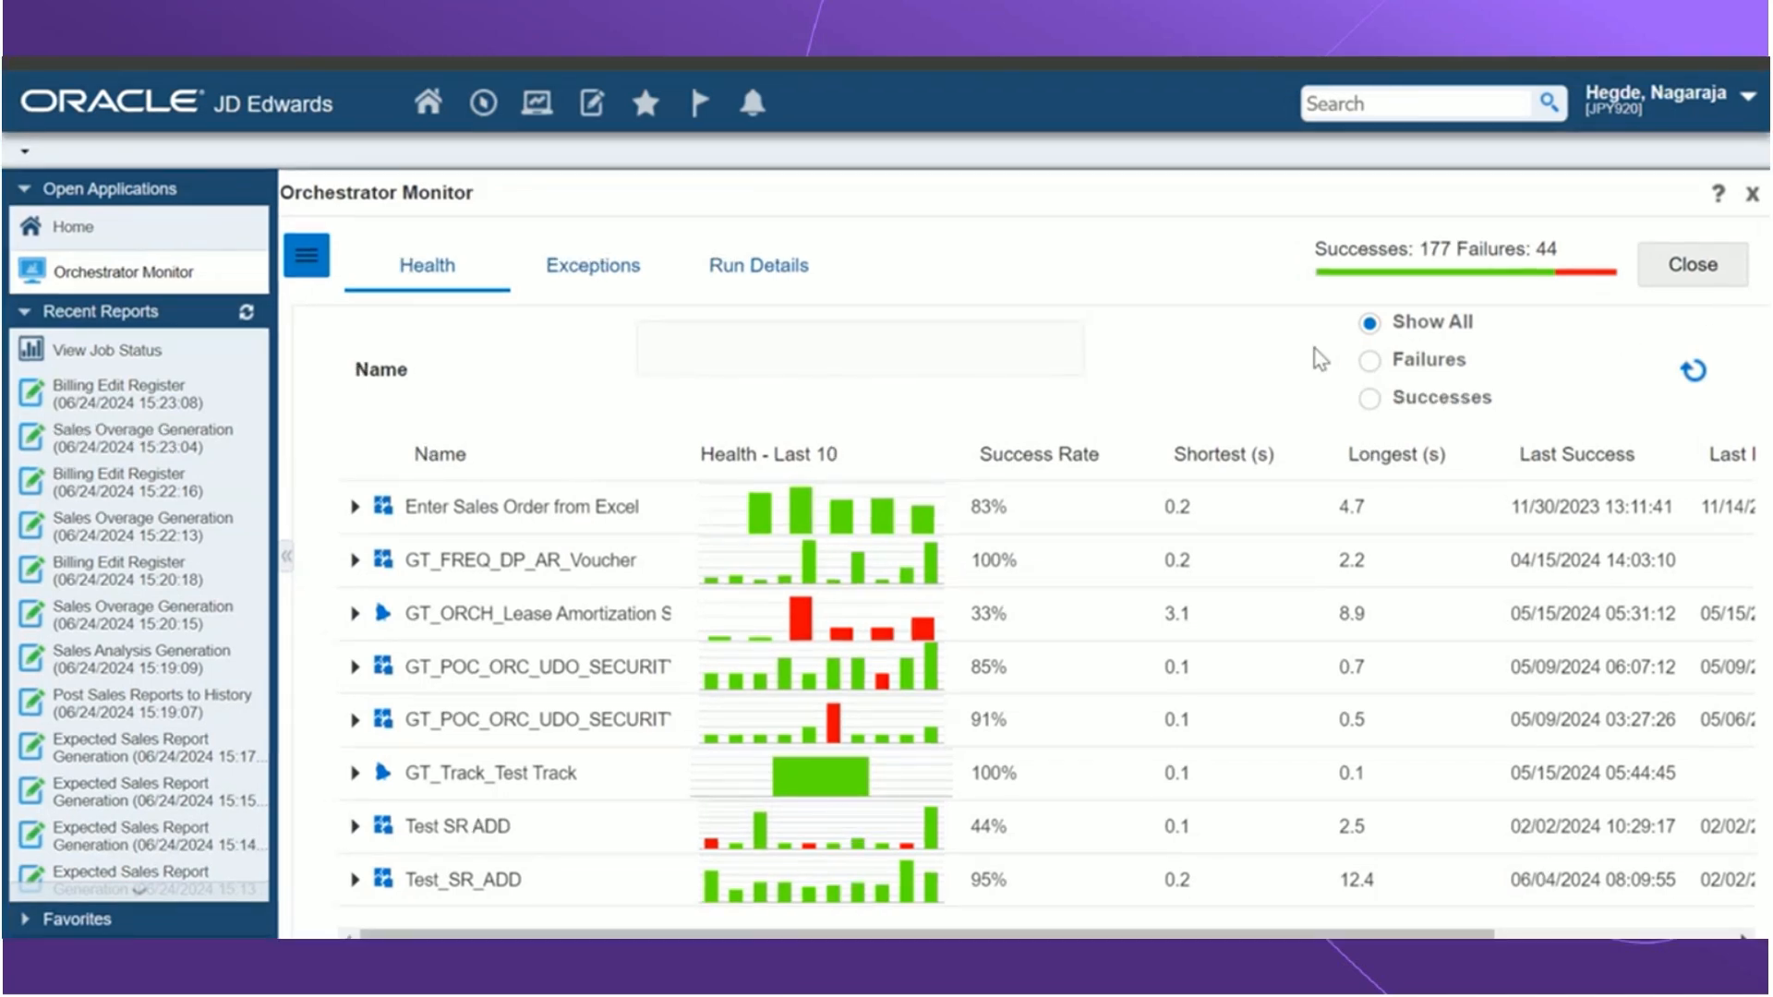
pyautogui.moveTo(1512, 250)
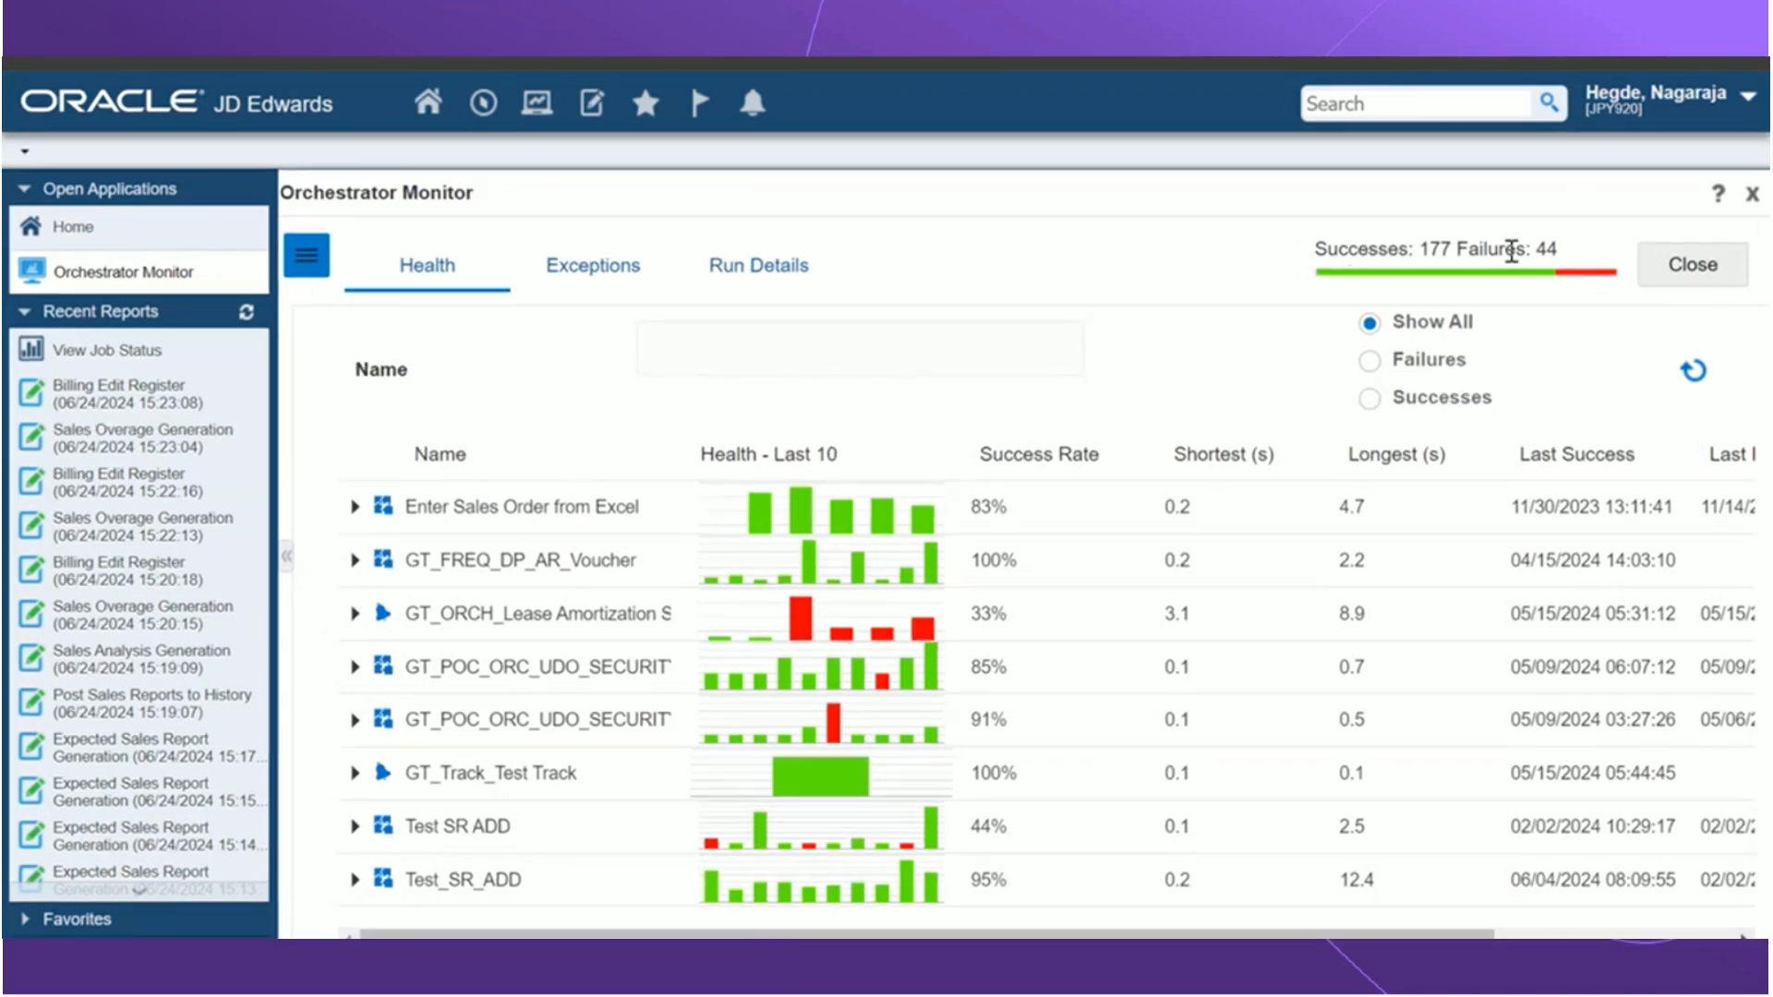
pyautogui.moveTo(1694, 264)
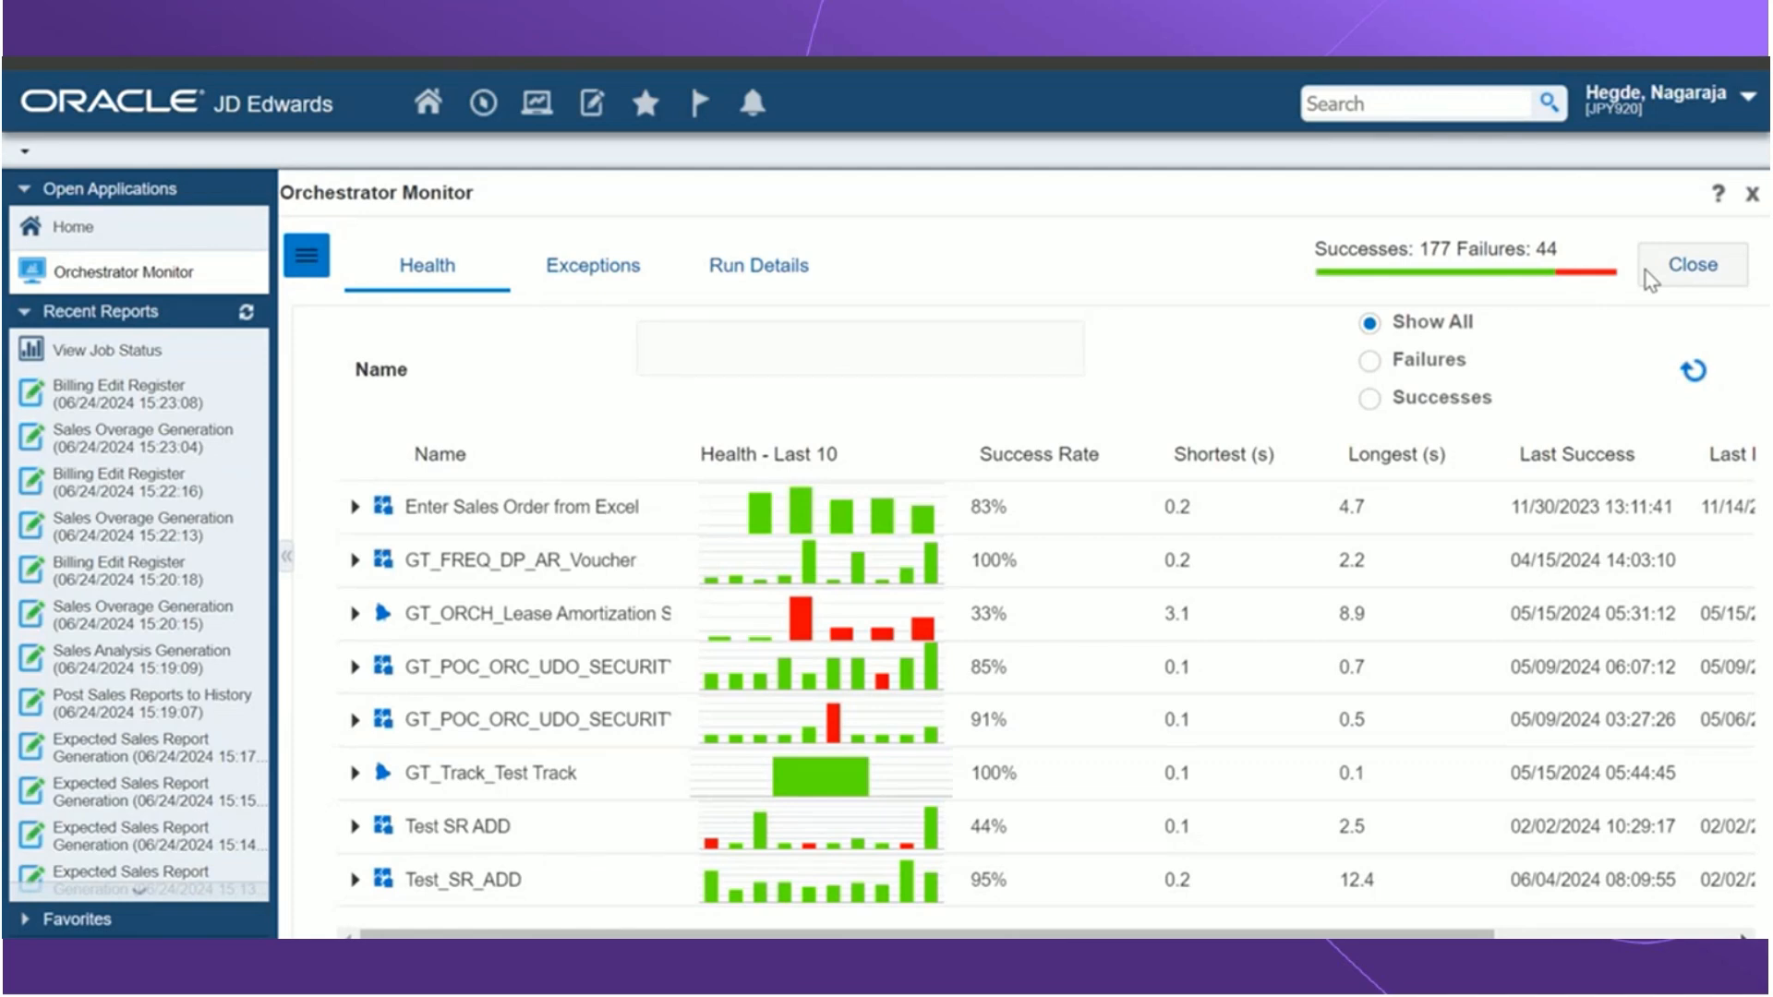
pyautogui.moveTo(354, 345)
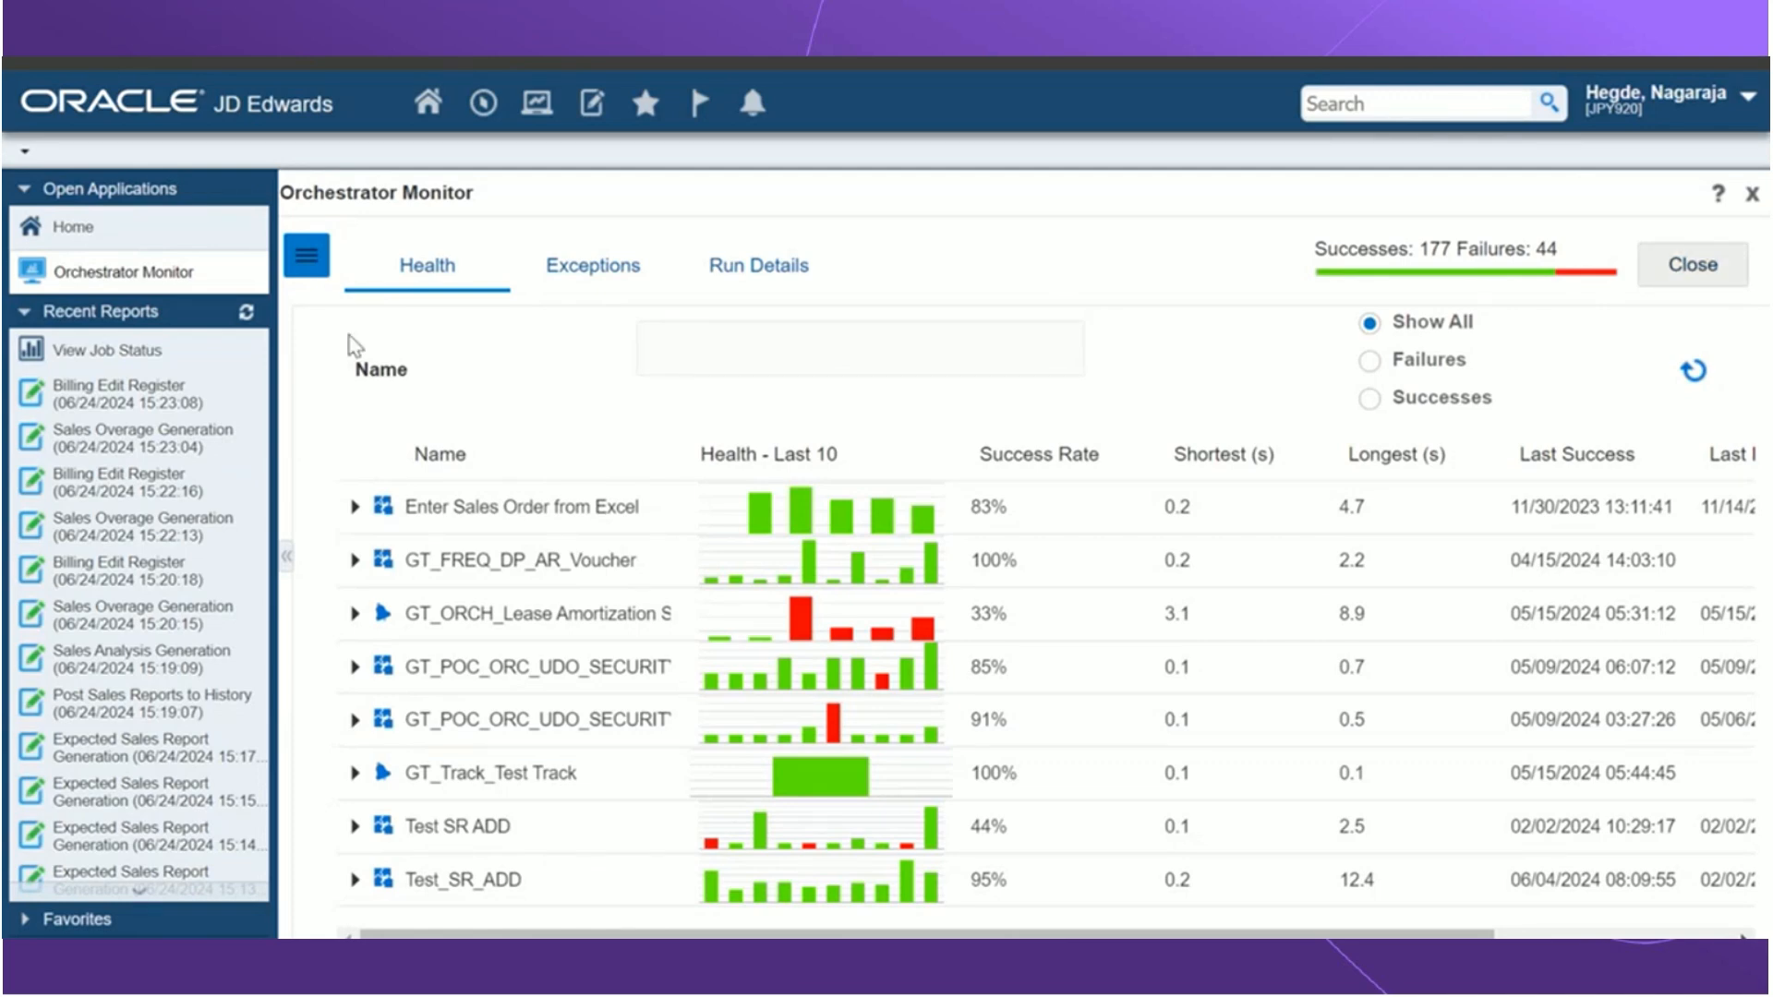
pyautogui.moveTo(511, 517)
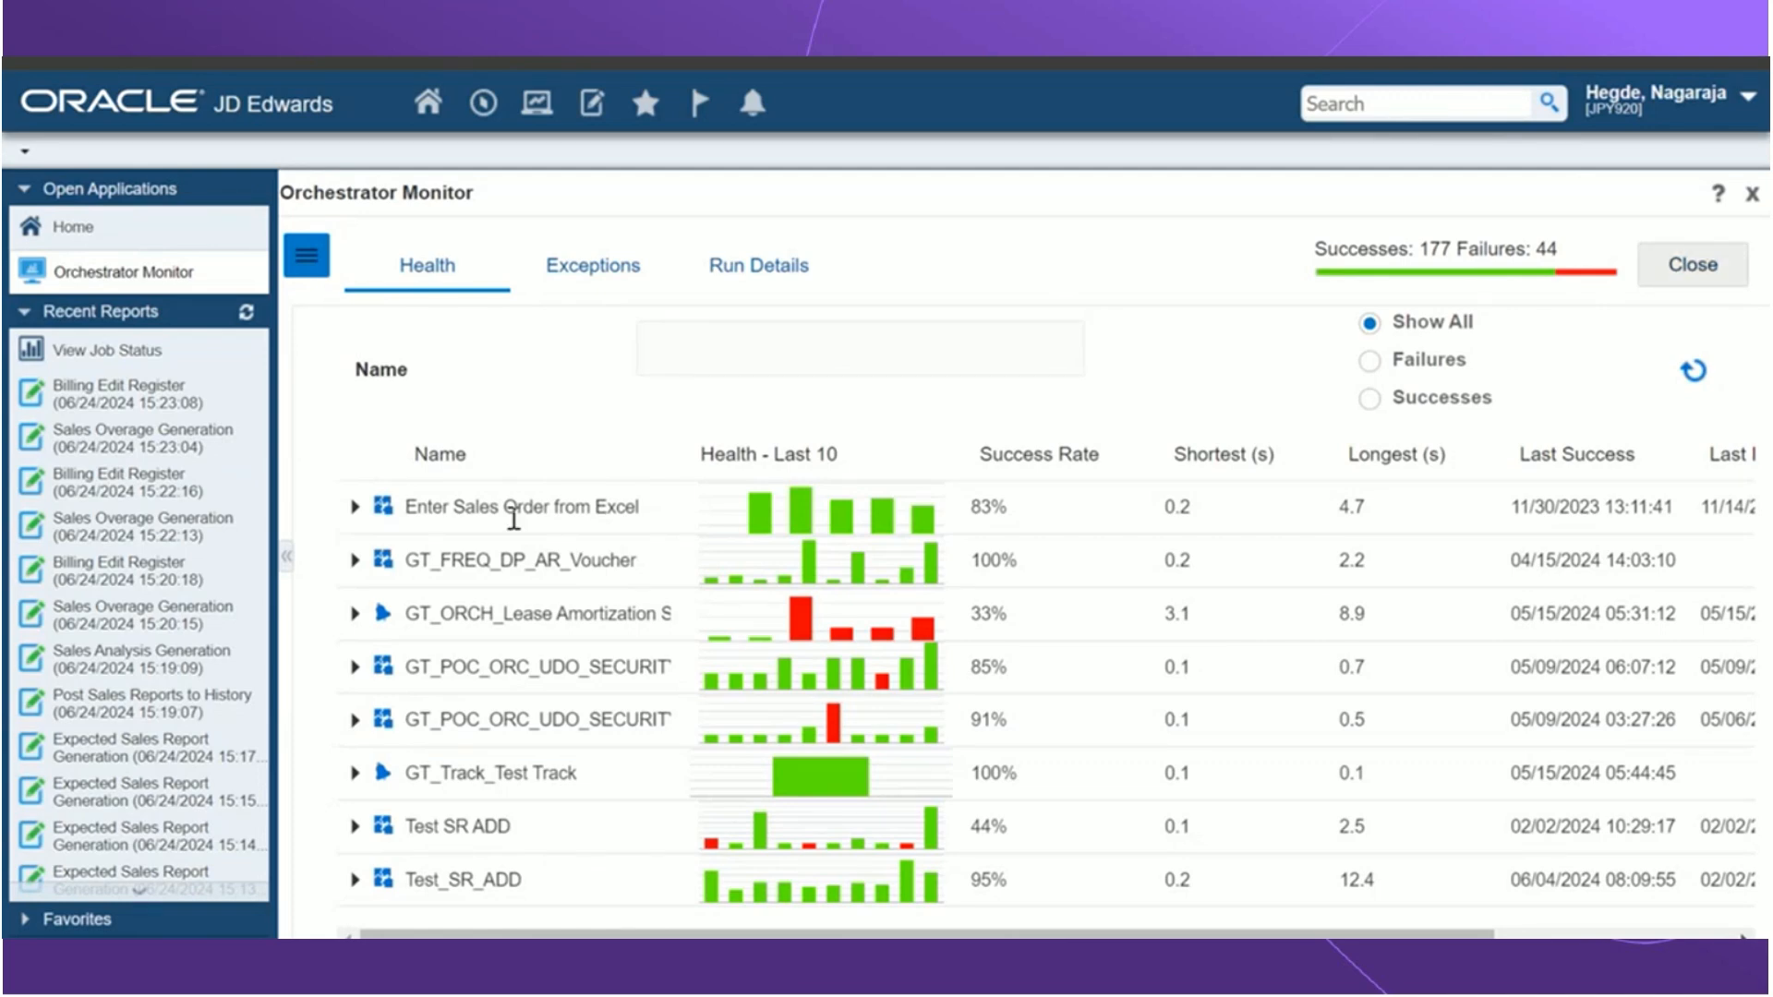
pyautogui.moveTo(1201, 526)
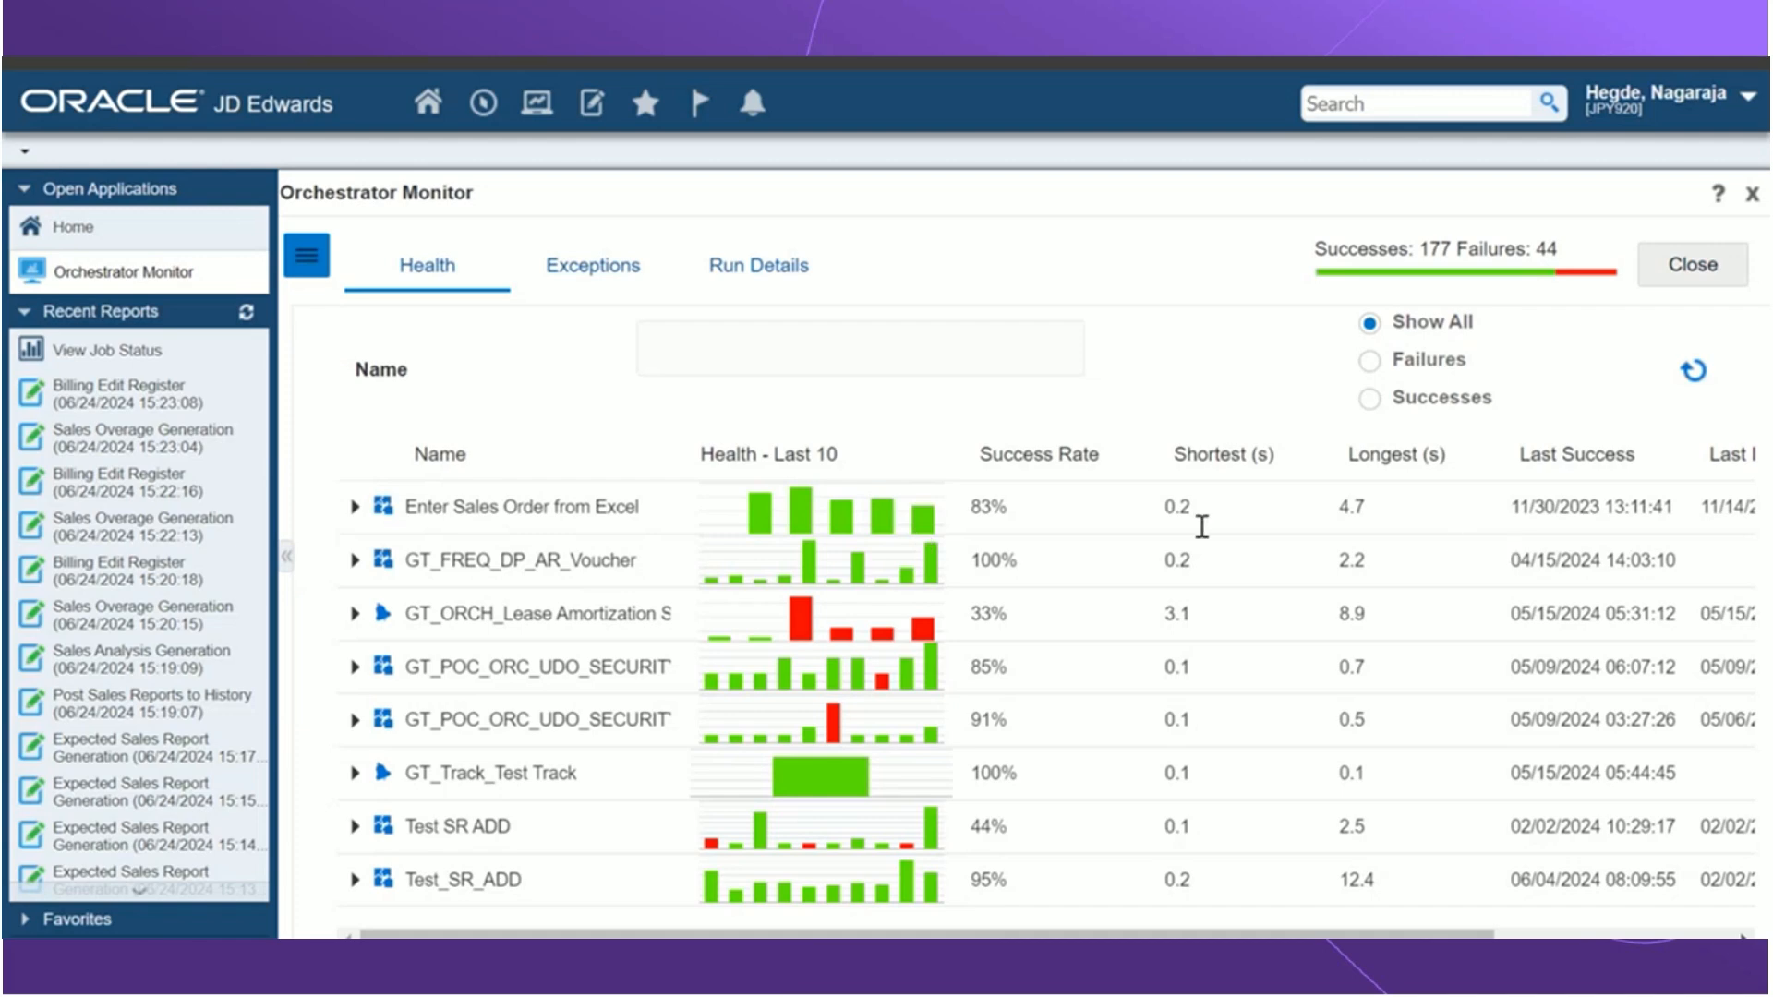
pyautogui.click(1223, 454)
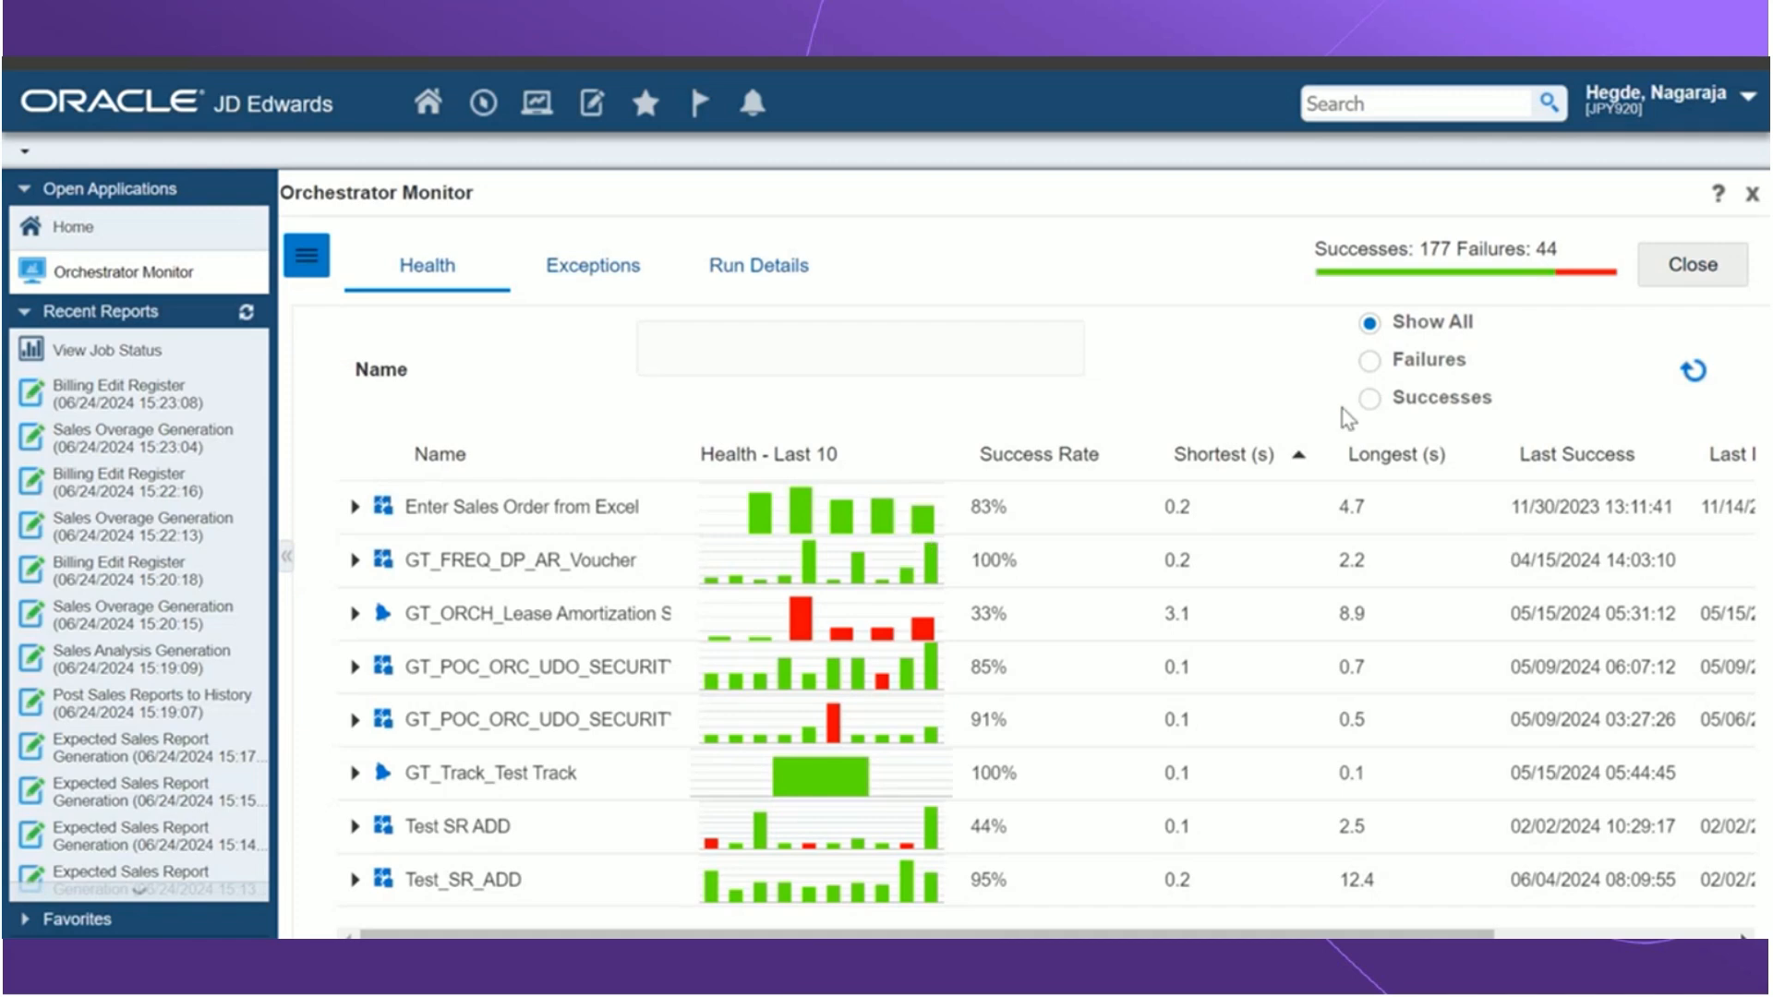
pyautogui.click(1368, 360)
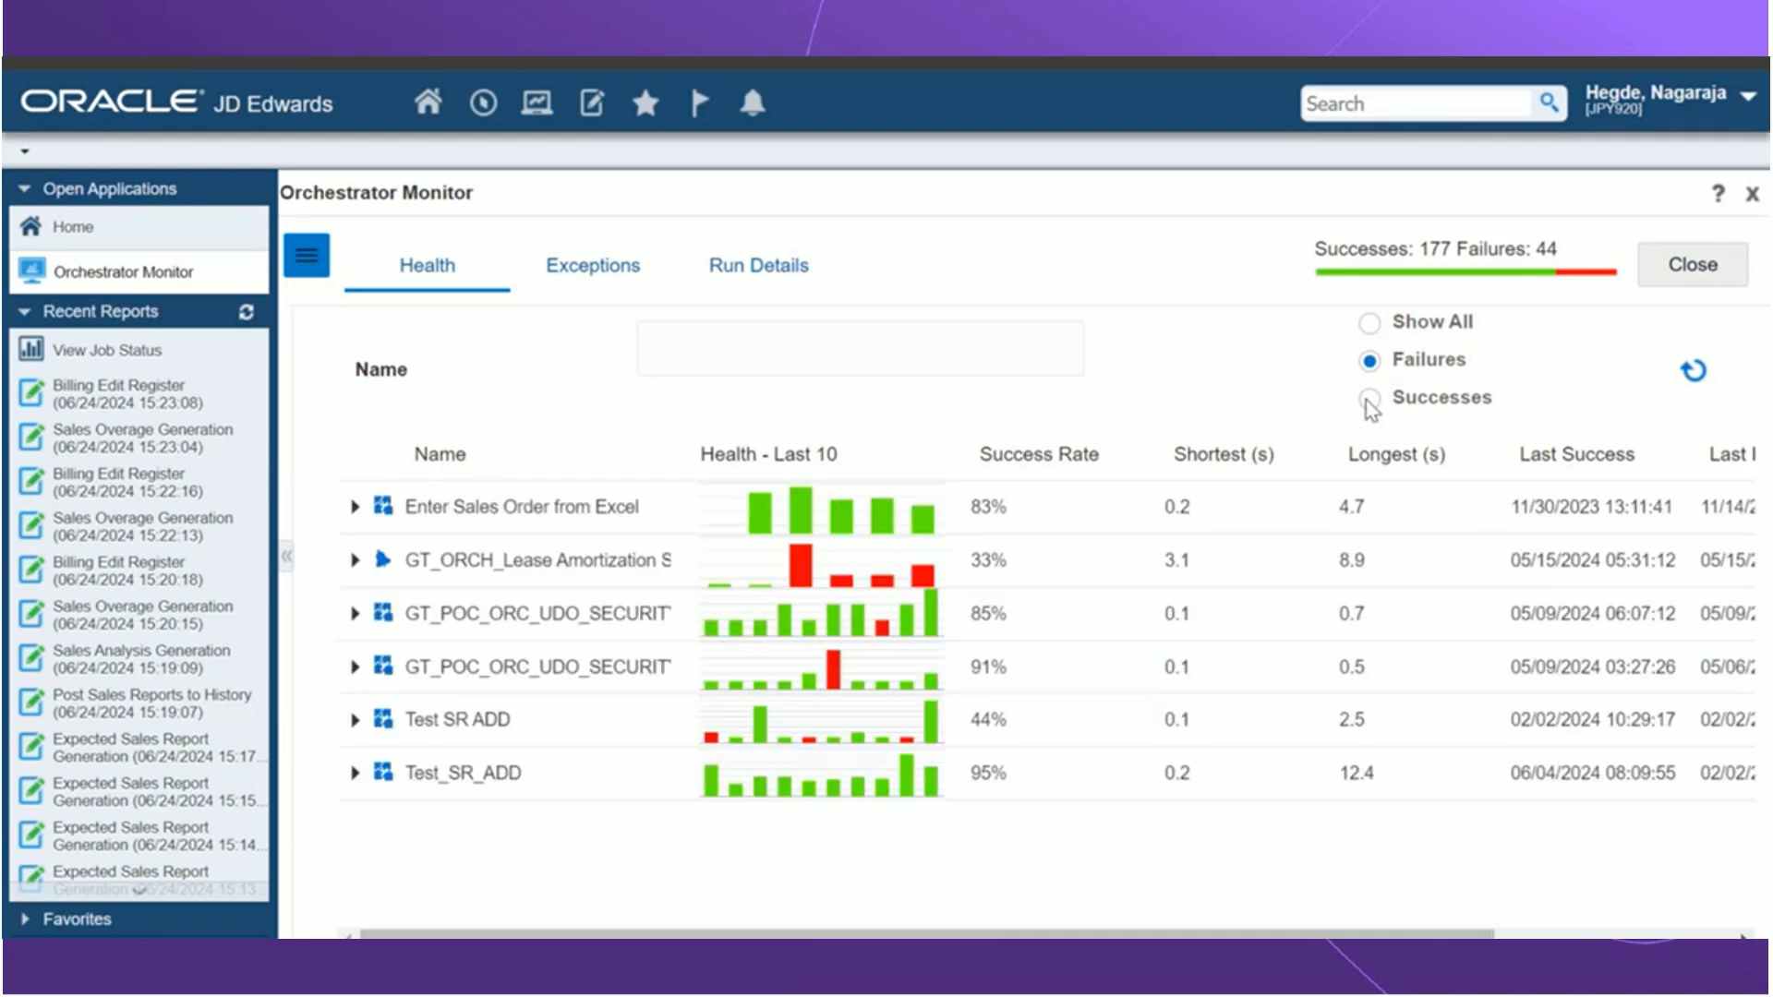
# Step: Switch the filter to Successes, then back to Show All orchestrations
pyautogui.click(1368, 397)
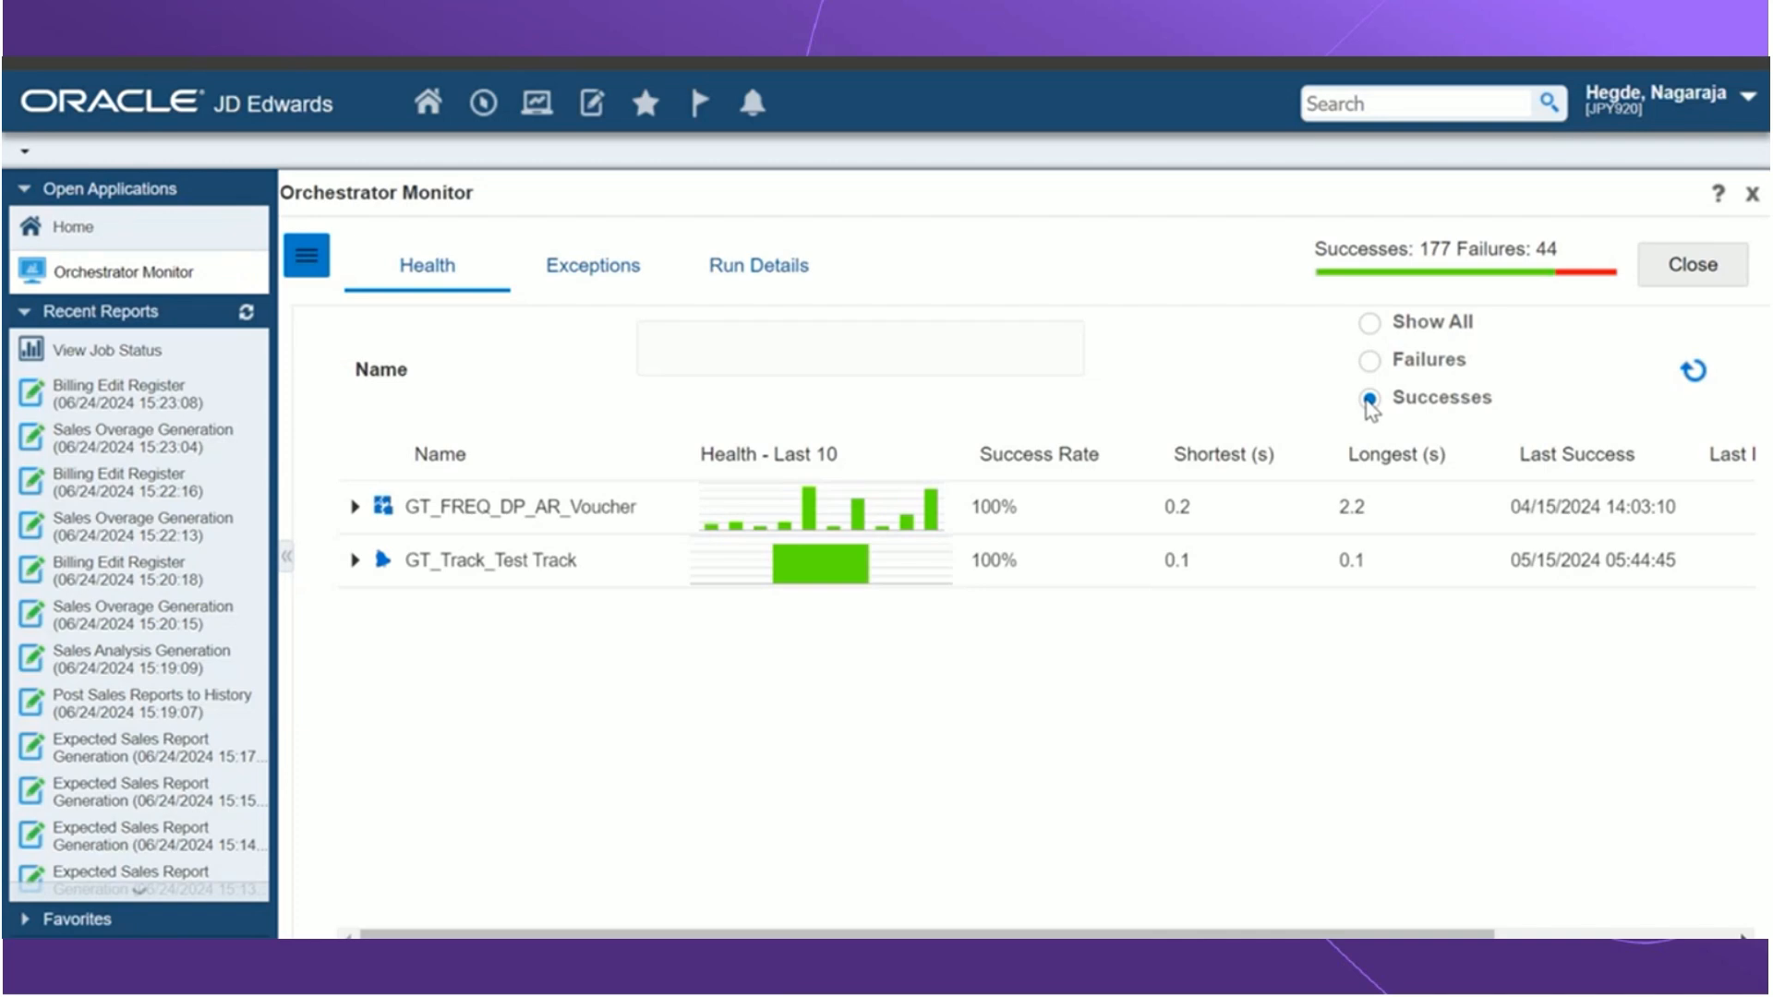
pyautogui.click(1694, 370)
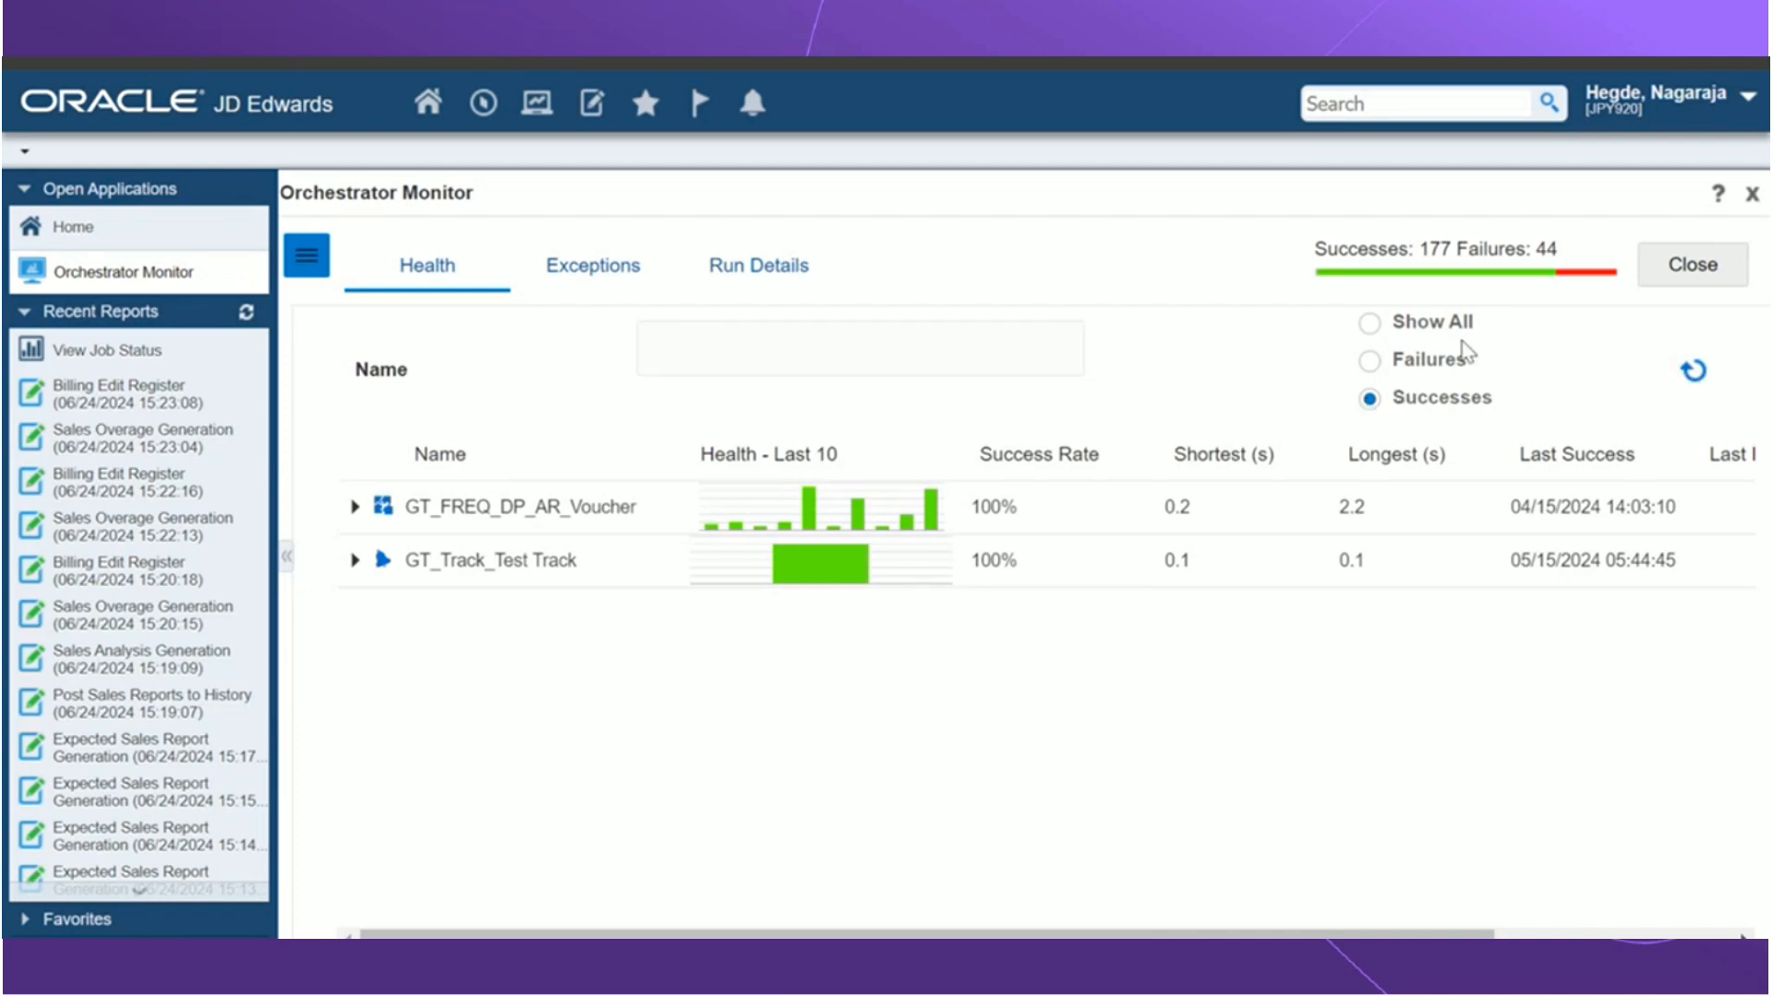
pyautogui.click(1369, 322)
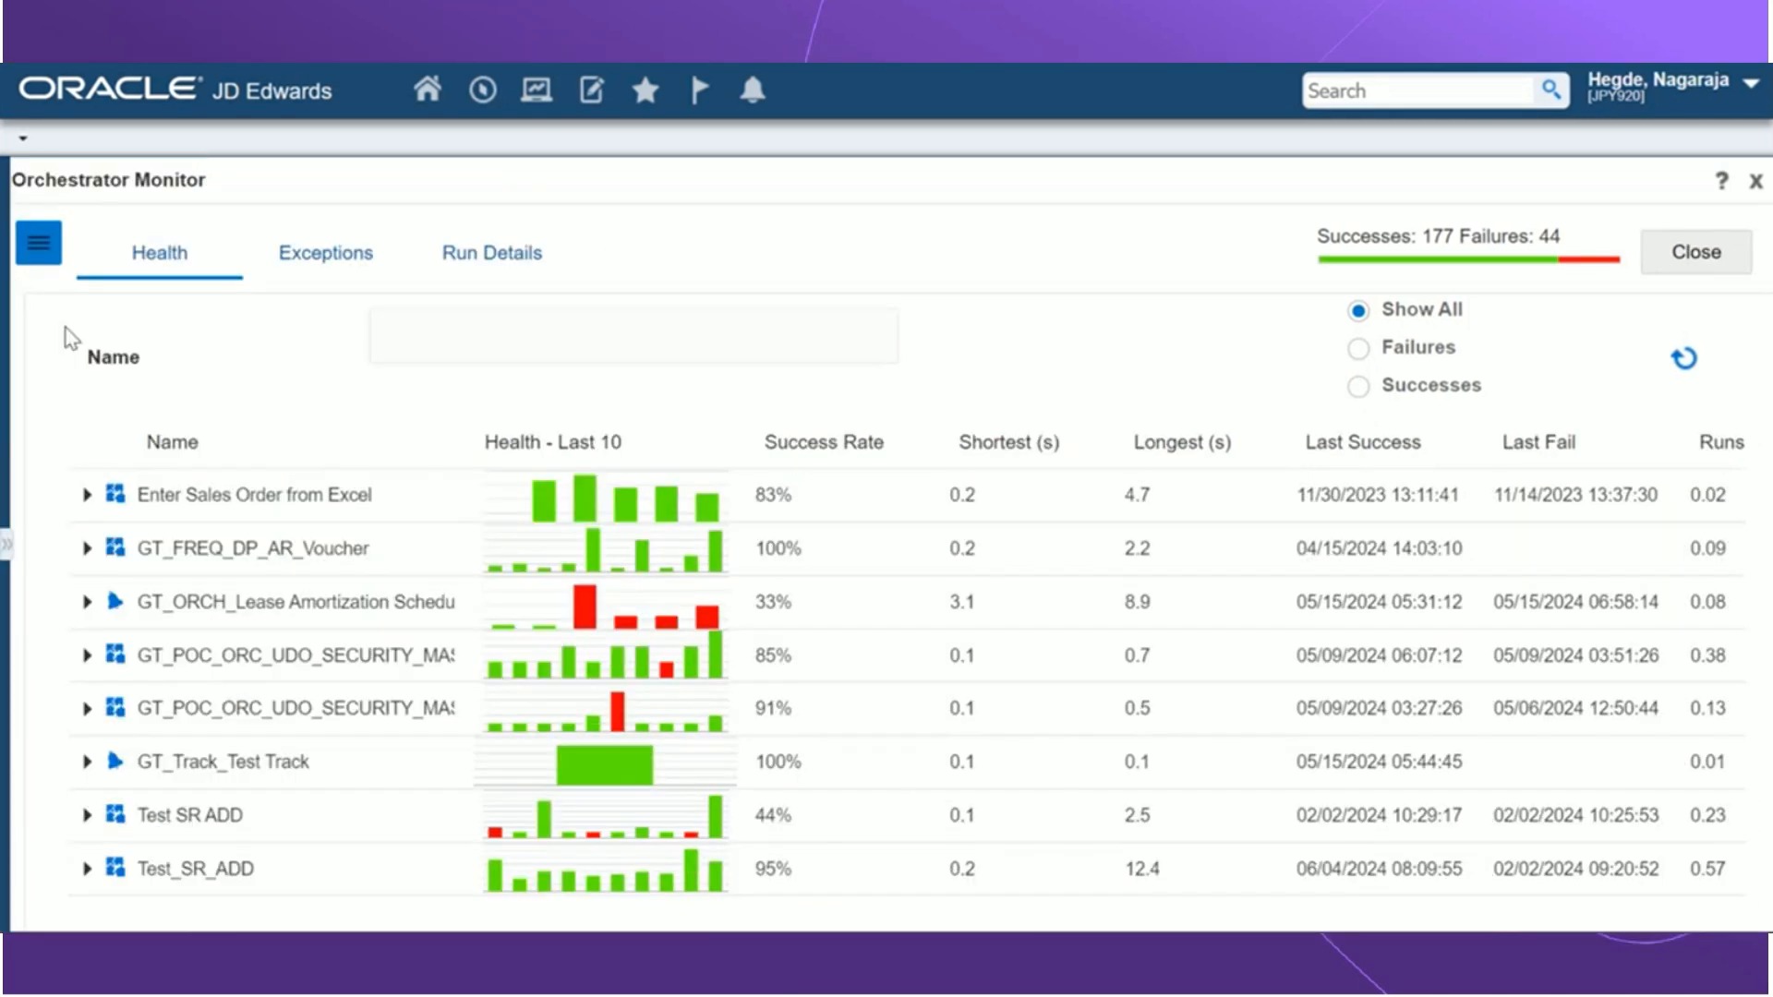
pyautogui.moveTo(238, 492)
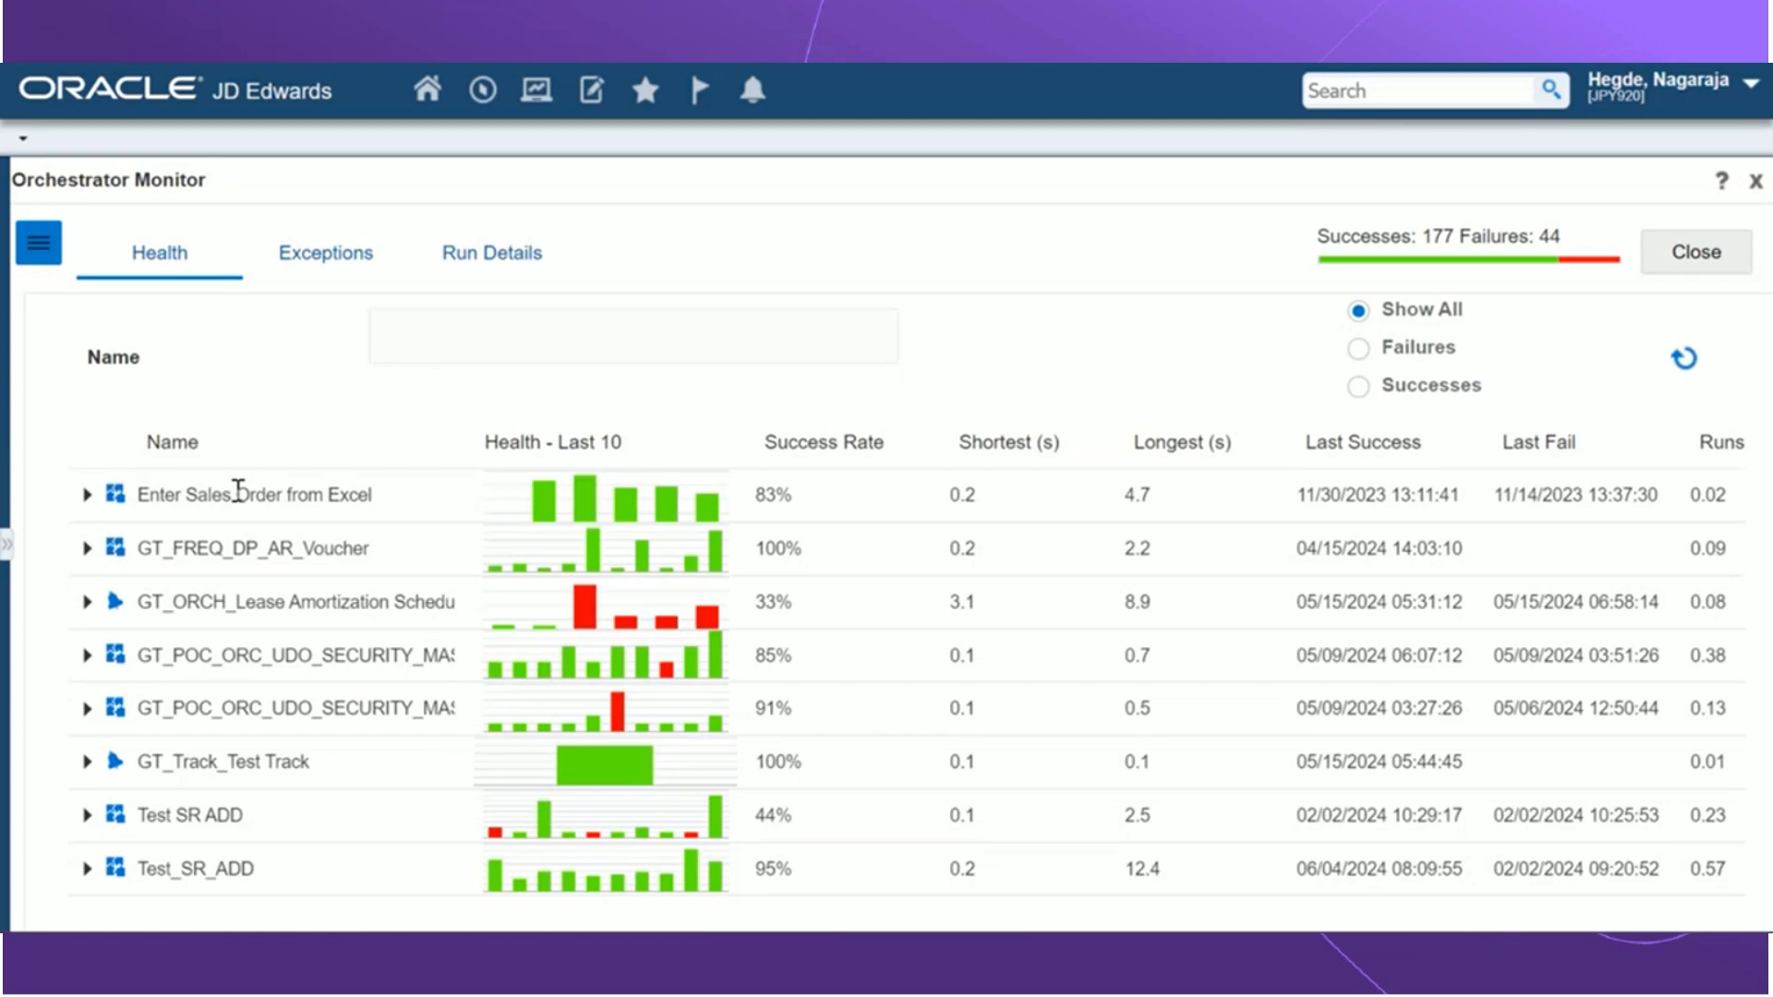
pyautogui.moveTo(107, 606)
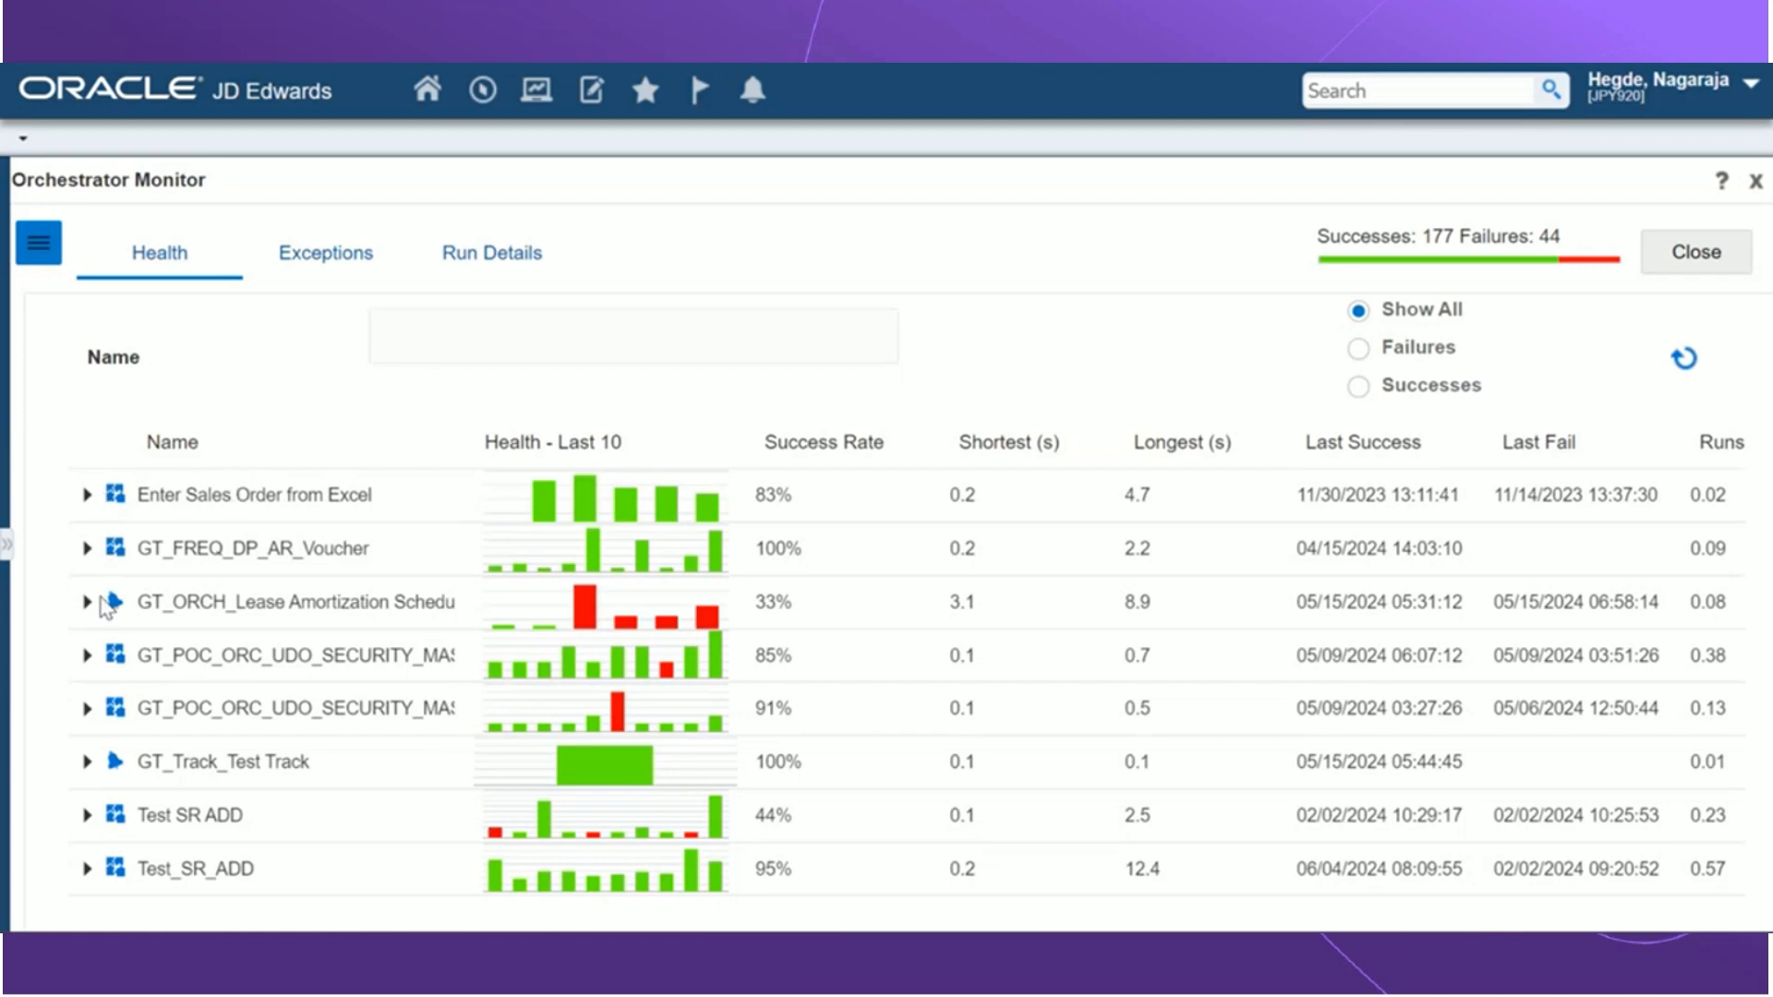
pyautogui.moveTo(621, 527)
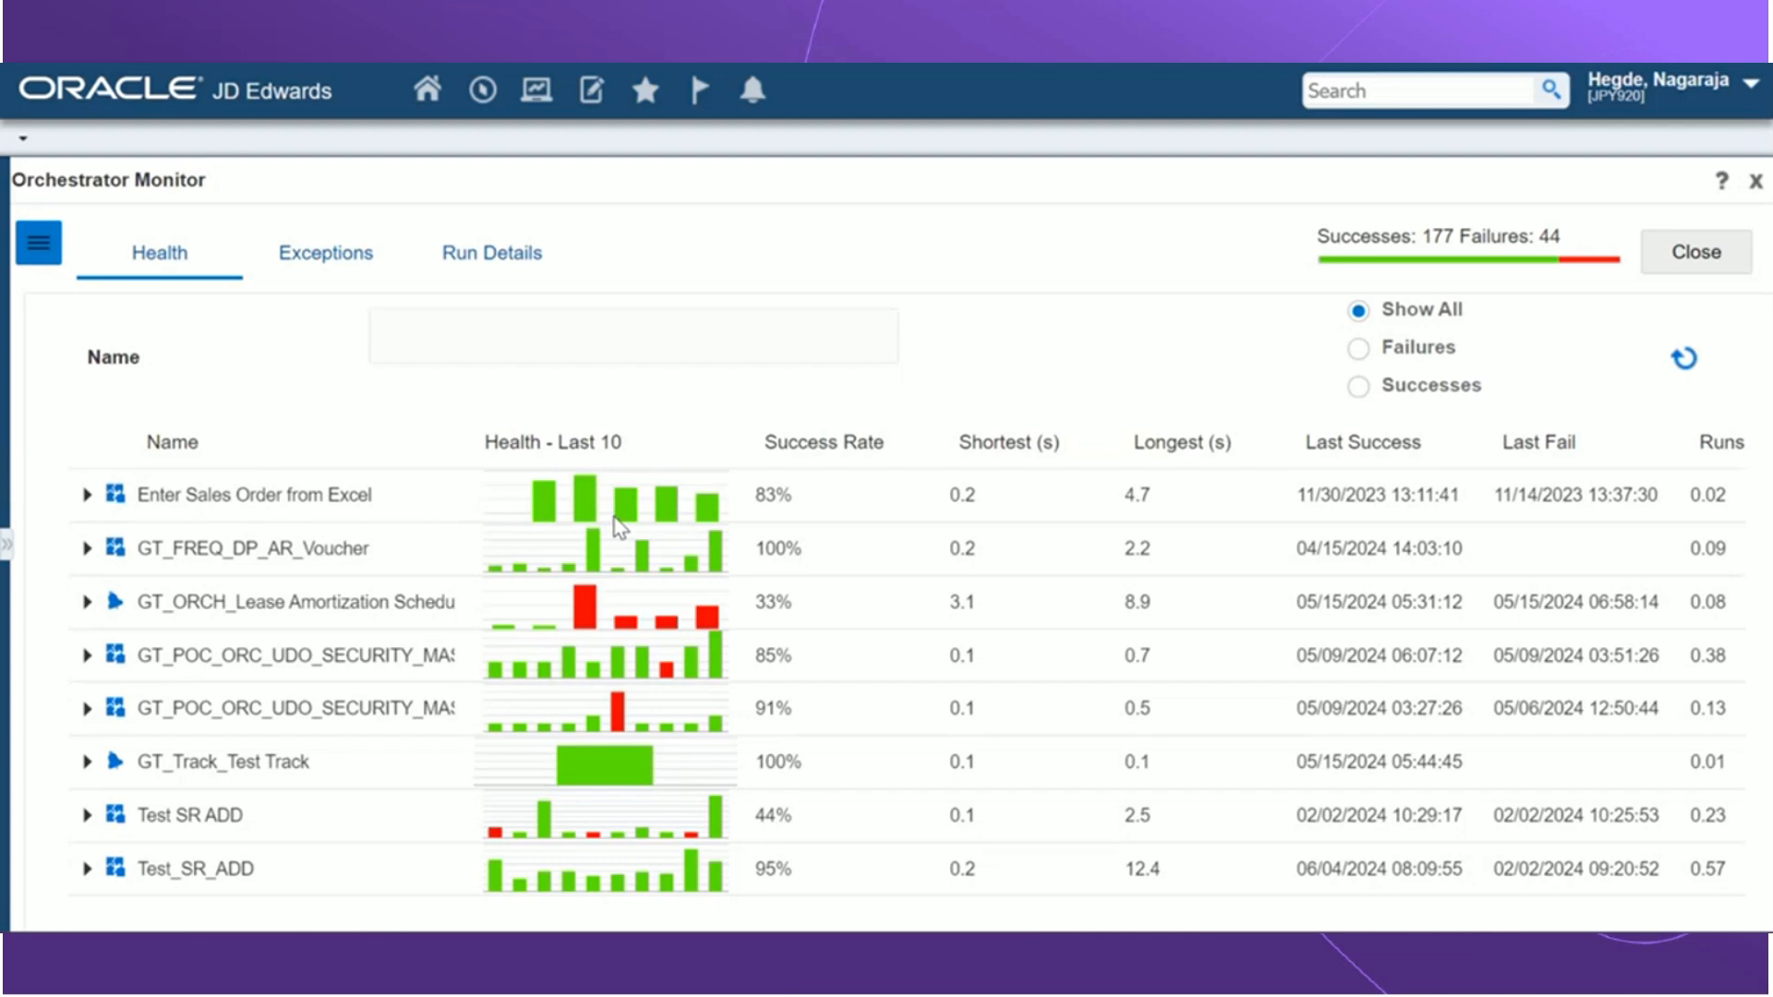
pyautogui.moveTo(593, 502)
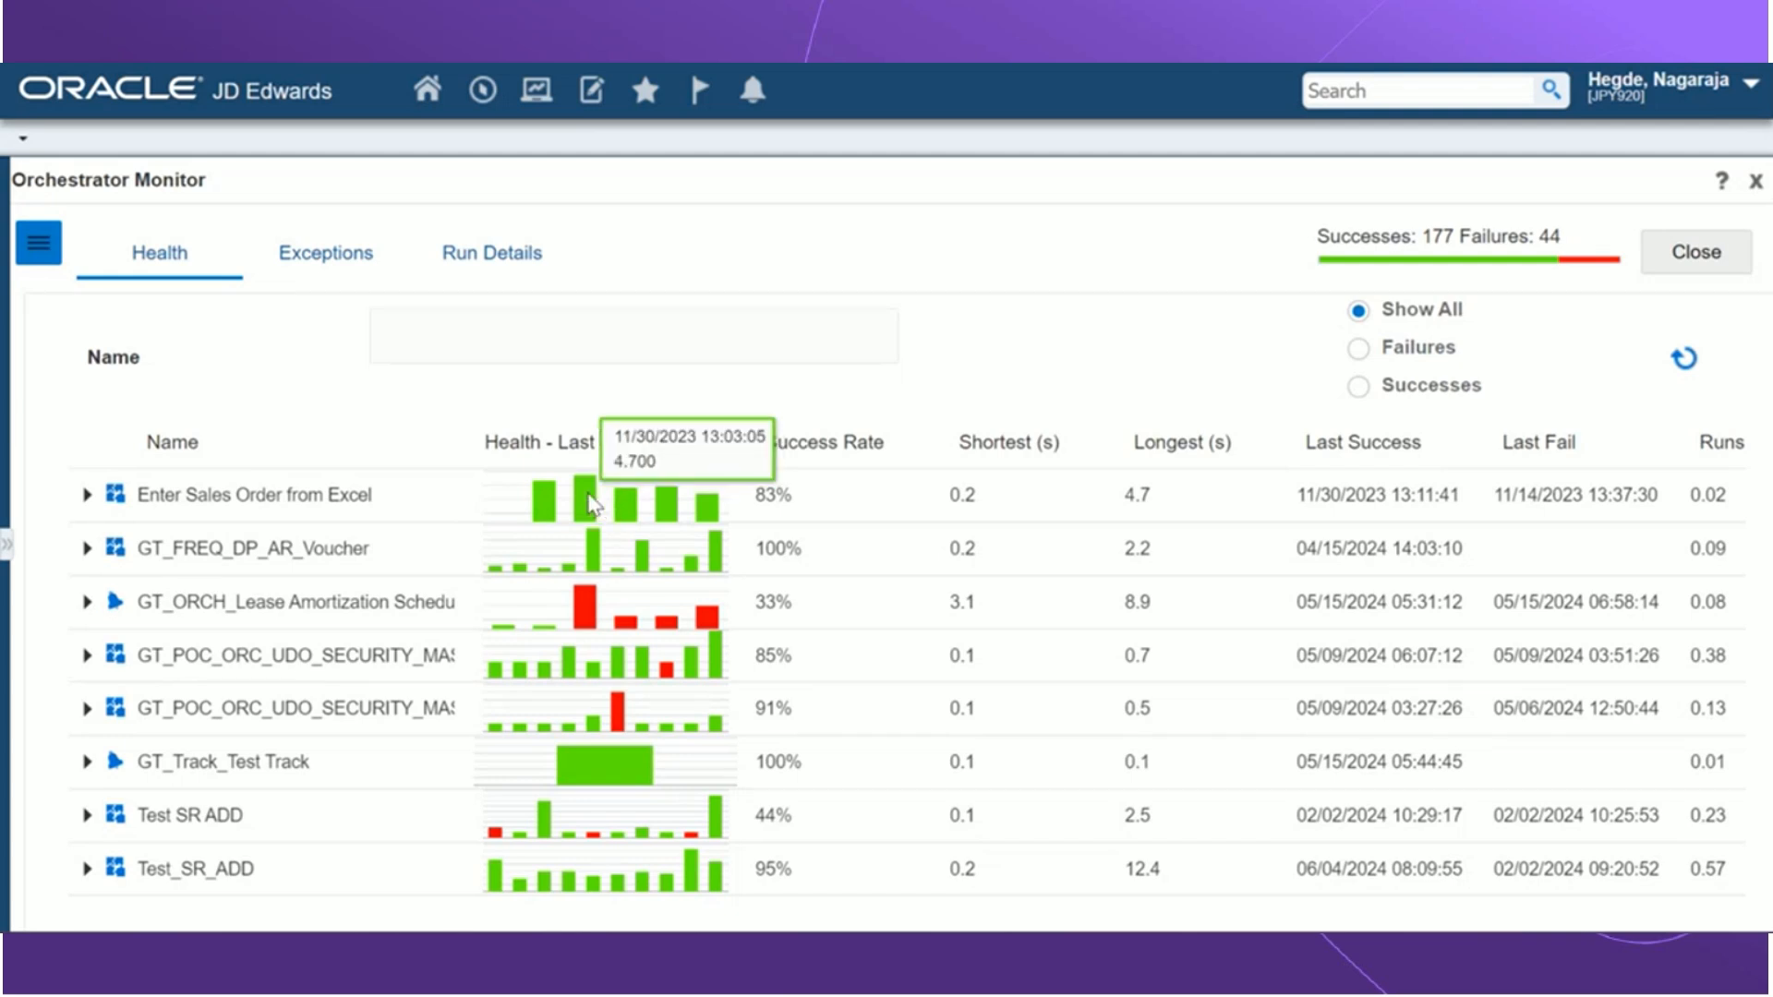
pyautogui.moveTo(580, 603)
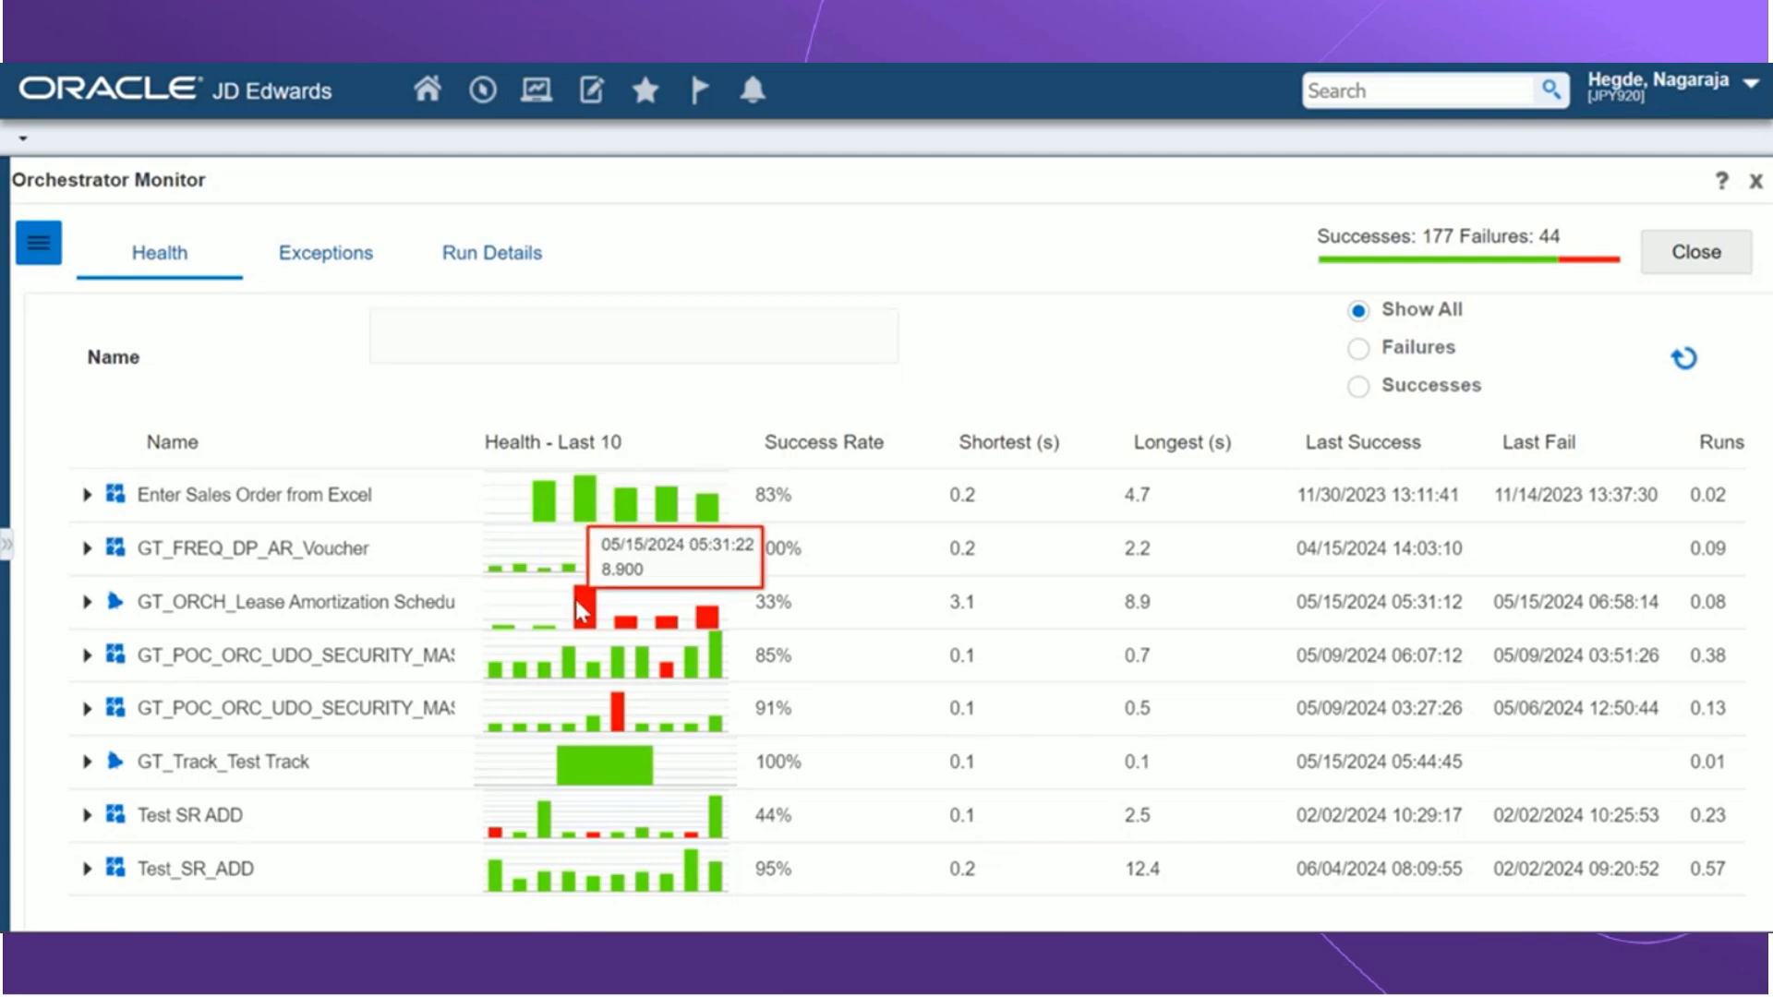
pyautogui.moveTo(859, 487)
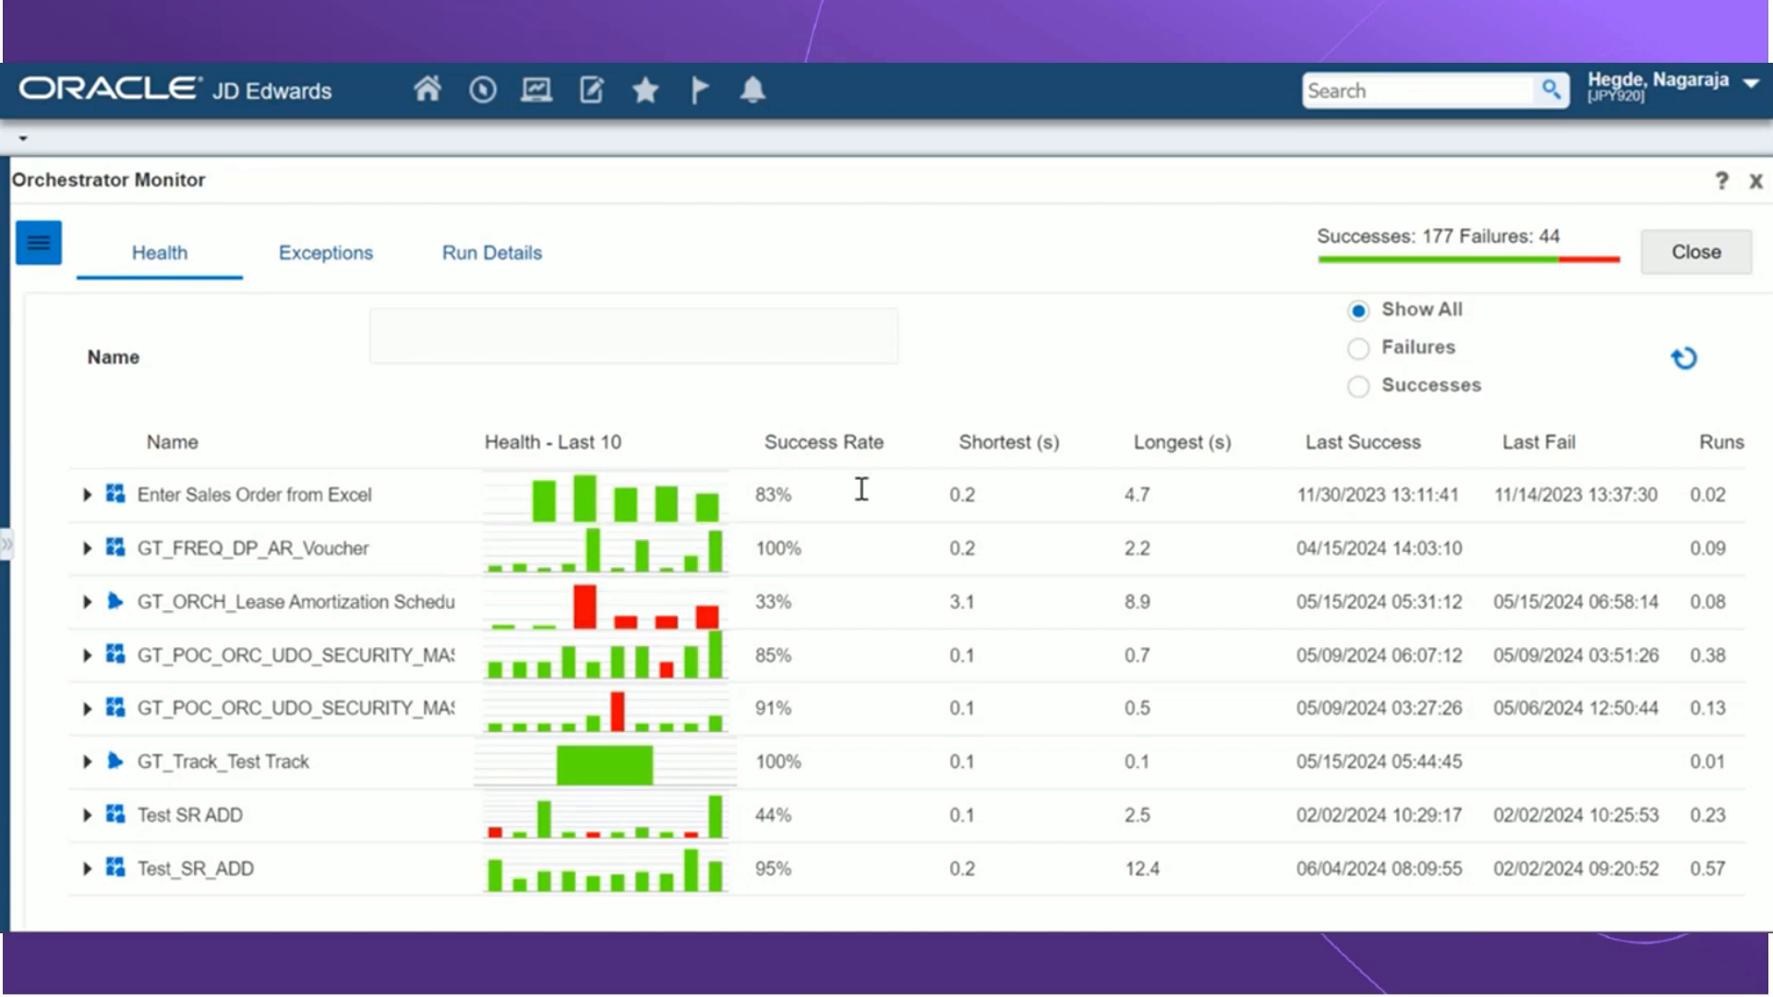
pyautogui.moveTo(1054, 480)
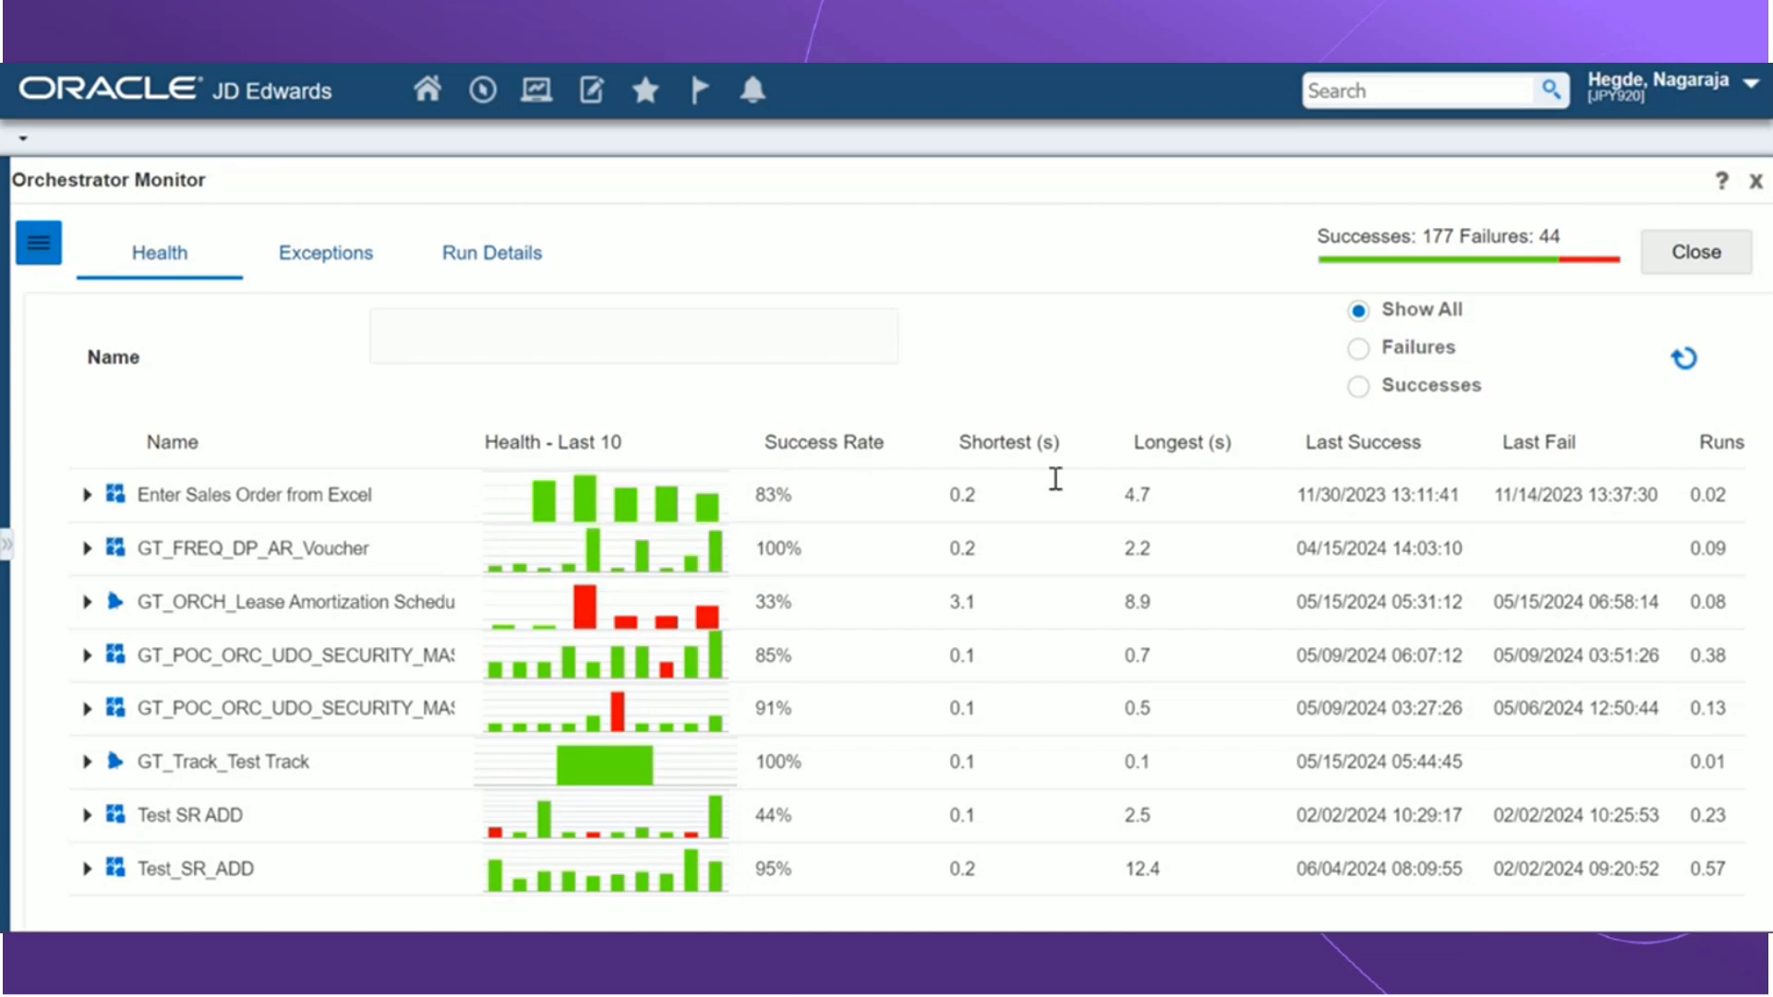
pyautogui.moveTo(1221, 485)
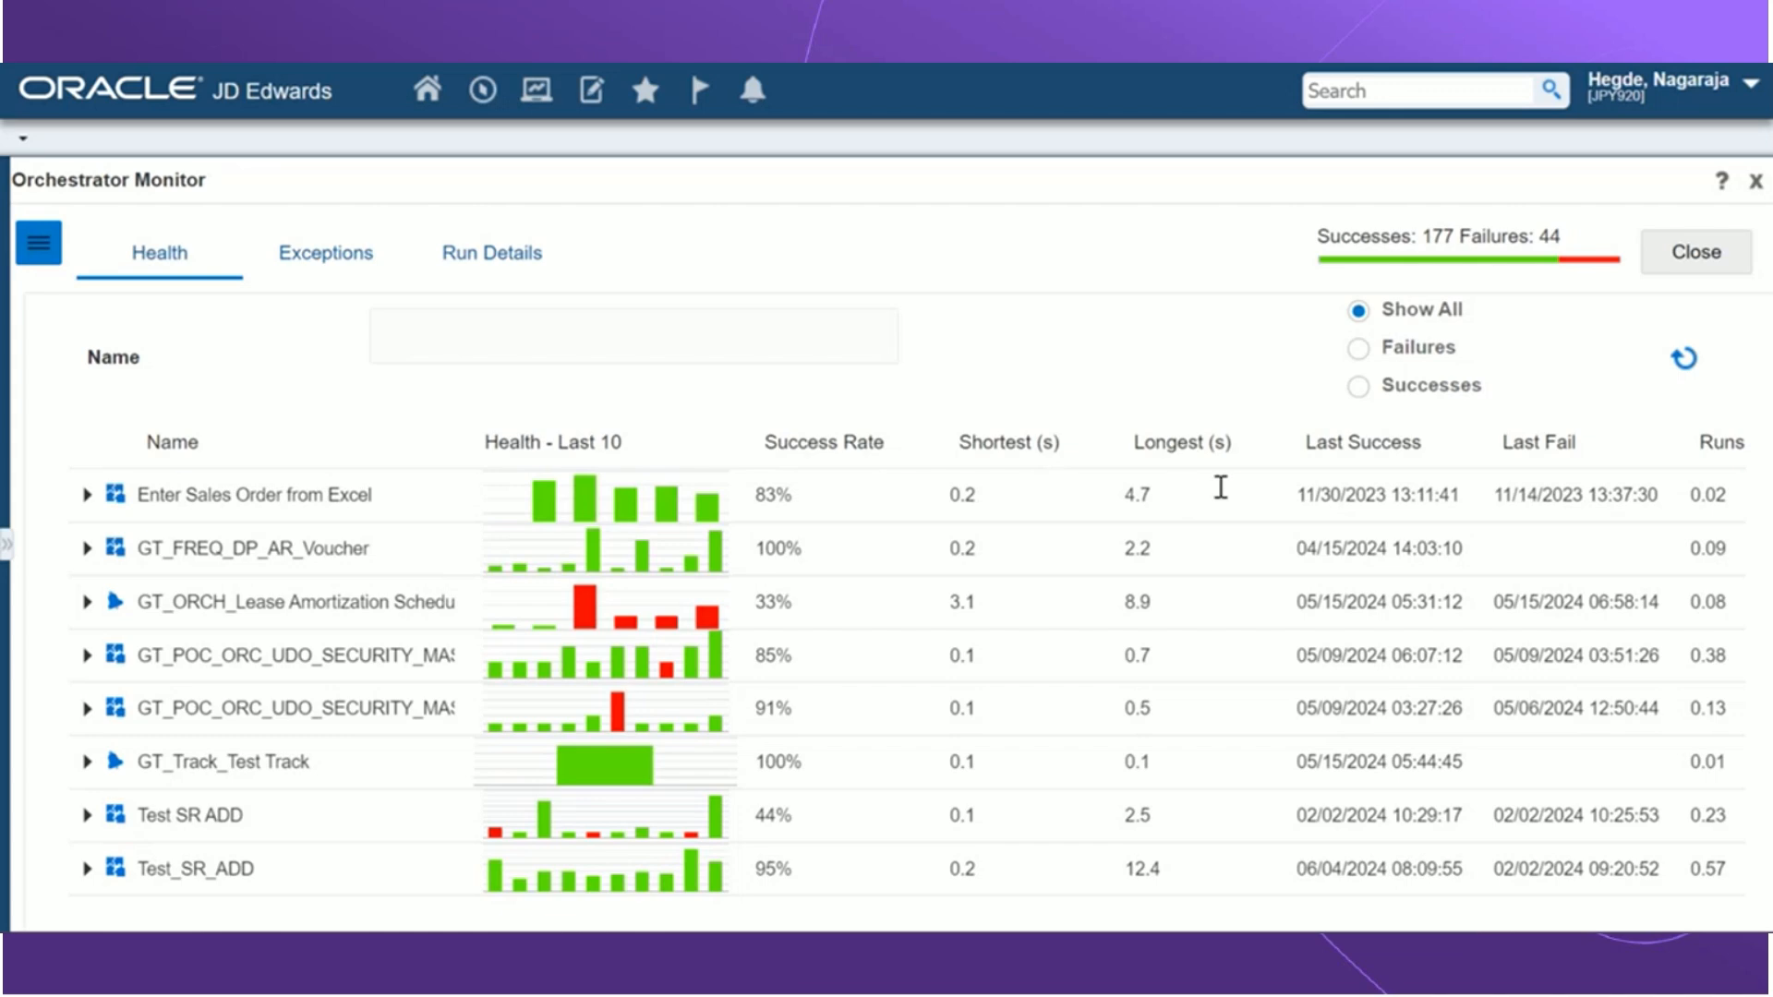
pyautogui.moveTo(1618, 500)
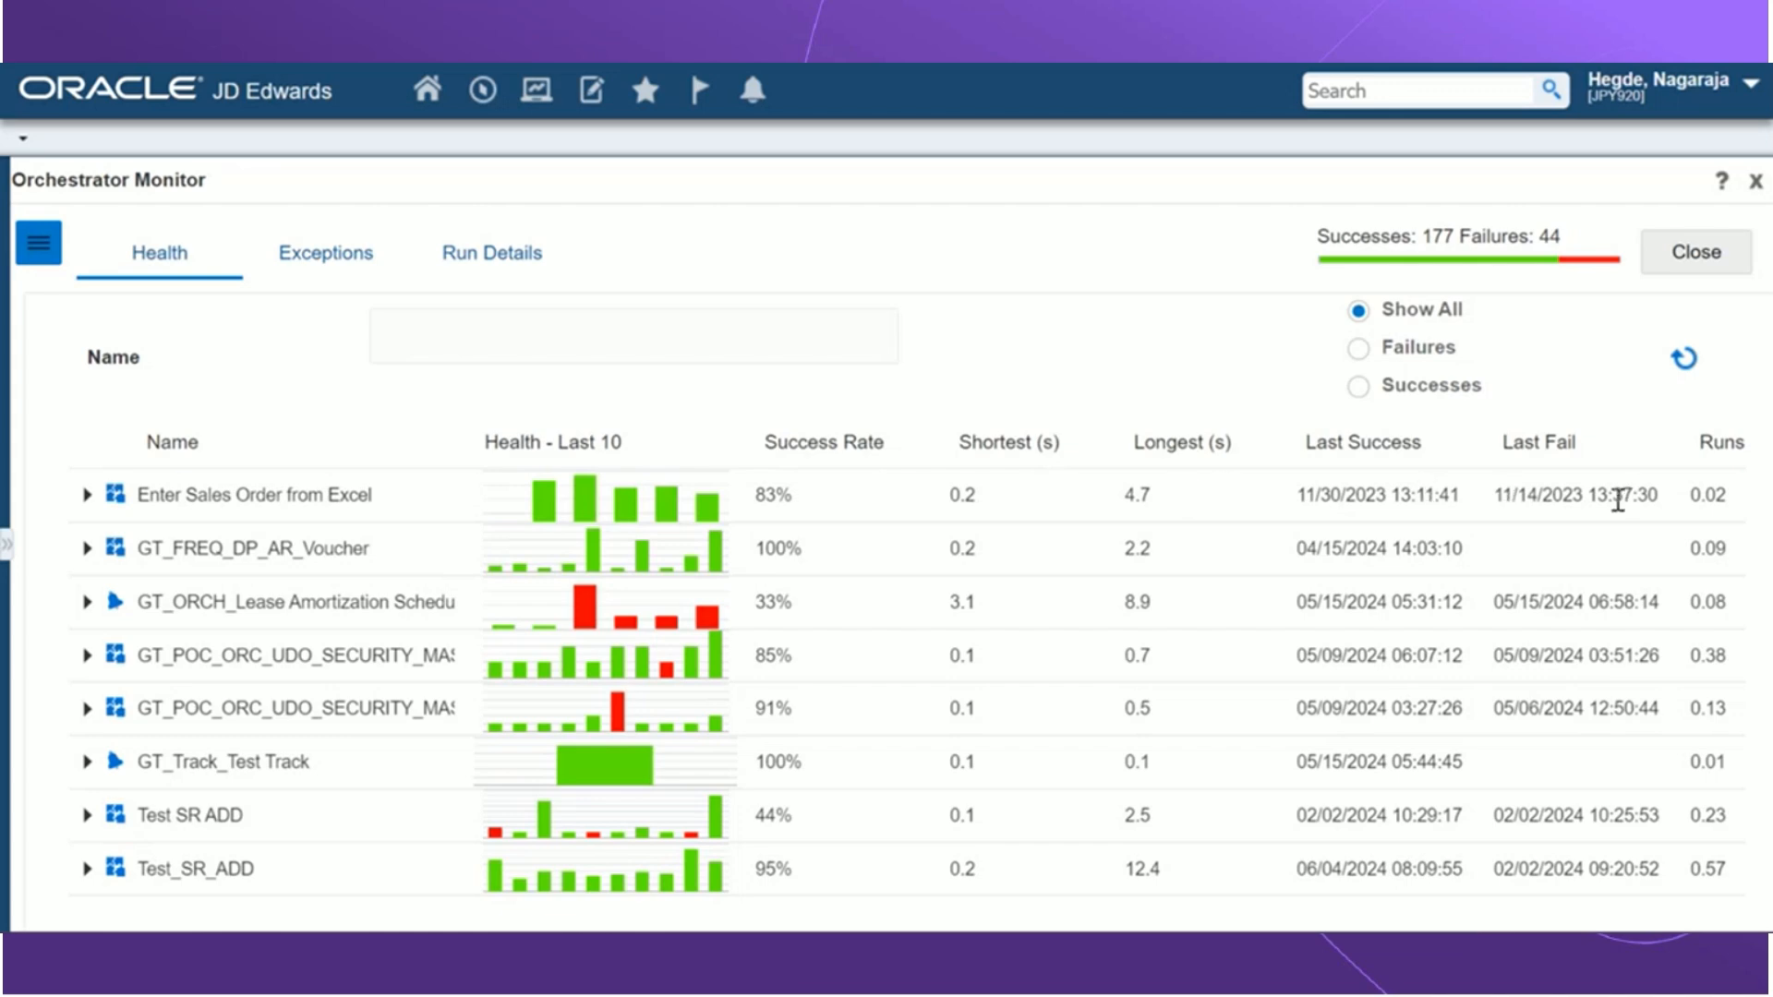
pyautogui.moveTo(1703, 485)
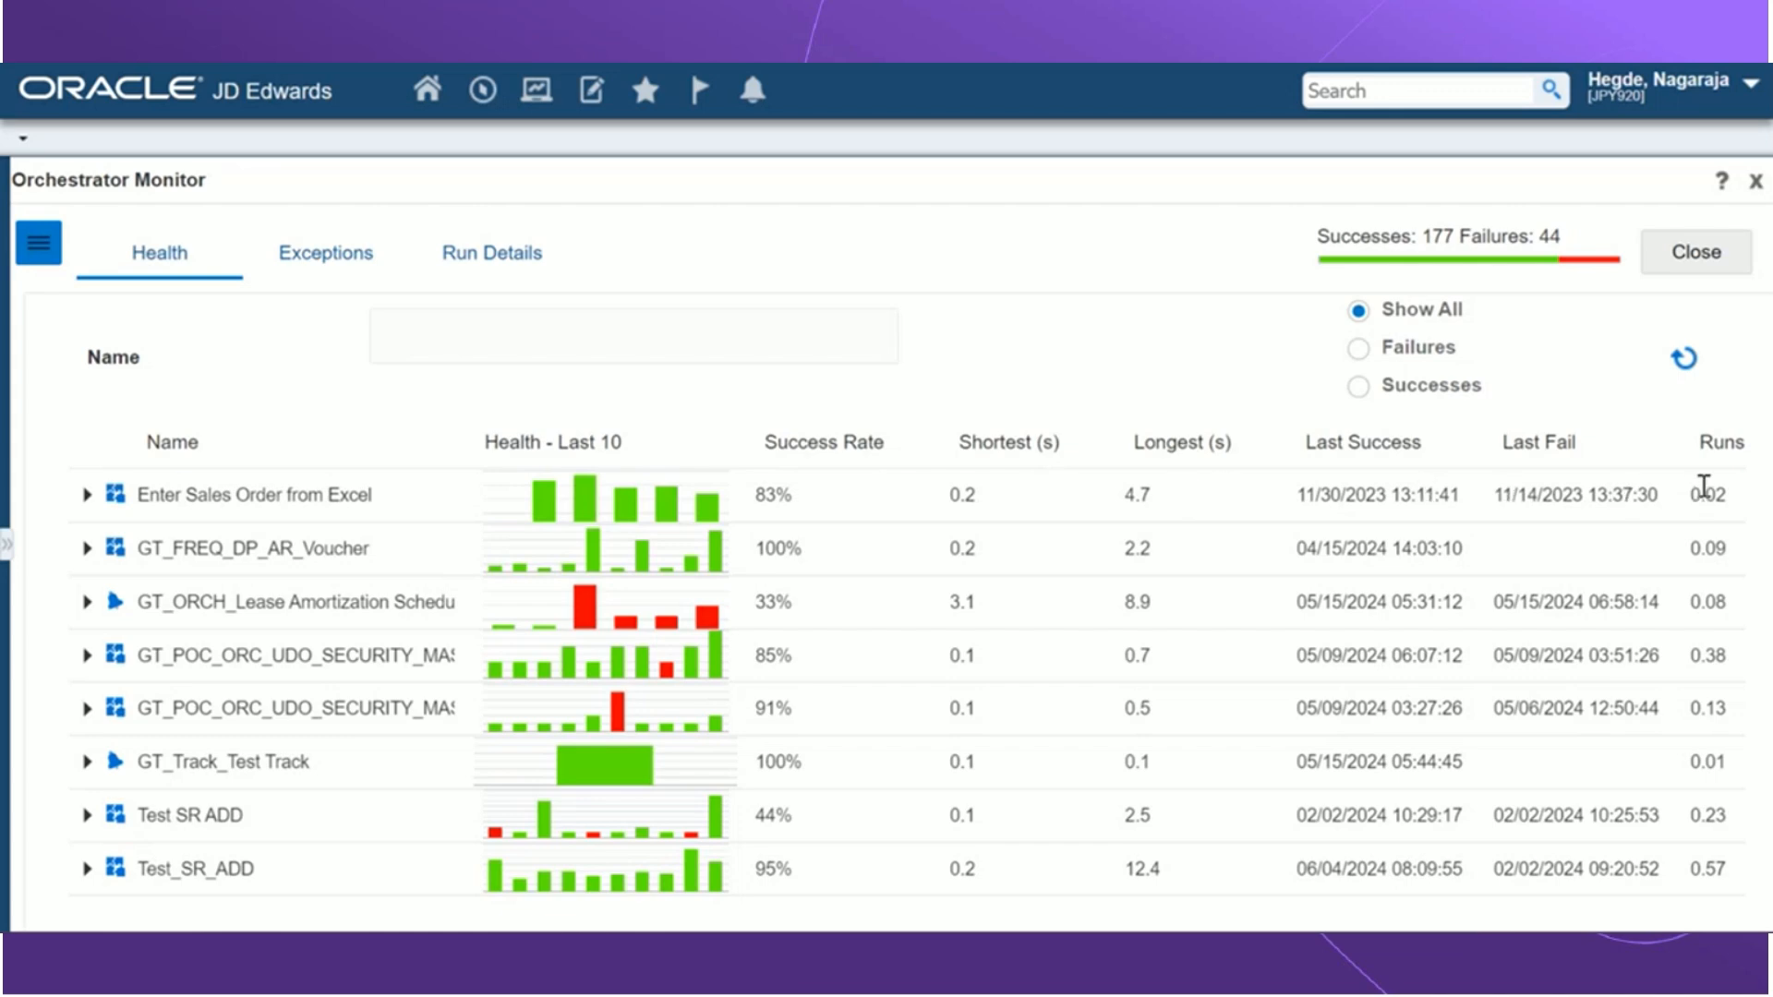
pyautogui.moveTo(729, 486)
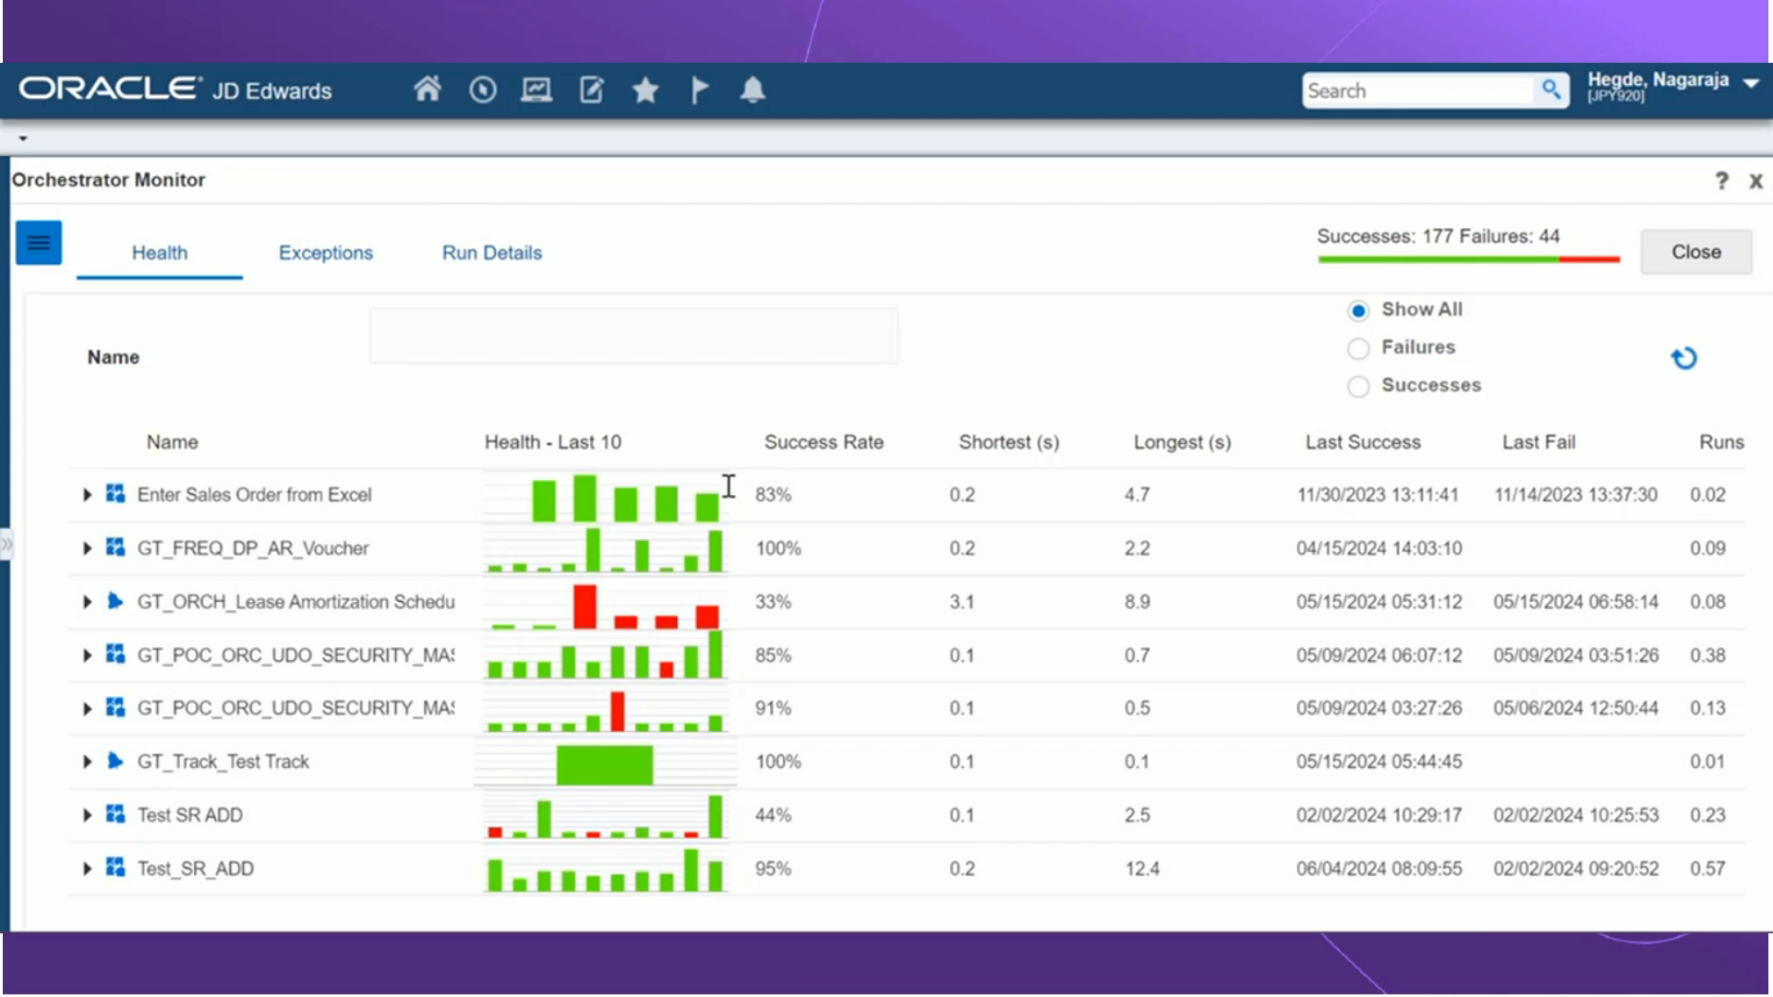
pyautogui.click(86, 495)
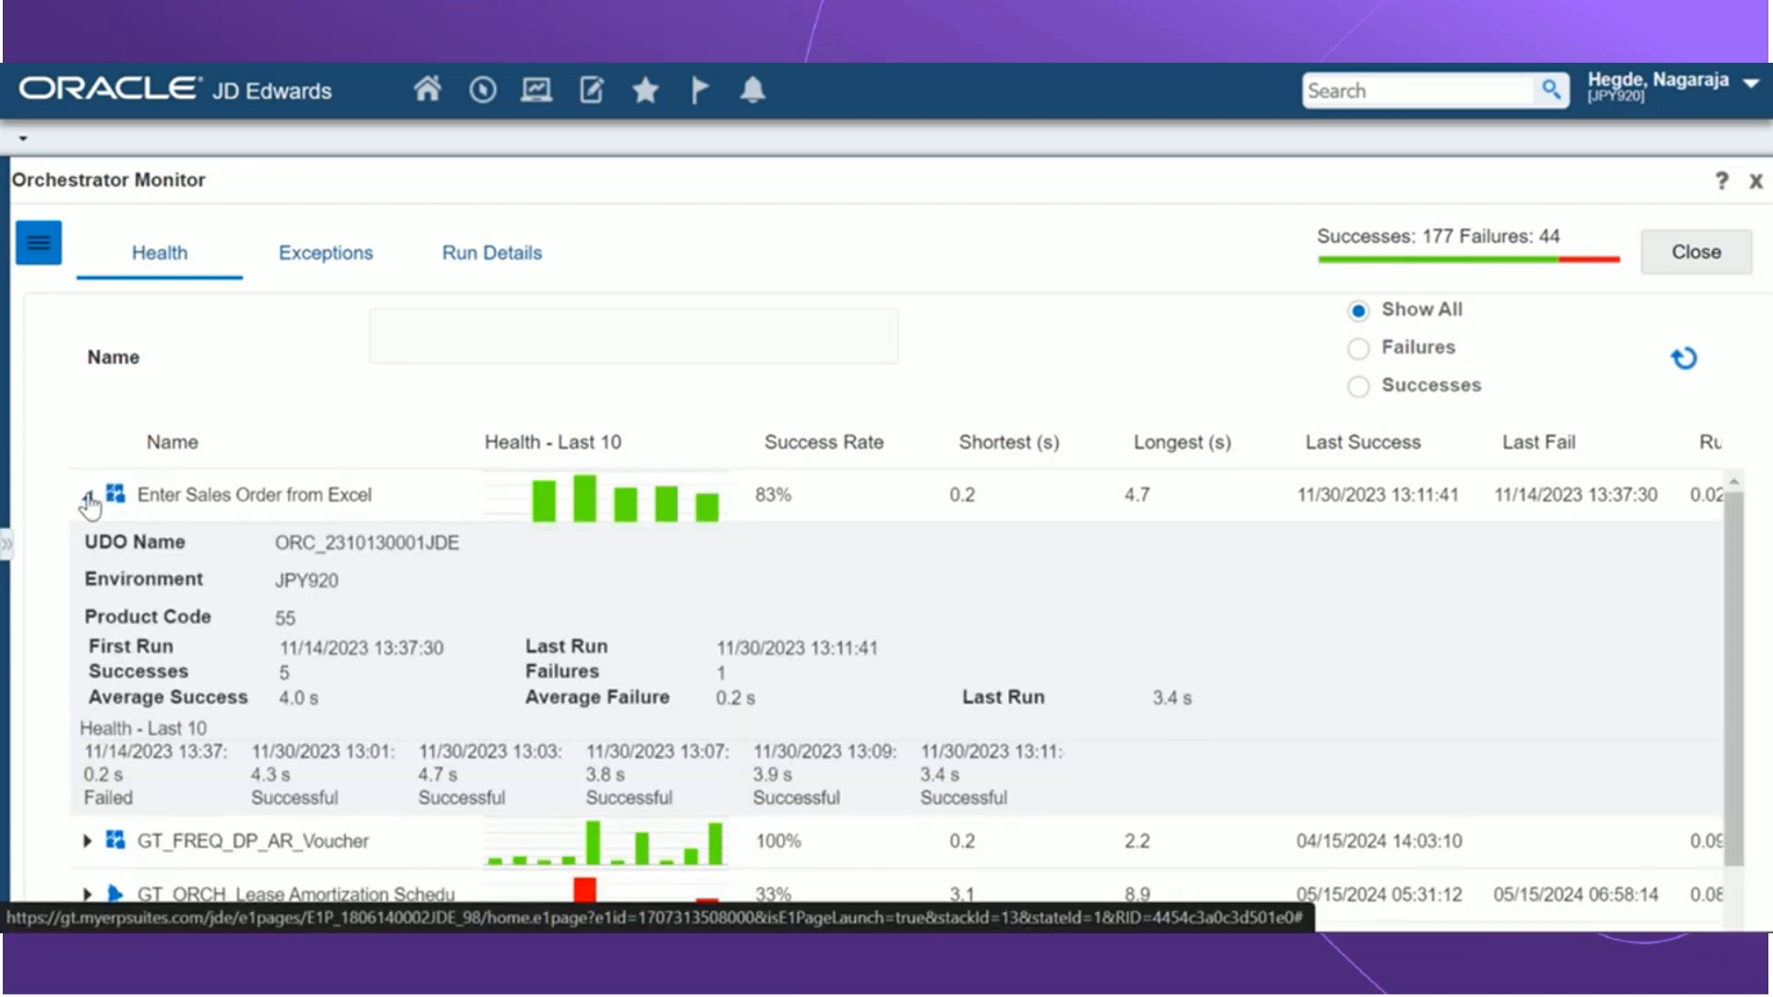
# Step: Expand the orchestration row to view its details before moving to the Exceptions list
pyautogui.click(325, 253)
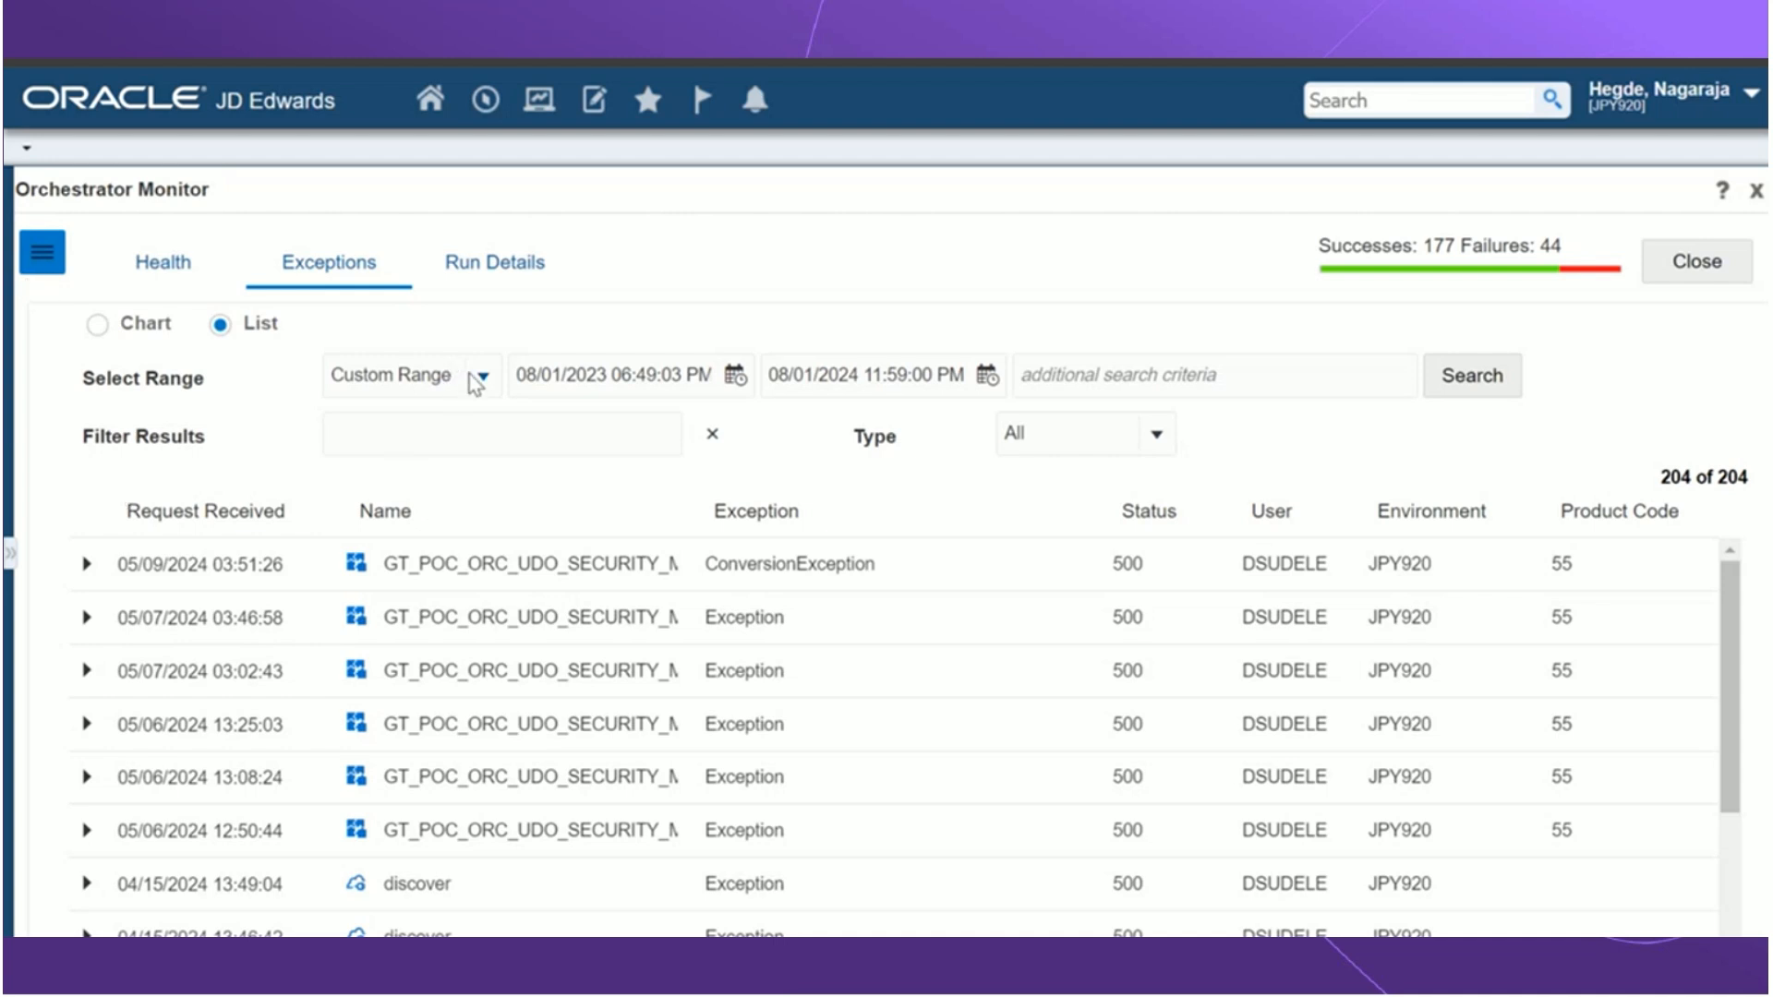
pyautogui.moveTo(495, 386)
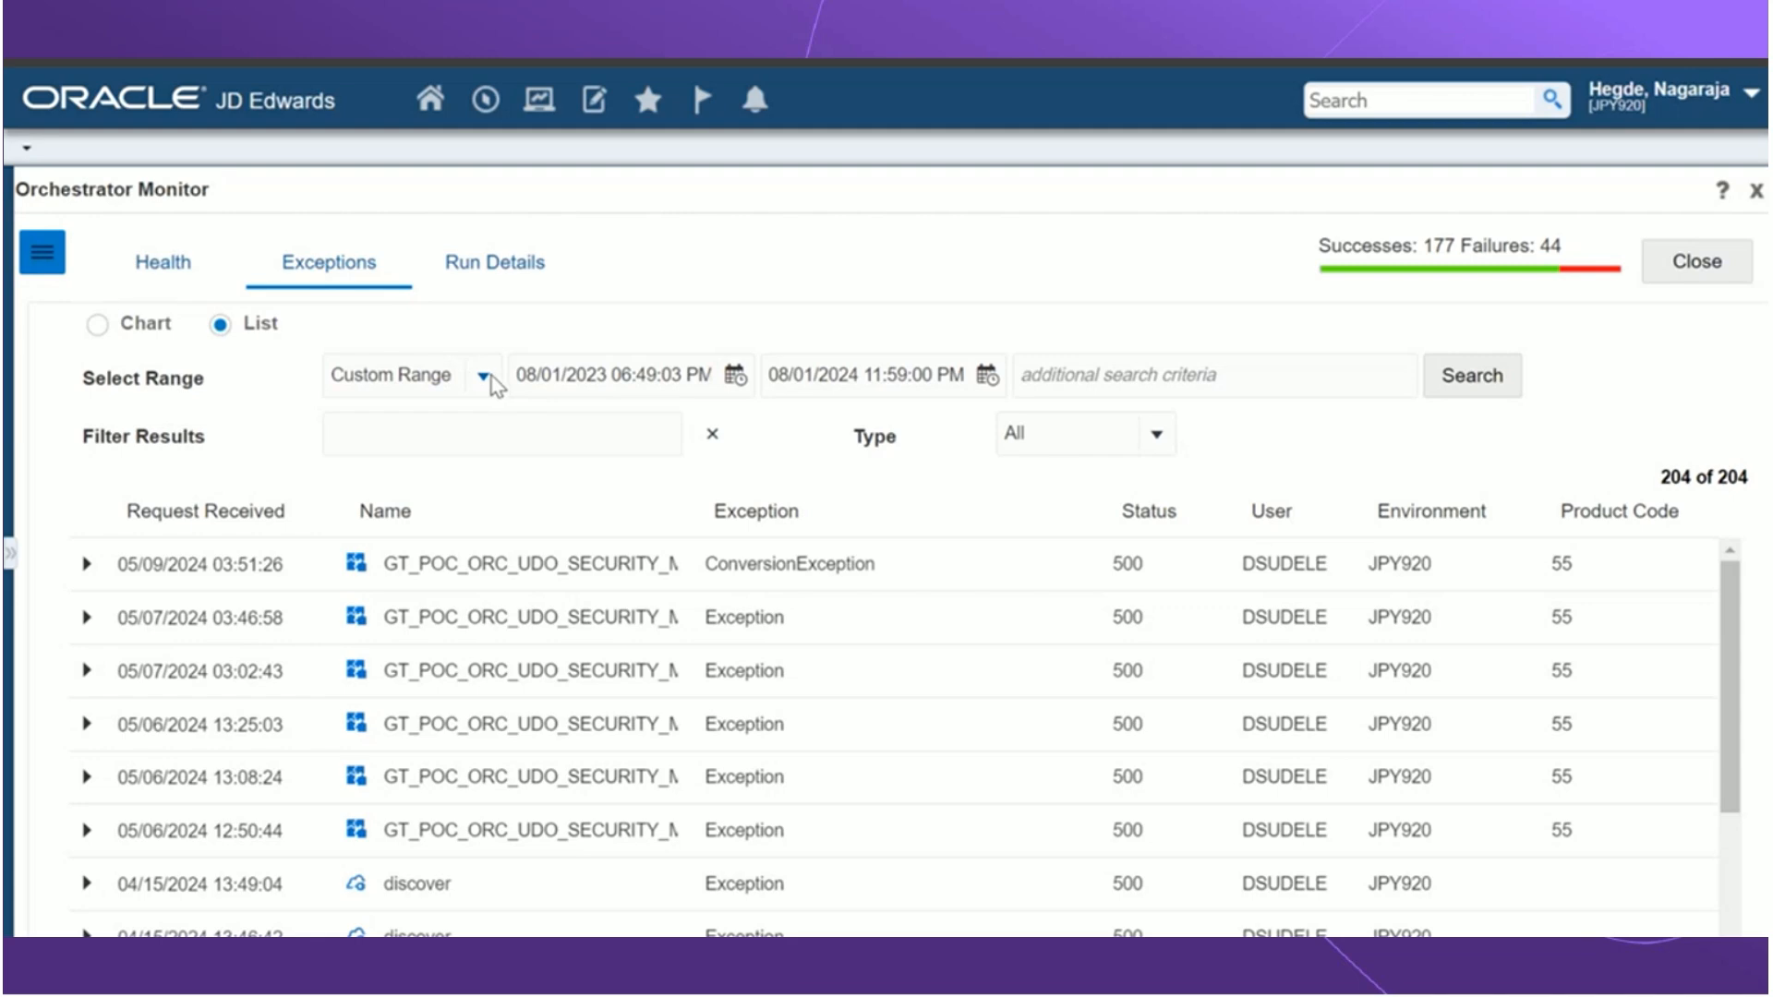
pyautogui.moveTo(562, 377)
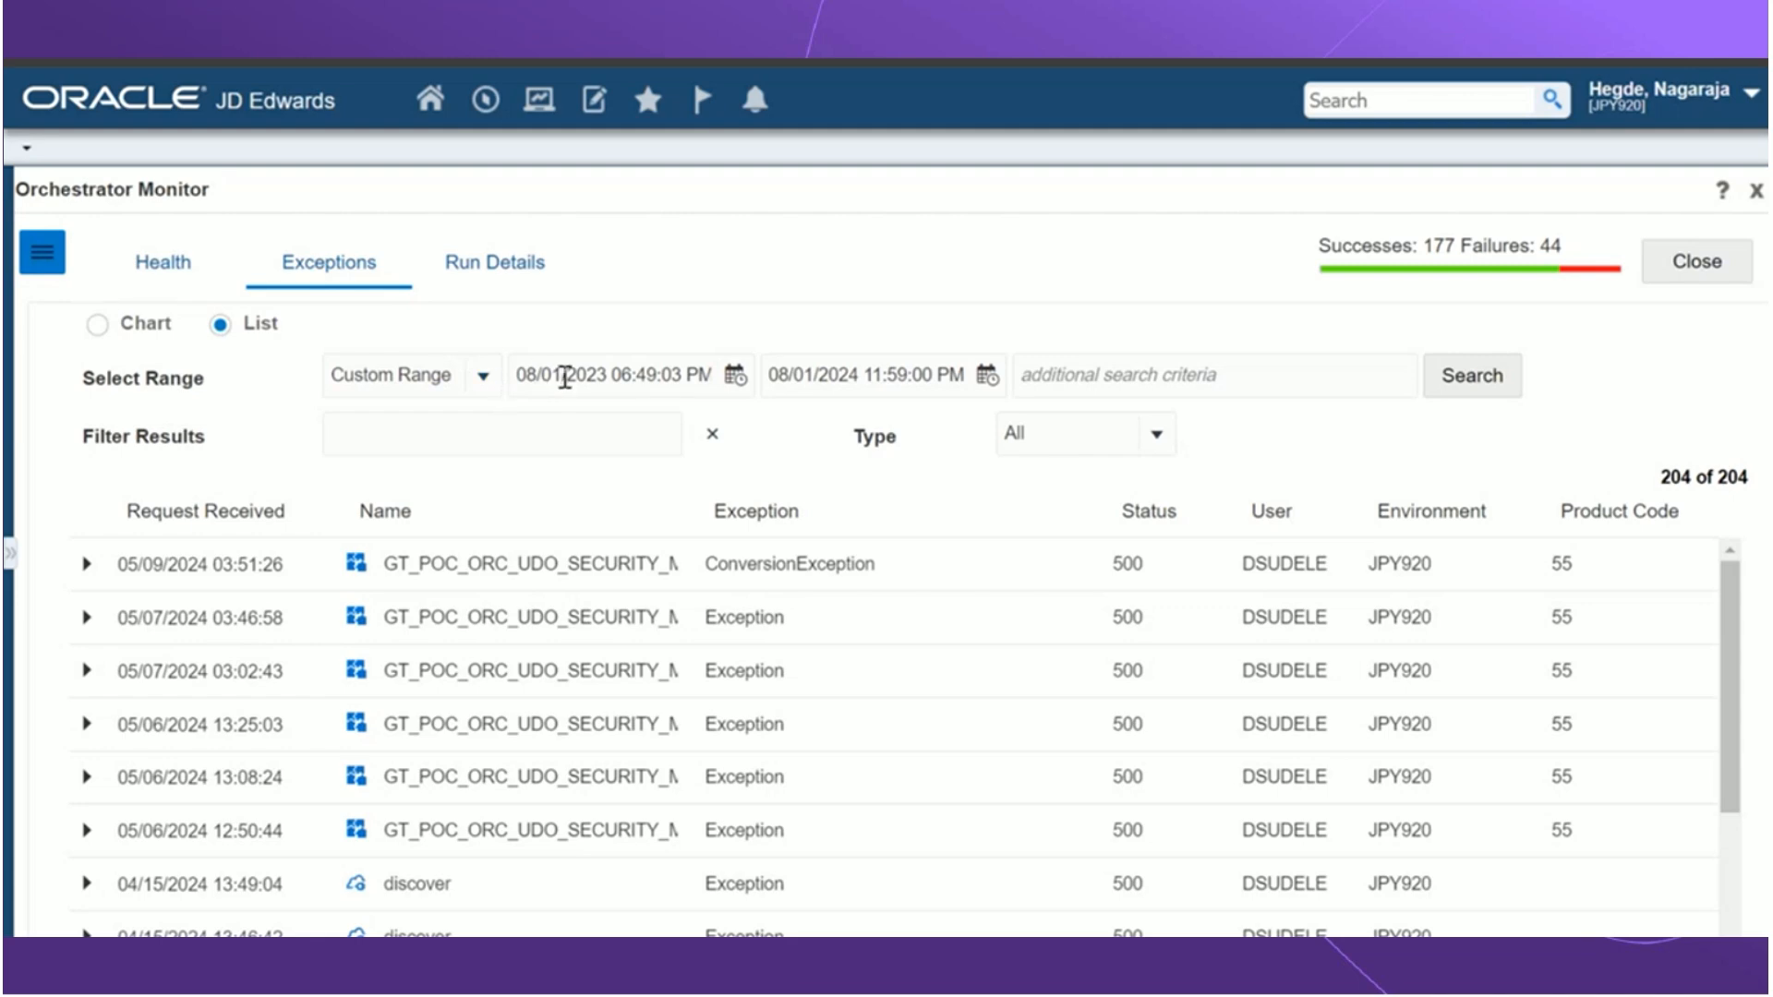
# Step: Review the Select Range presets and leave the exception Type filter at All
pyautogui.click(482, 375)
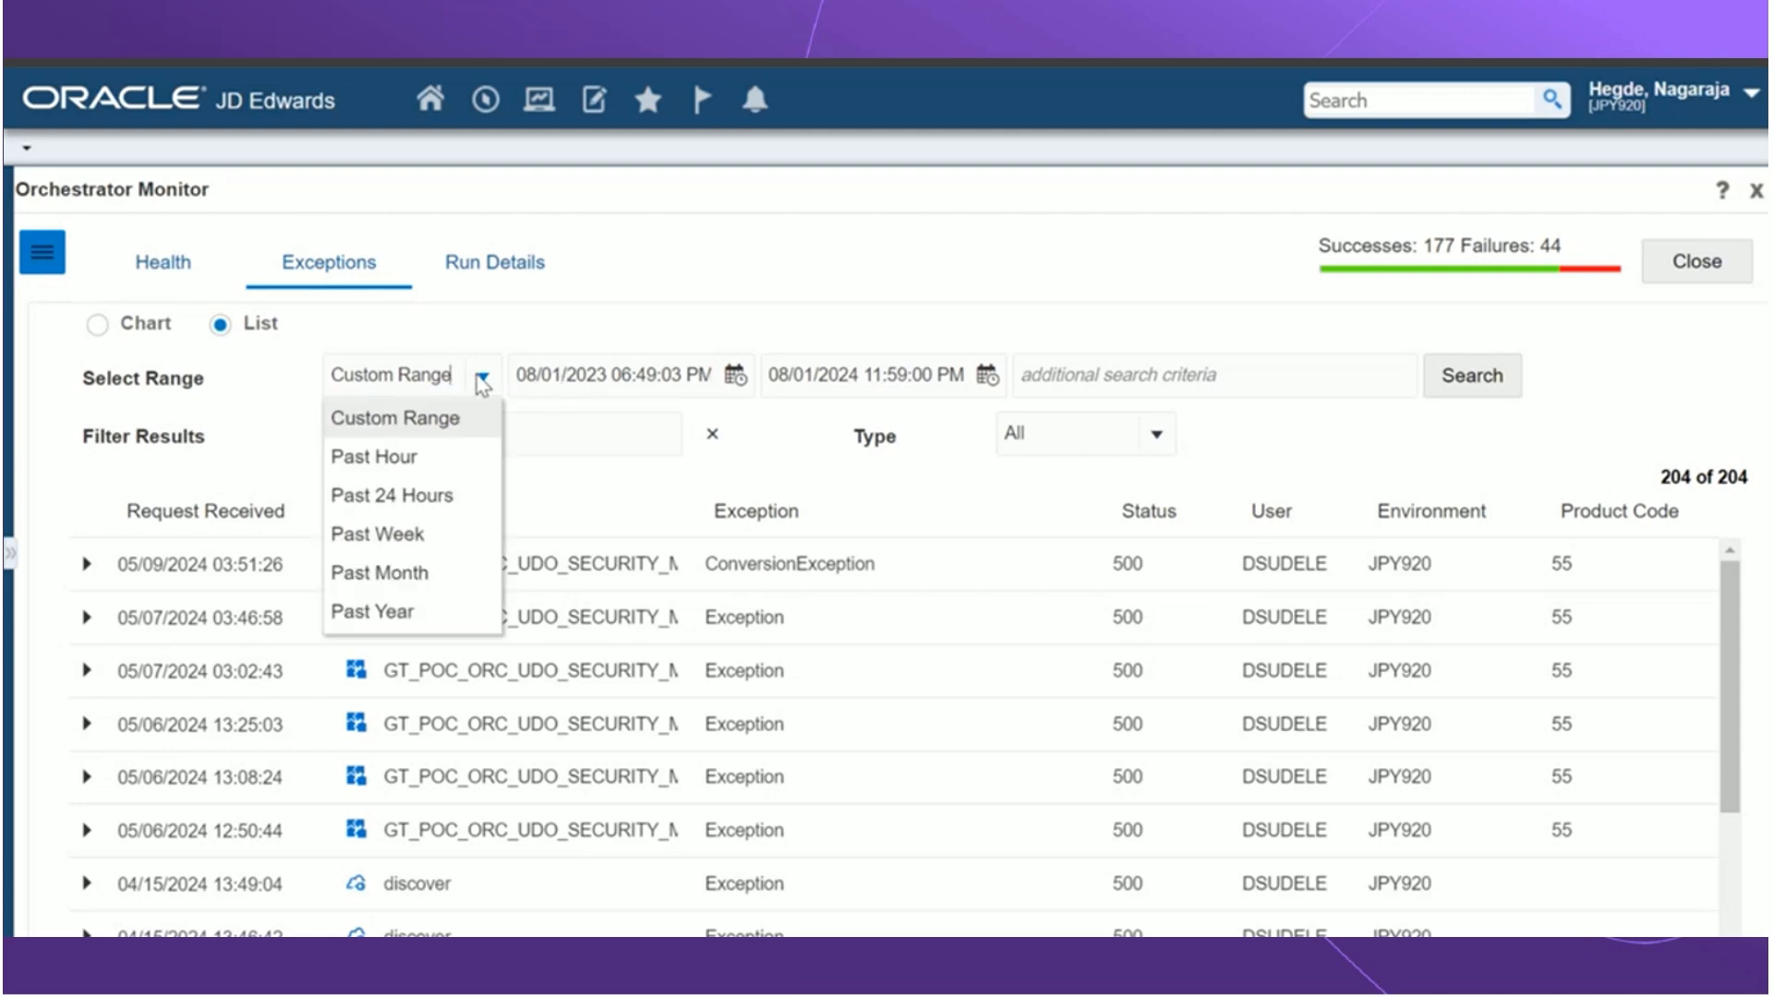
pyautogui.moveTo(427, 495)
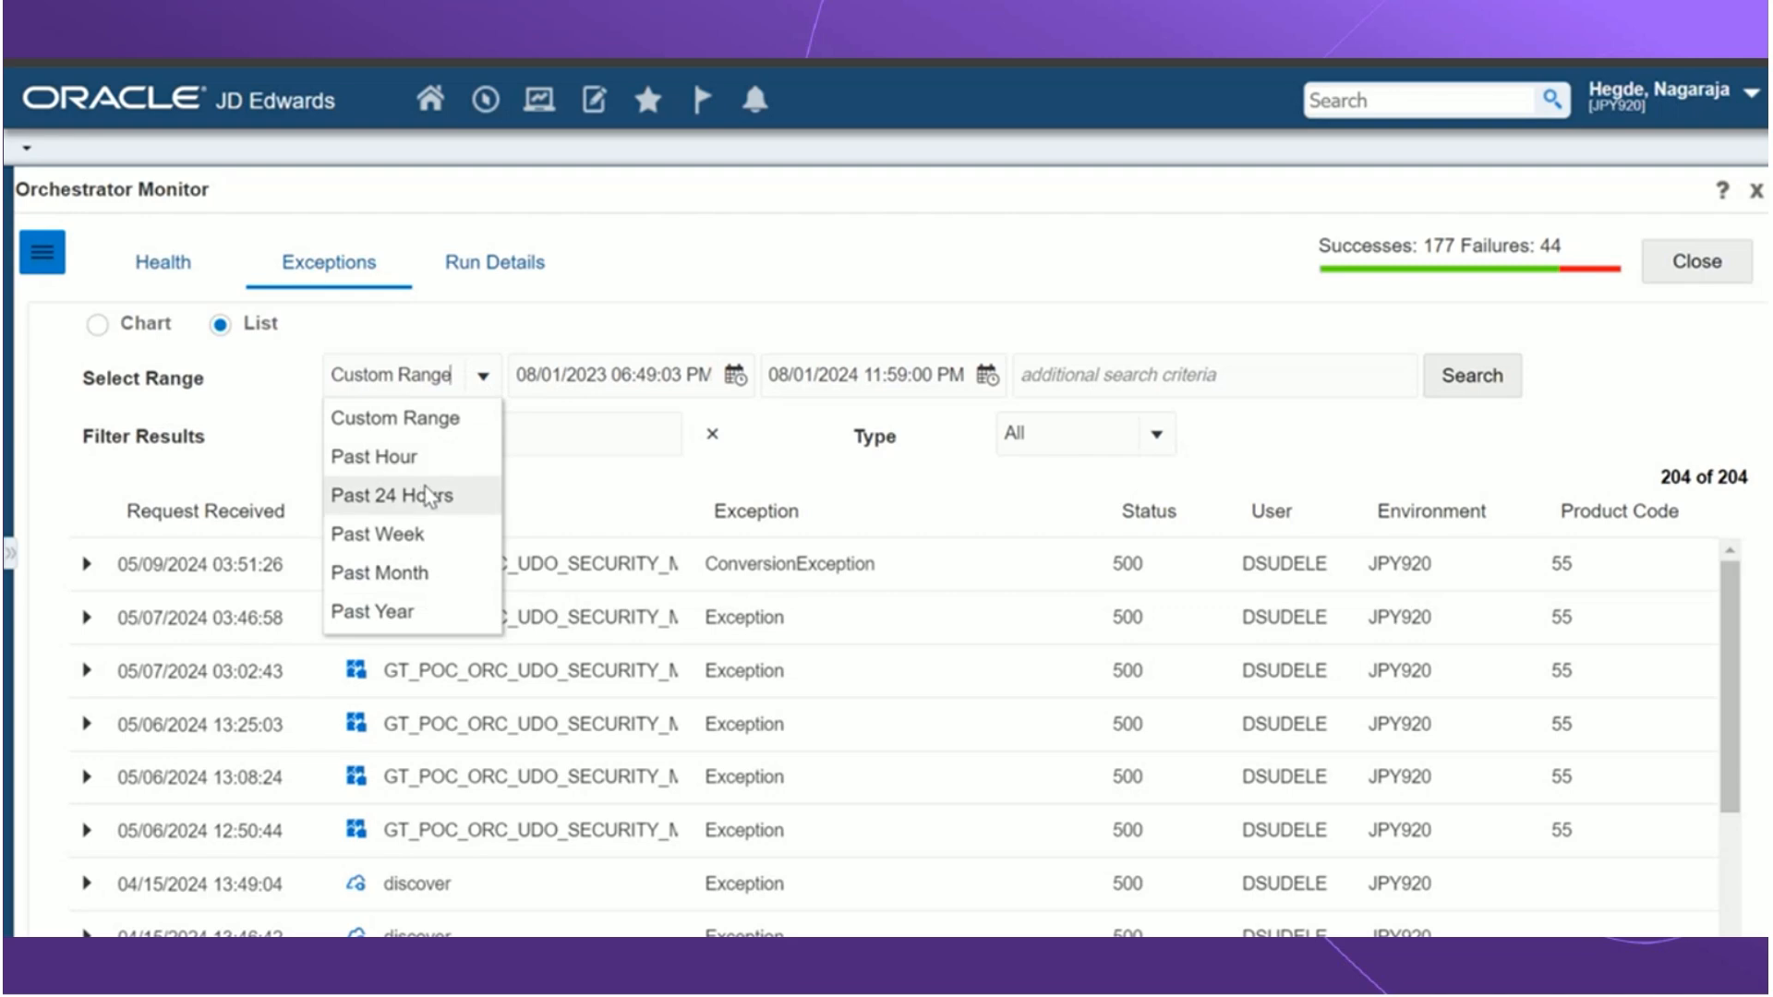
pyautogui.moveTo(426, 534)
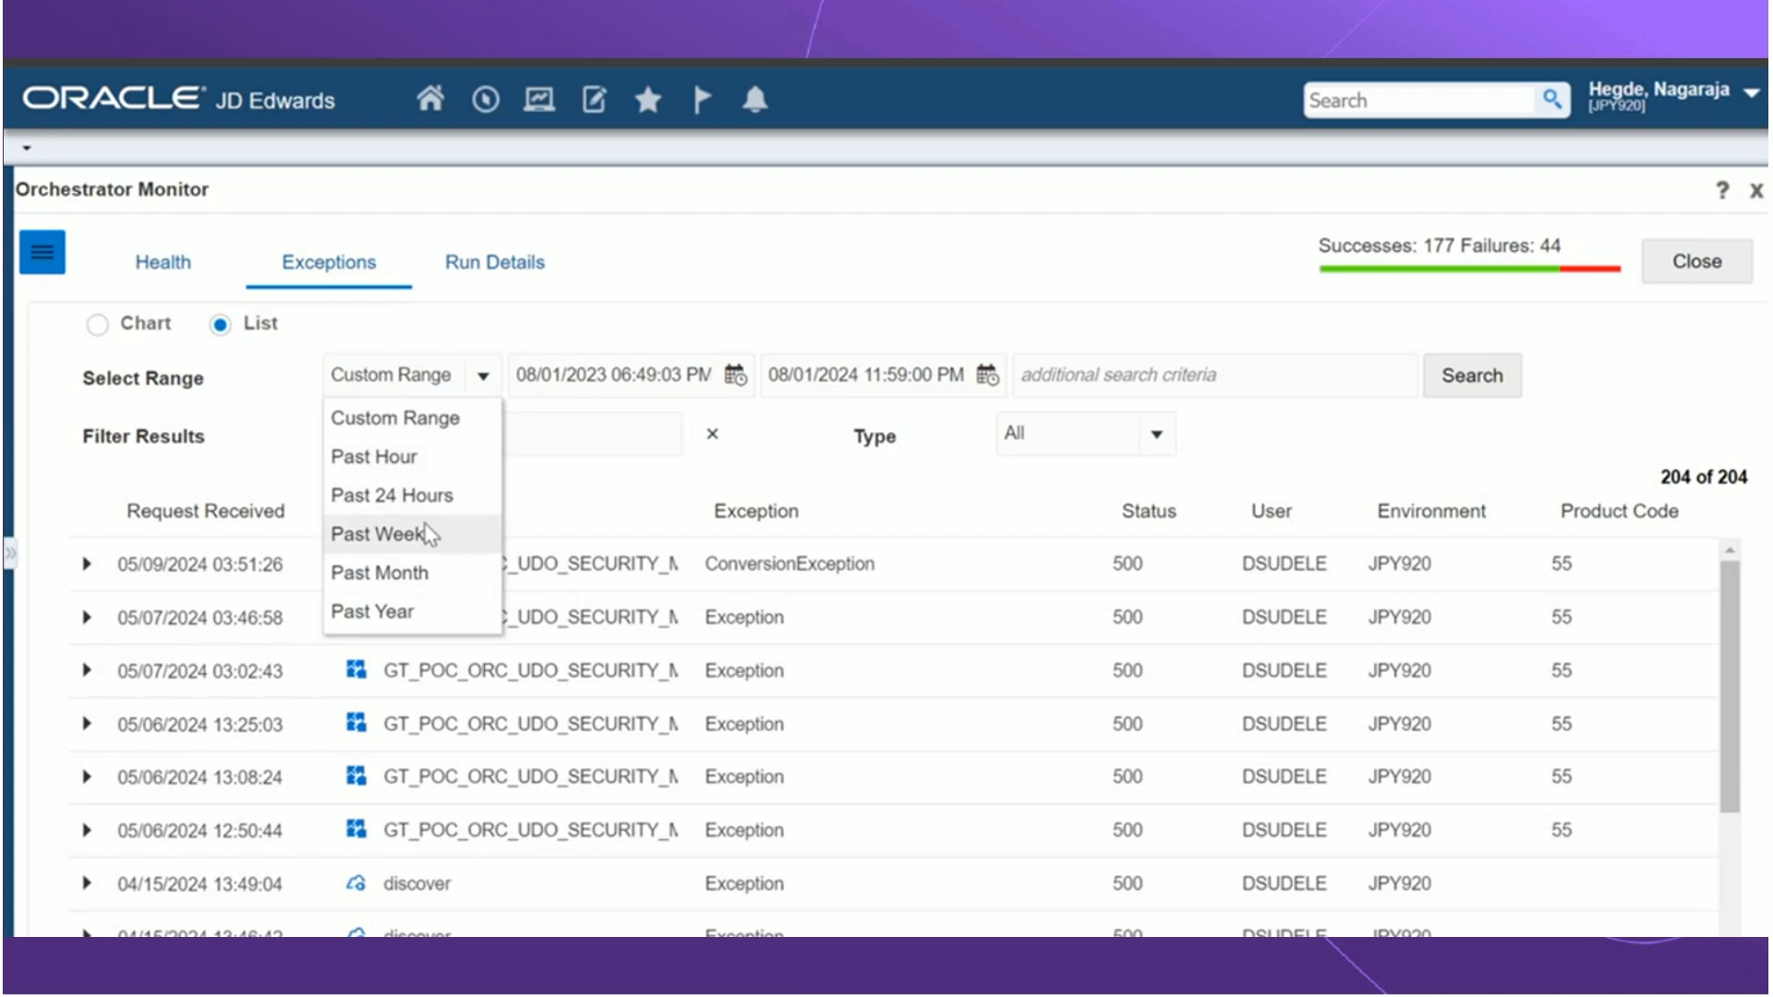
pyautogui.moveTo(875, 432)
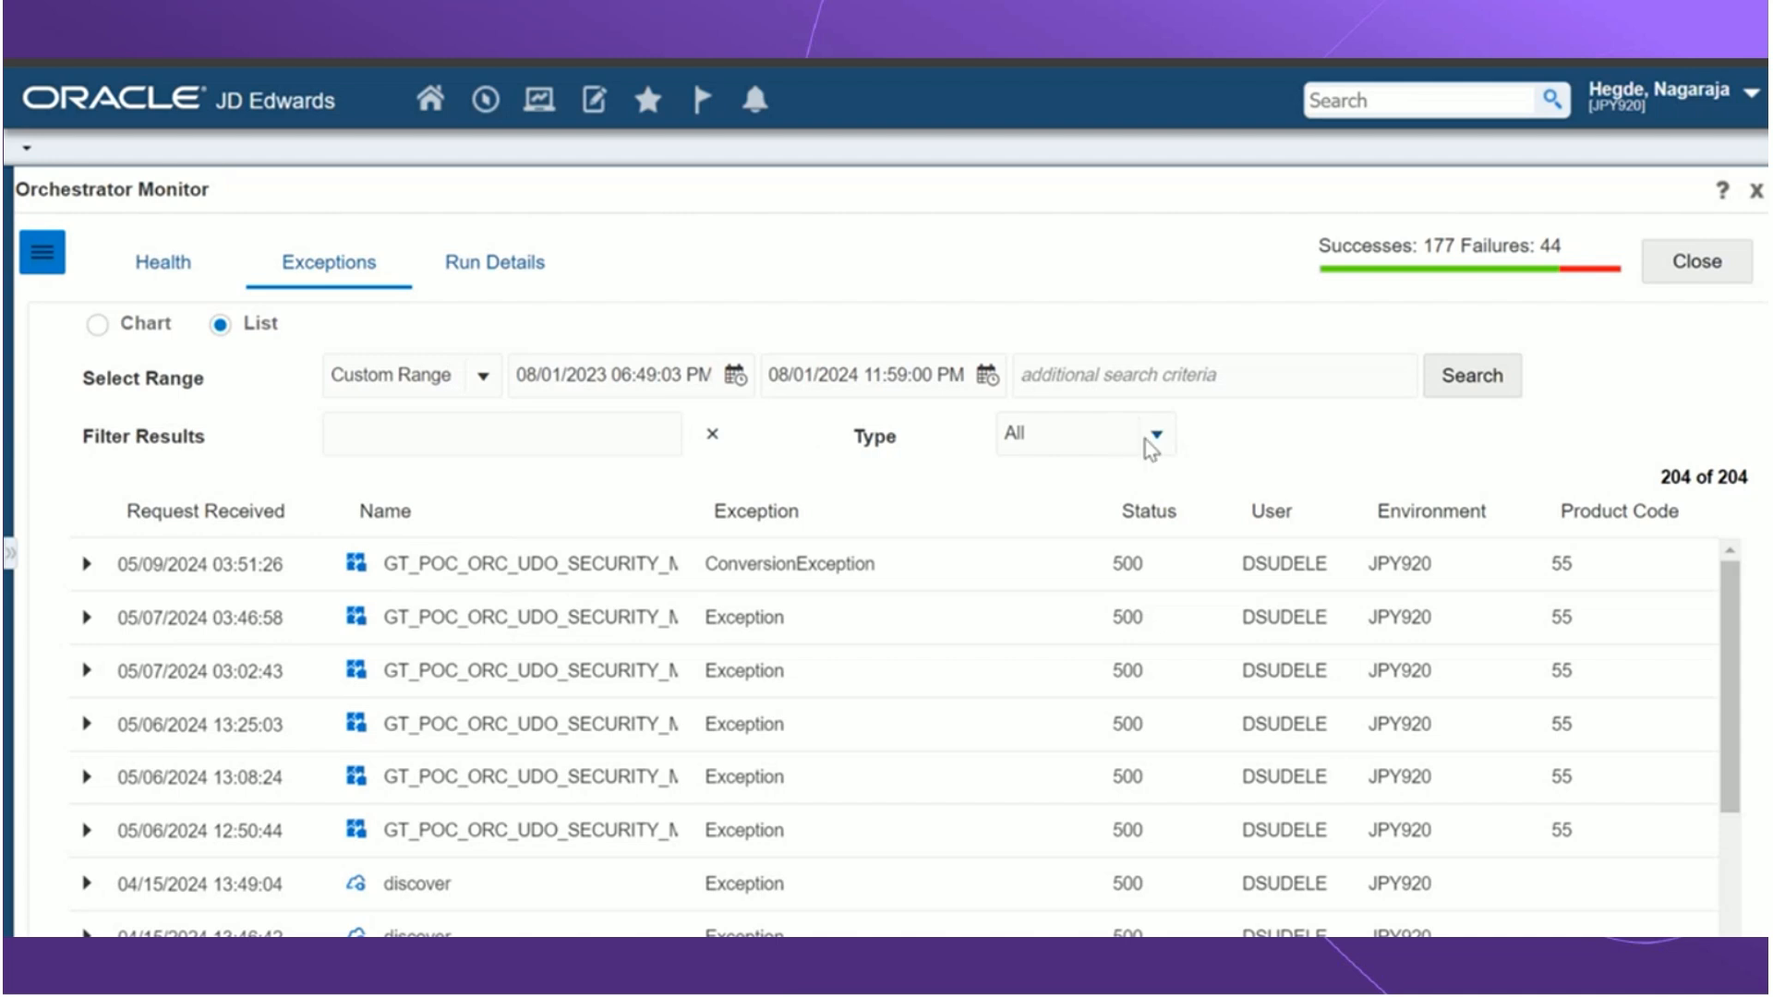
pyautogui.click(1155, 433)
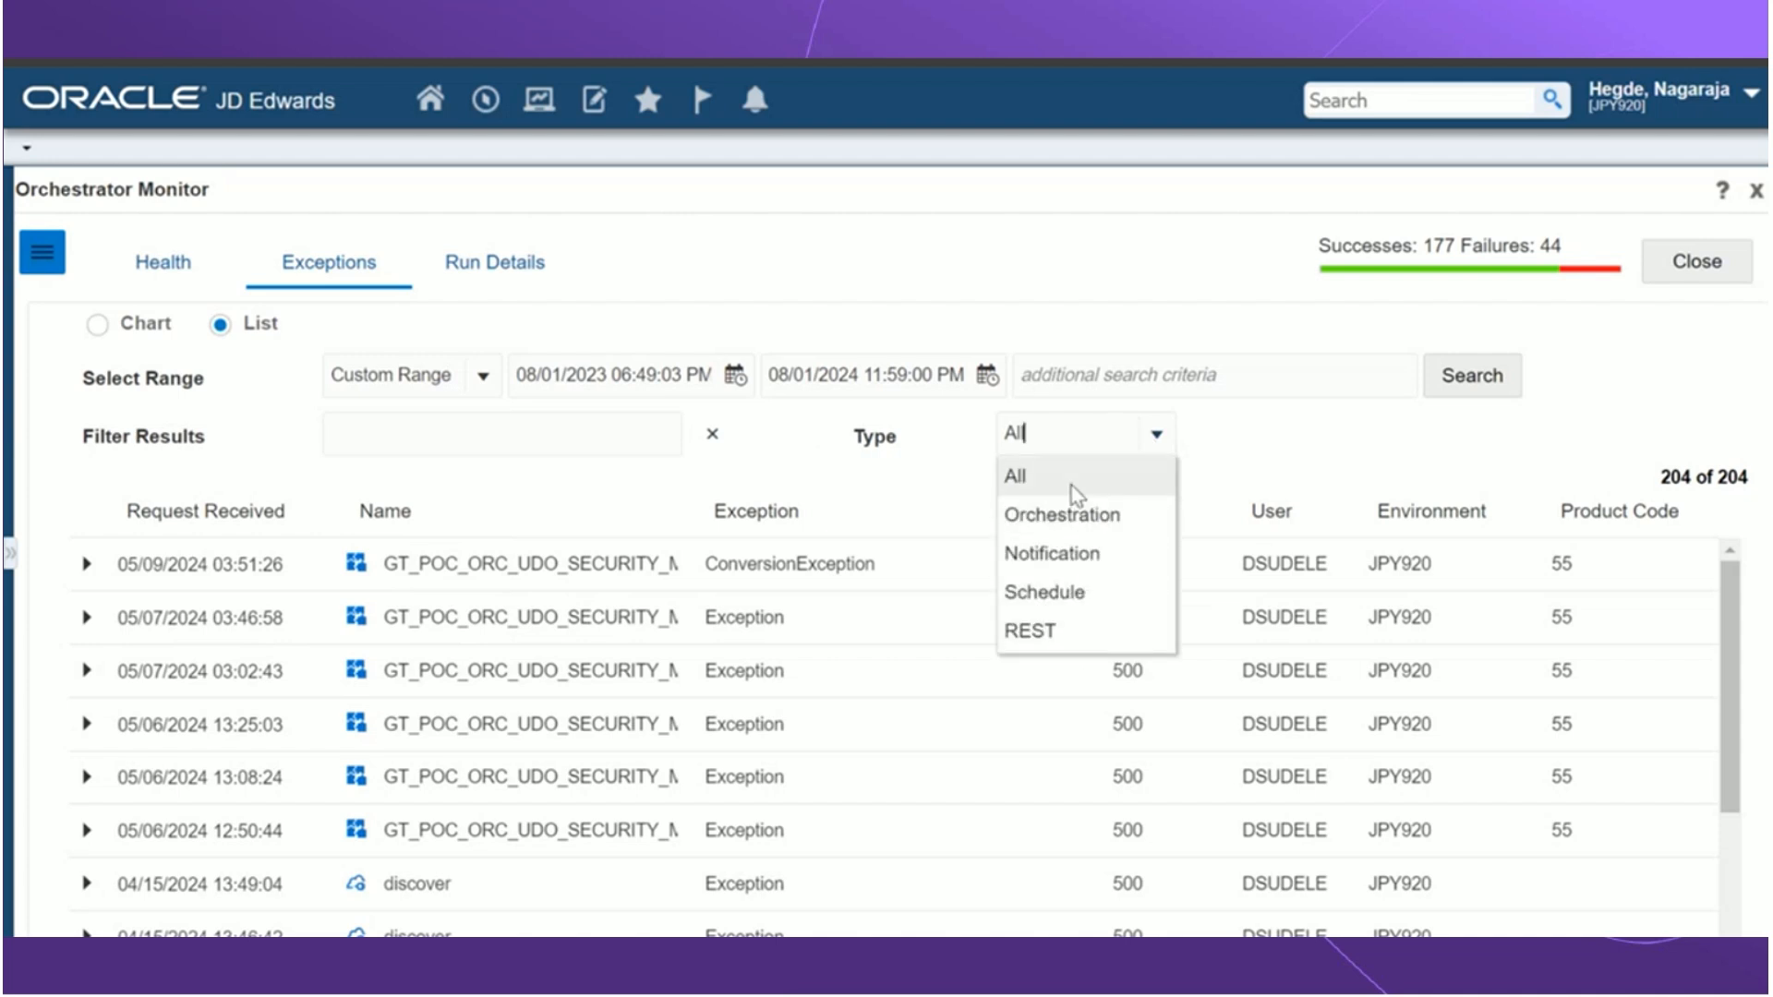
pyautogui.click(1014, 474)
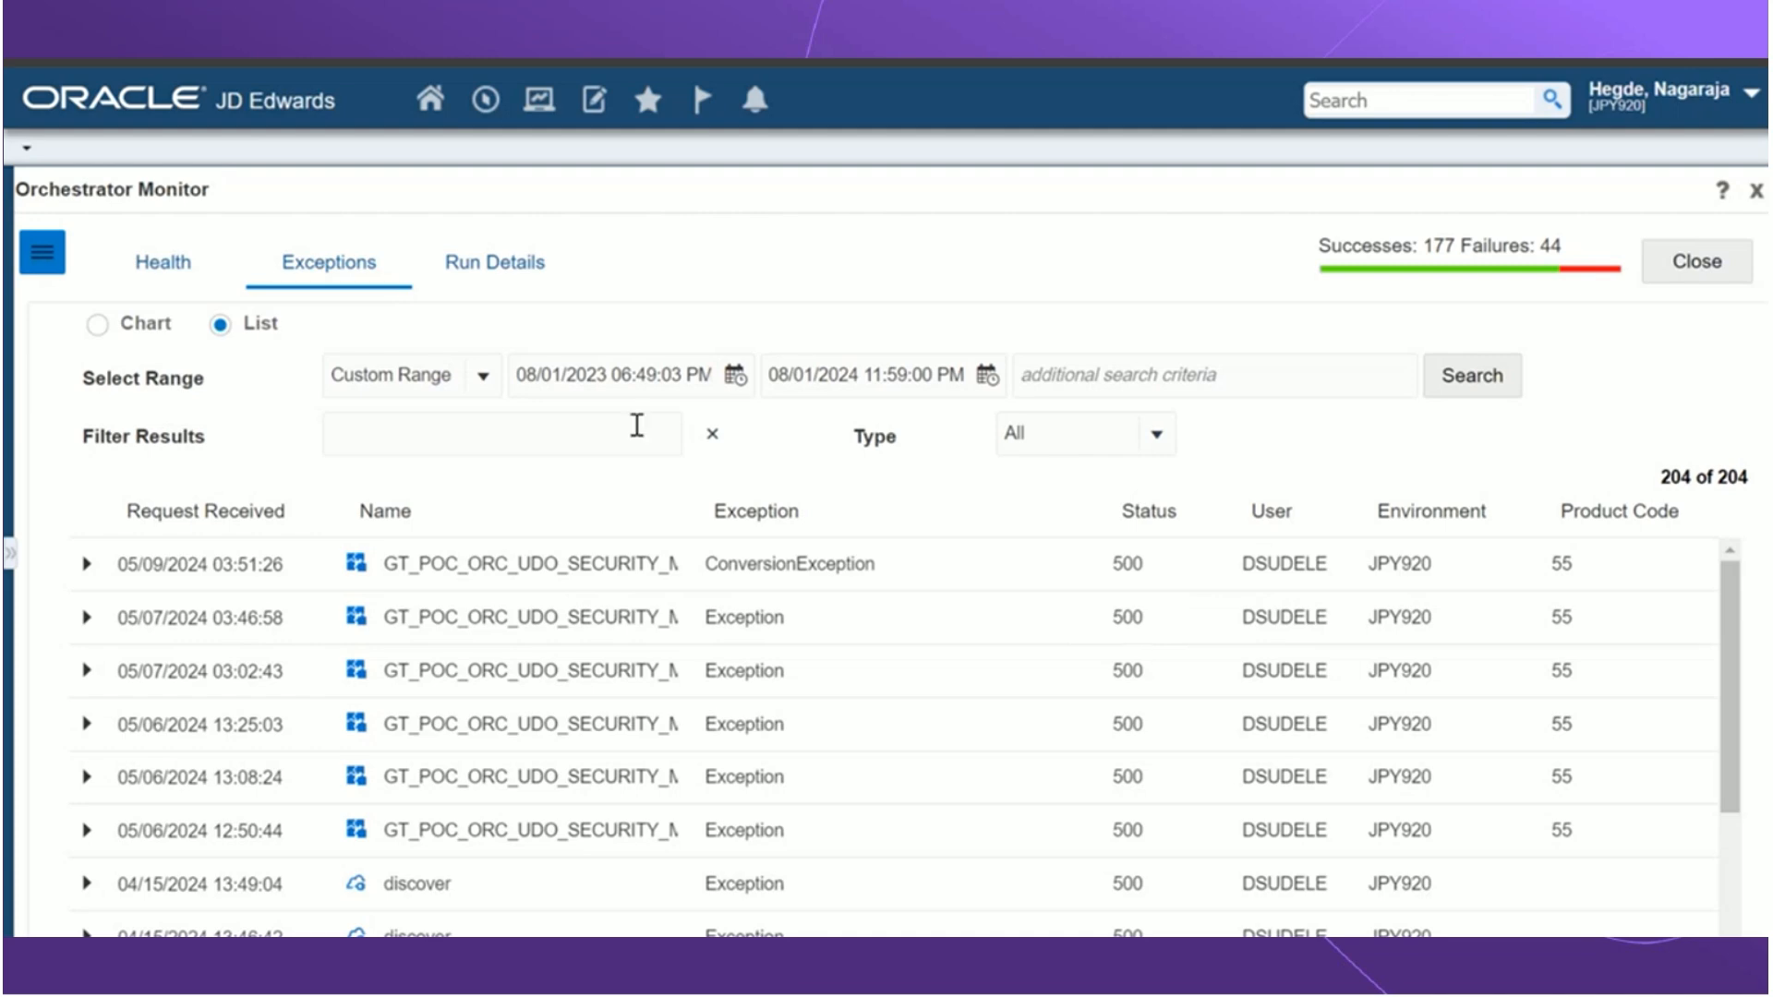
pyautogui.moveTo(410, 555)
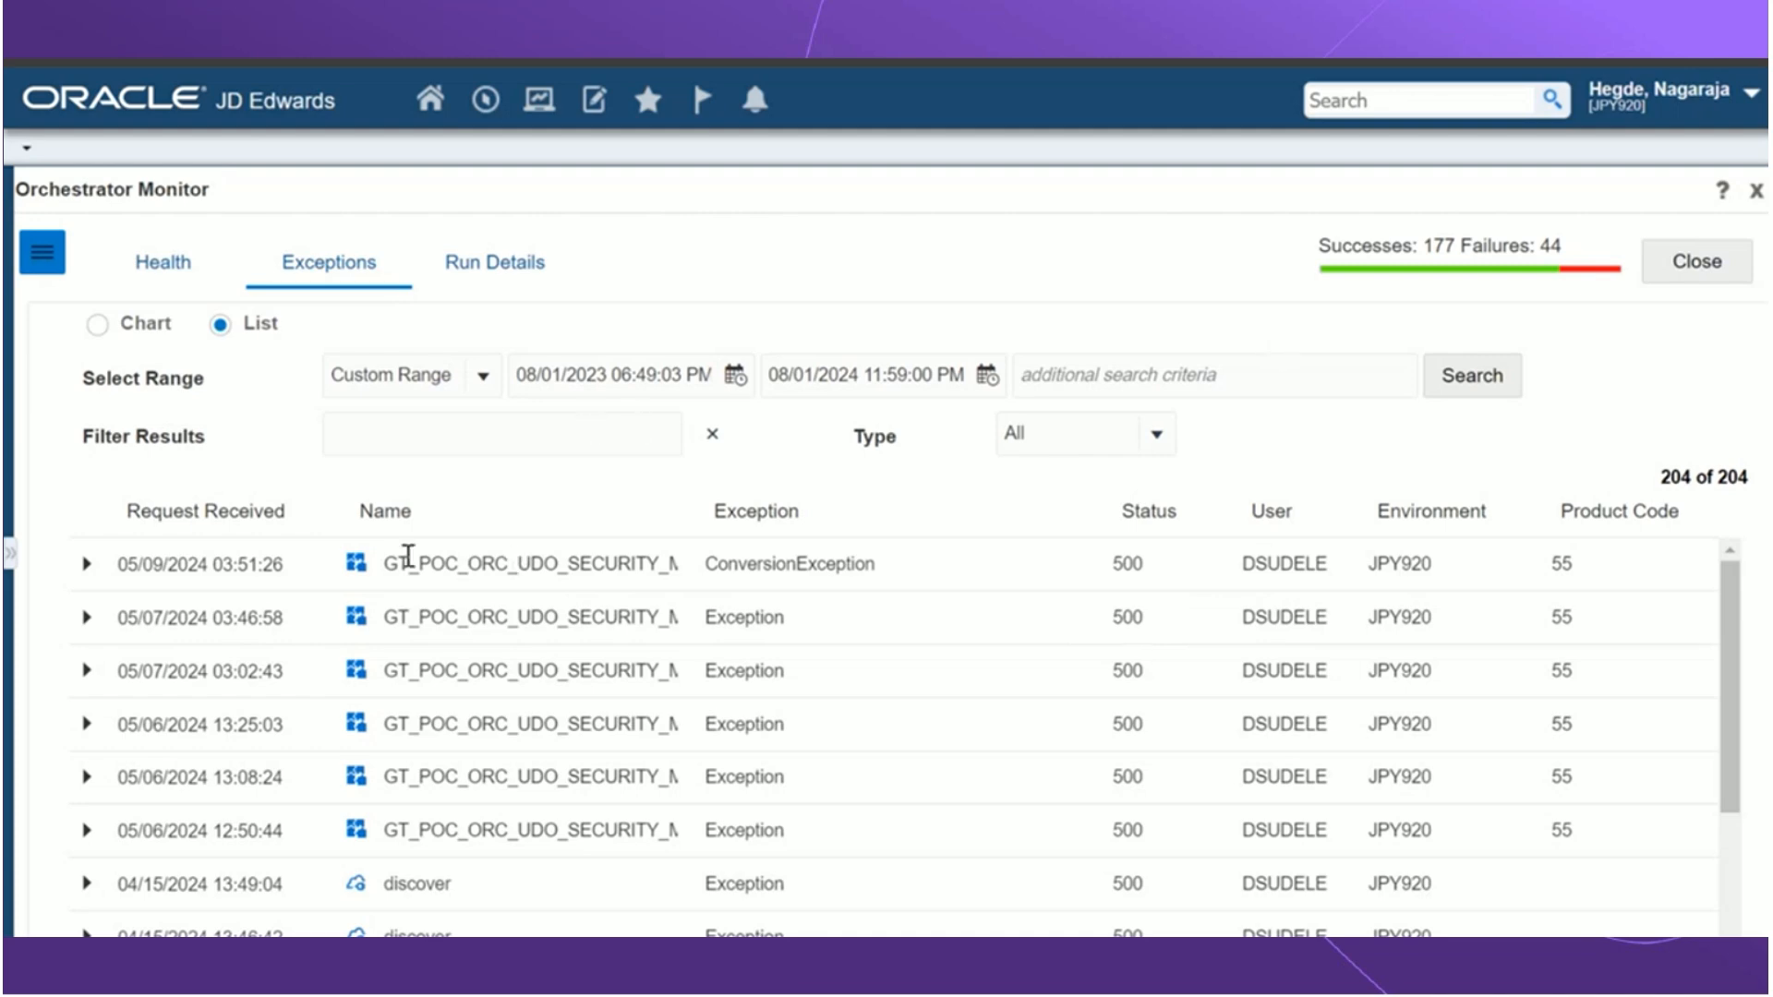
# Step: Set the exceptions date range to Past Year and switch to the chart view
pyautogui.click(406, 375)
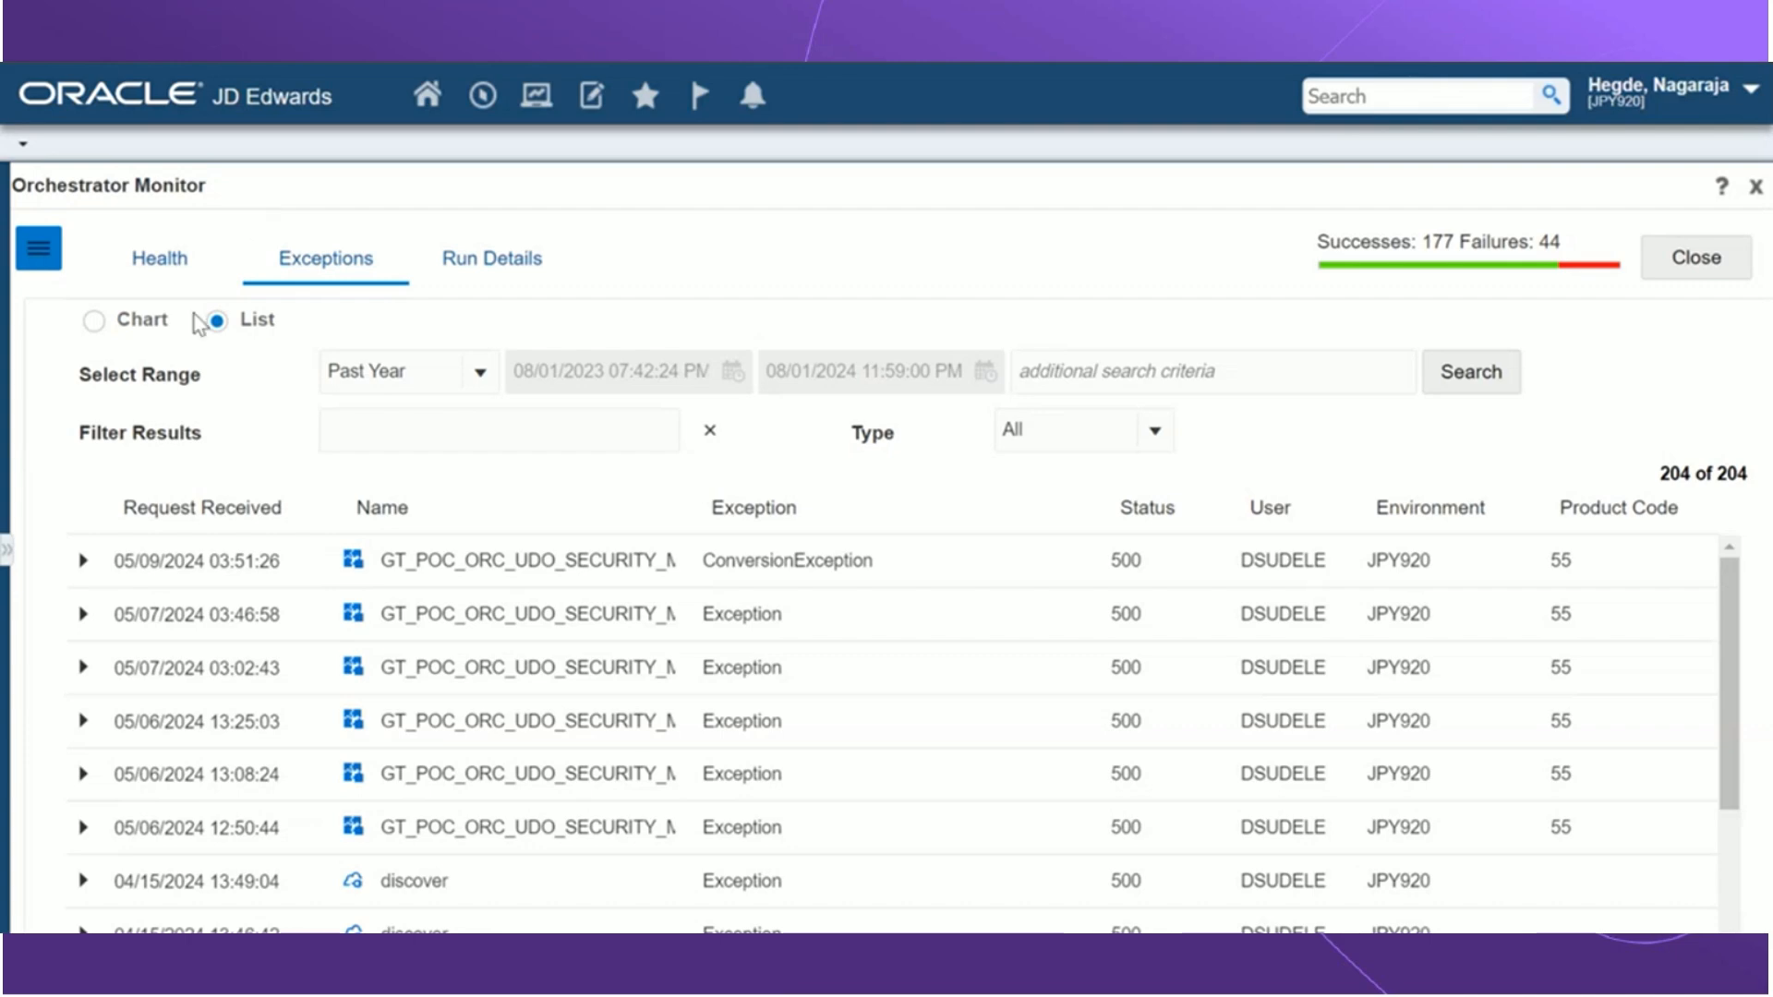
pyautogui.click(94, 319)
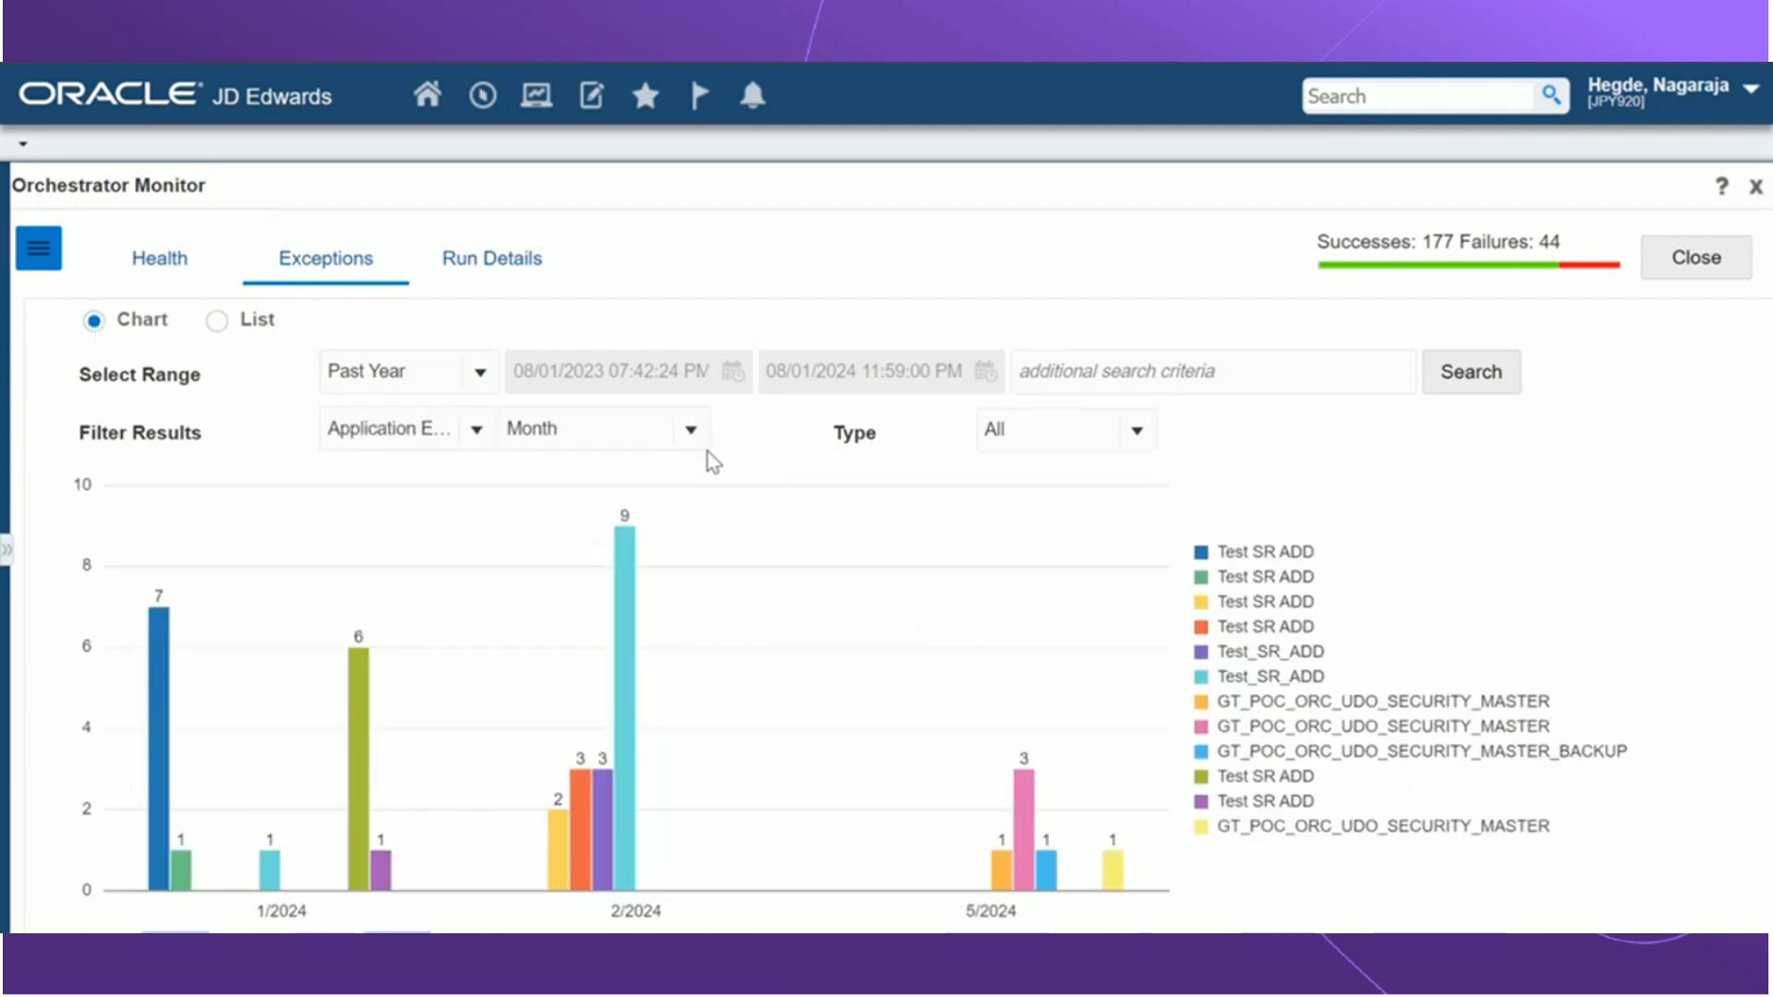
pyautogui.moveTo(404, 382)
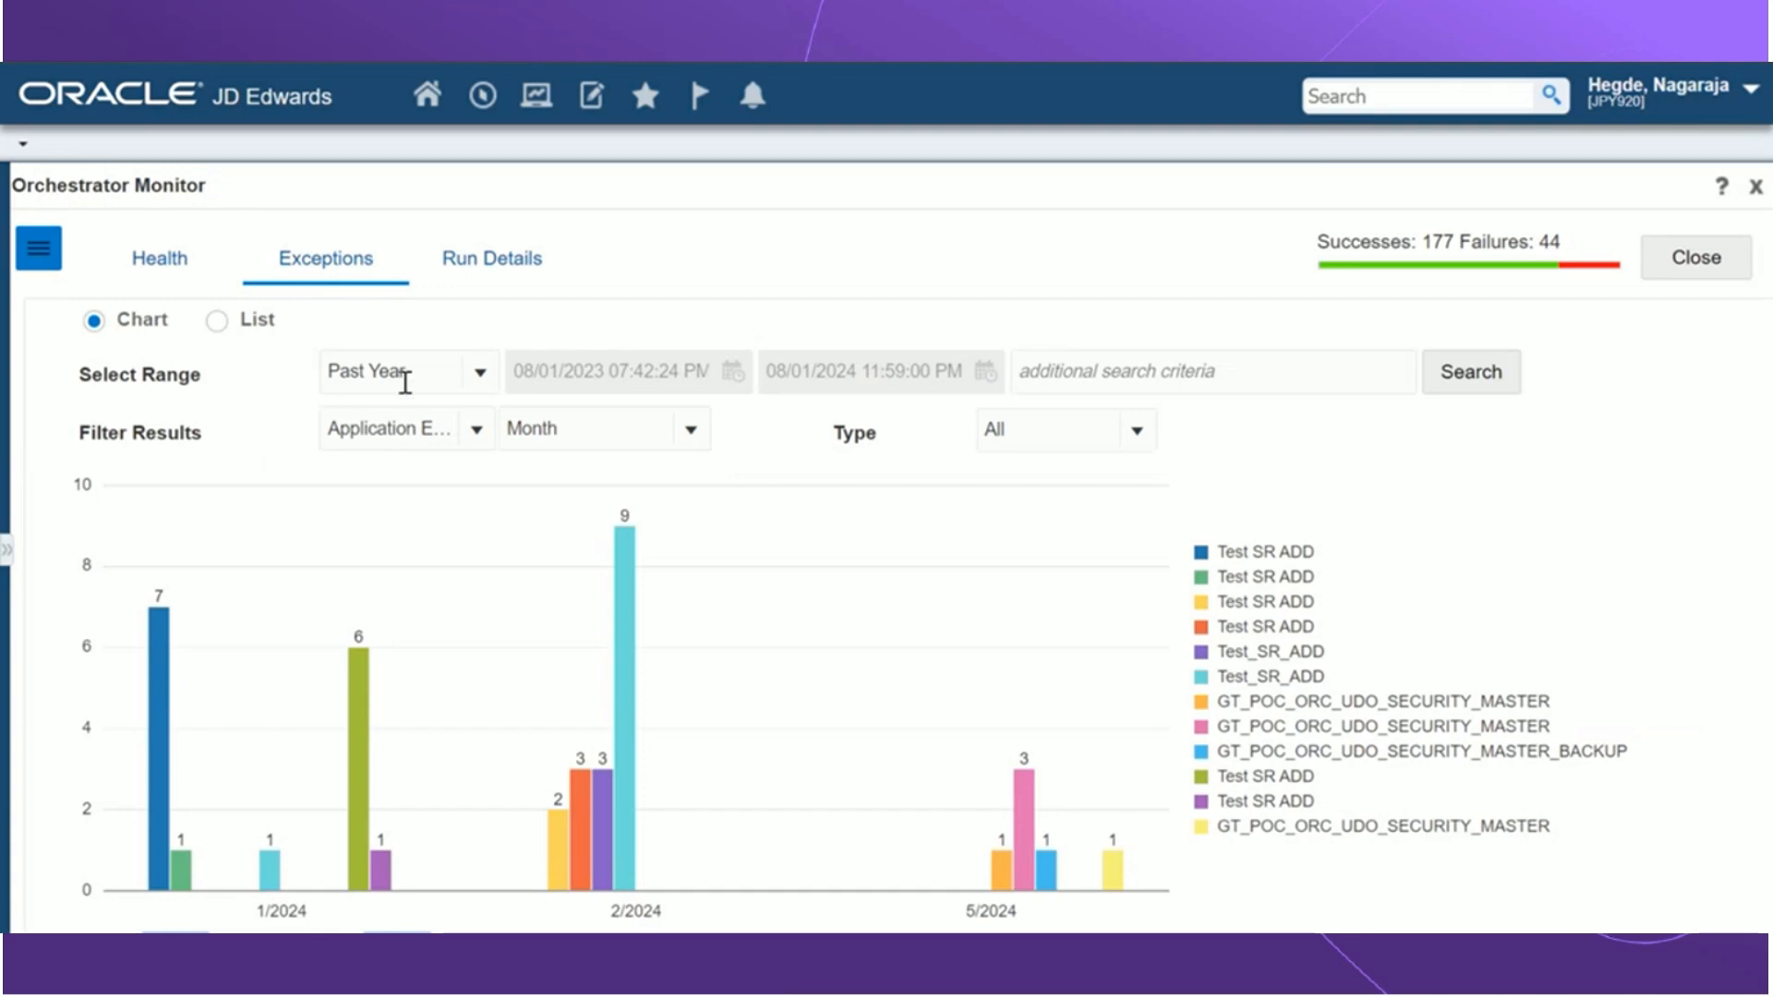
pyautogui.moveTo(621, 597)
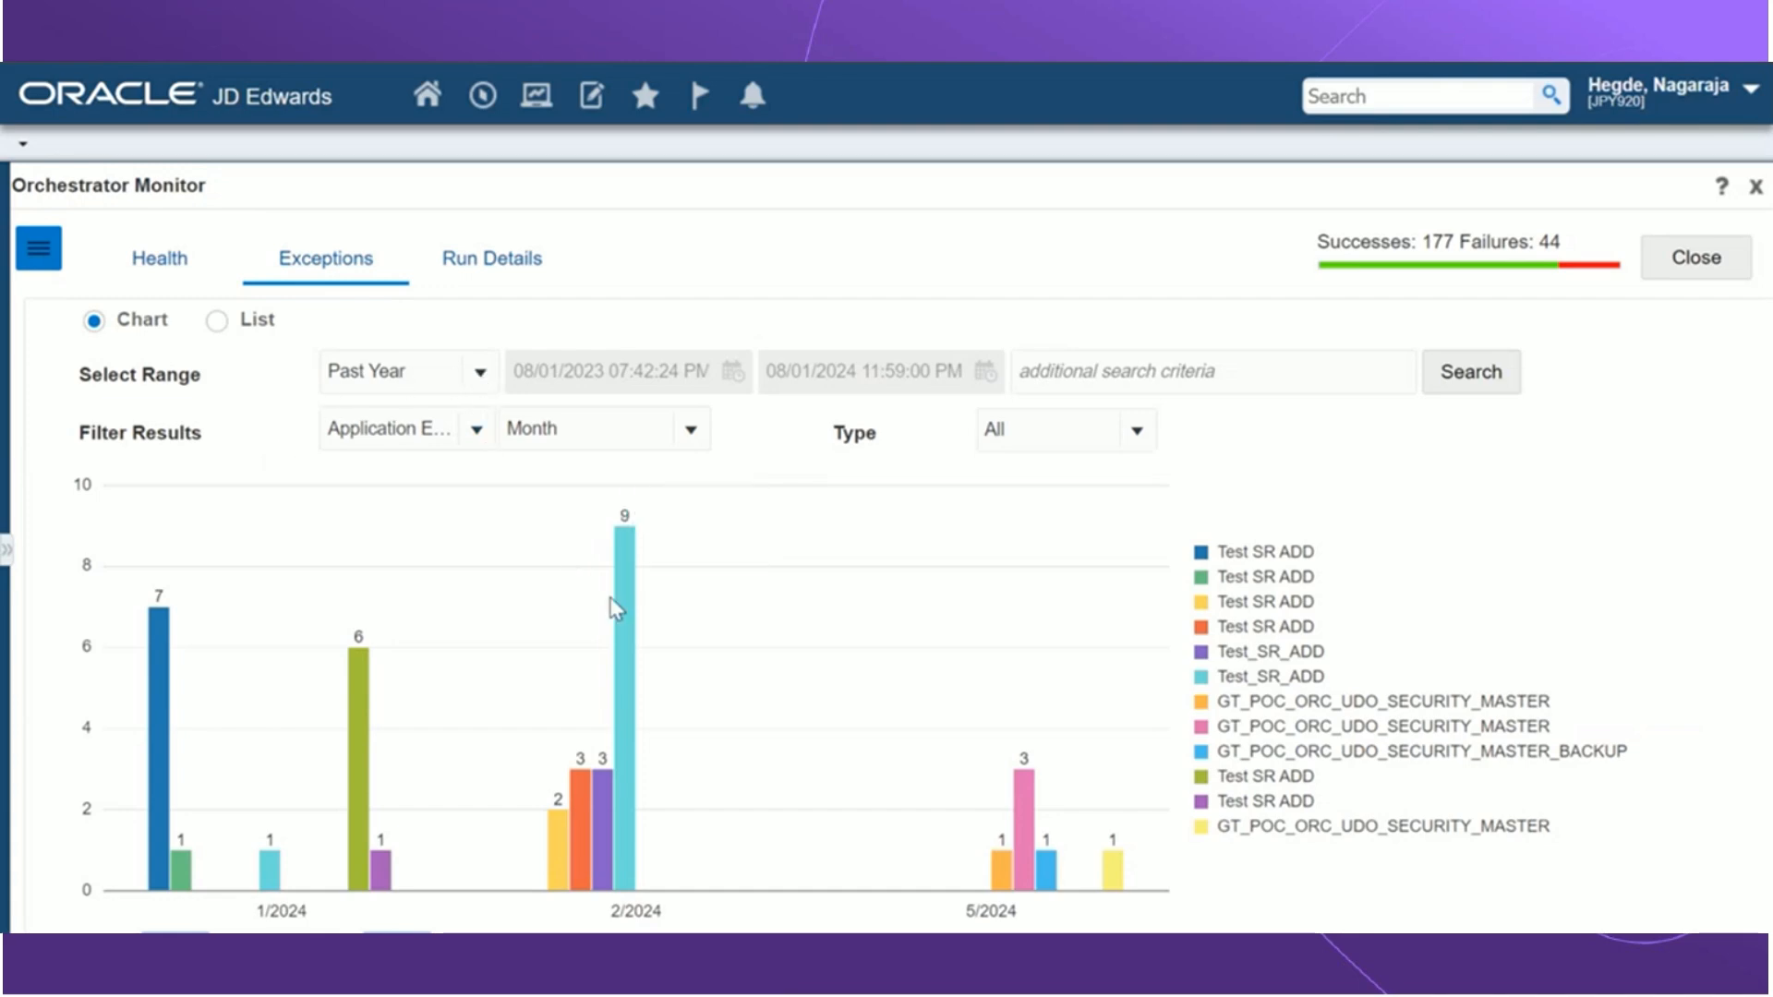
# Step: Group the past-year chart by exception, try yearly totals, then return to monthly
pyautogui.click(475, 427)
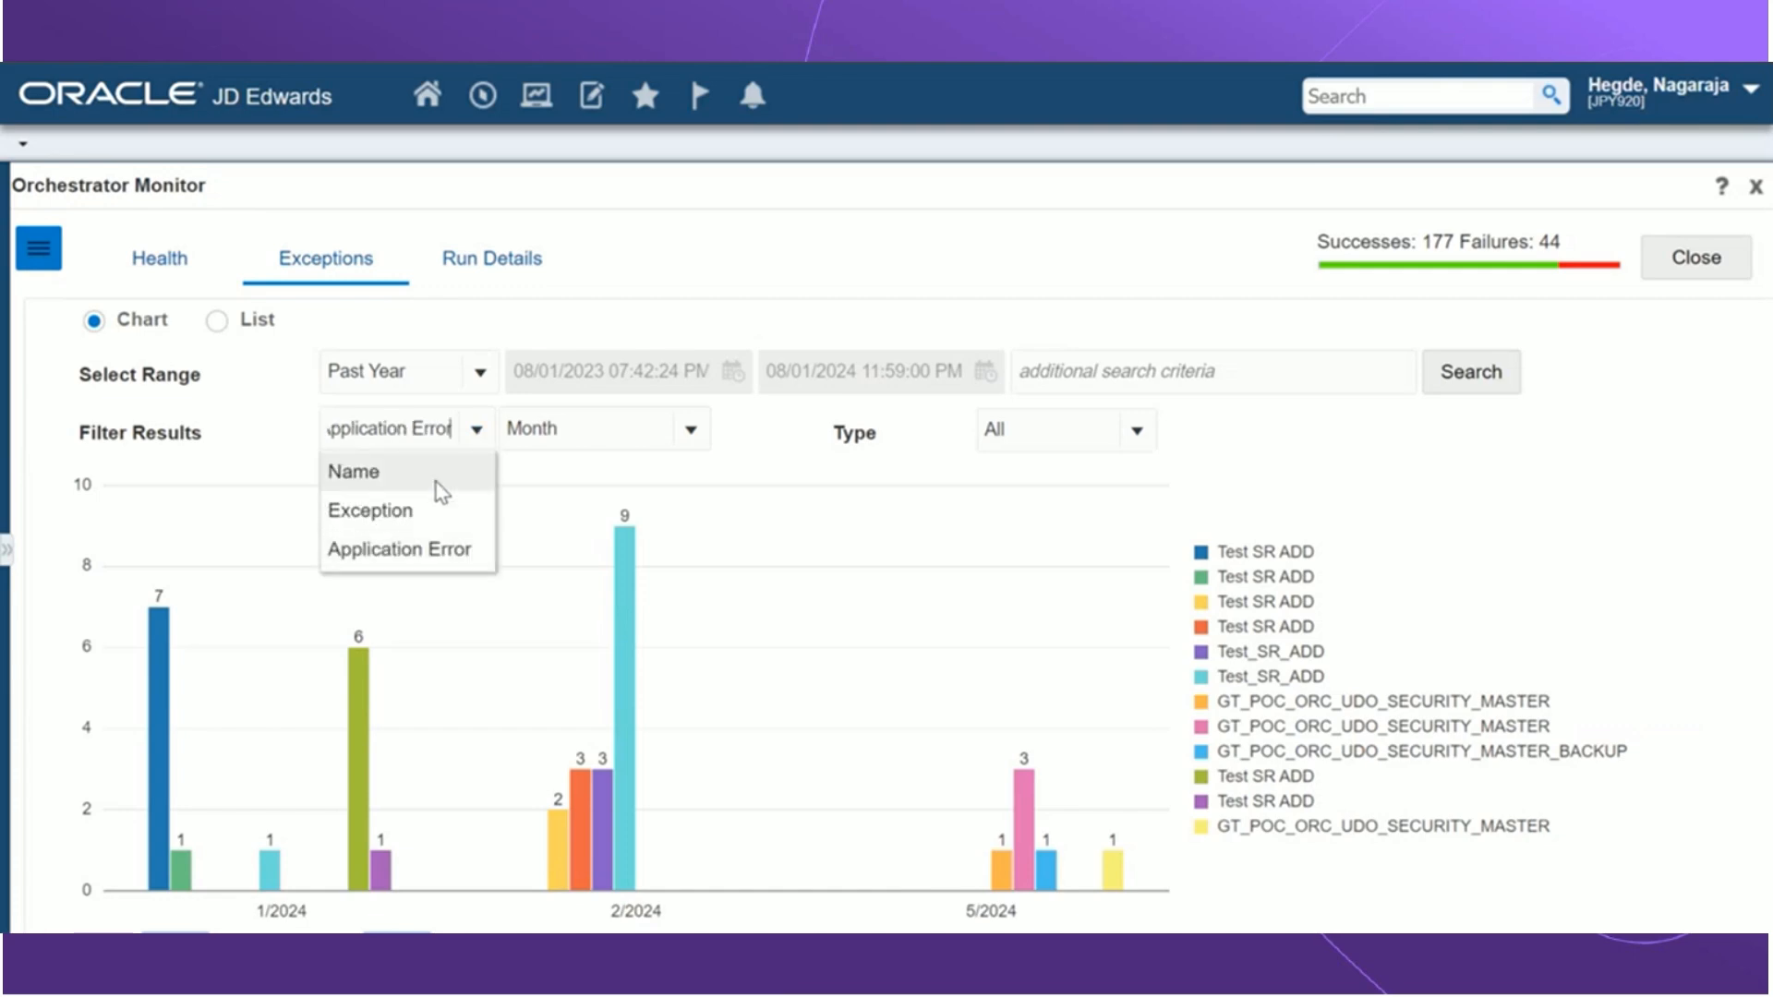
pyautogui.click(370, 510)
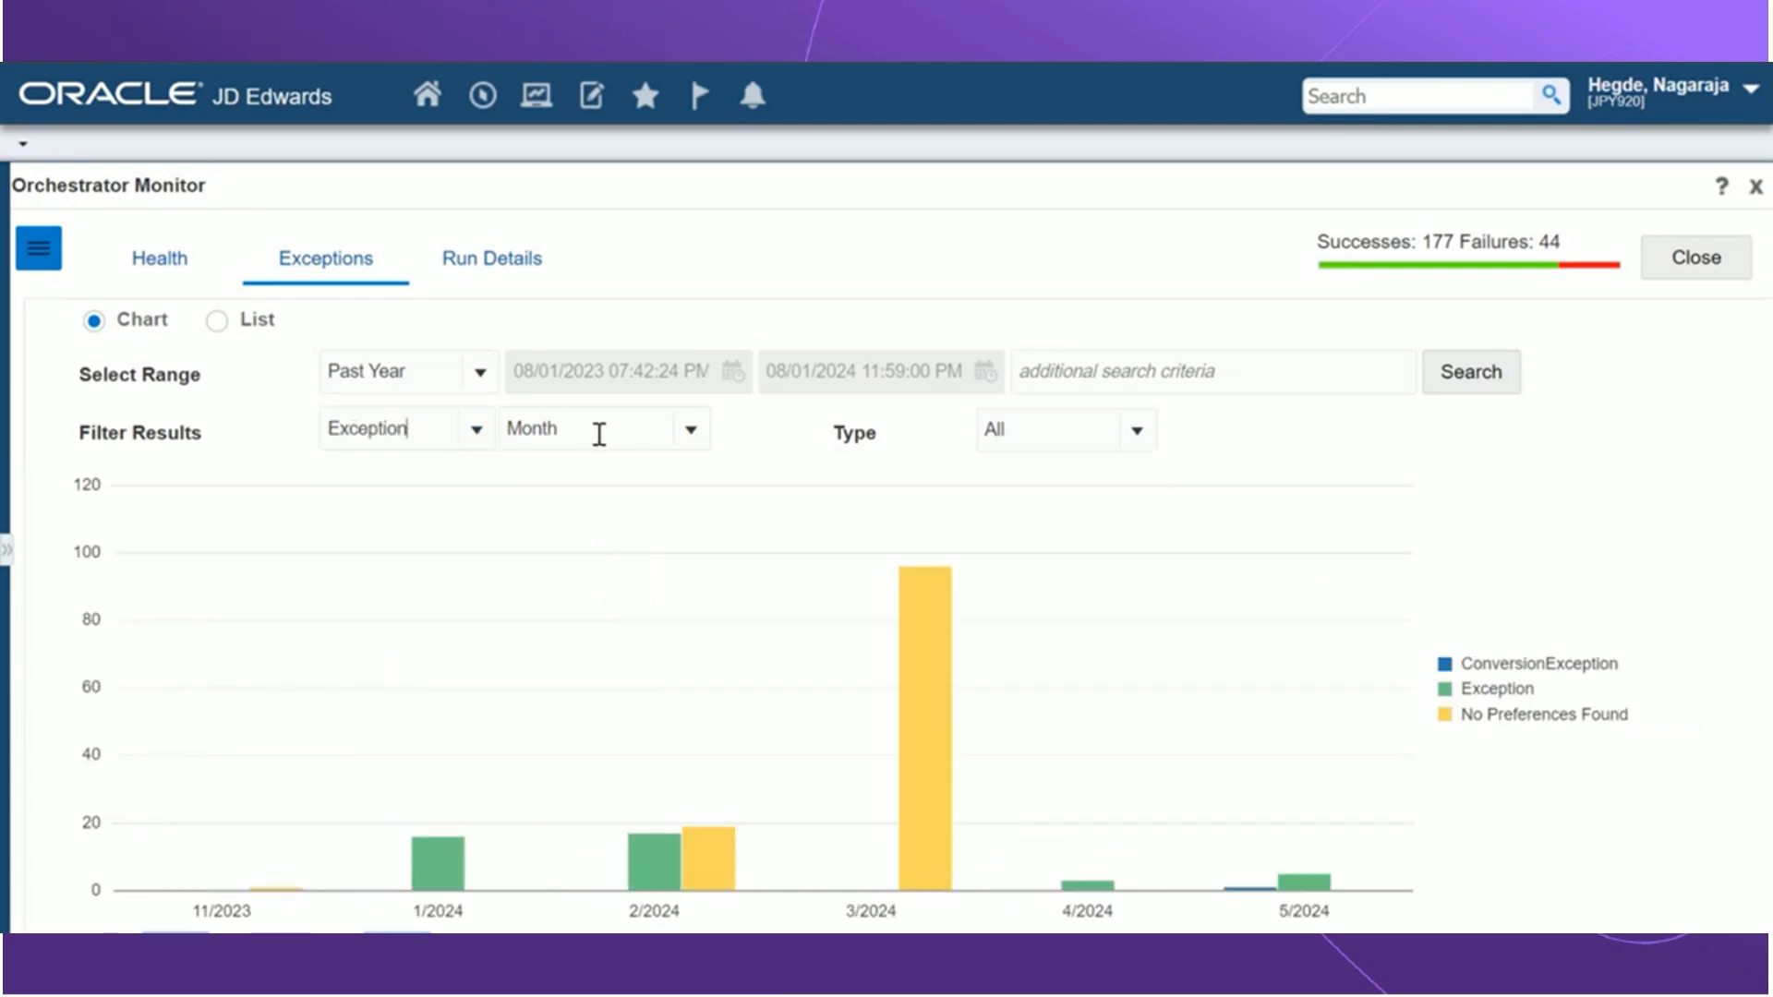
pyautogui.click(691, 430)
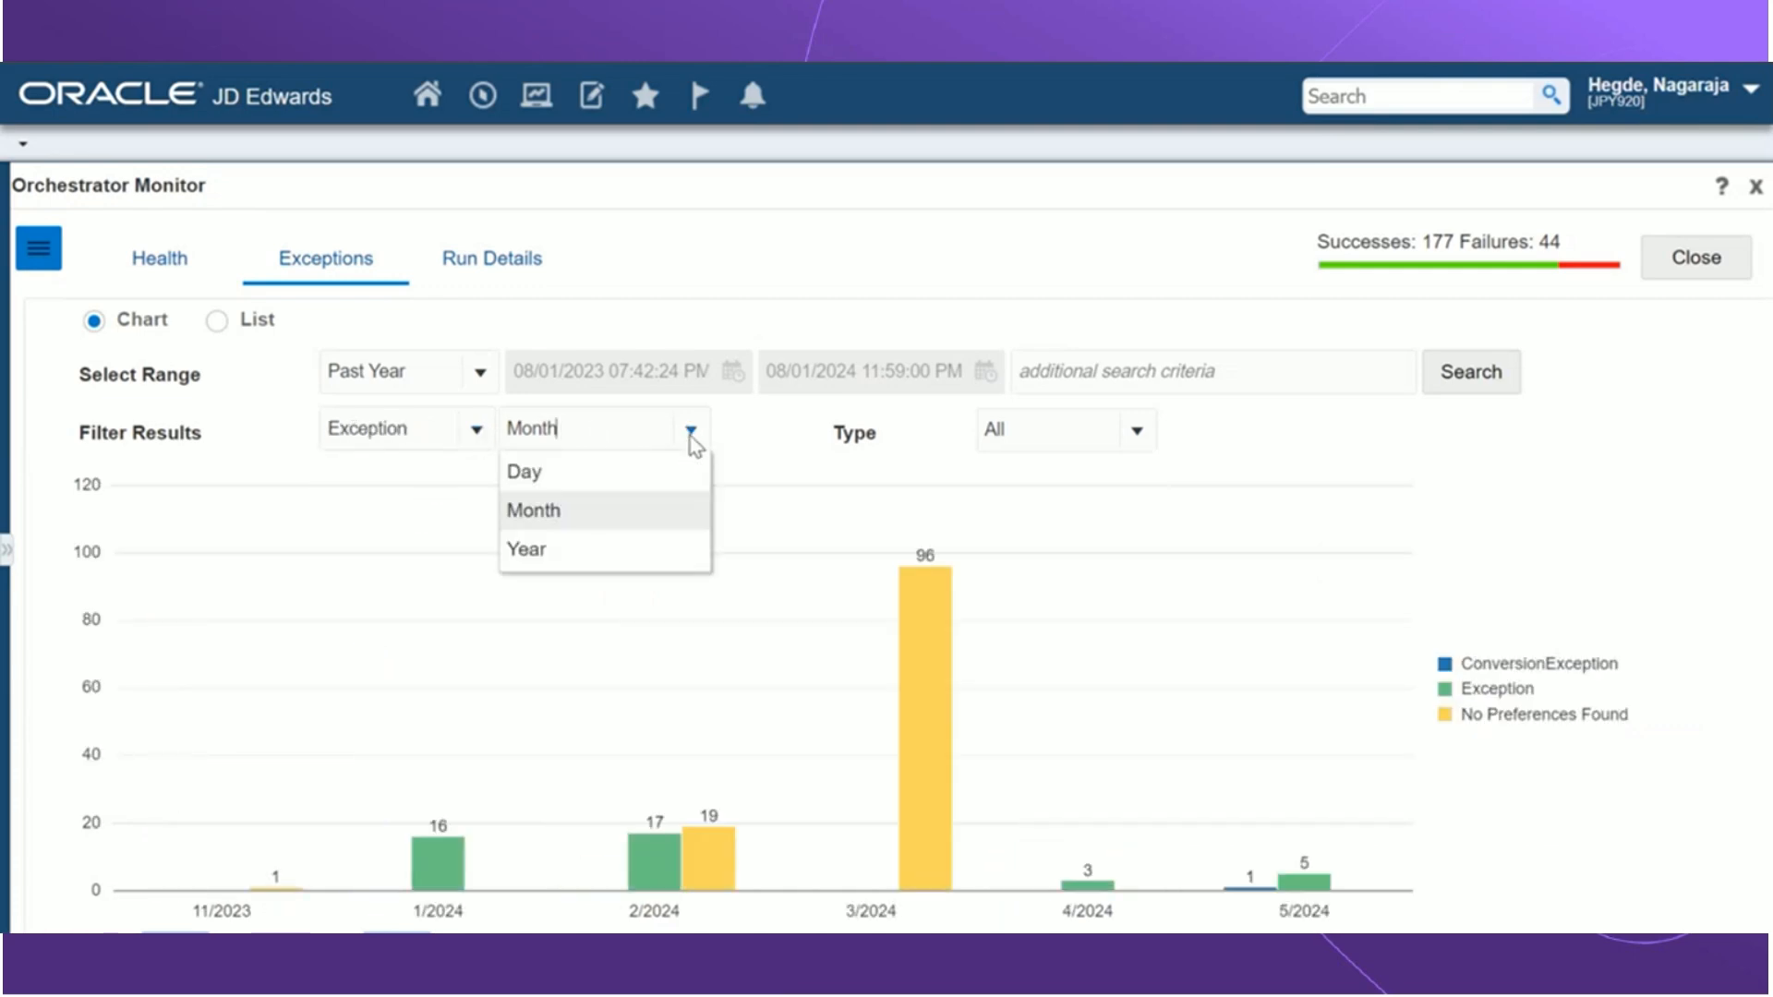
pyautogui.click(526, 551)
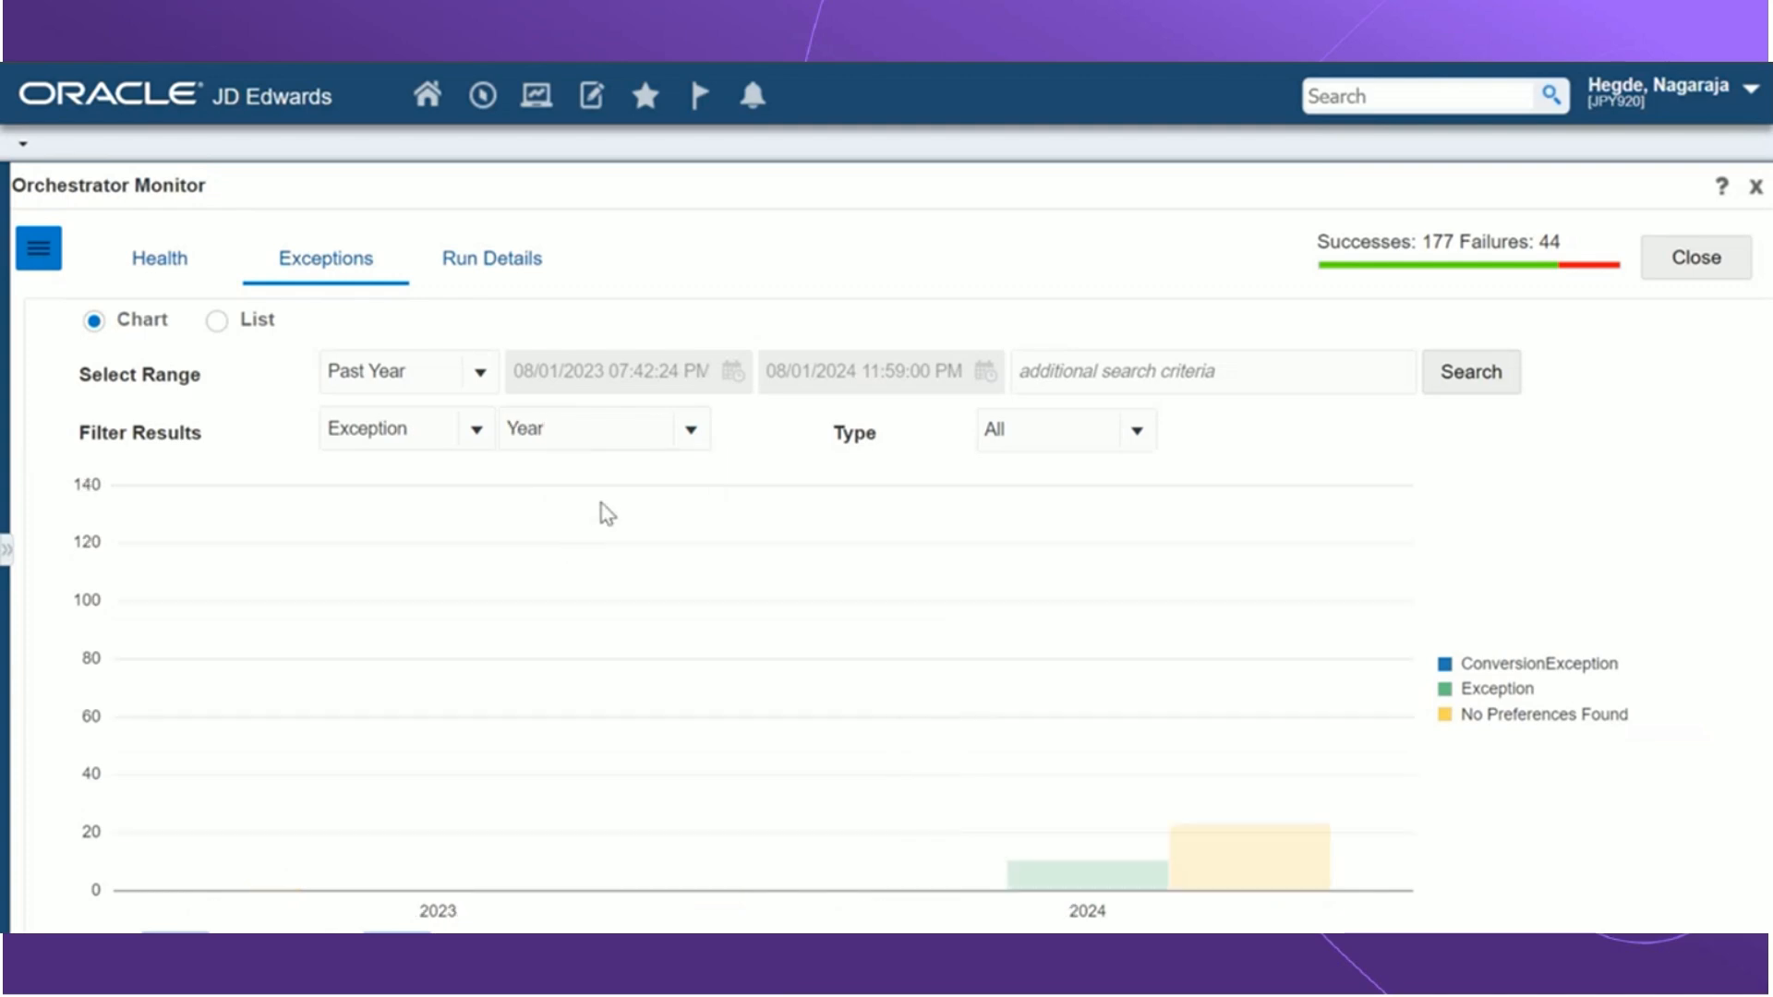
pyautogui.click(602, 427)
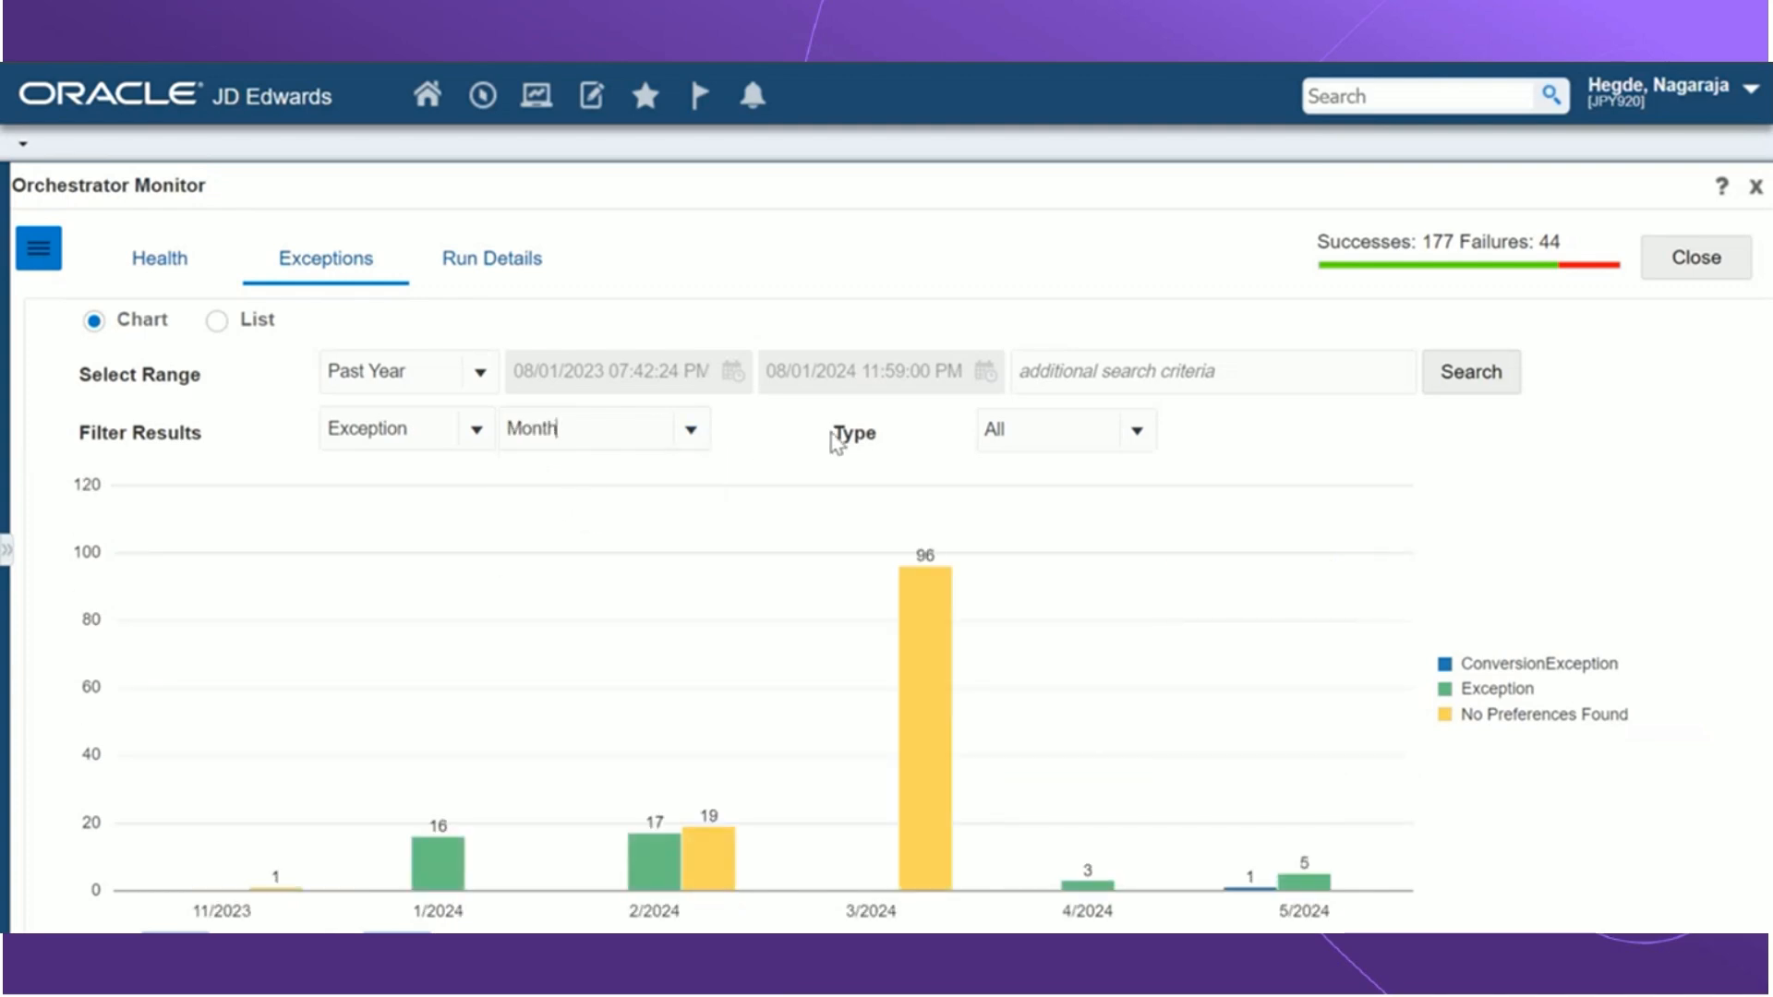
# Step: Break the monthly chart down by Application Error type
pyautogui.click(1132, 429)
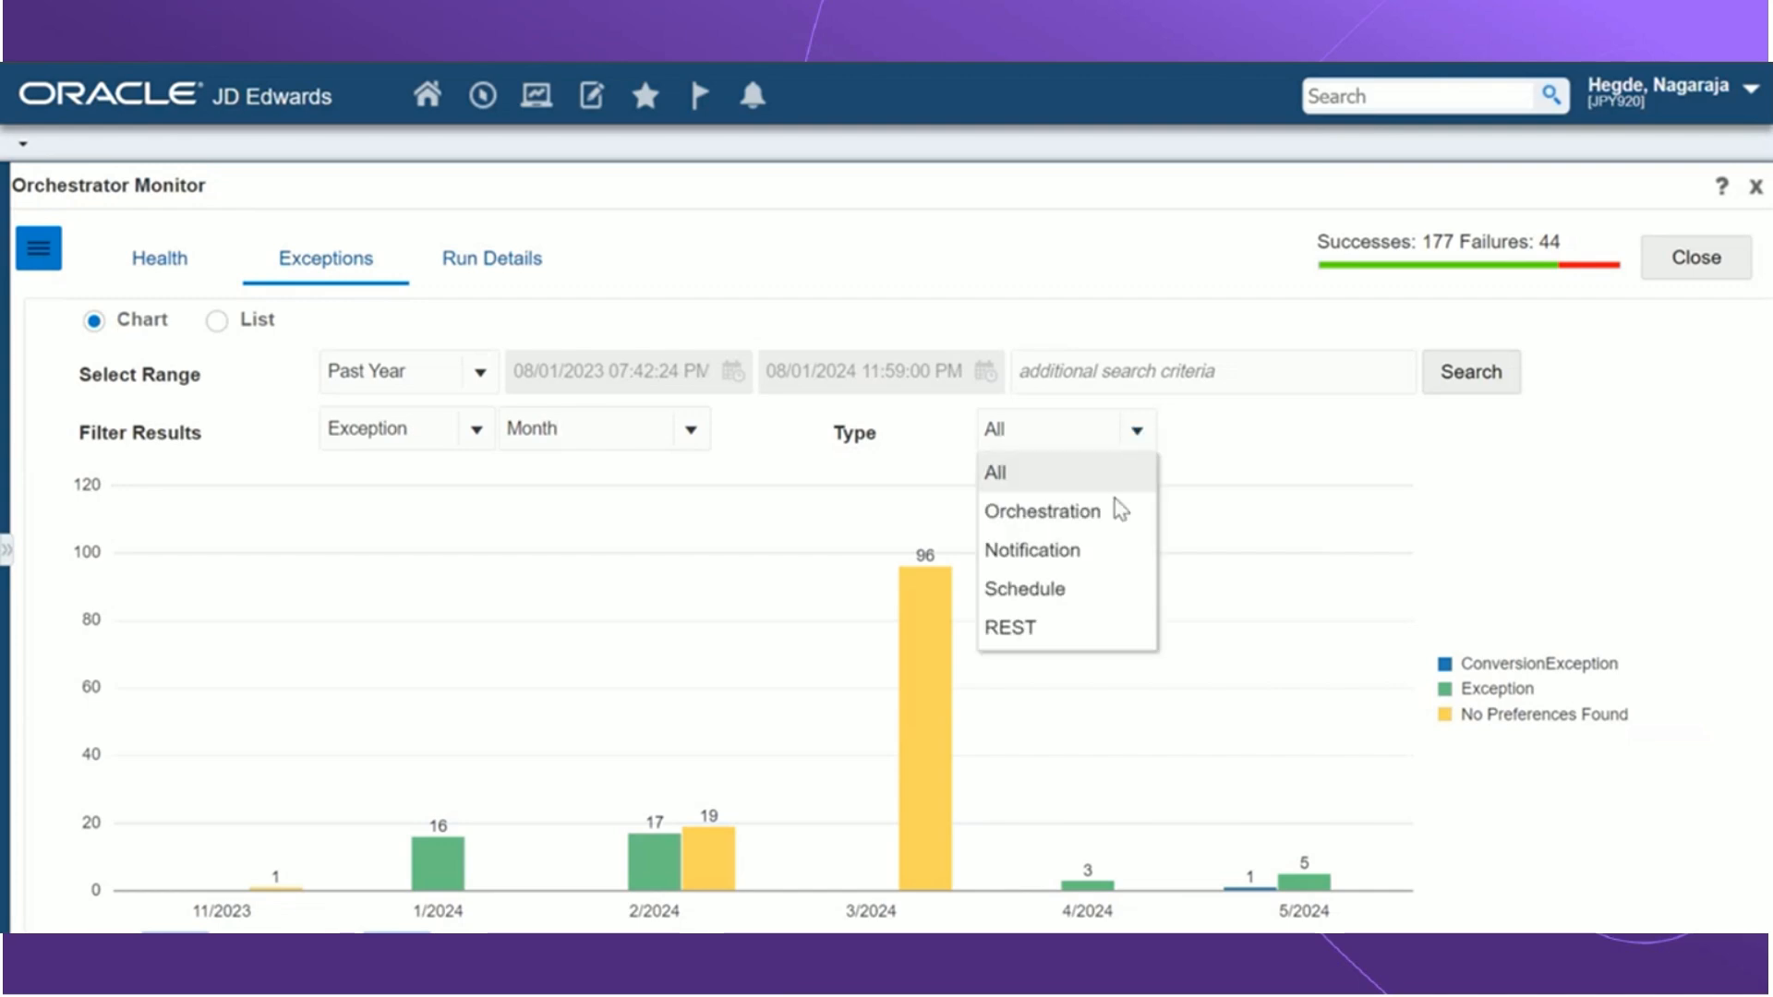
pyautogui.moveTo(1081, 550)
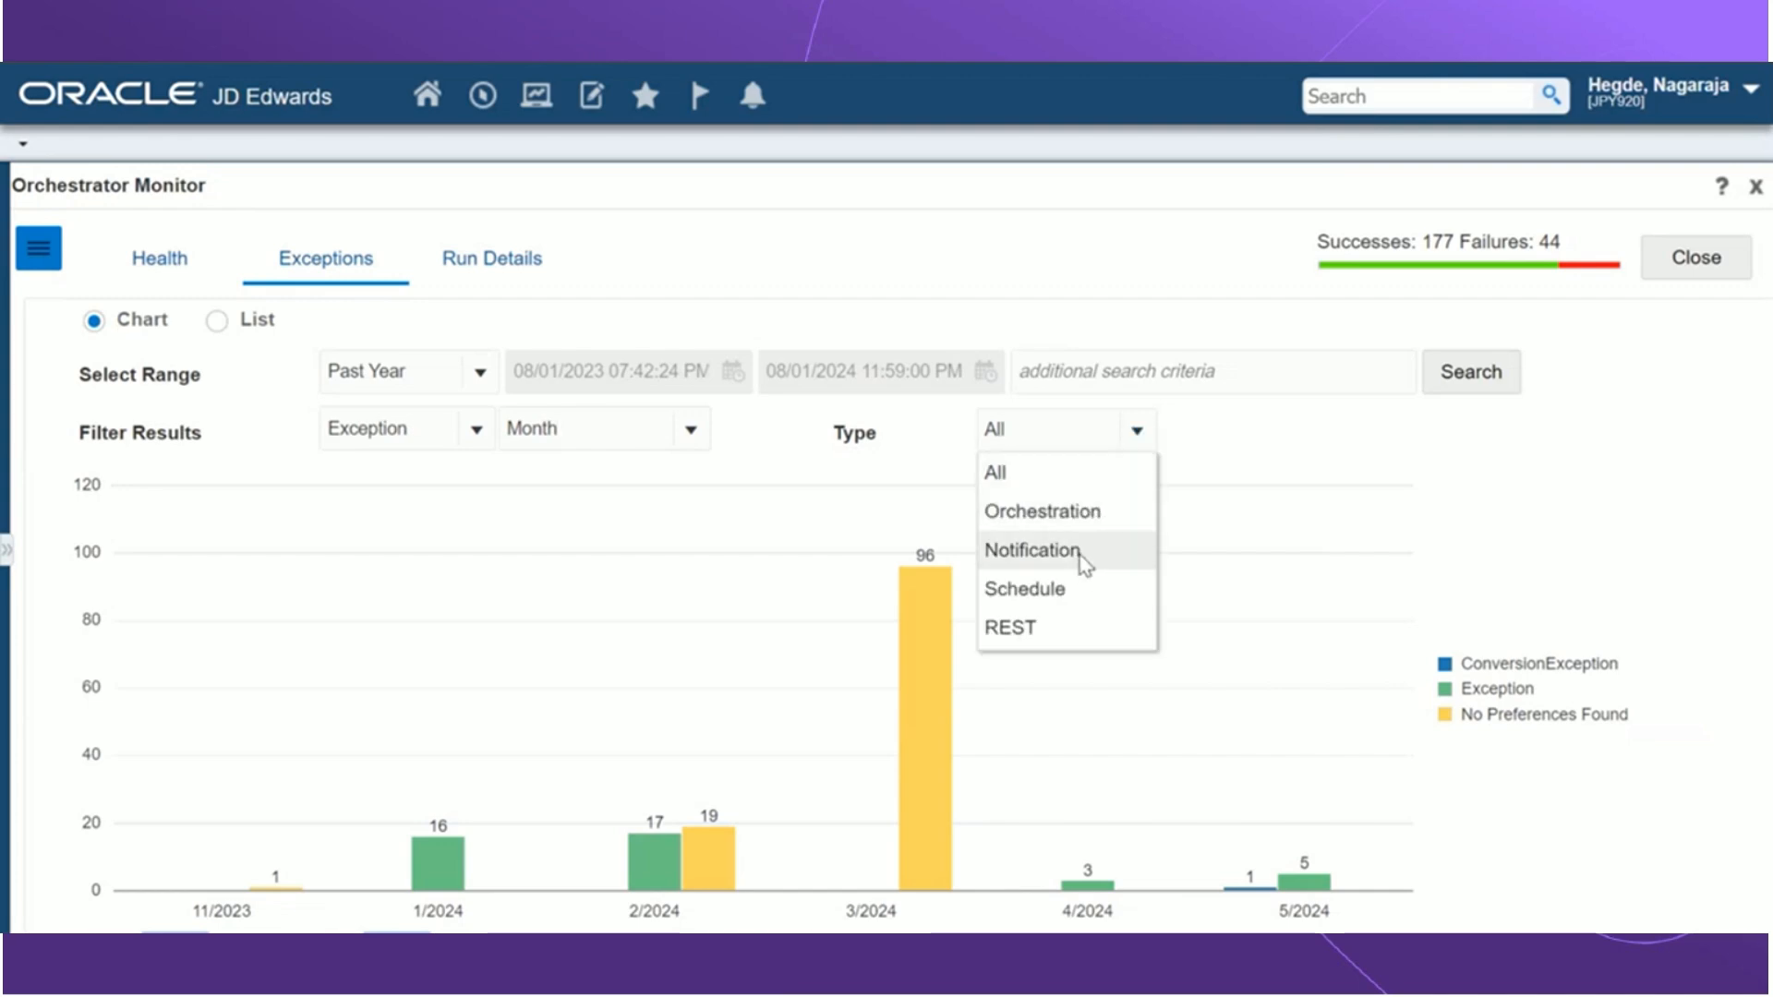
pyautogui.moveTo(999, 471)
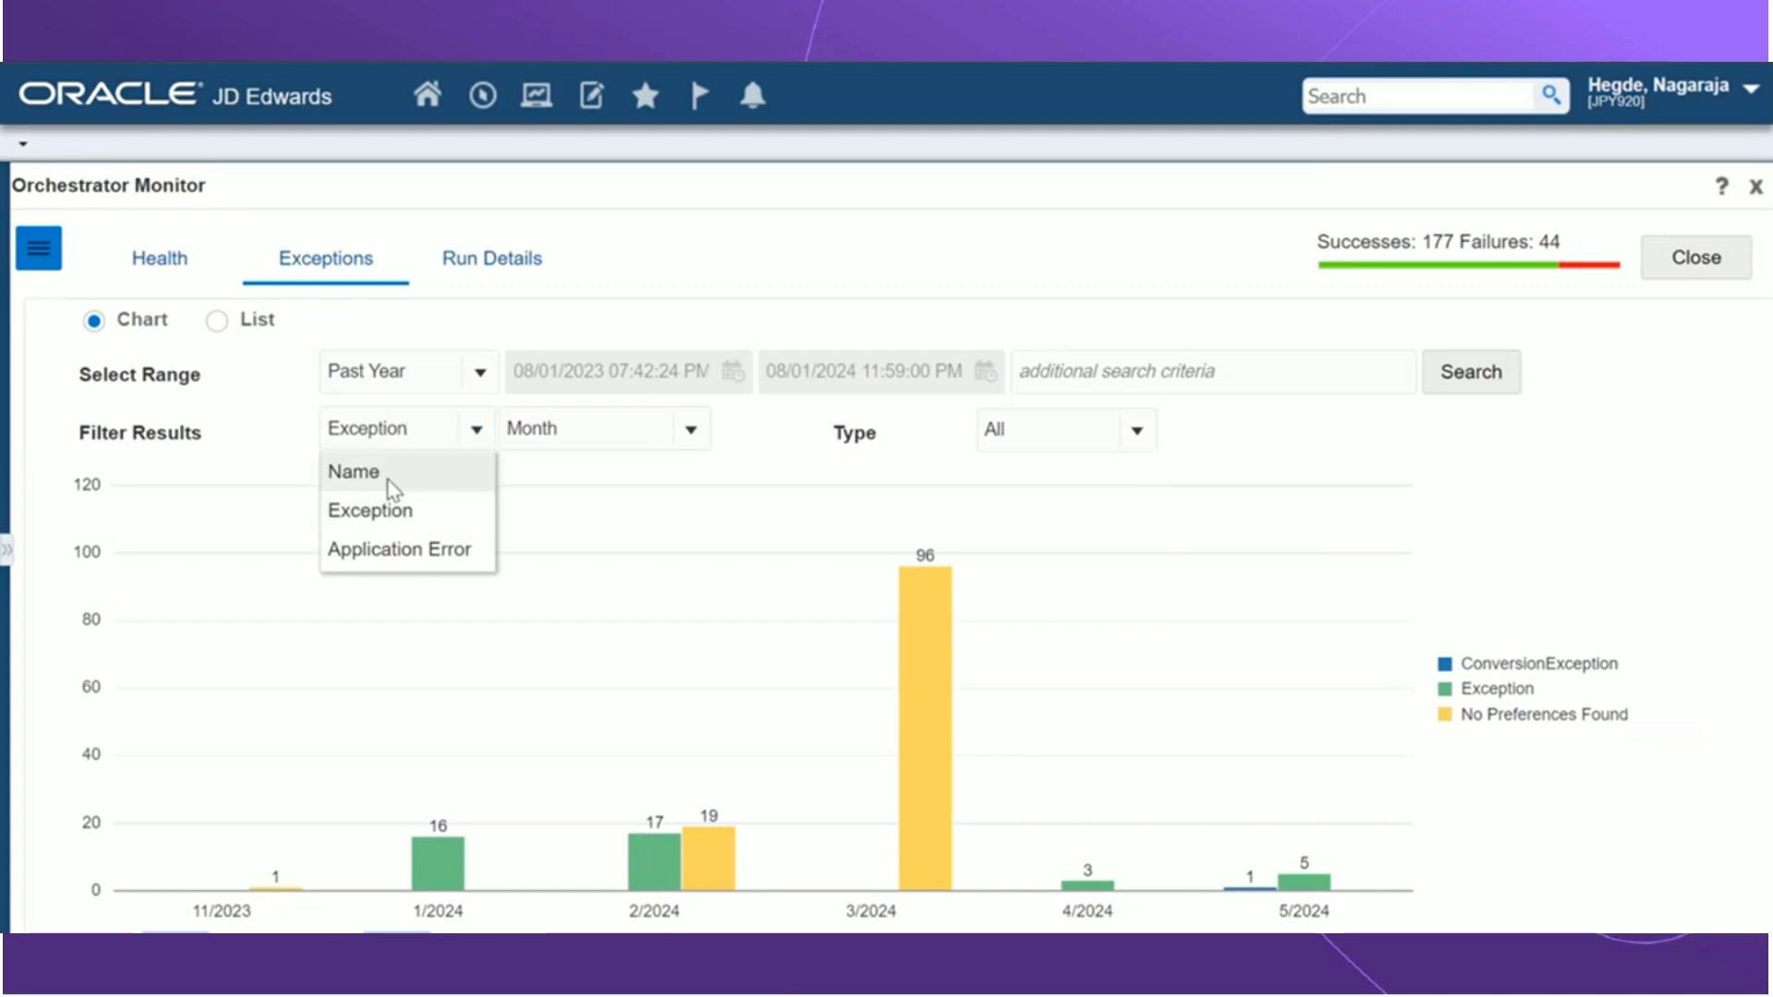
pyautogui.click(398, 551)
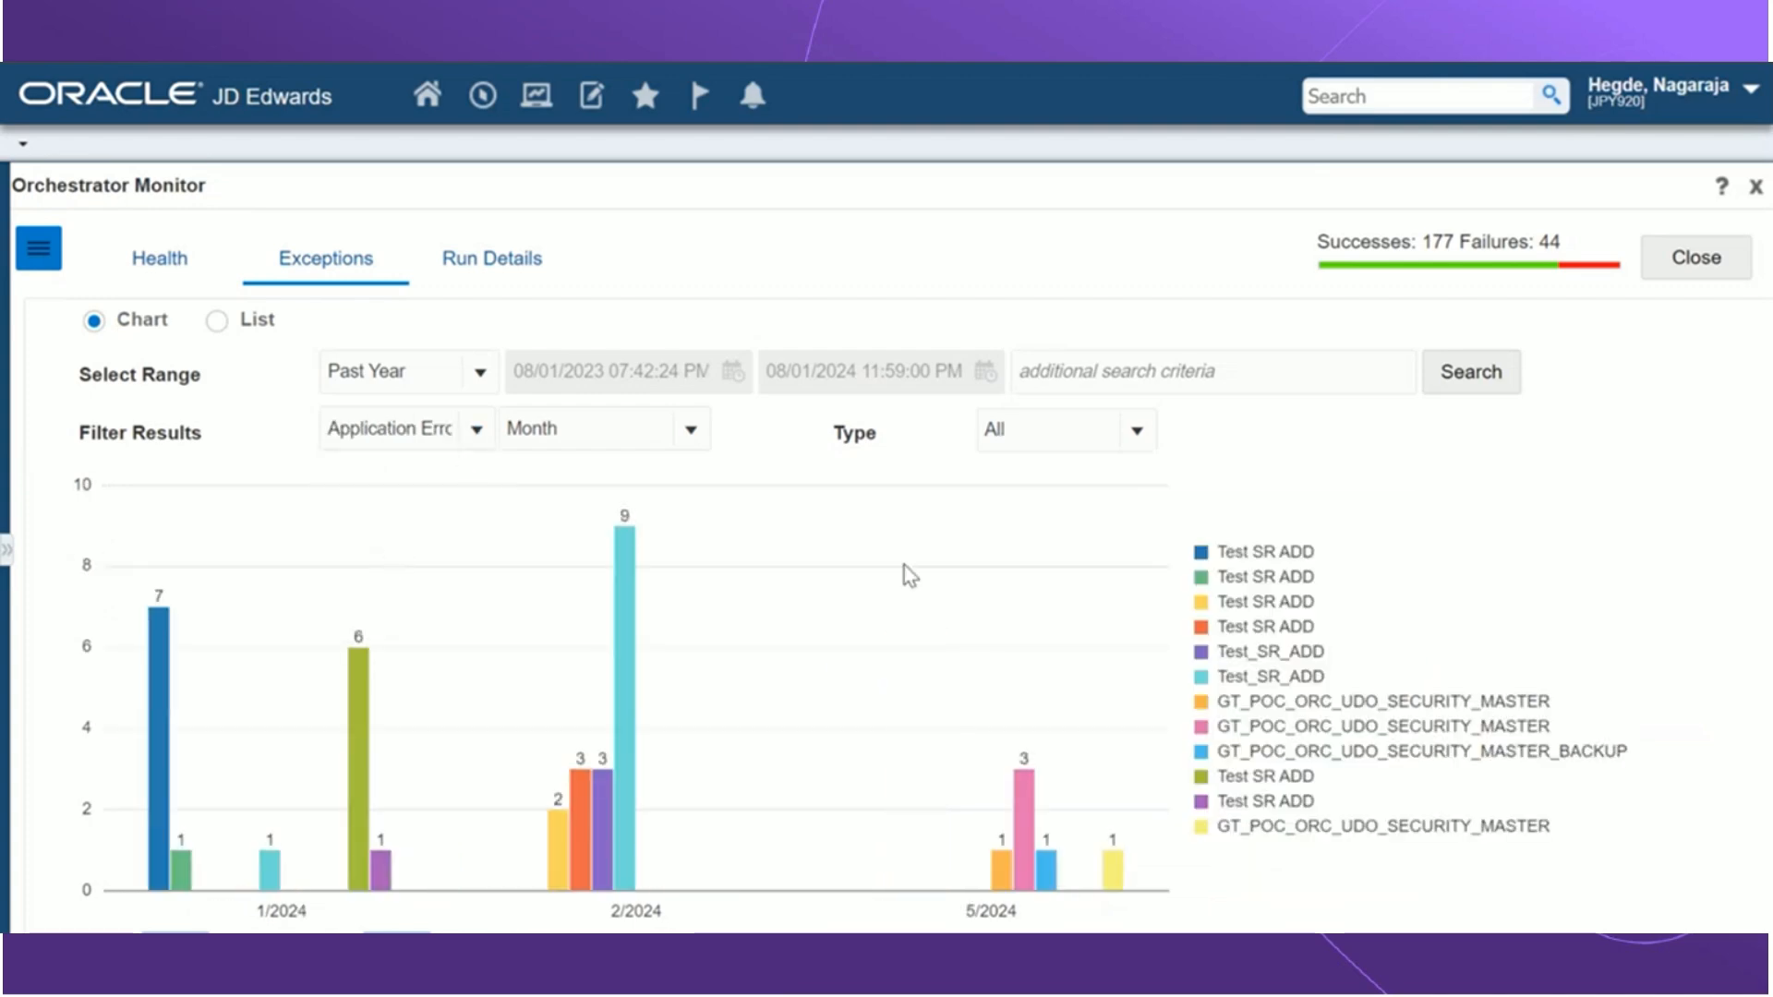
pyautogui.moveTo(1278, 751)
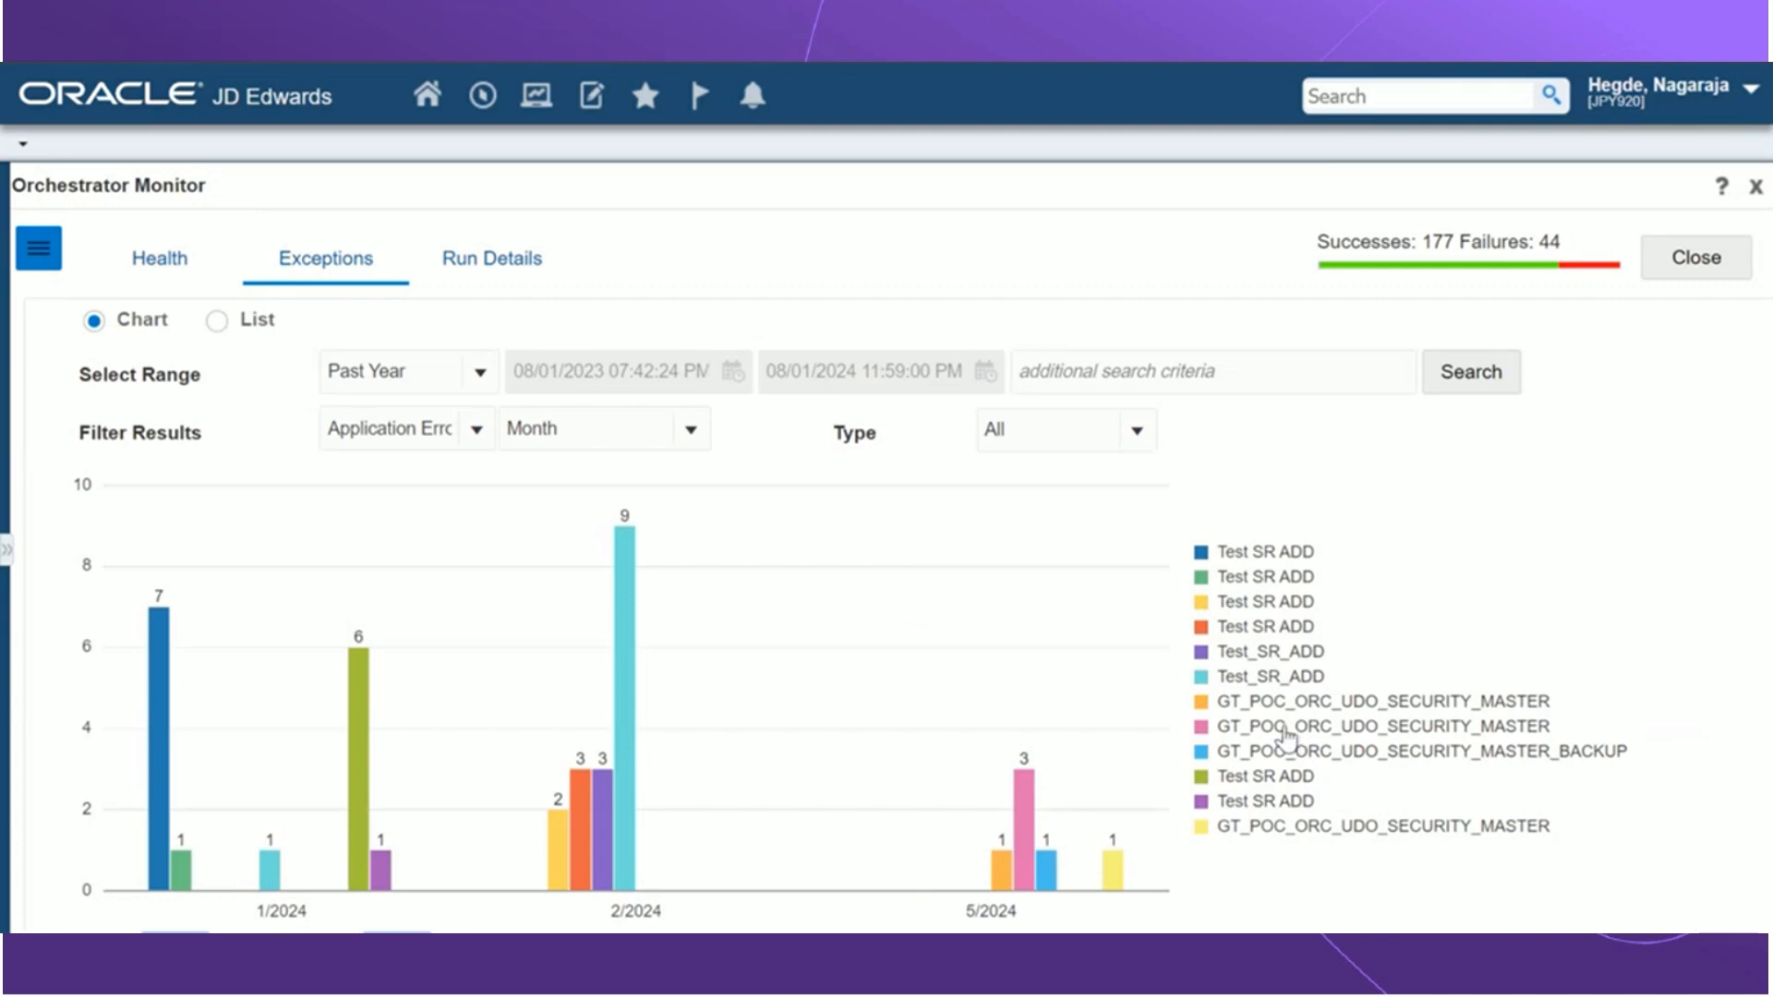
pyautogui.moveTo(1145, 777)
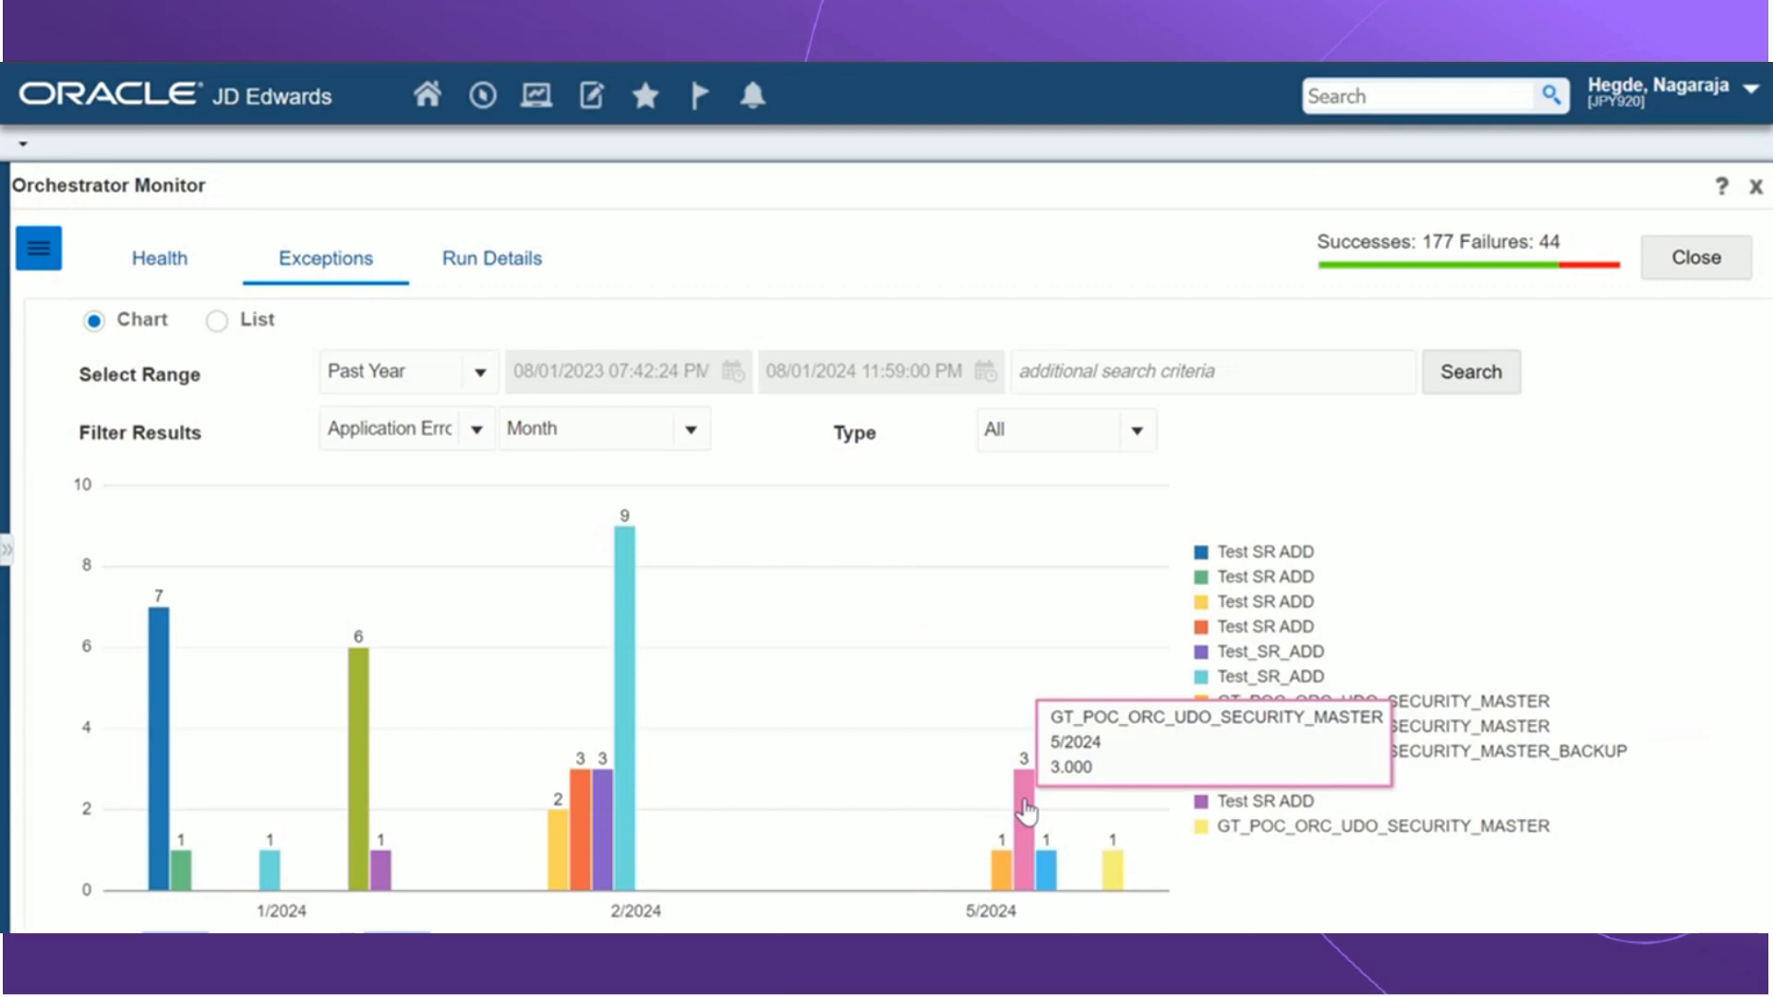
# Step: Drill into the May 2024 bar's exceptions, then return to the full exceptions list
pyautogui.click(1023, 779)
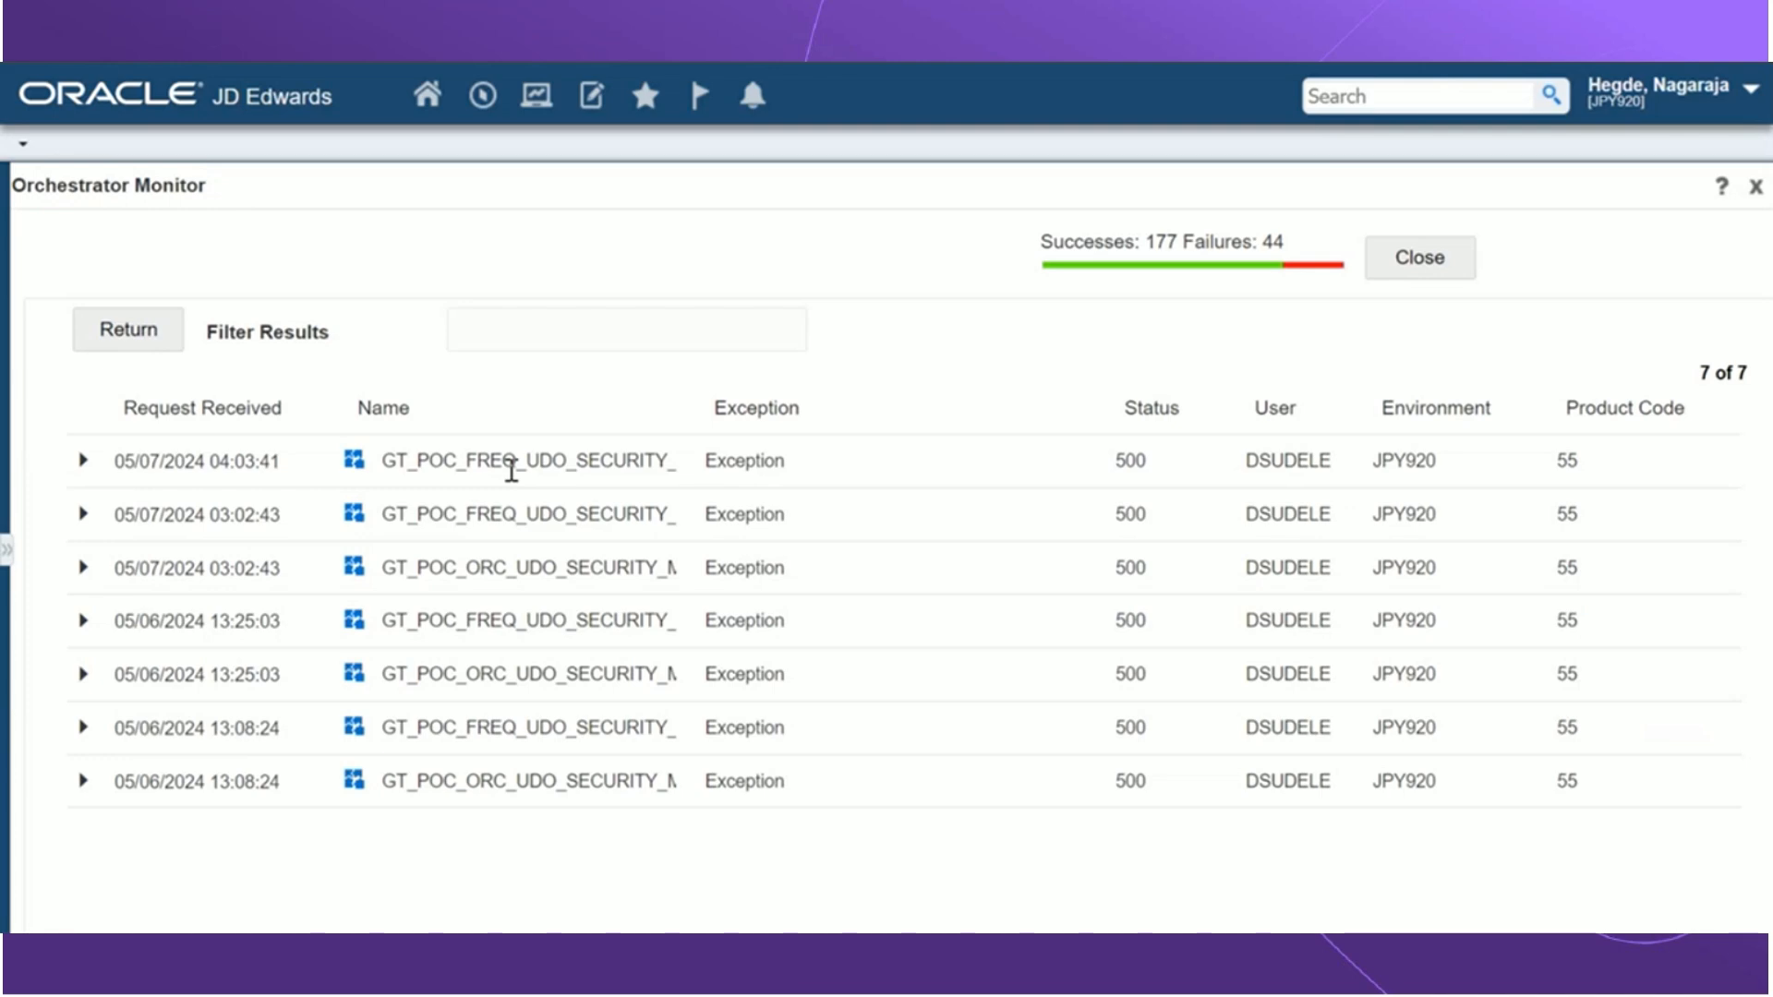
pyautogui.moveTo(233, 351)
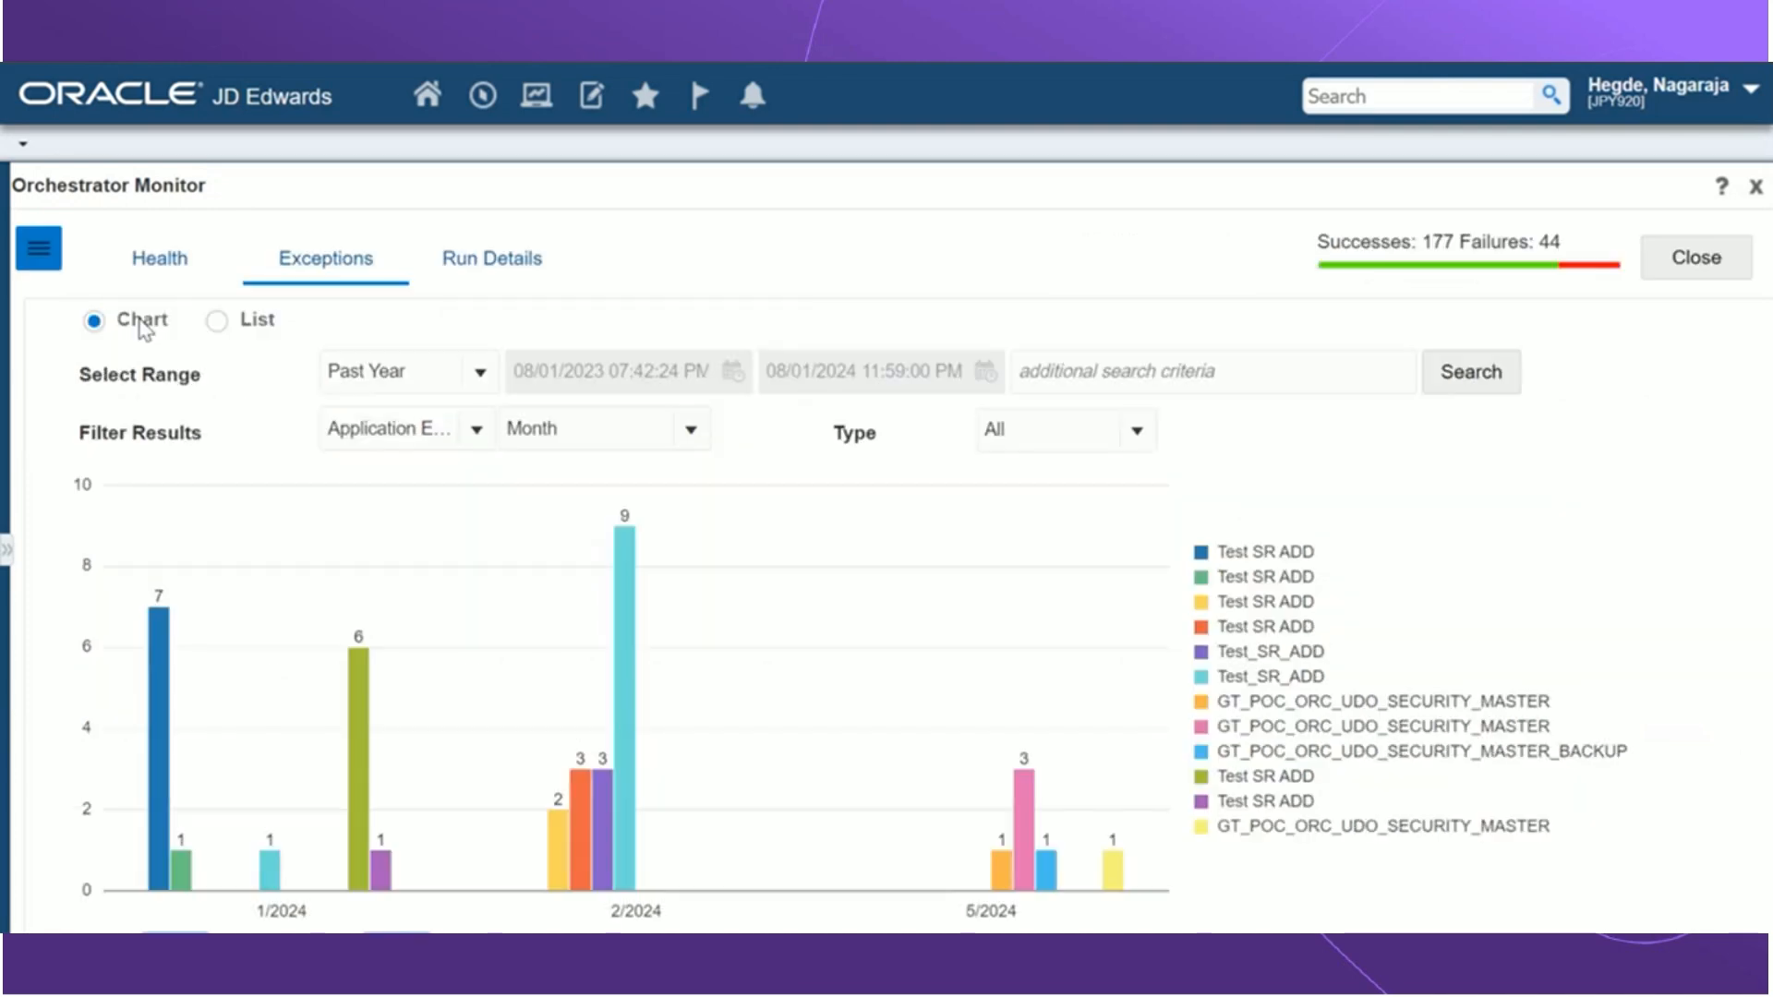
pyautogui.click(214, 320)
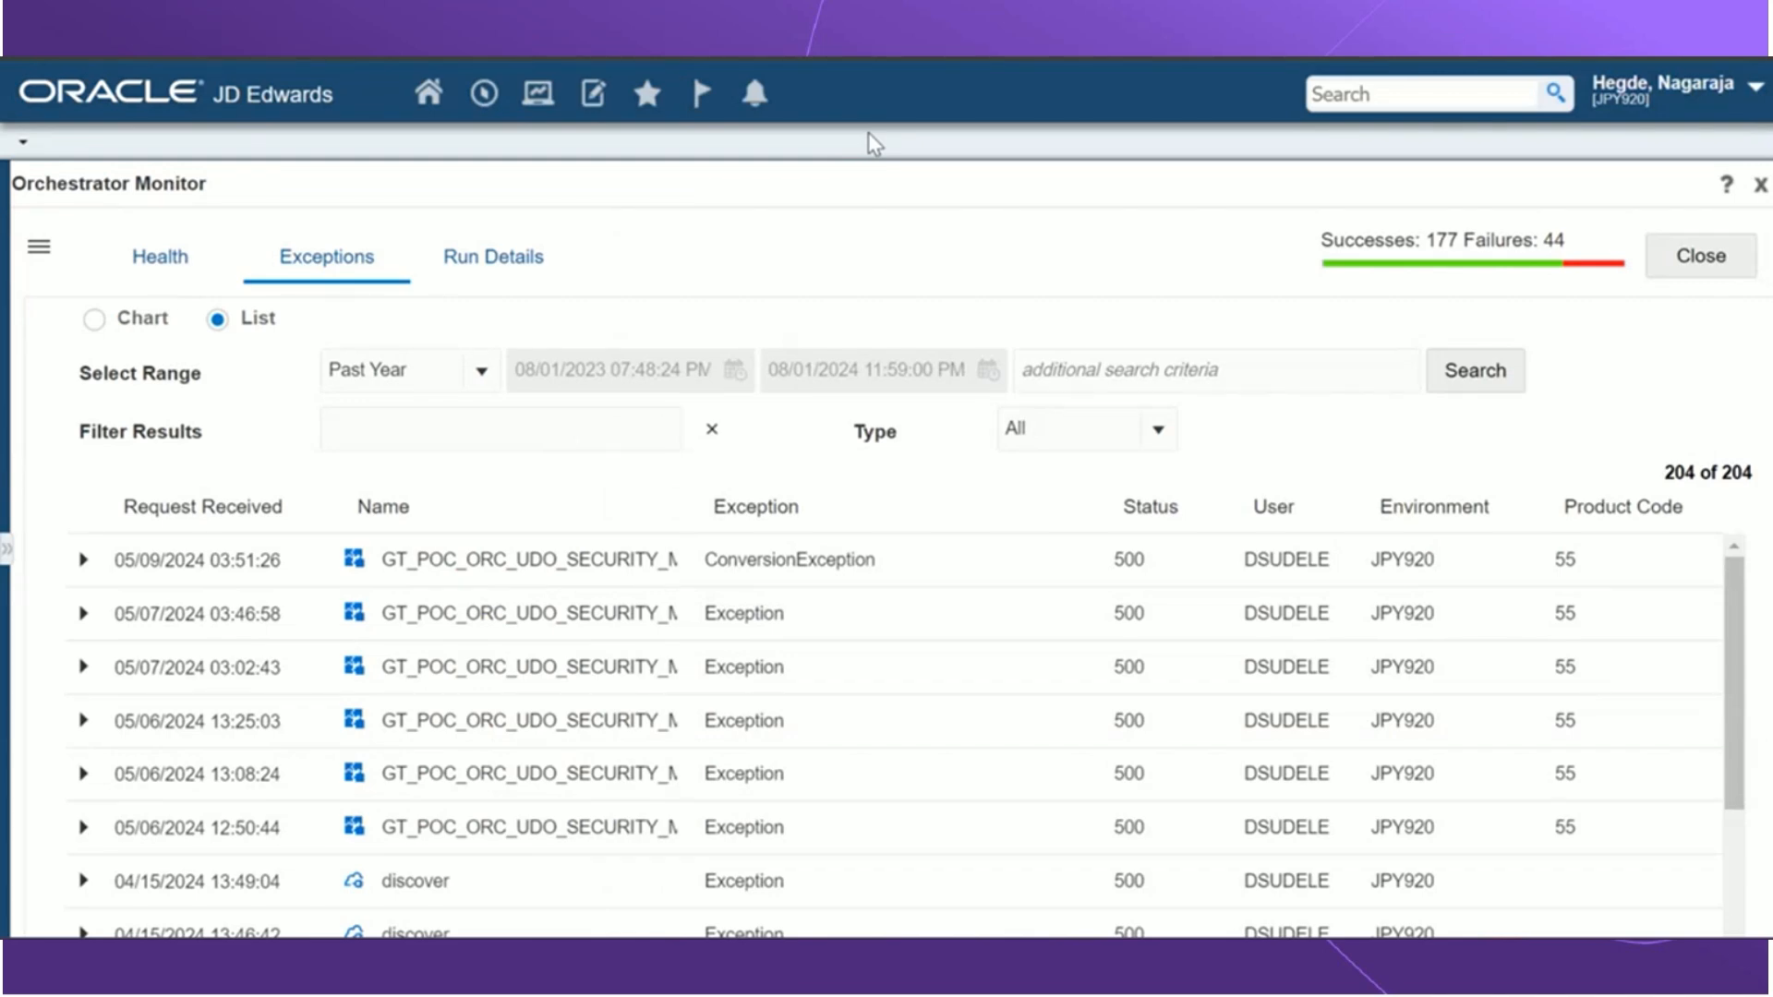
pyautogui.moveTo(813, 144)
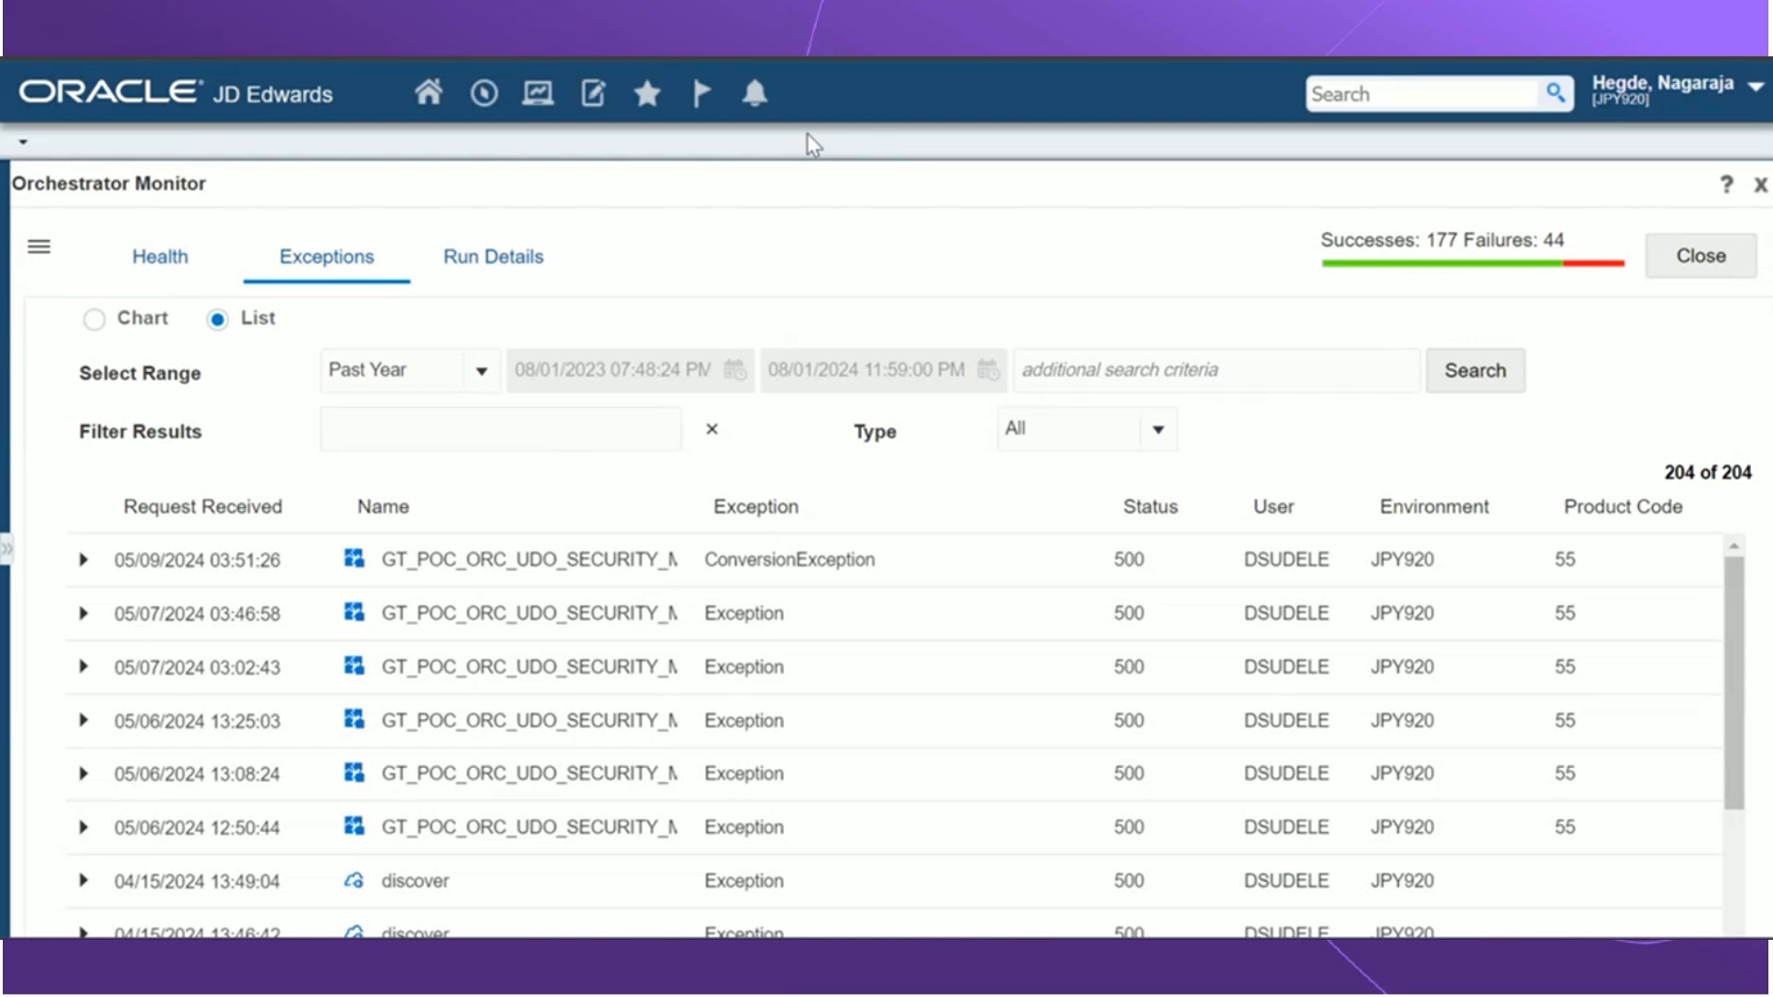
pyautogui.click(501, 430)
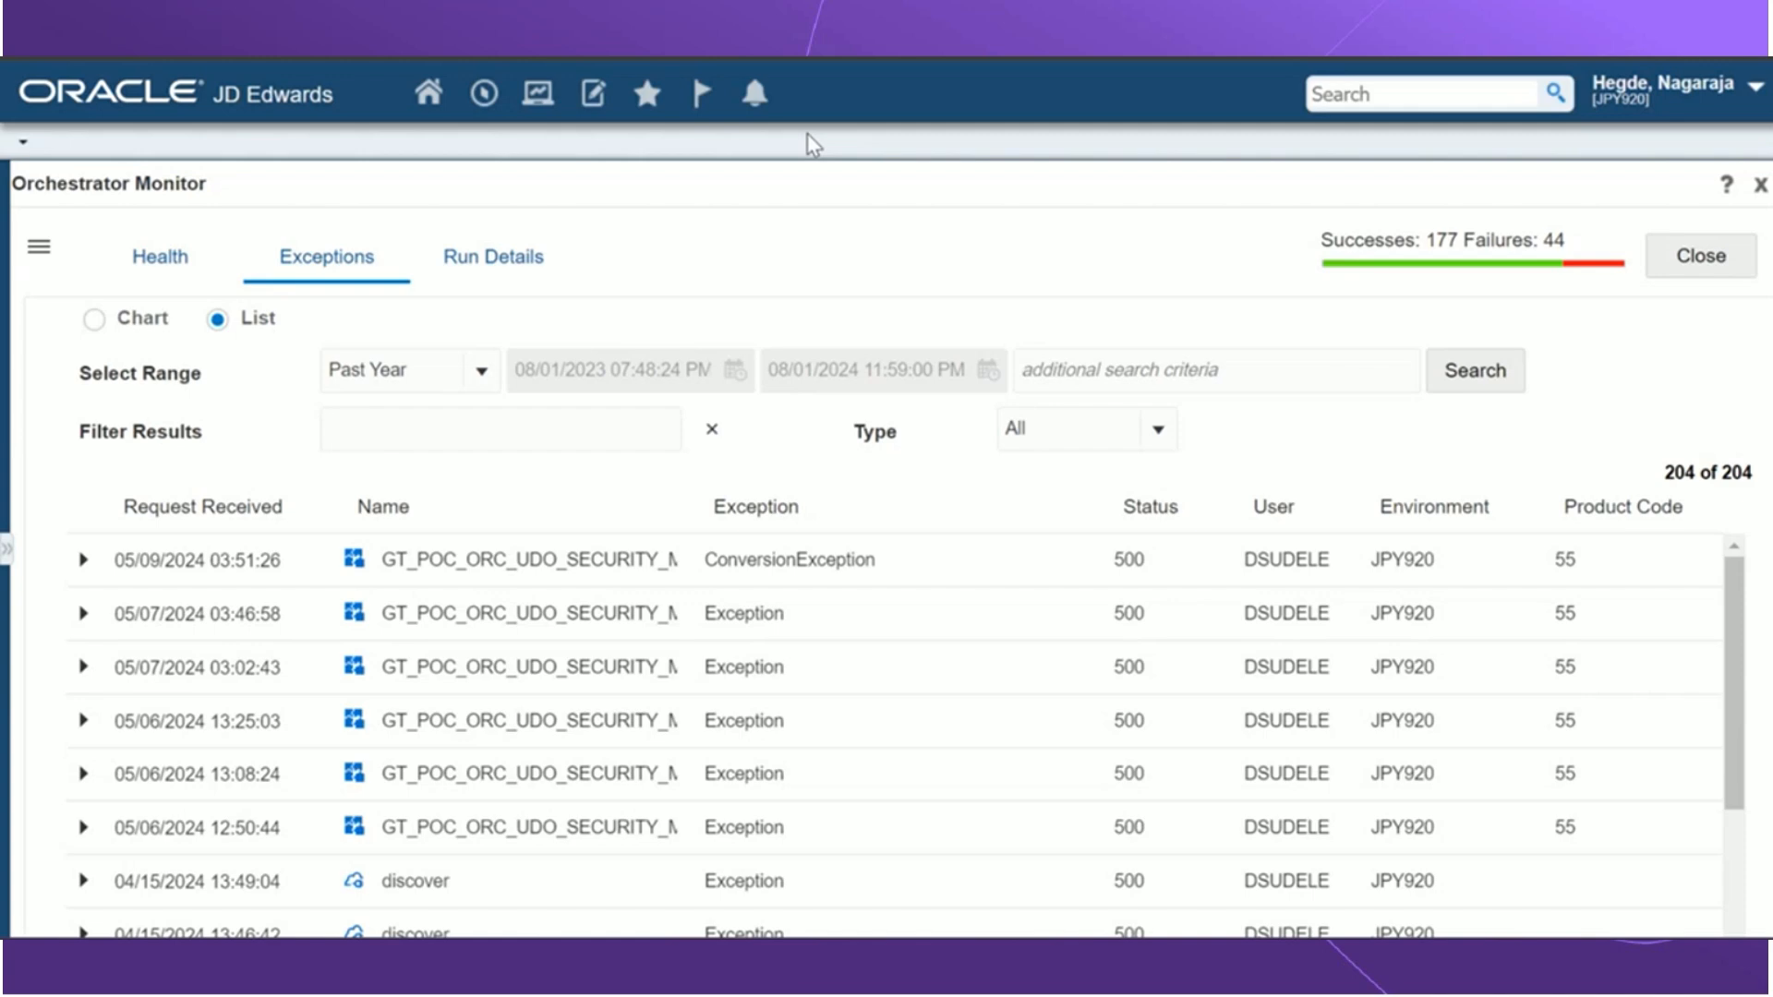
pyautogui.moveTo(148, 554)
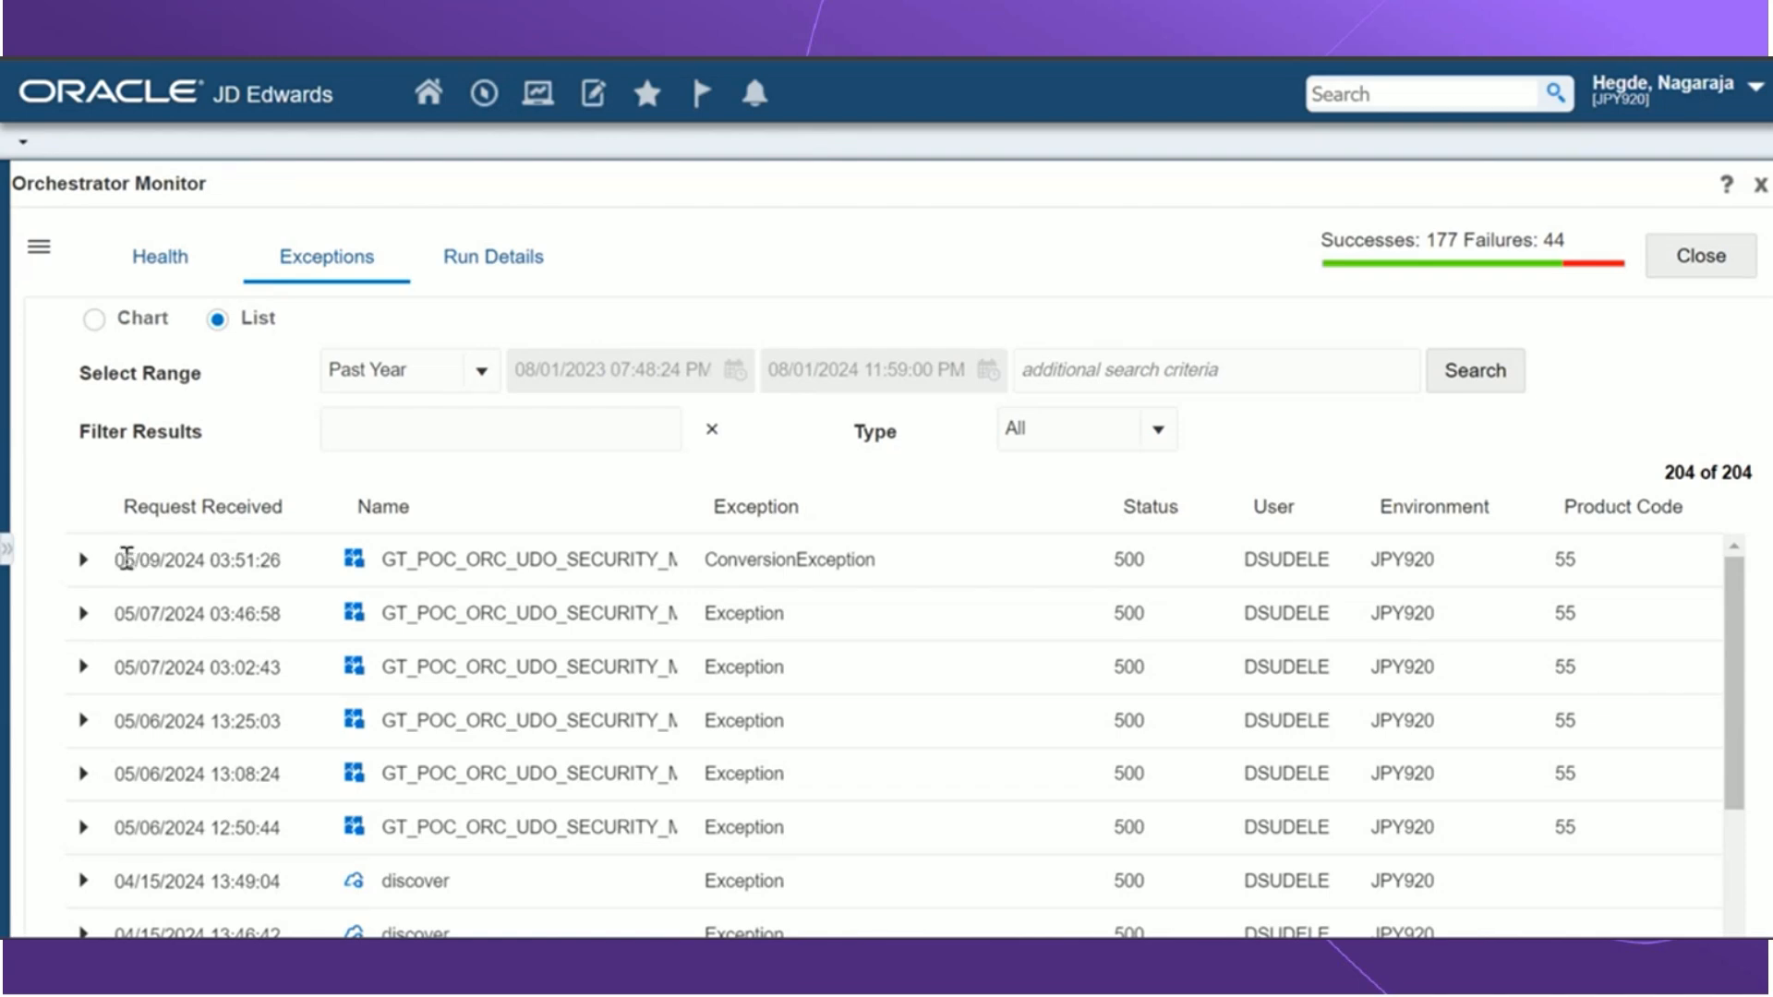
pyautogui.doubleClick(198, 560)
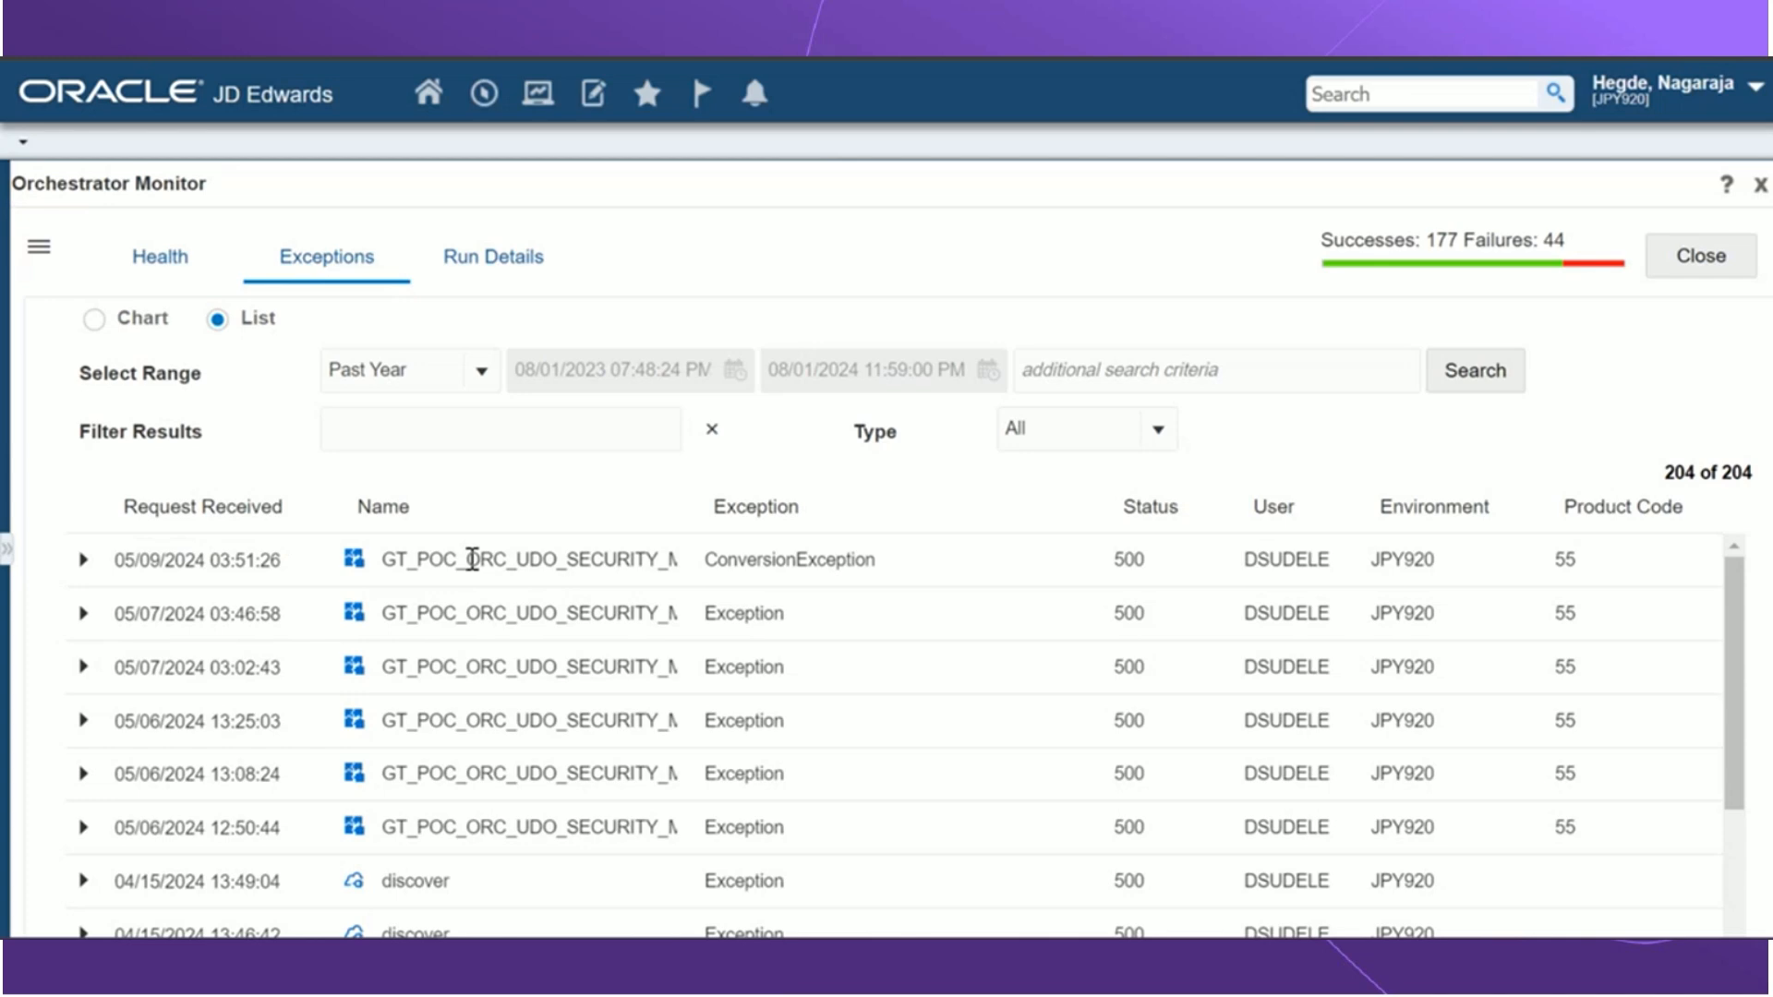
pyautogui.moveTo(366, 579)
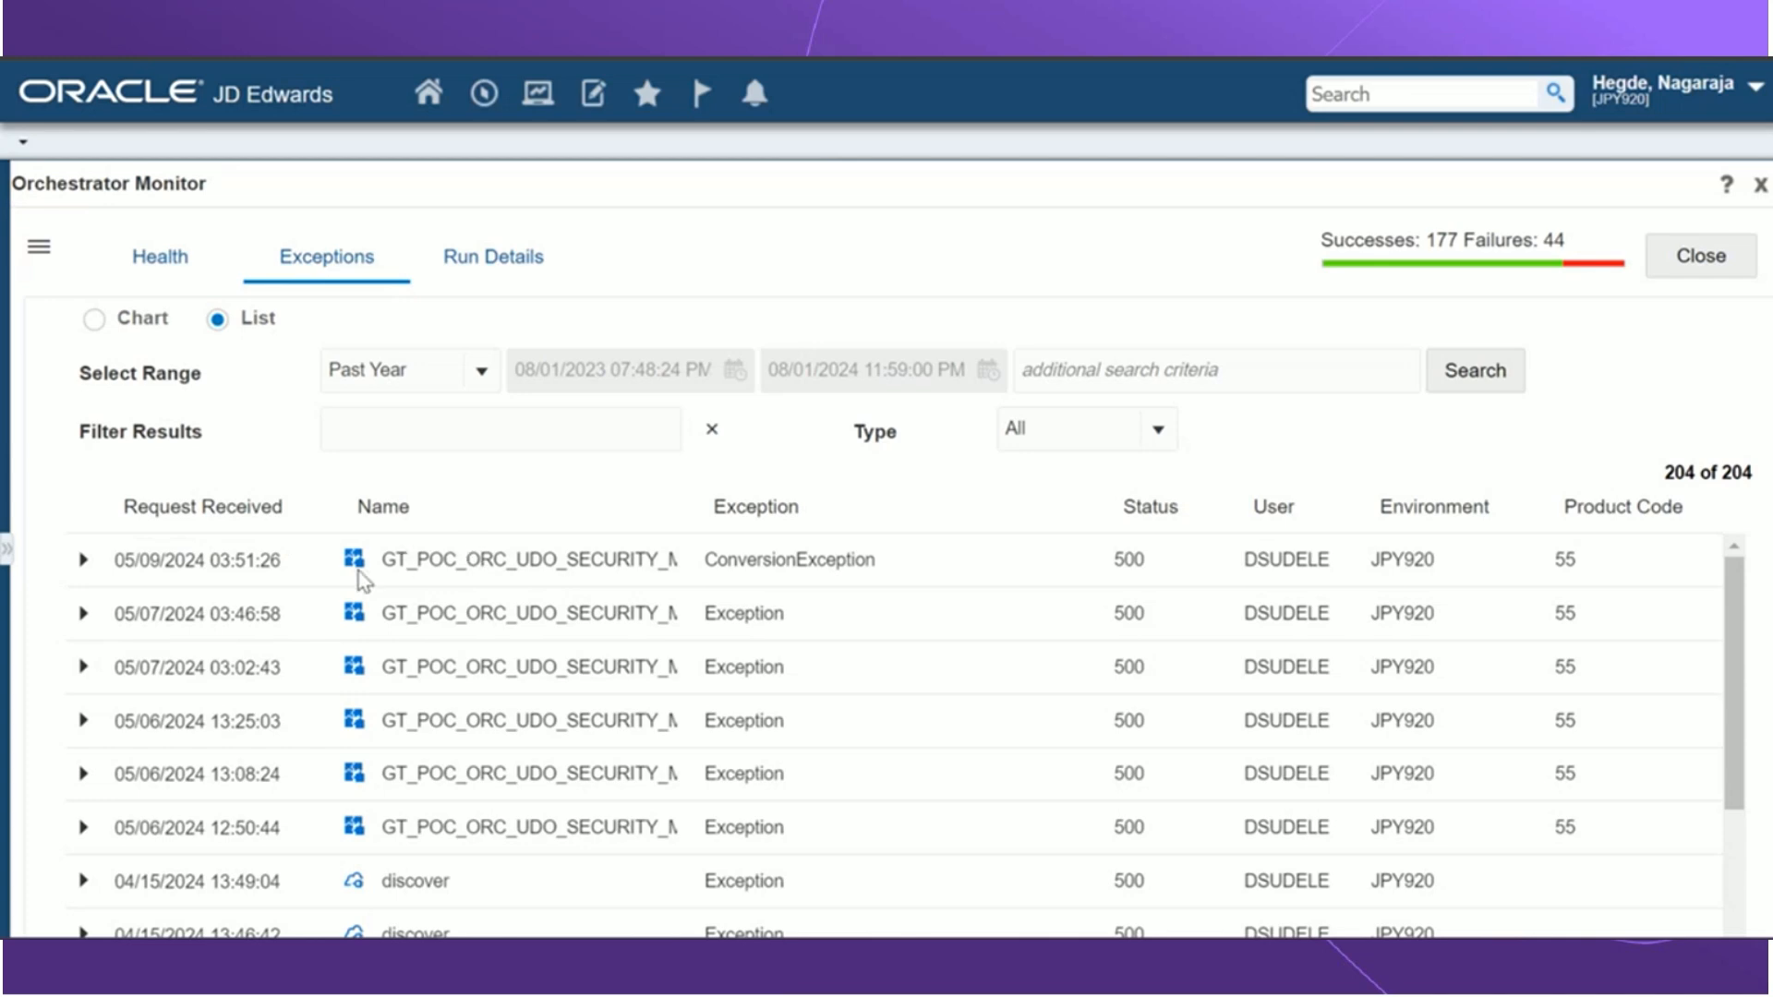
pyautogui.moveTo(436, 643)
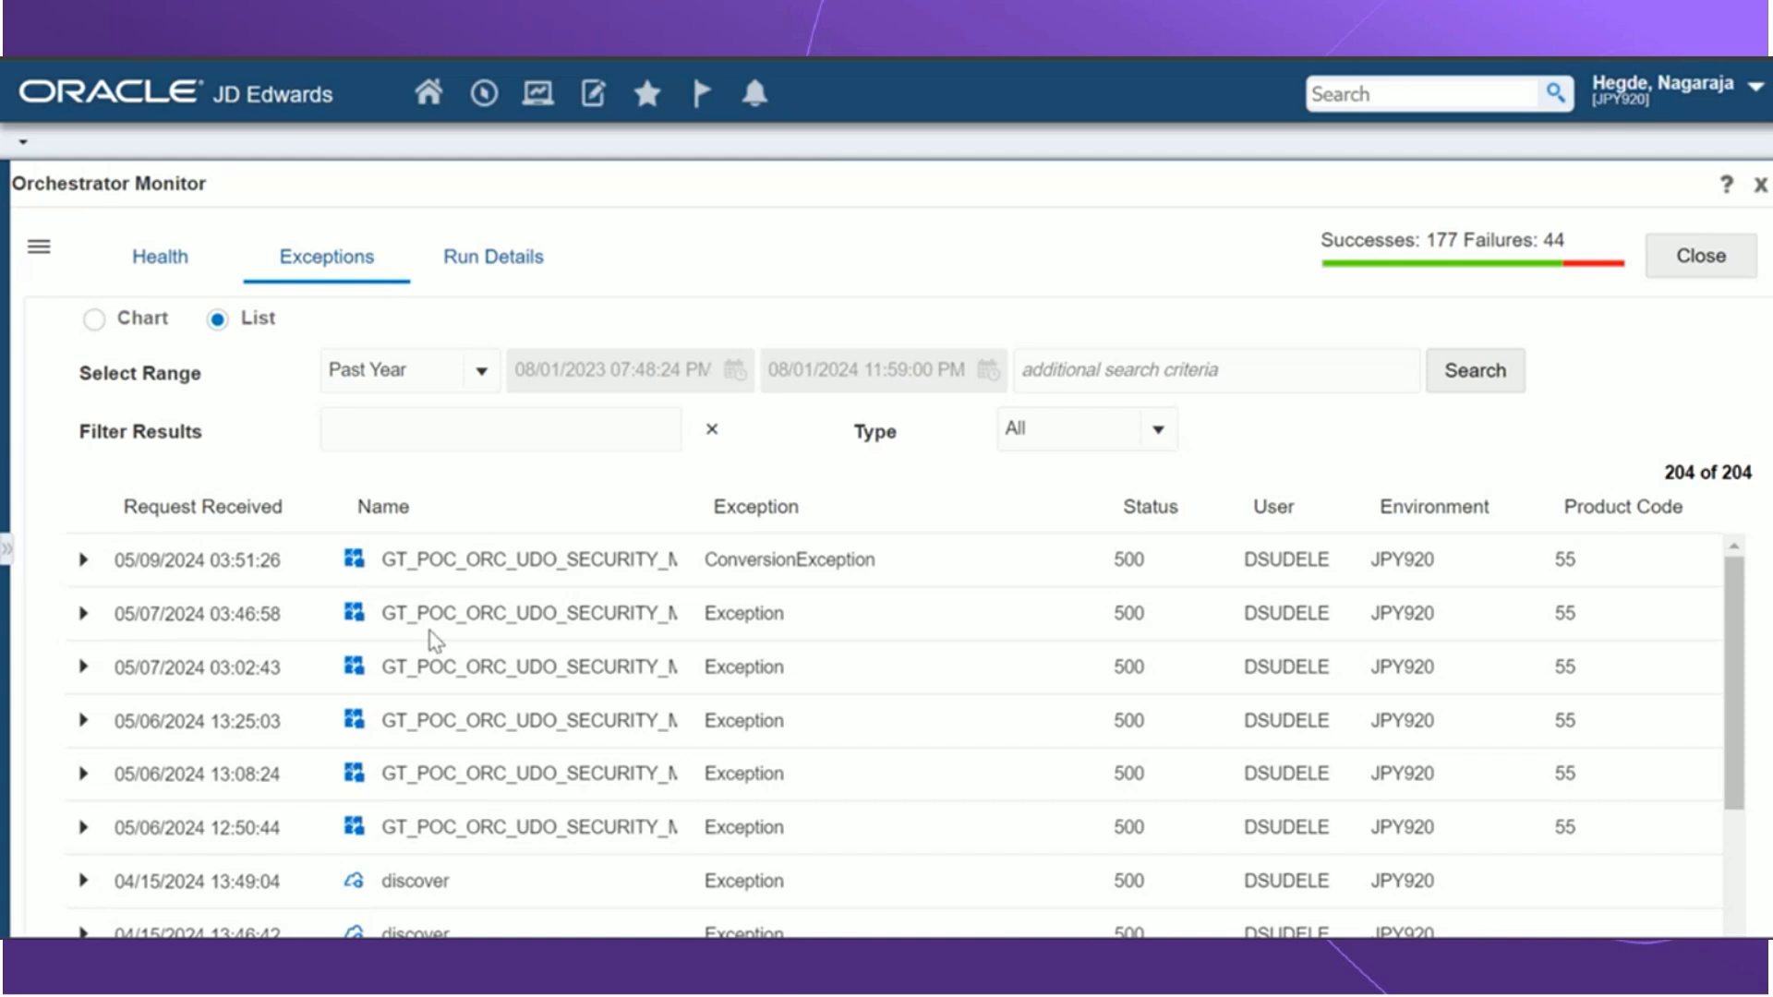
pyautogui.moveTo(552, 613)
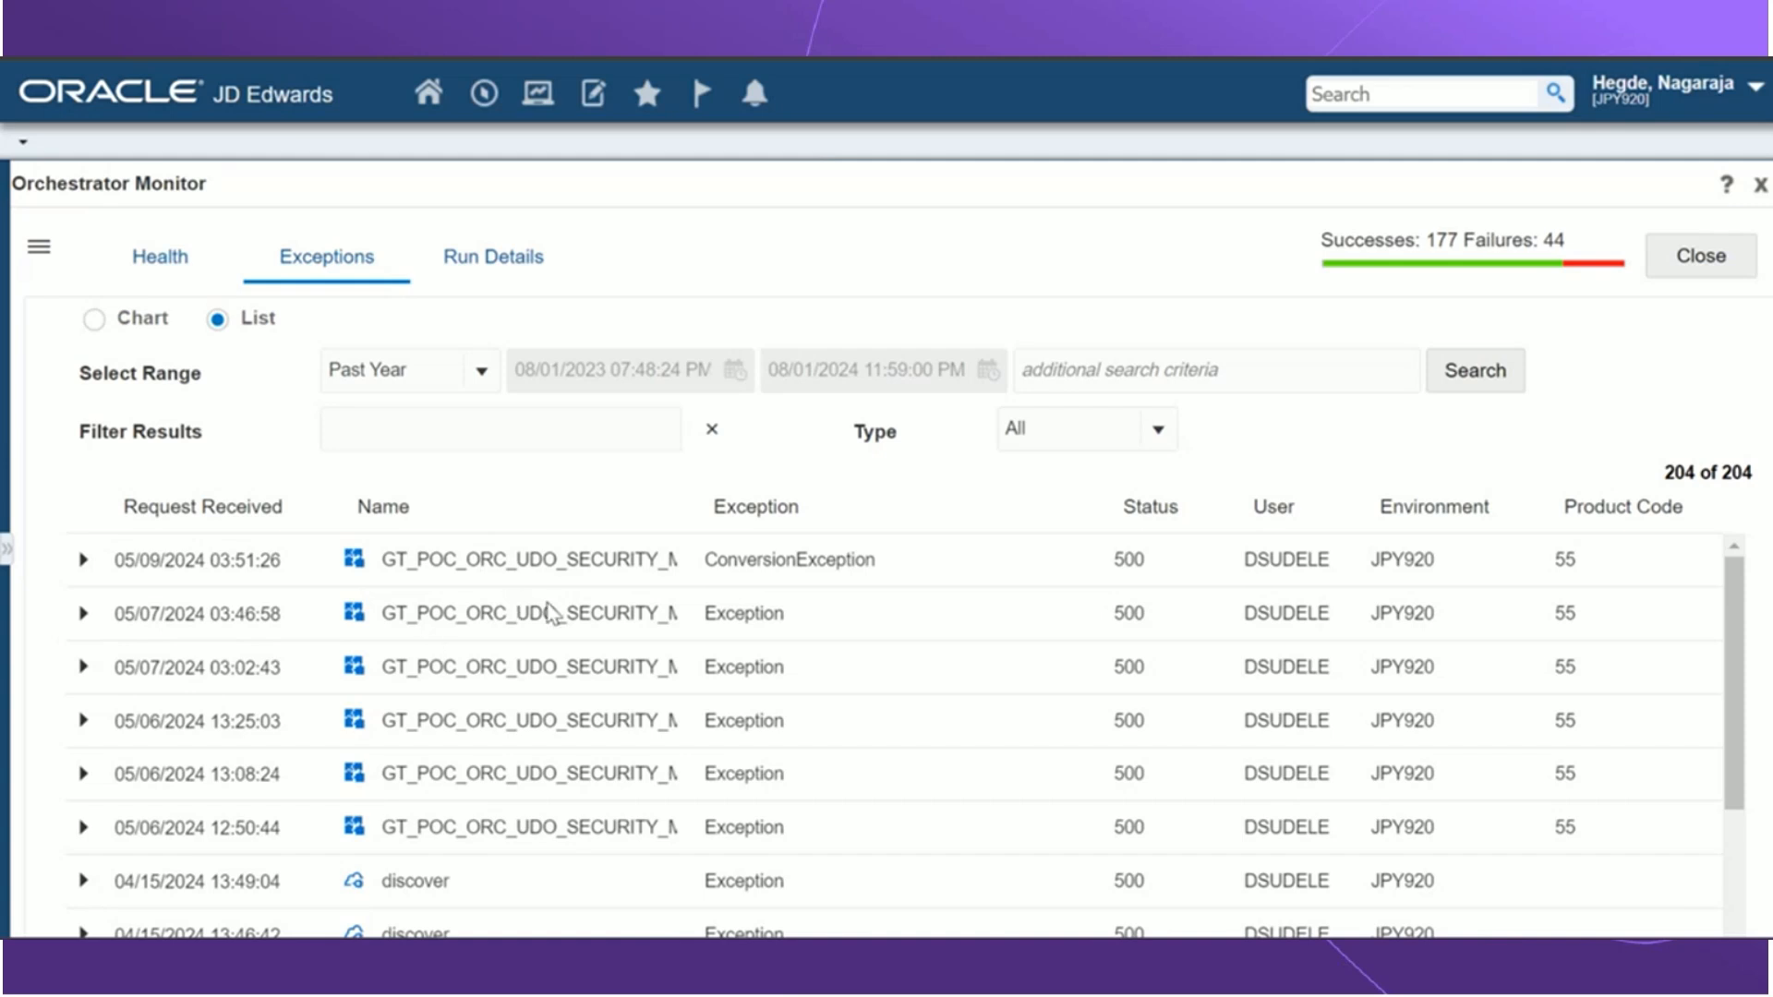
pyautogui.moveTo(890, 561)
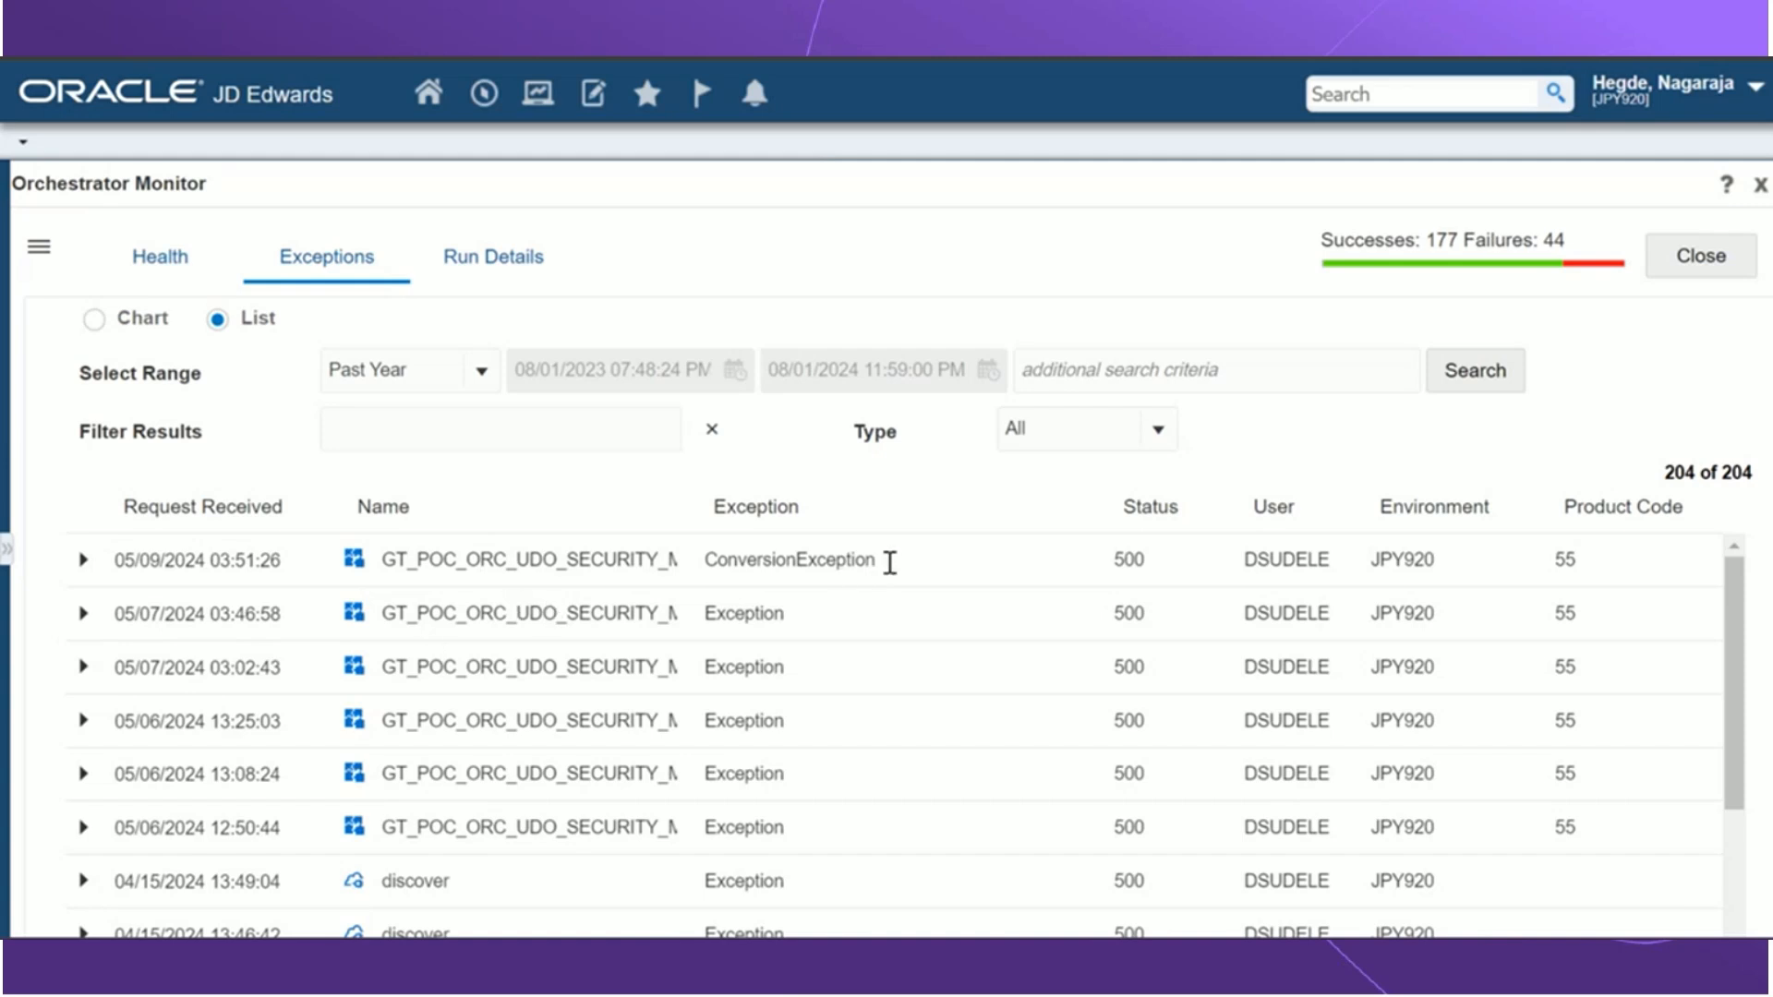
pyautogui.doubleClick(789, 558)
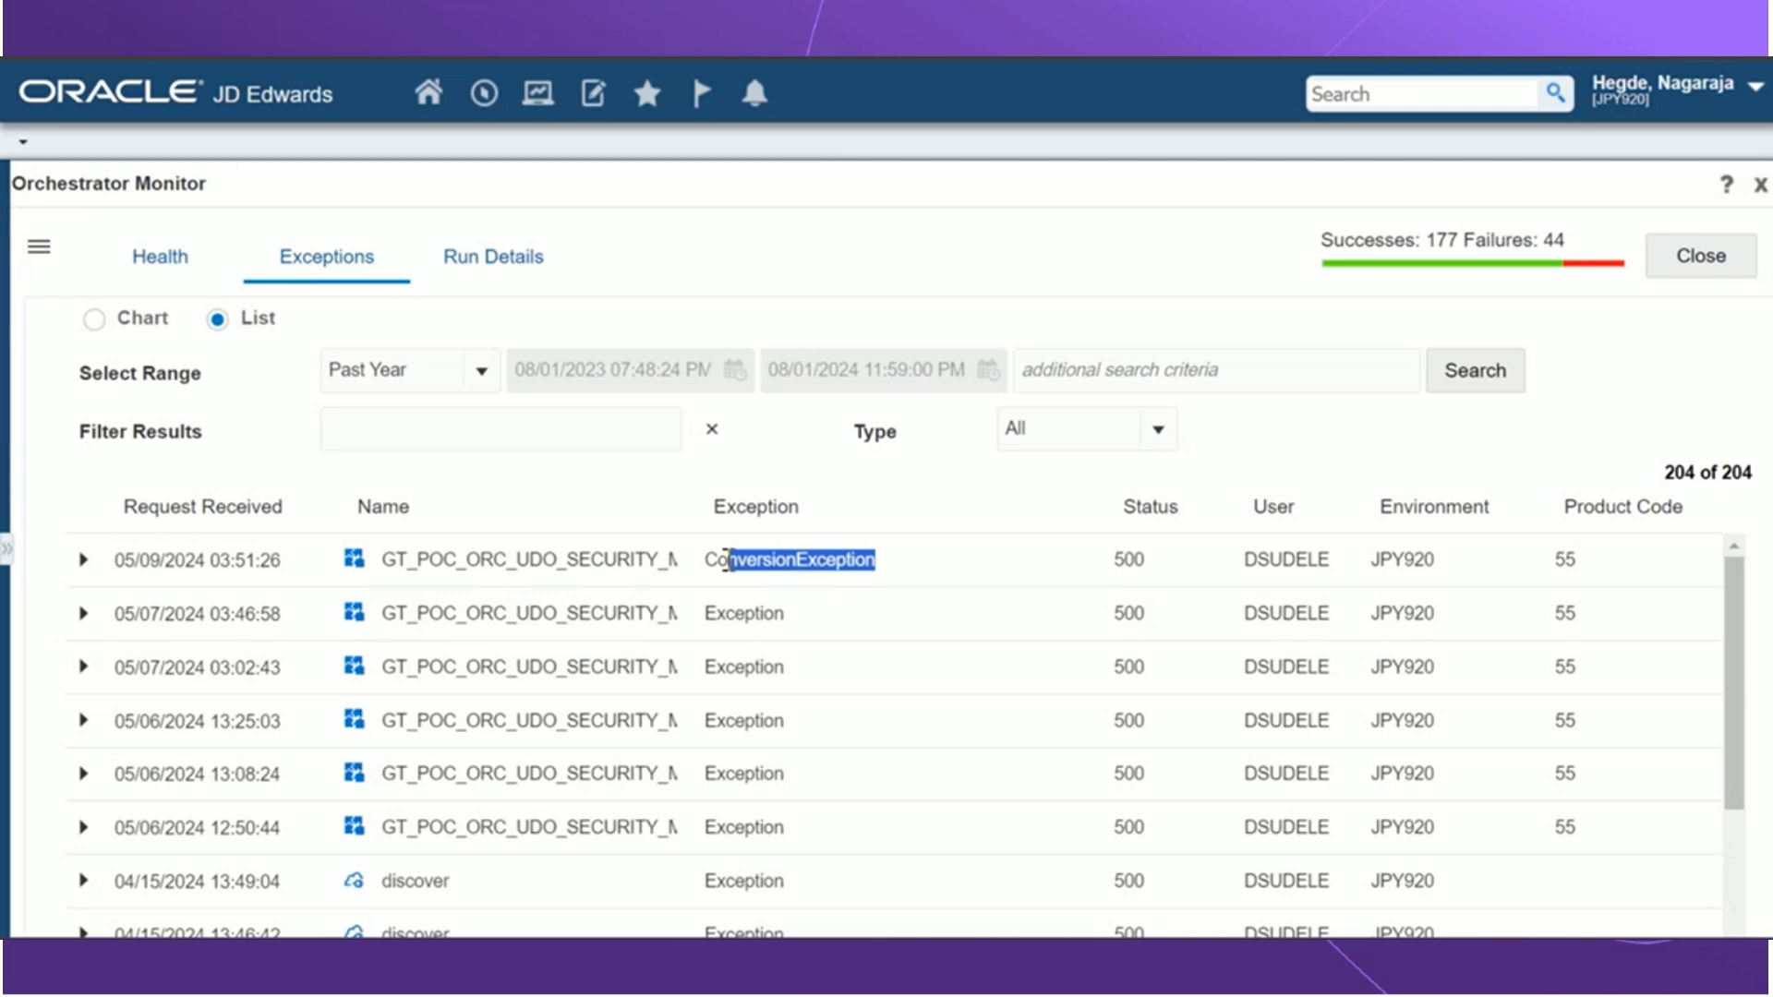
pyautogui.doubleClick(743, 613)
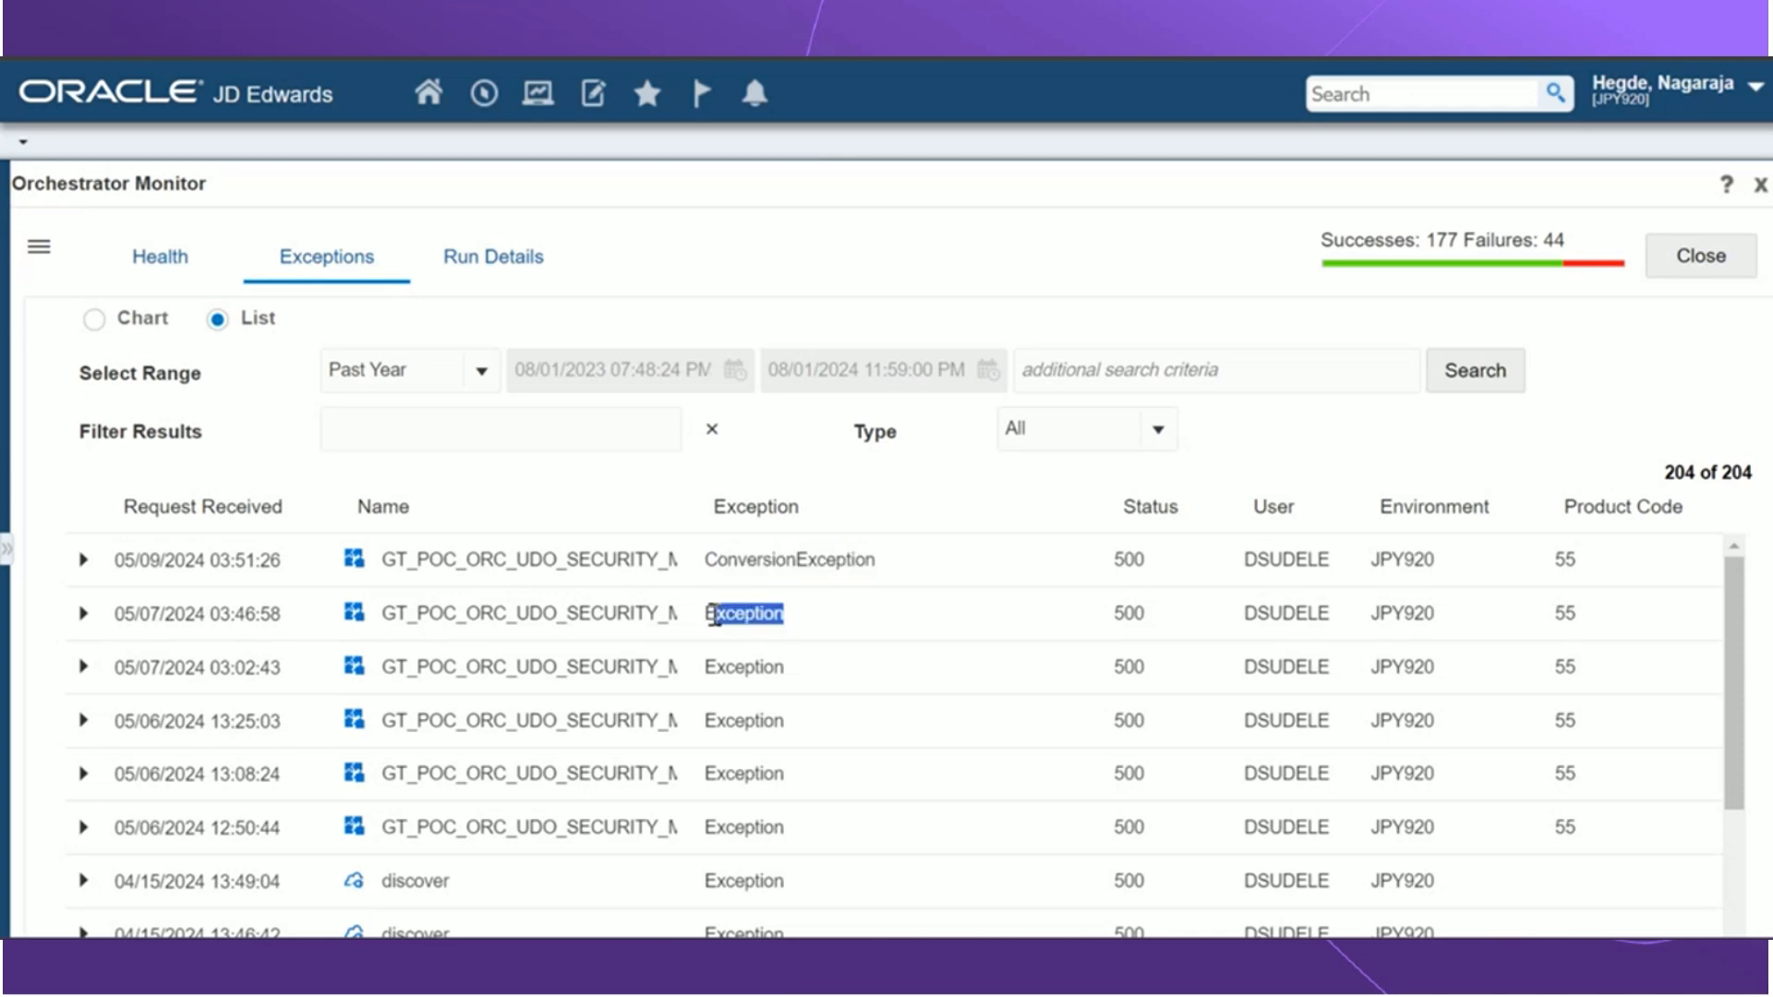
pyautogui.moveTo(1223, 614)
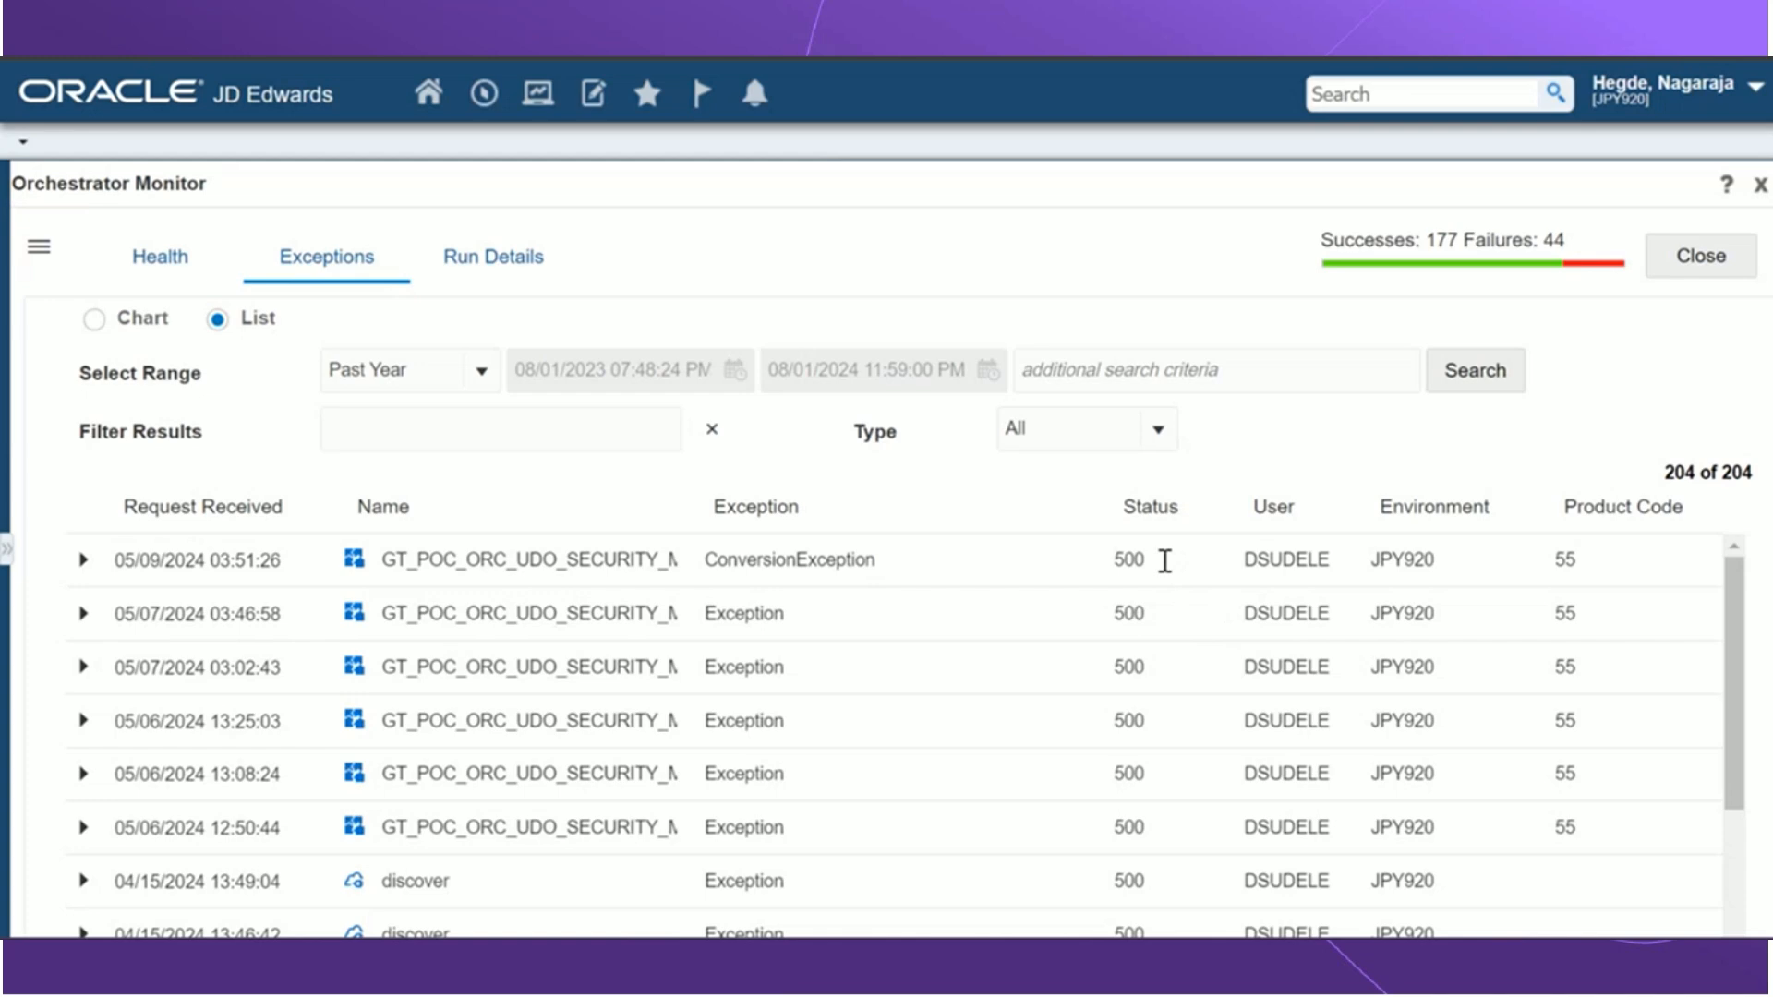
pyautogui.doubleClick(1126, 558)
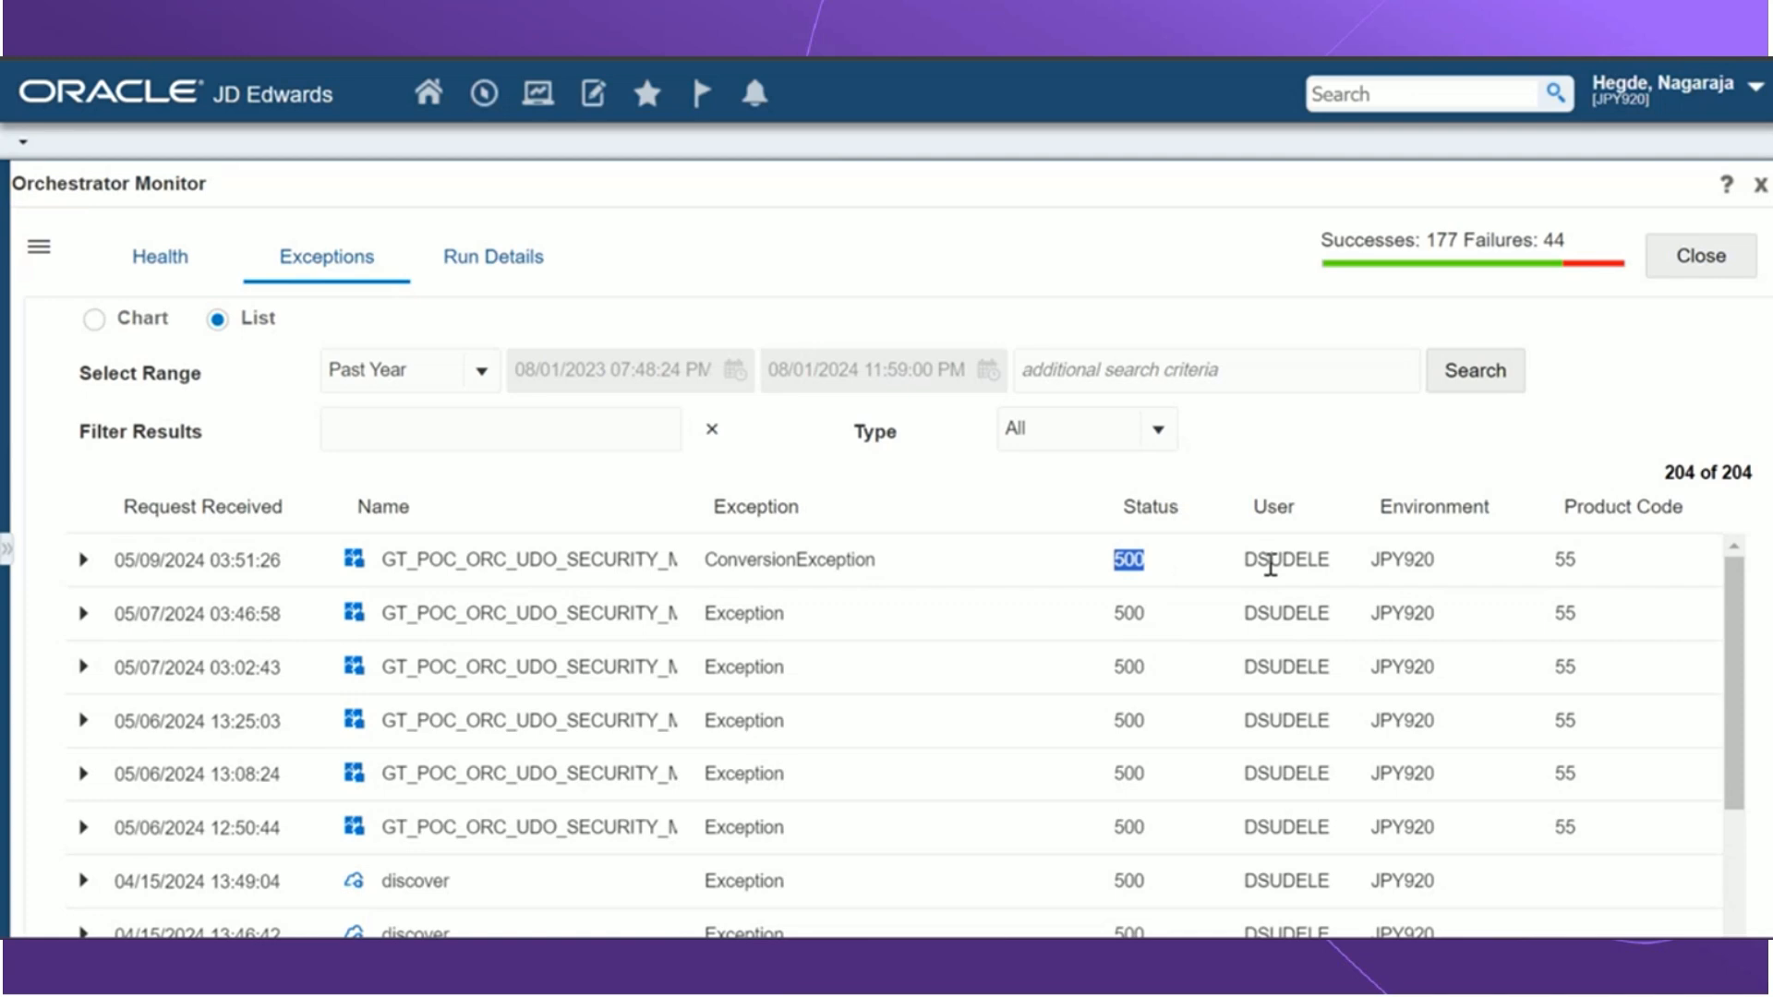
pyautogui.doubleClick(1400, 560)
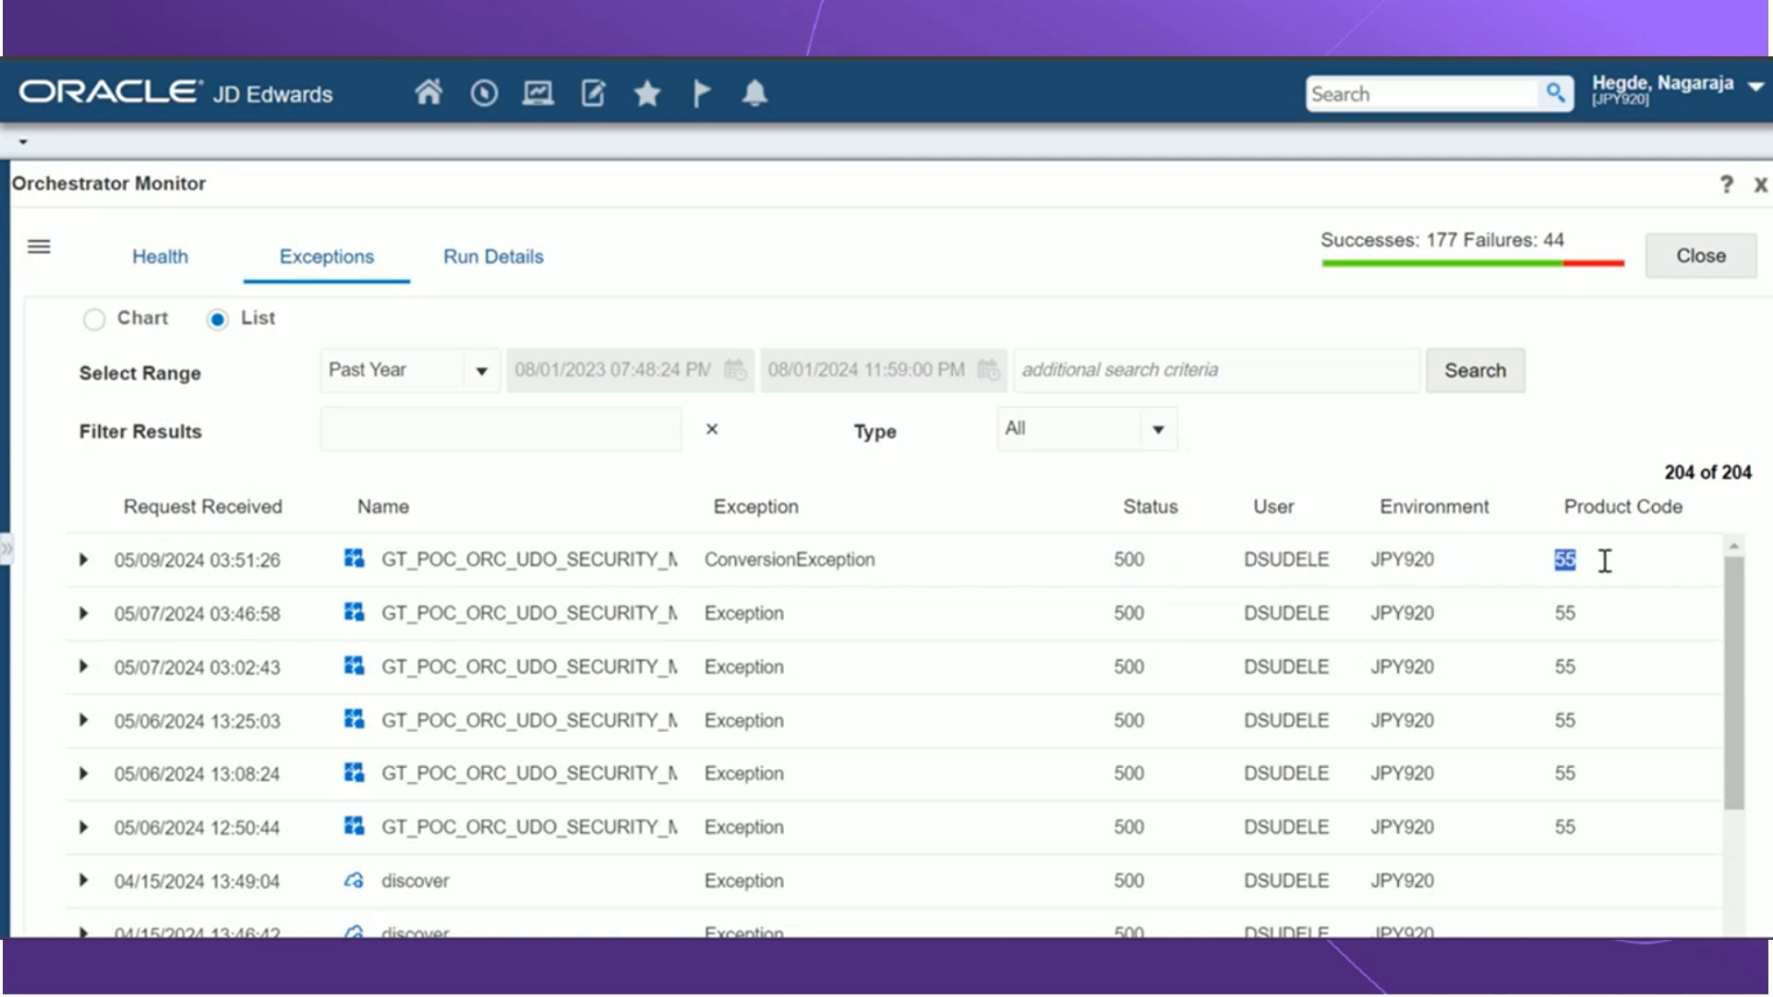
pyautogui.moveTo(1051, 611)
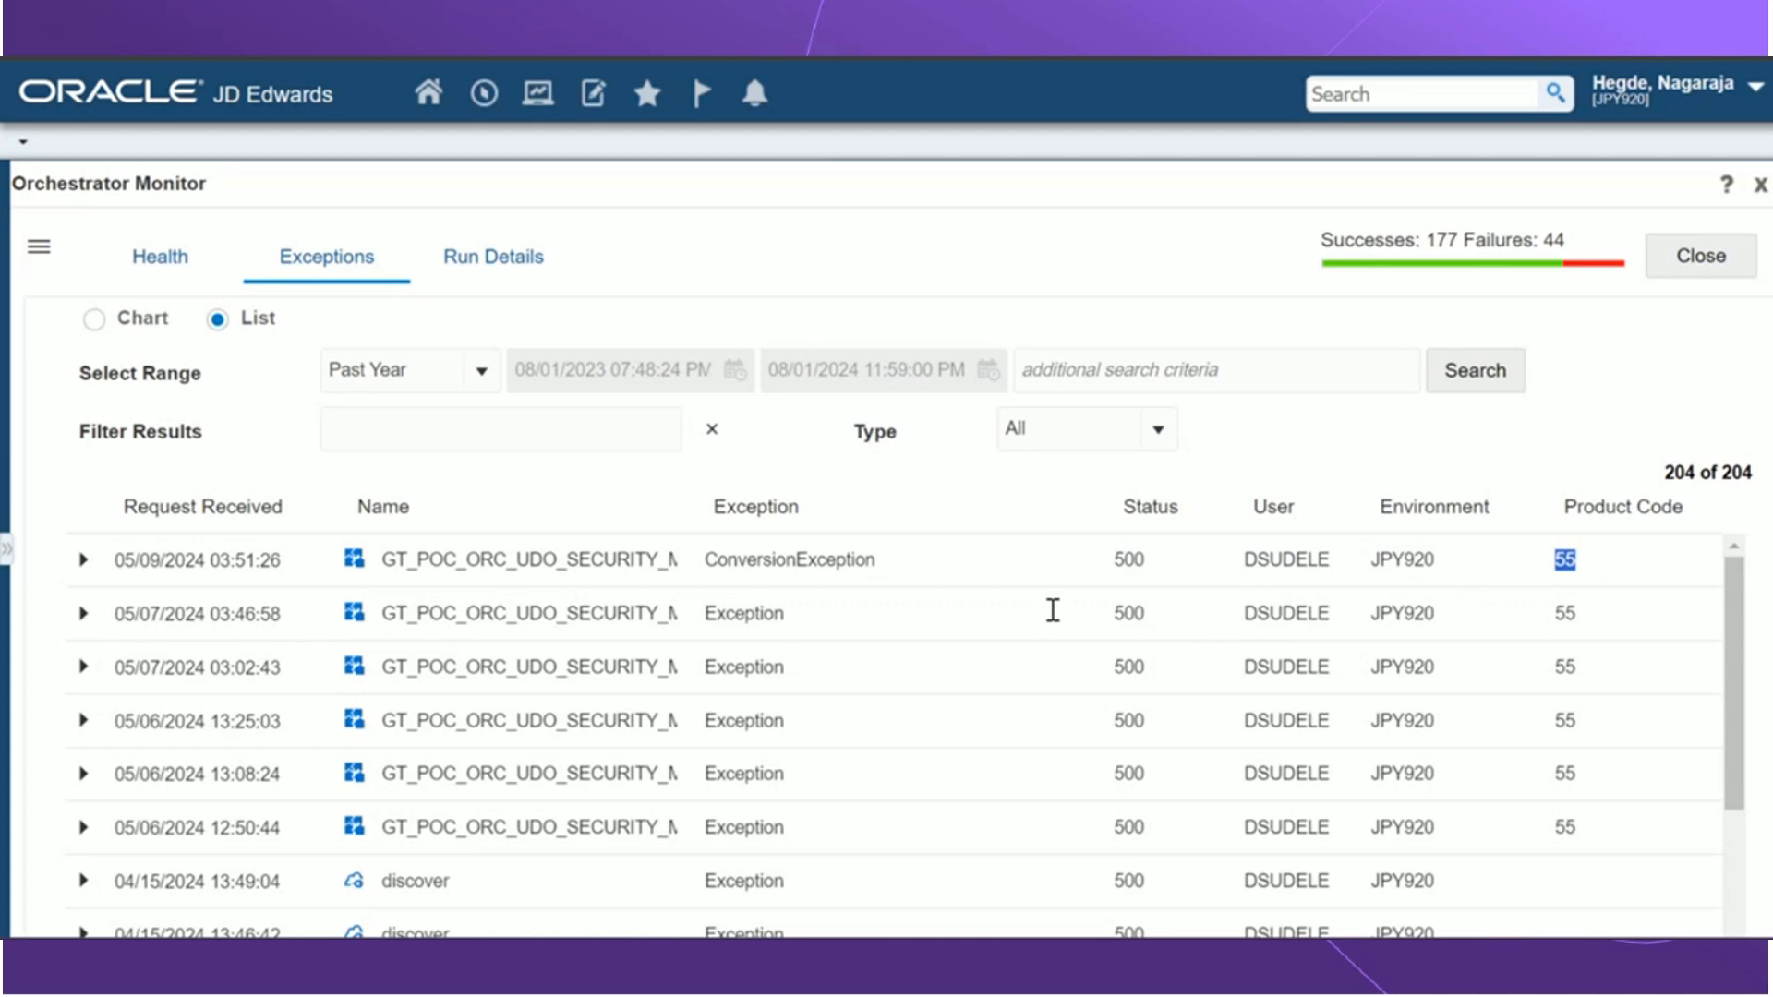
pyautogui.moveTo(1413, 413)
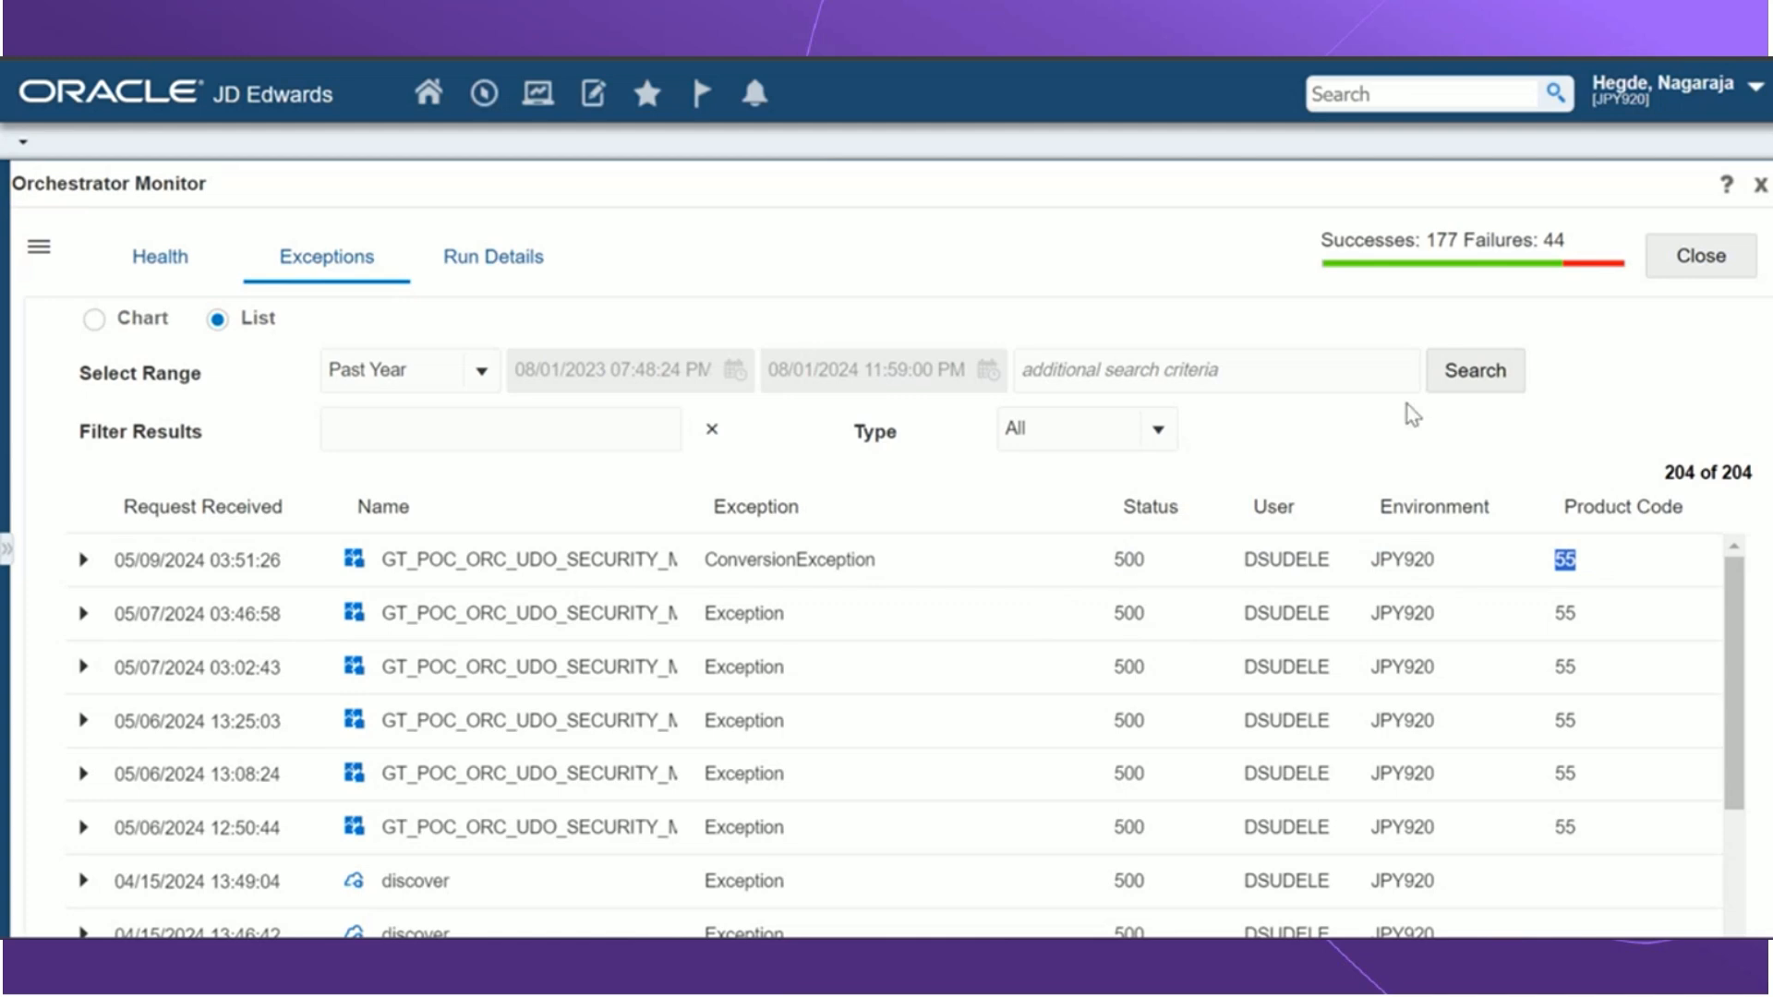
pyautogui.moveTo(81, 621)
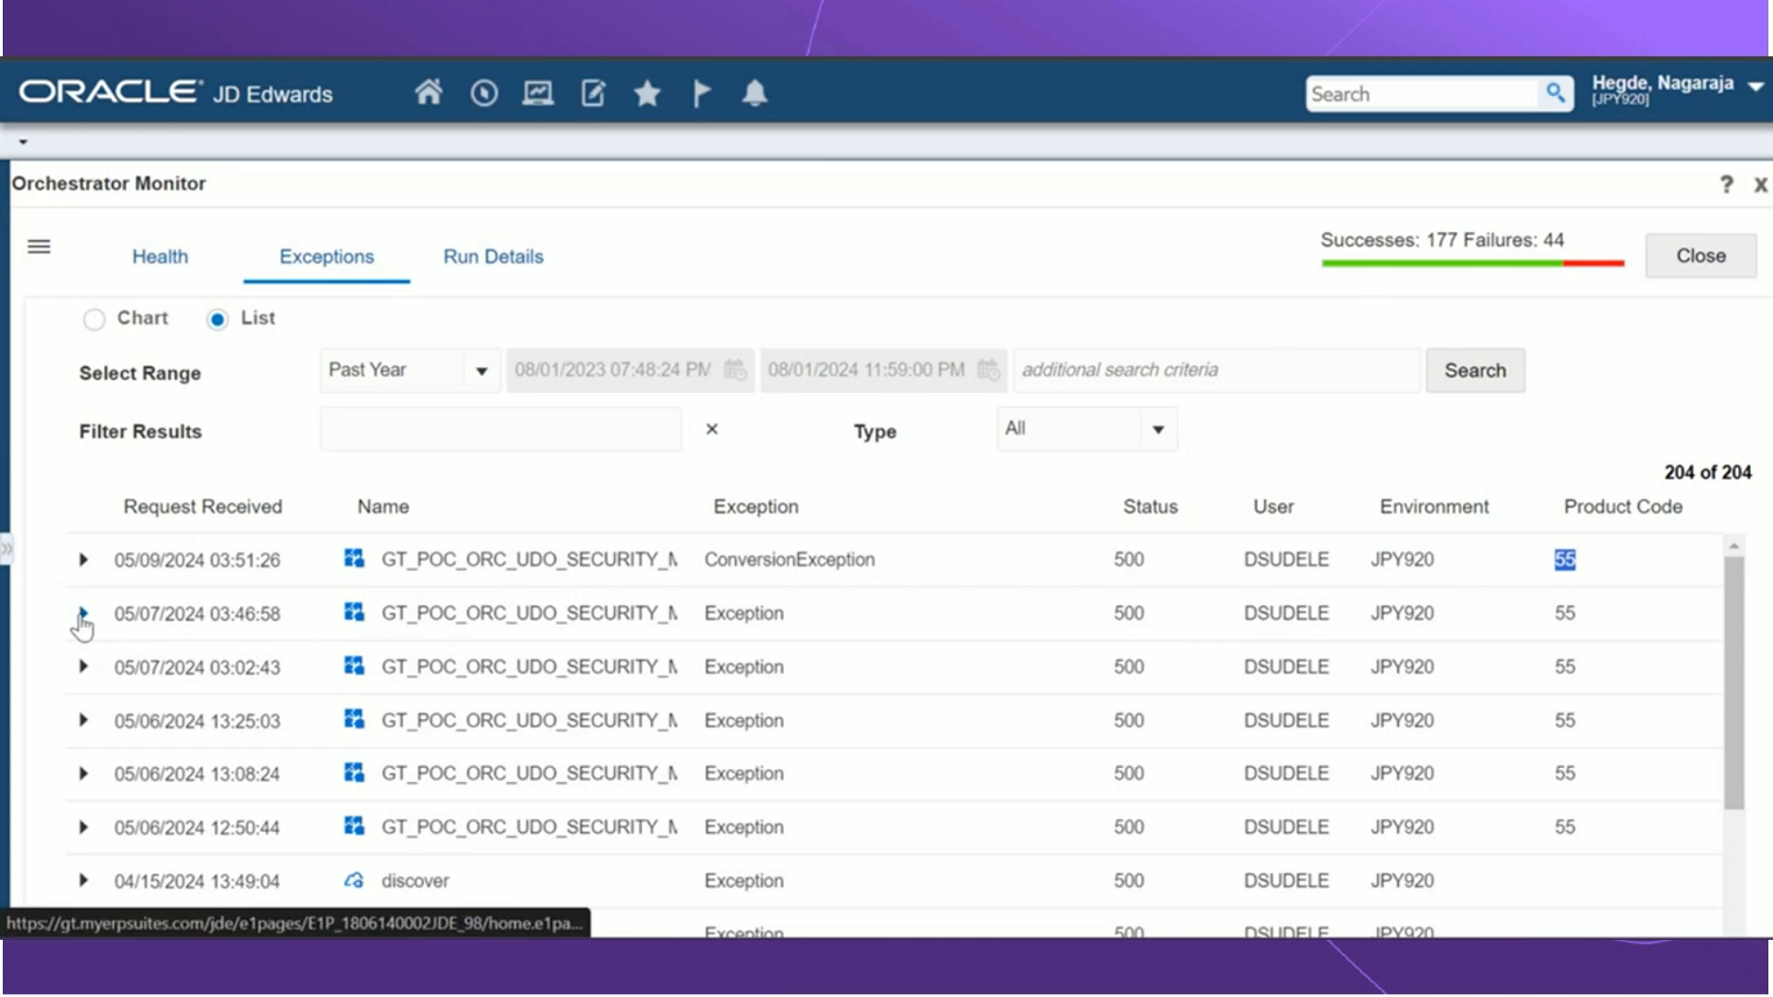
# Step: Expand the 05/07/2024 03:46:58 exception row and bring up its Step Trace window
pyautogui.click(83, 614)
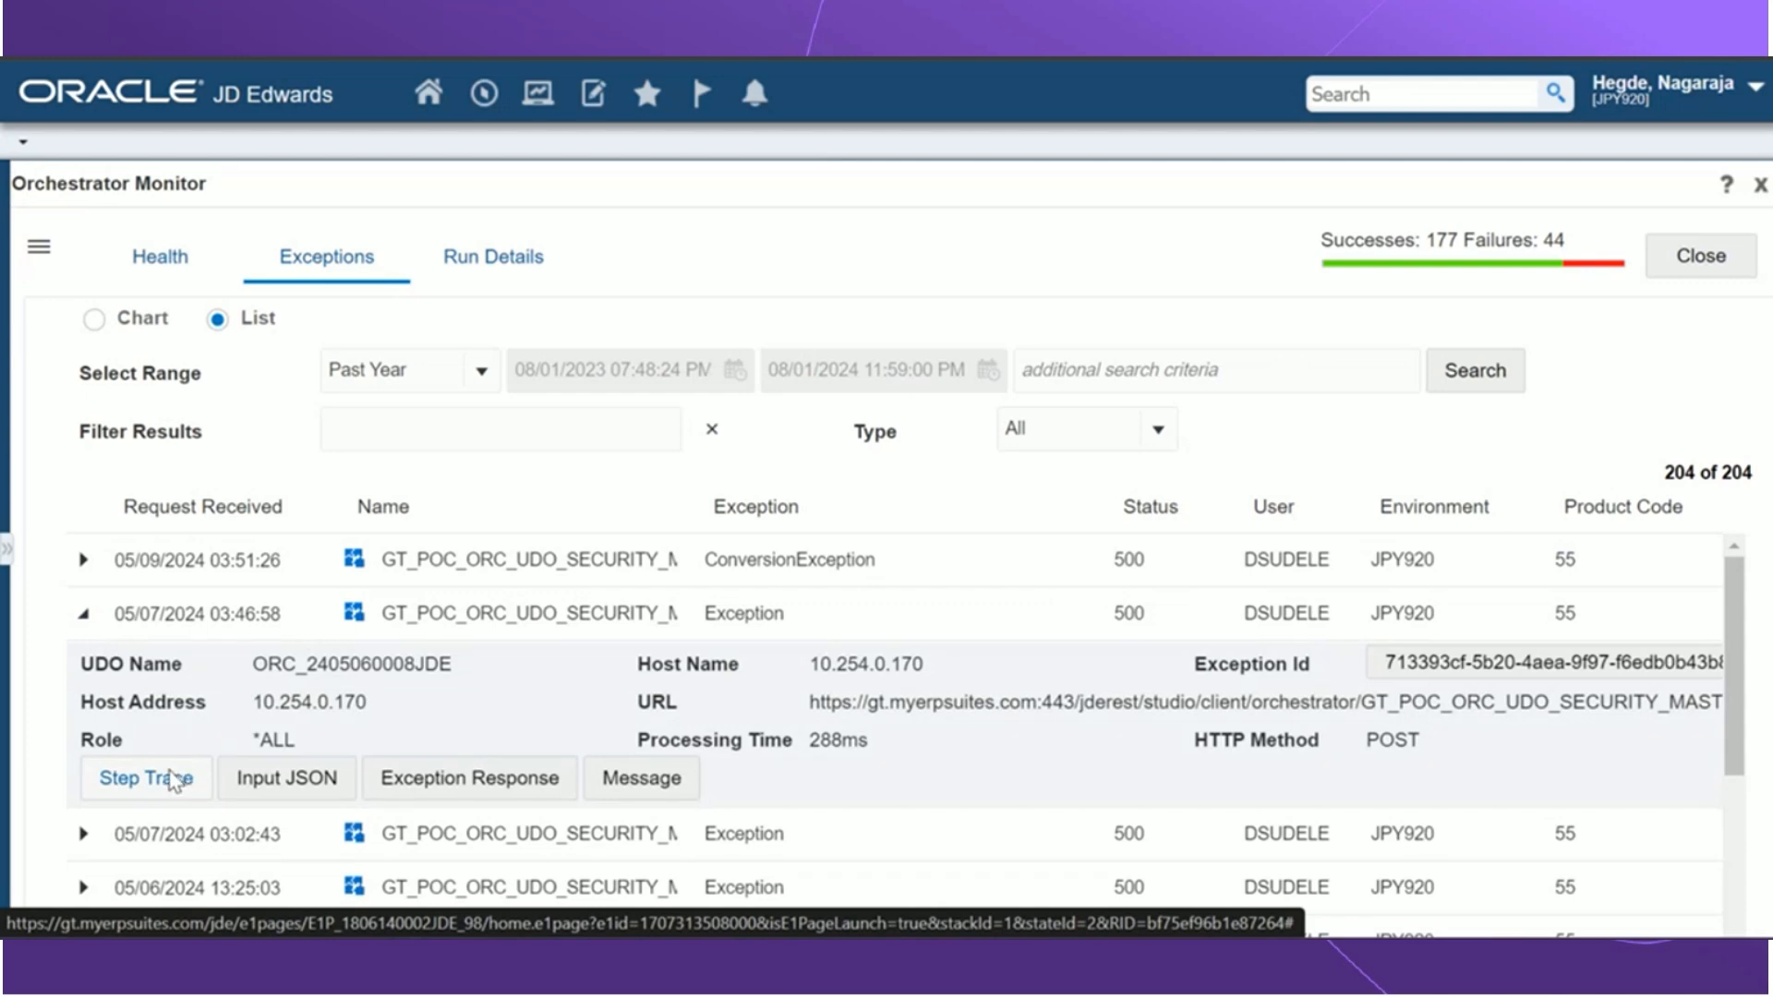
pyautogui.click(144, 778)
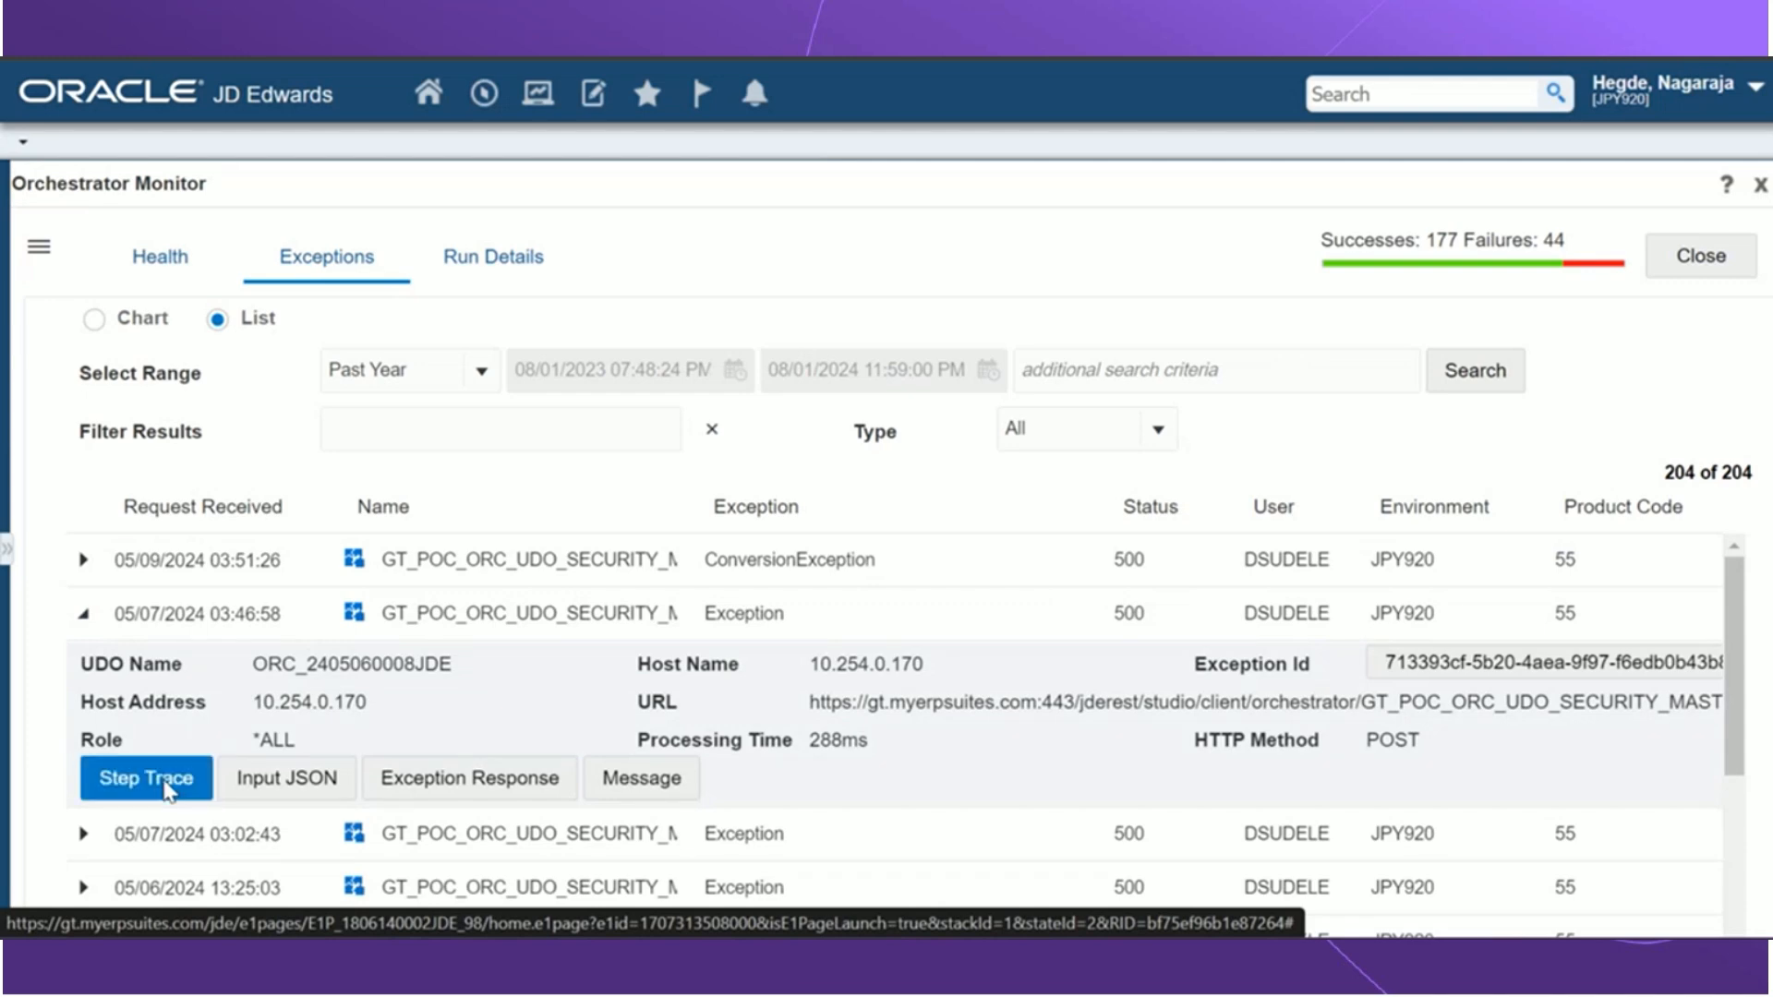
pyautogui.click(144, 777)
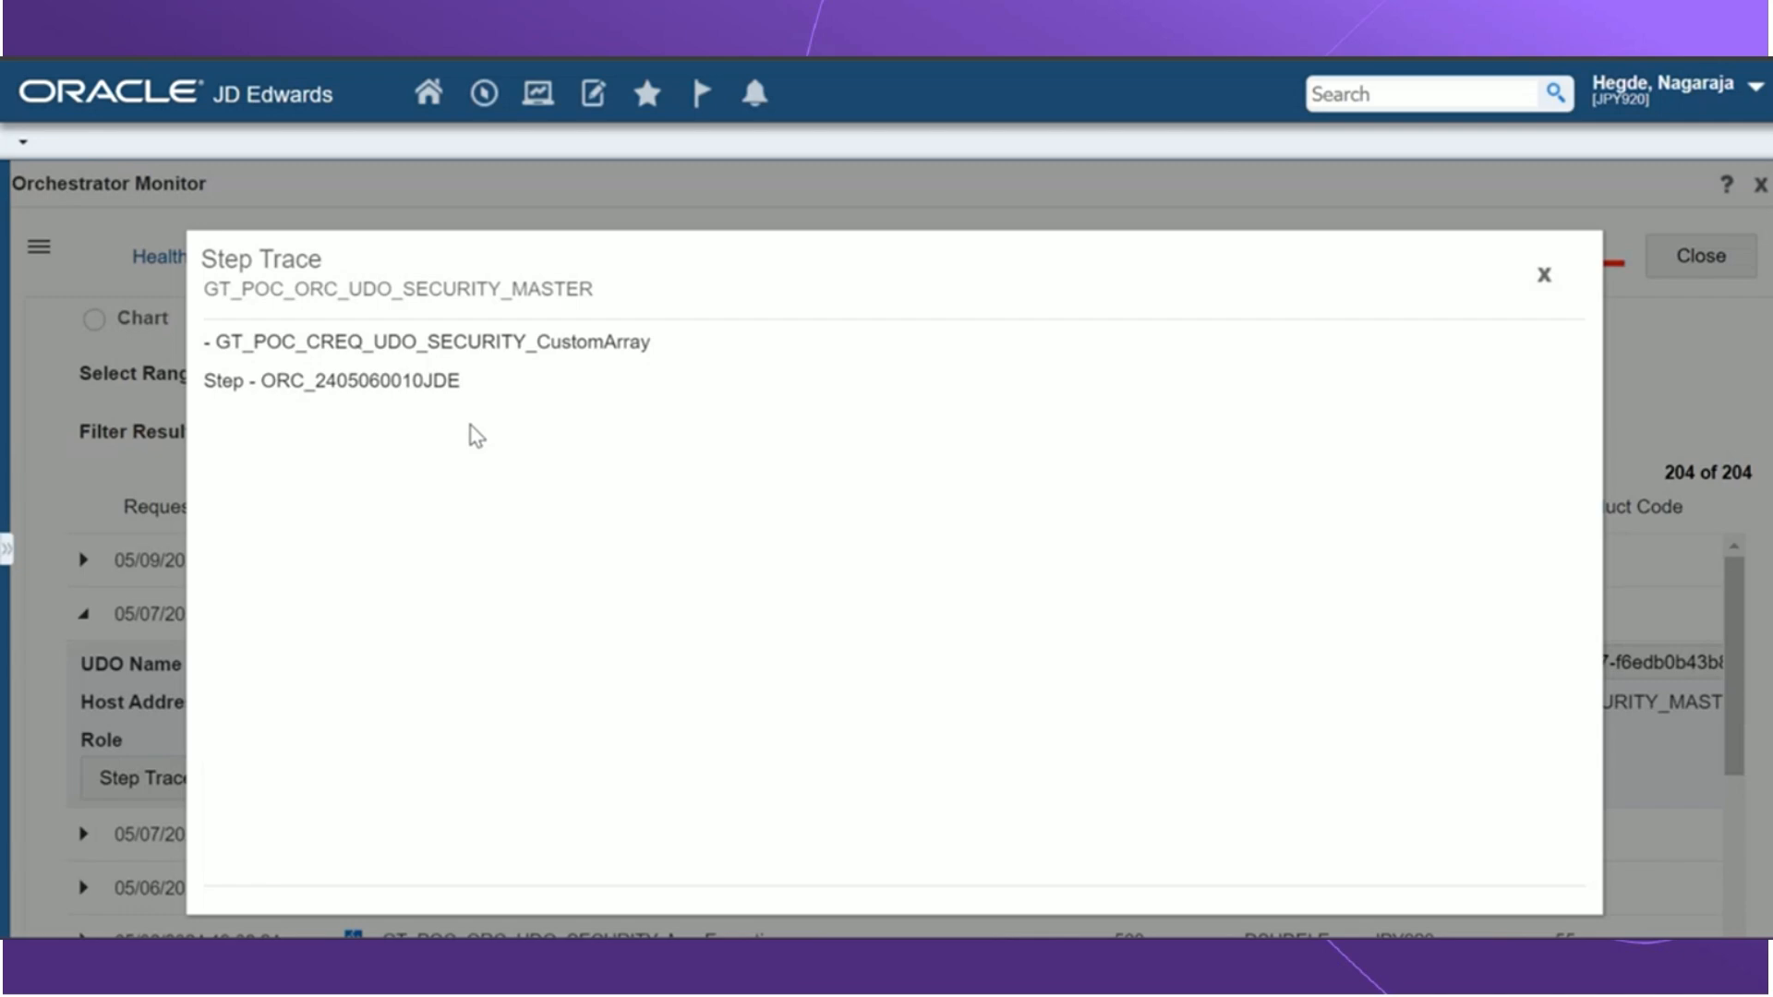
pyautogui.moveTo(1463, 286)
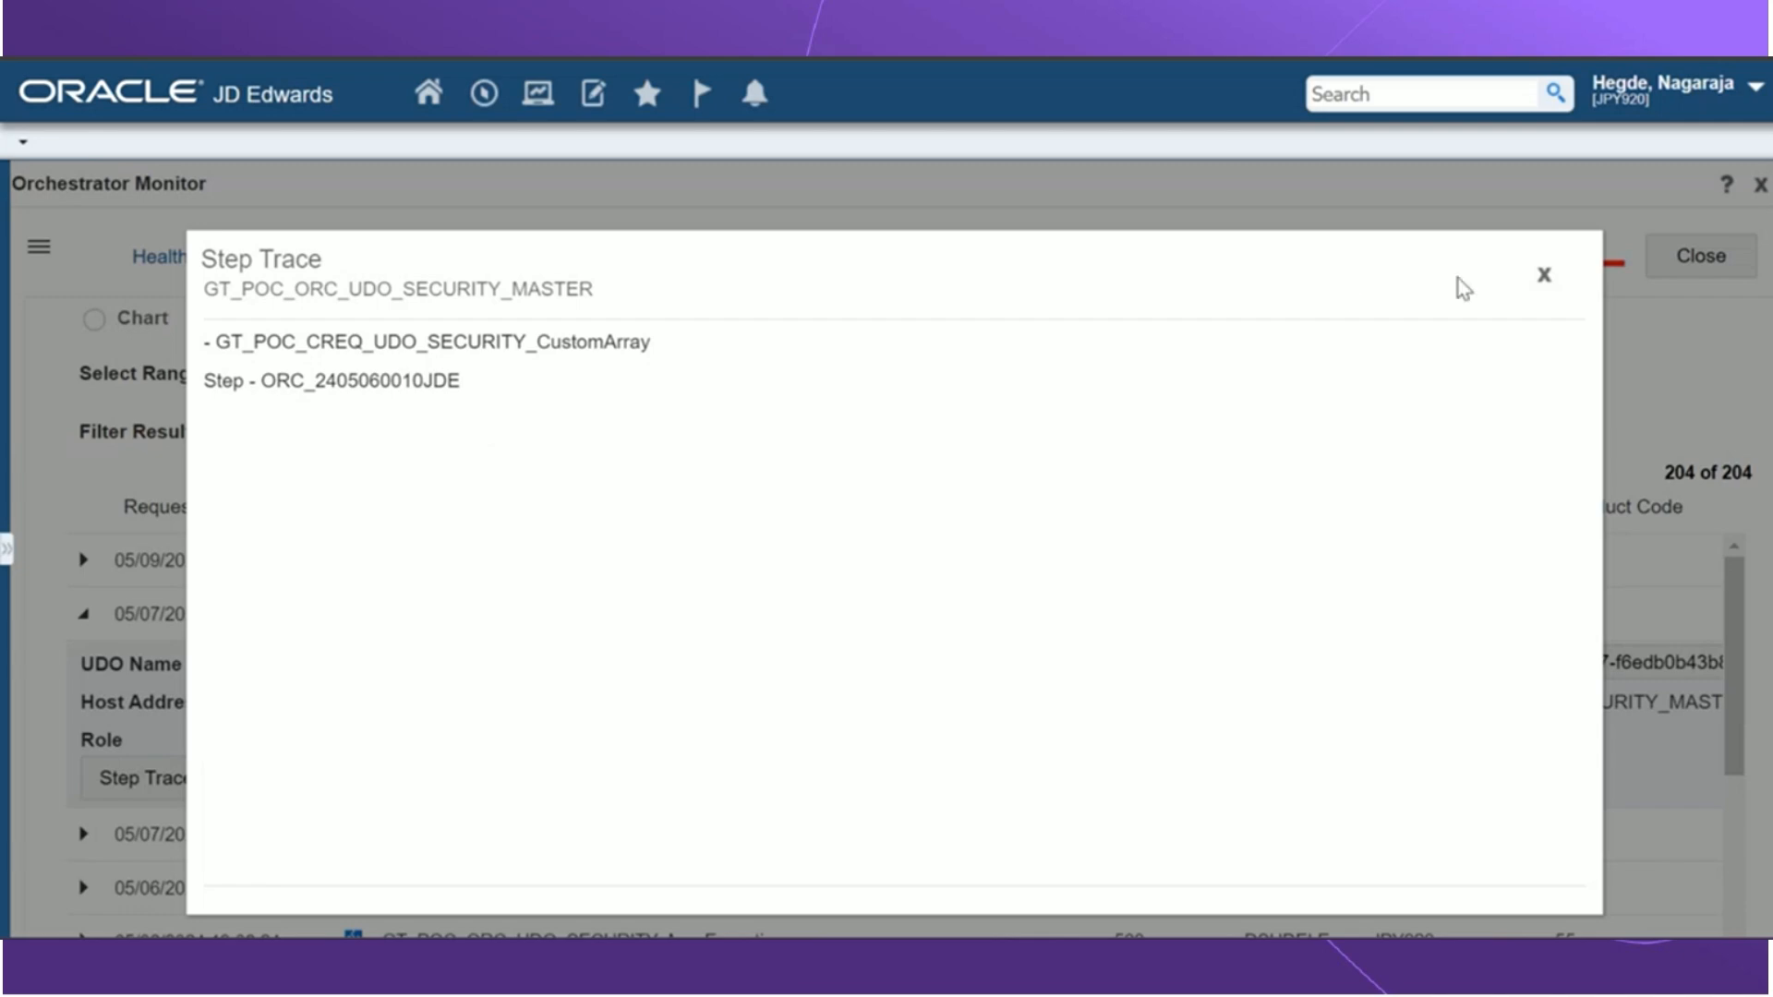
# Step: Close the step trace and view the exception's Input JSON
pyautogui.click(1544, 275)
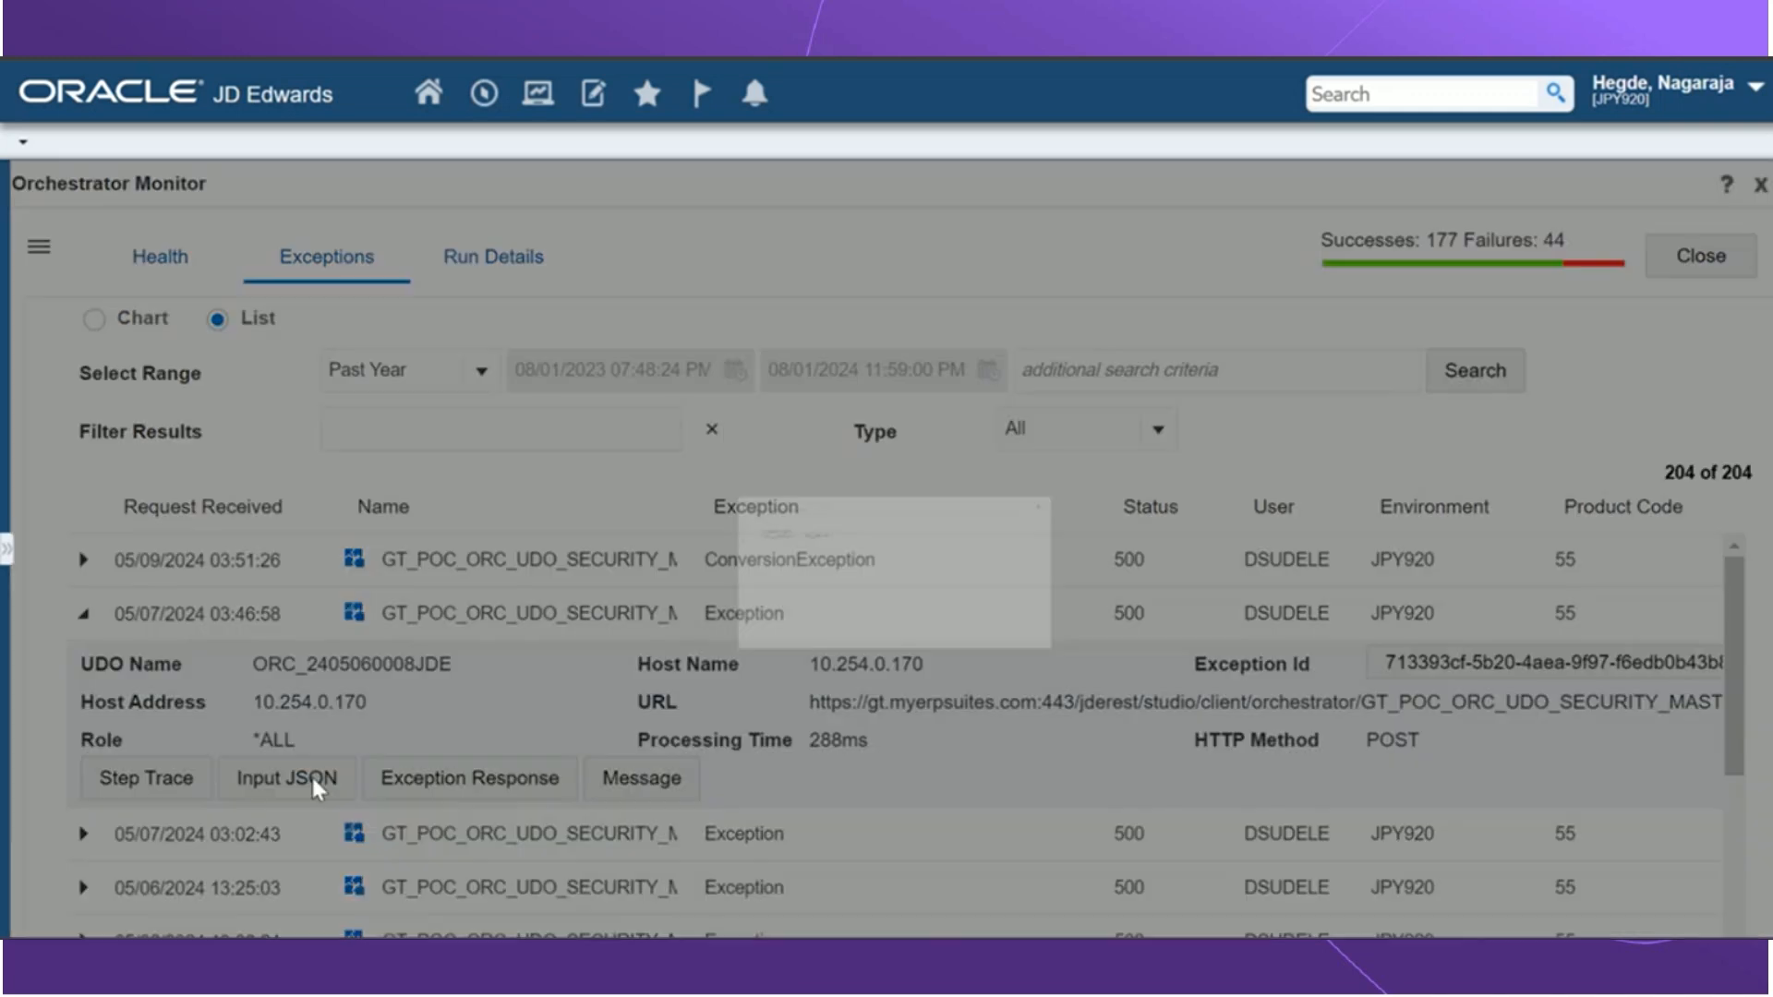
pyautogui.click(285, 777)
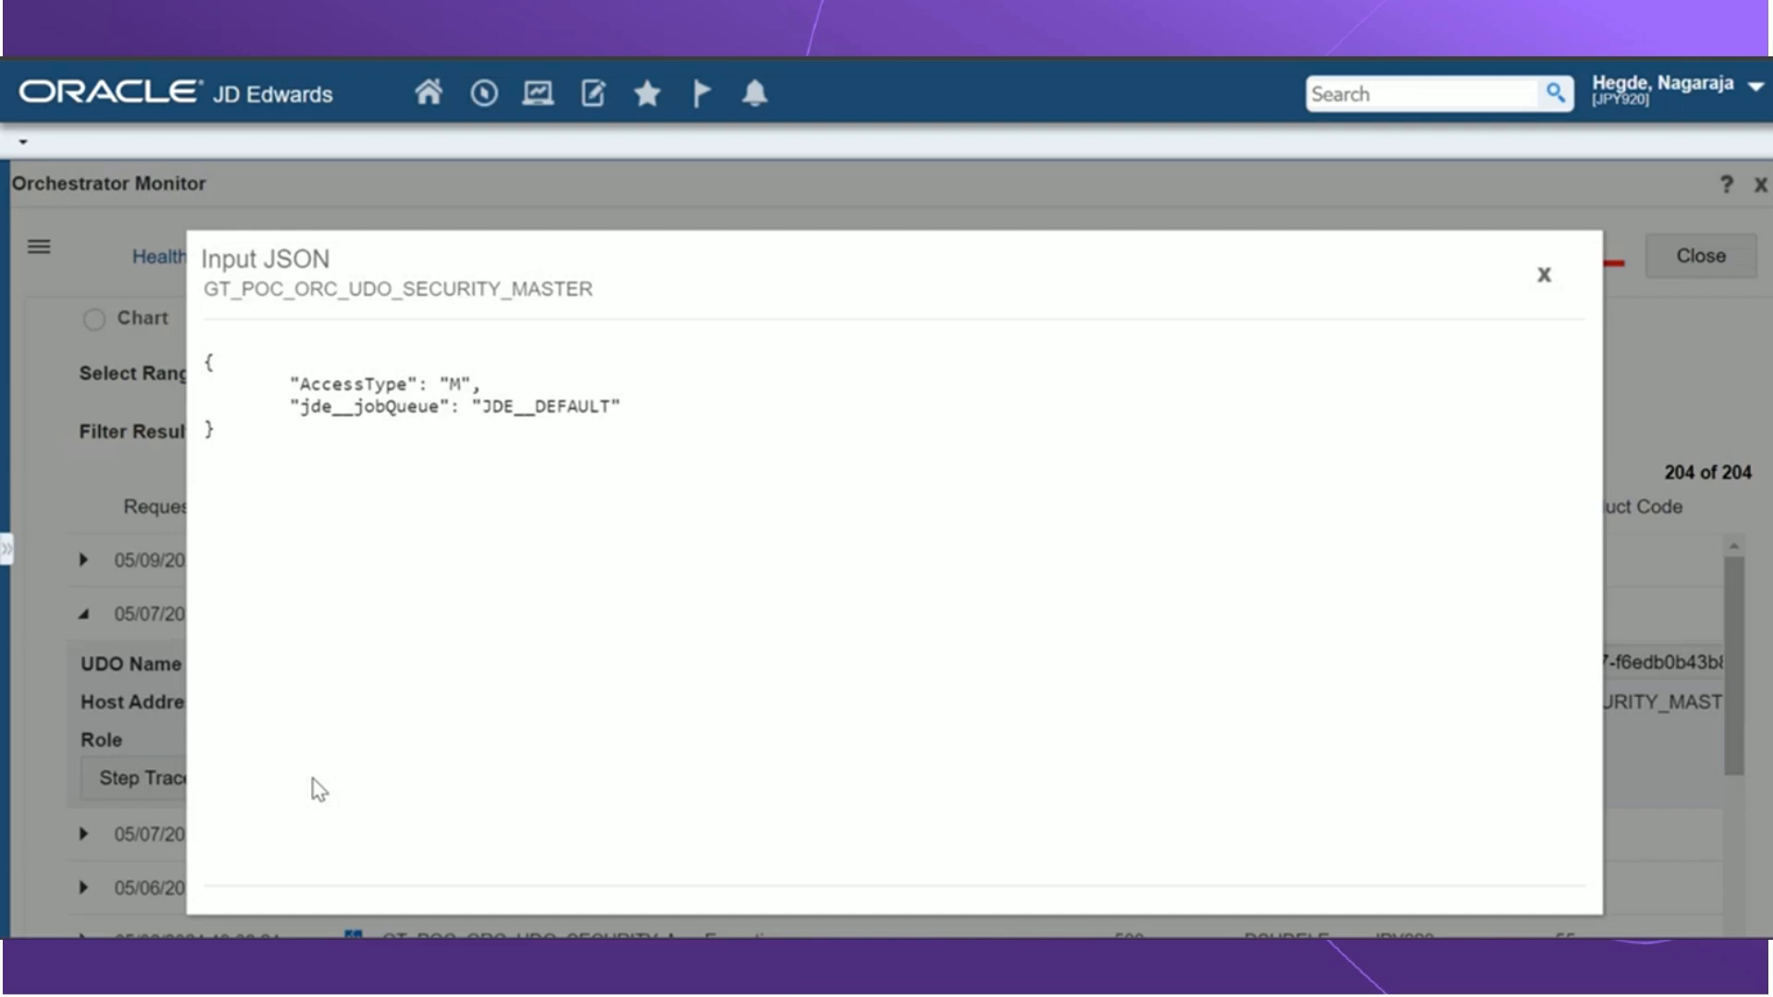
pyautogui.click(1544, 274)
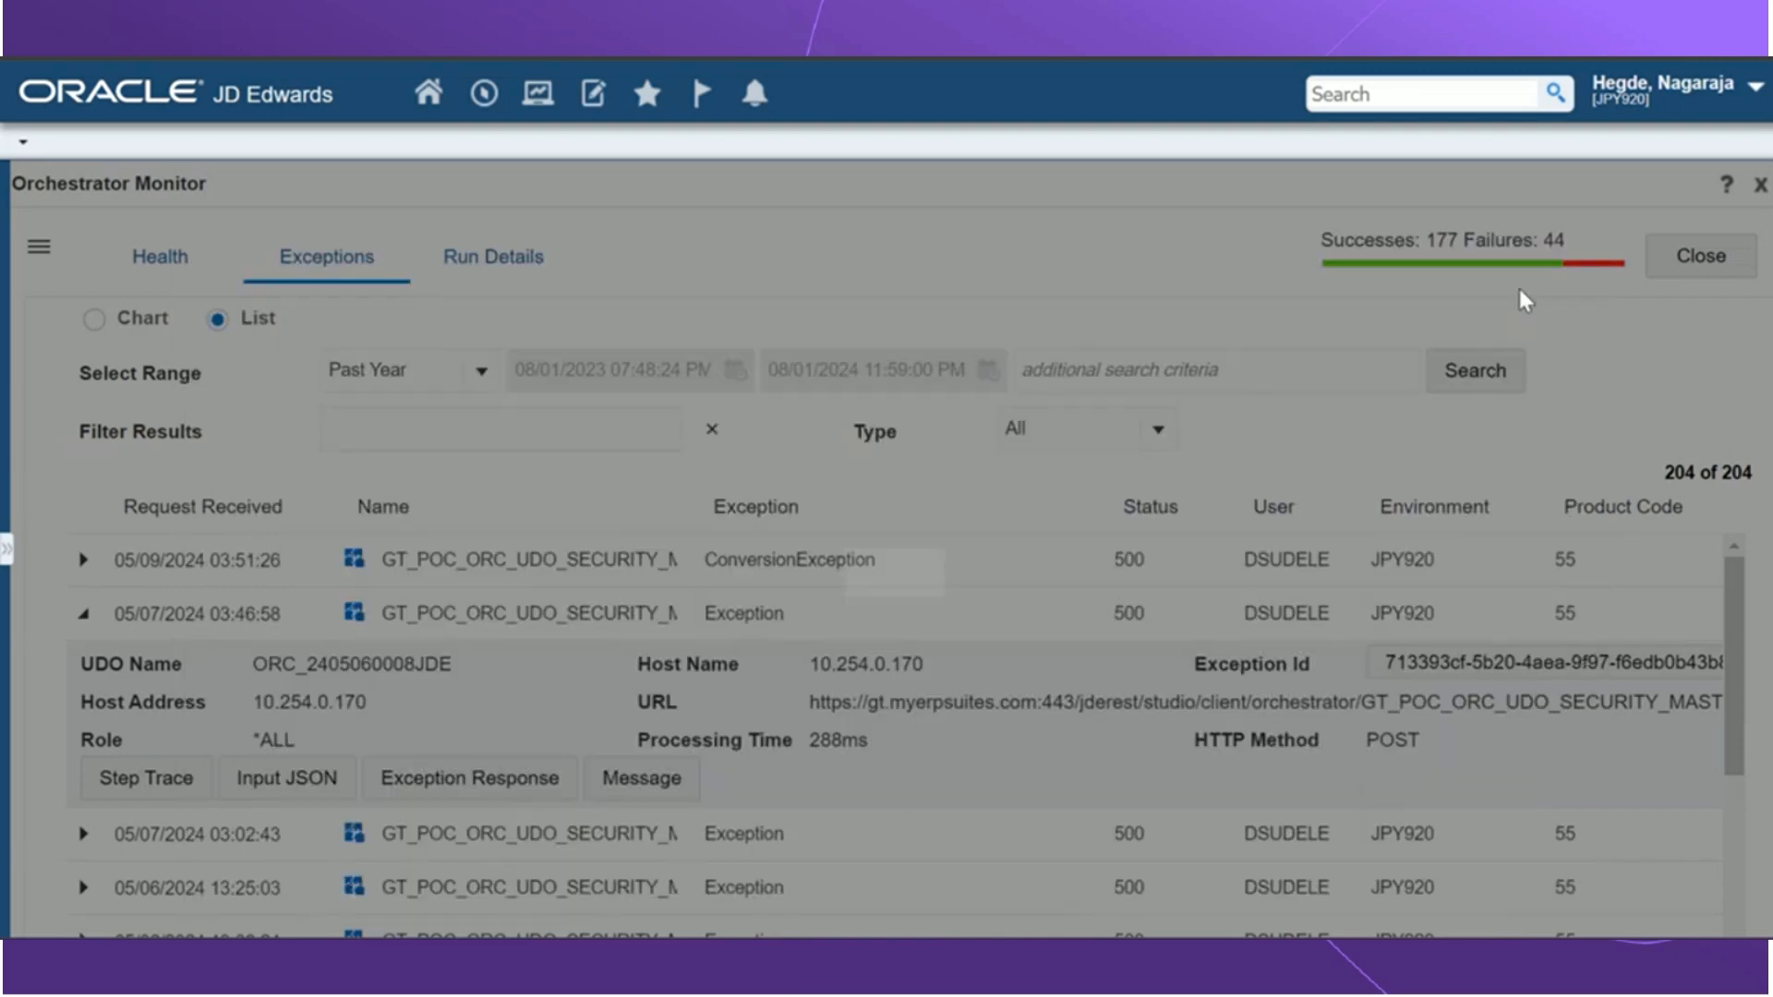
# Step: Bring up the full Exception Response JSON and scroll through it
pyautogui.click(471, 778)
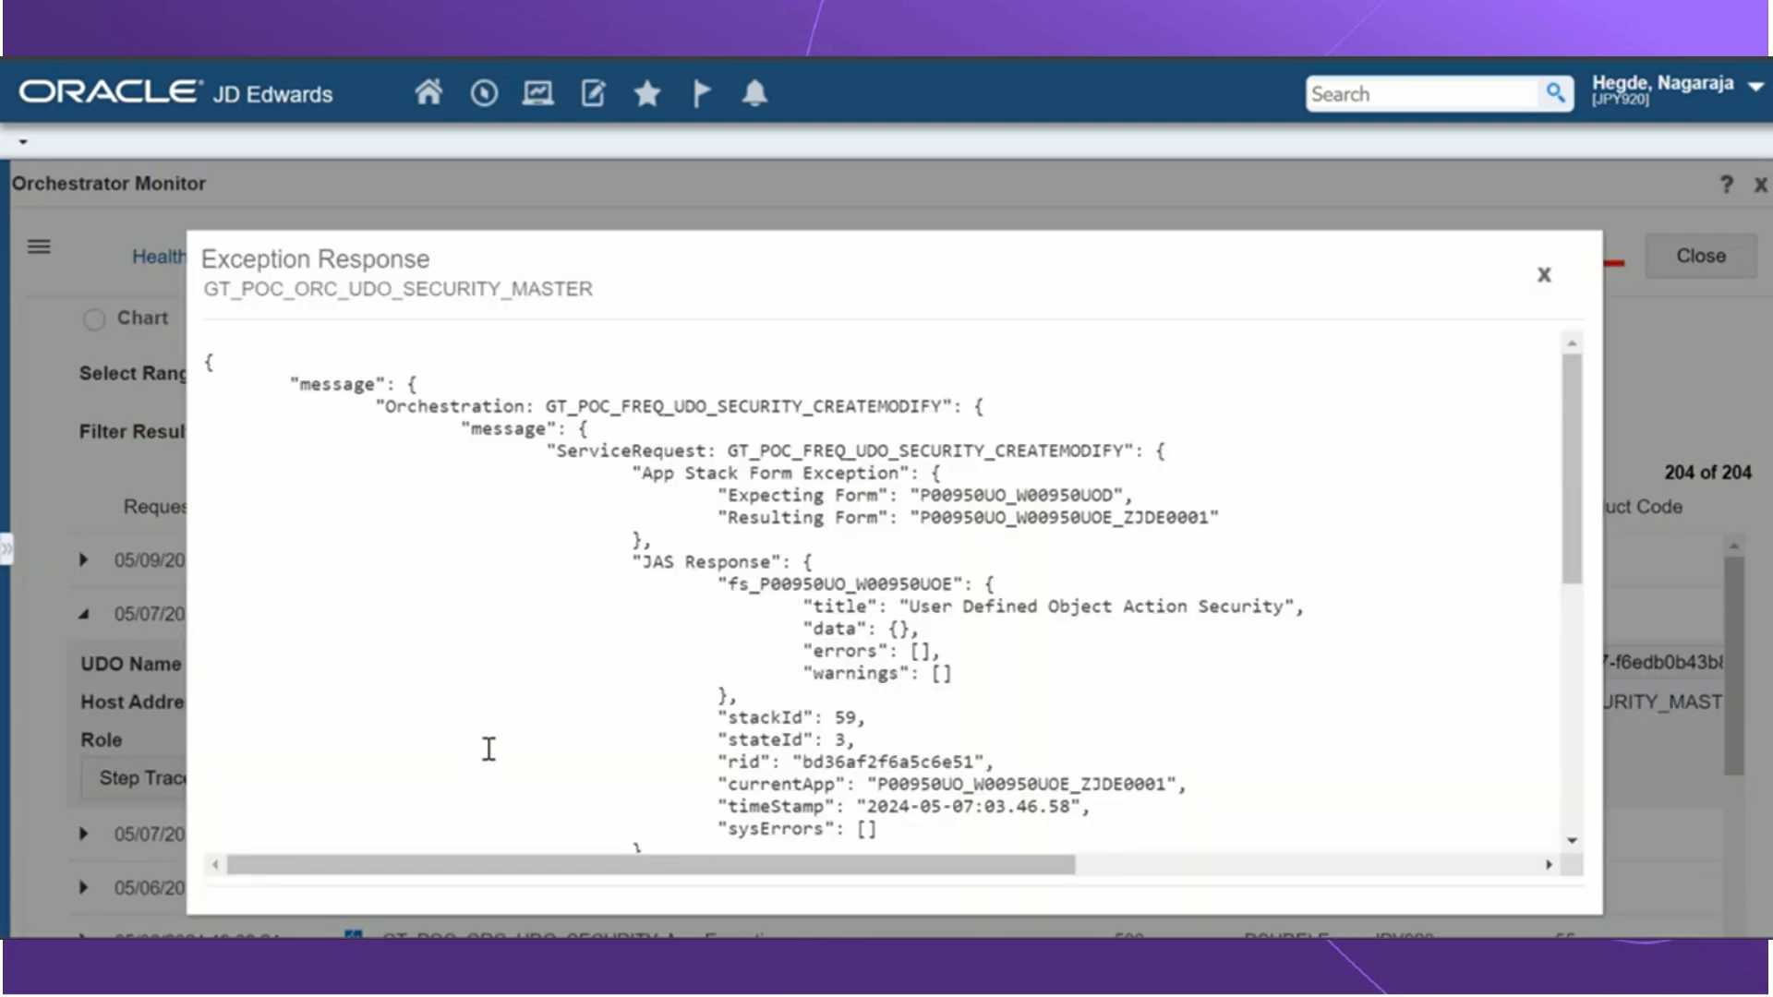
pyautogui.moveTo(576, 530)
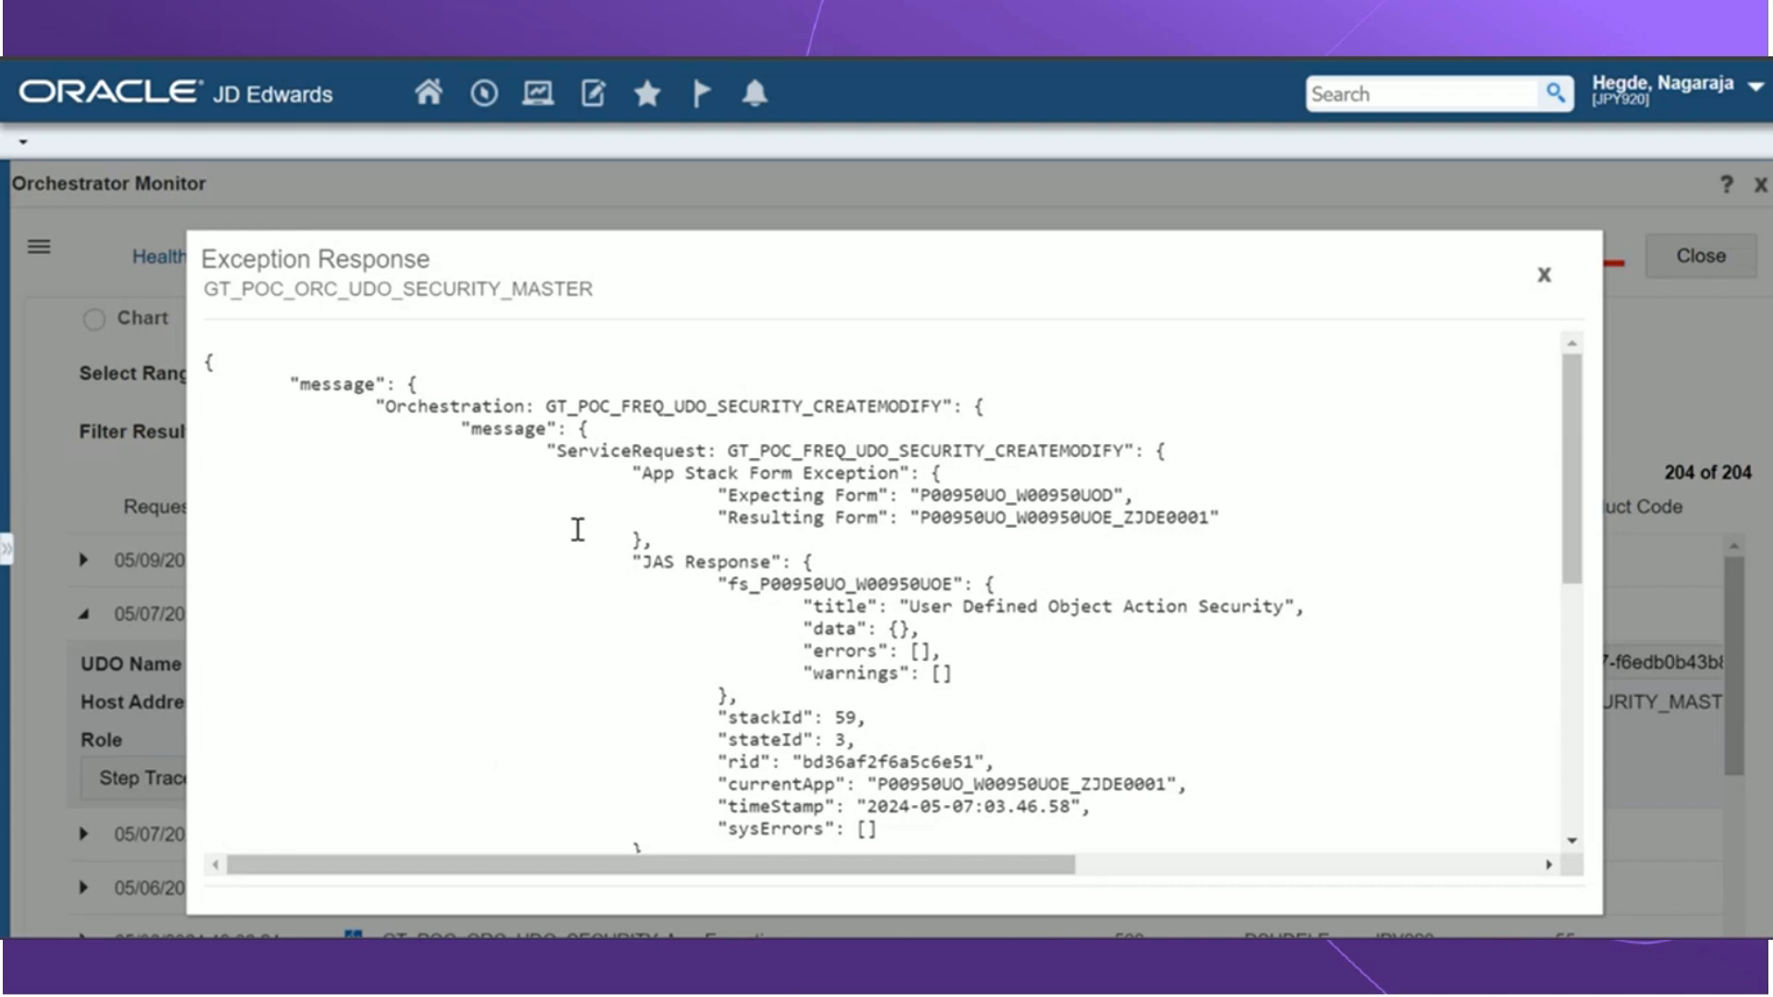
pyautogui.scroll(-3)
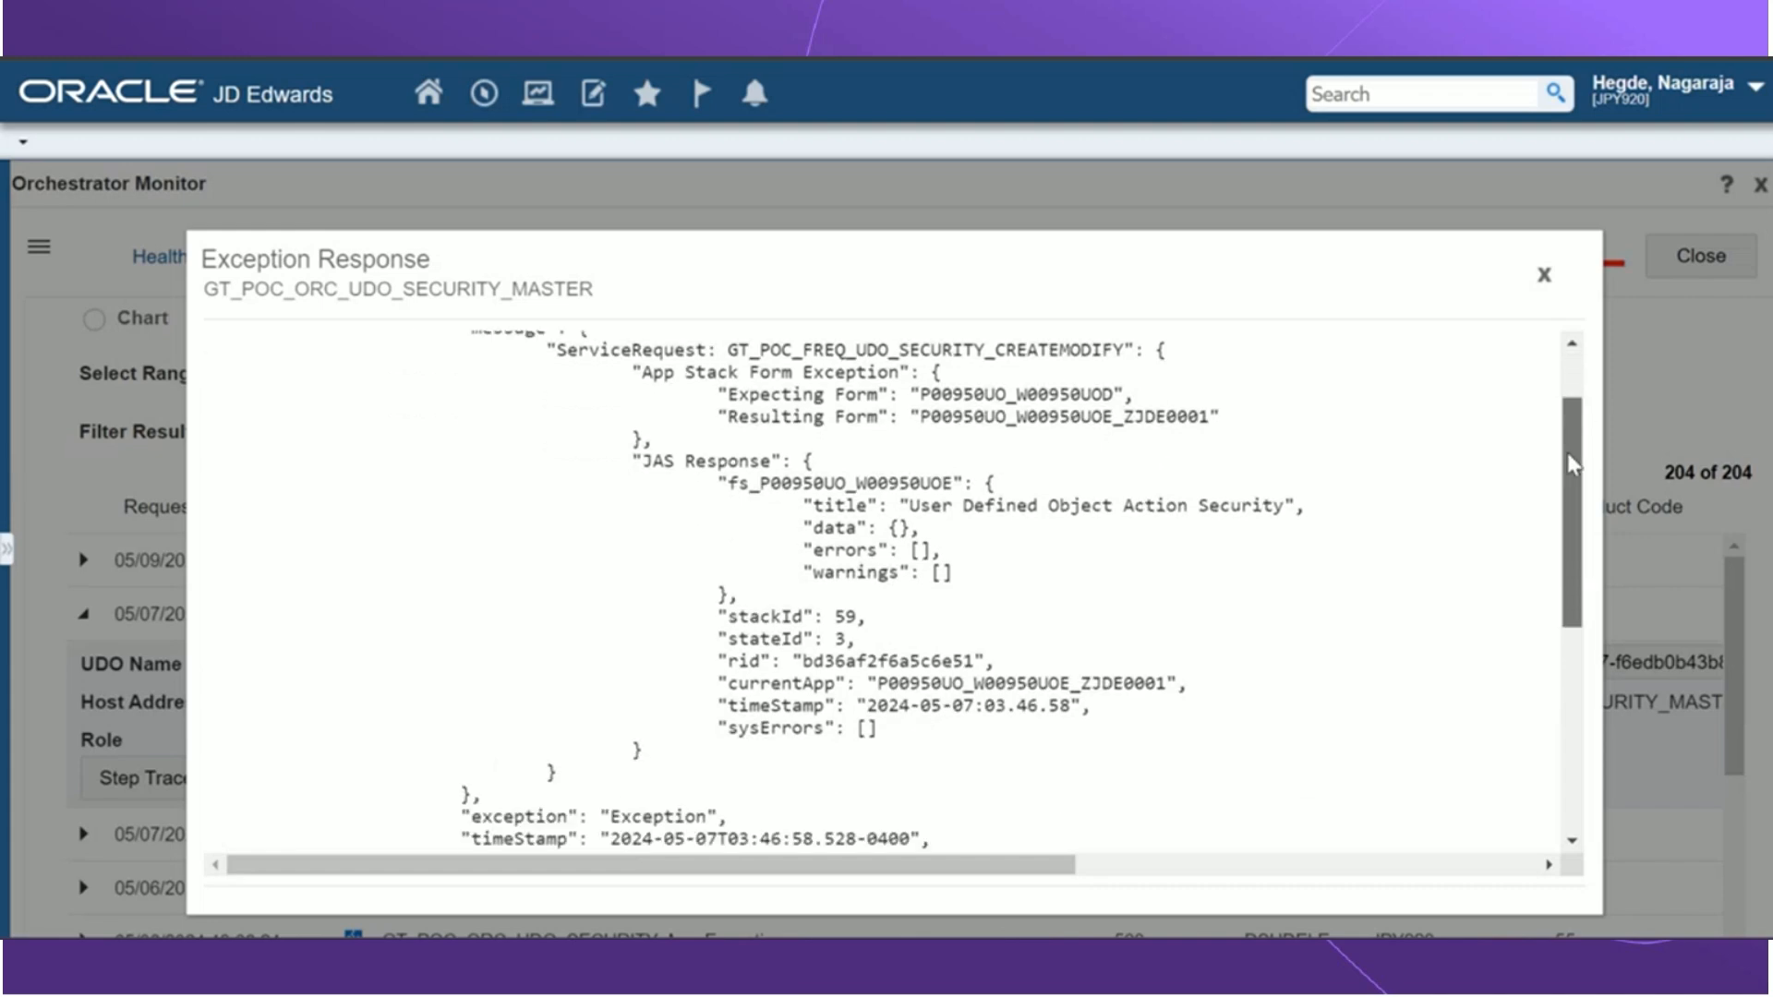
pyautogui.scroll(-3)
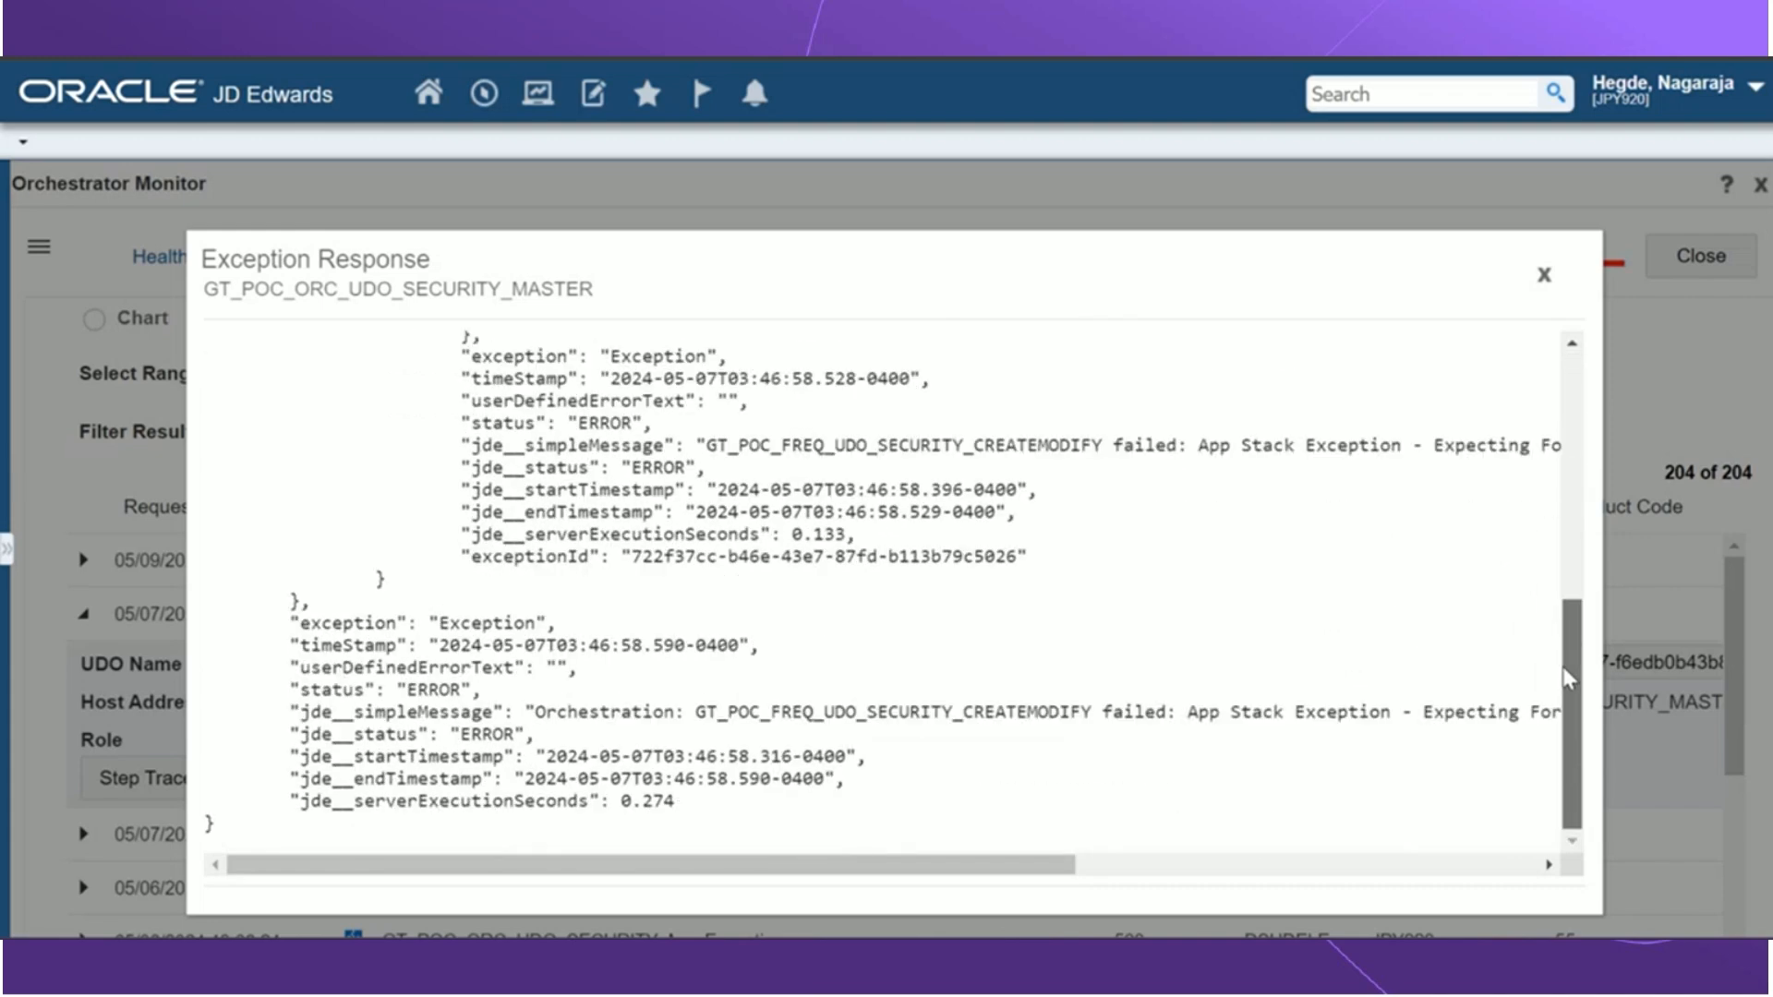
pyautogui.scroll(3)
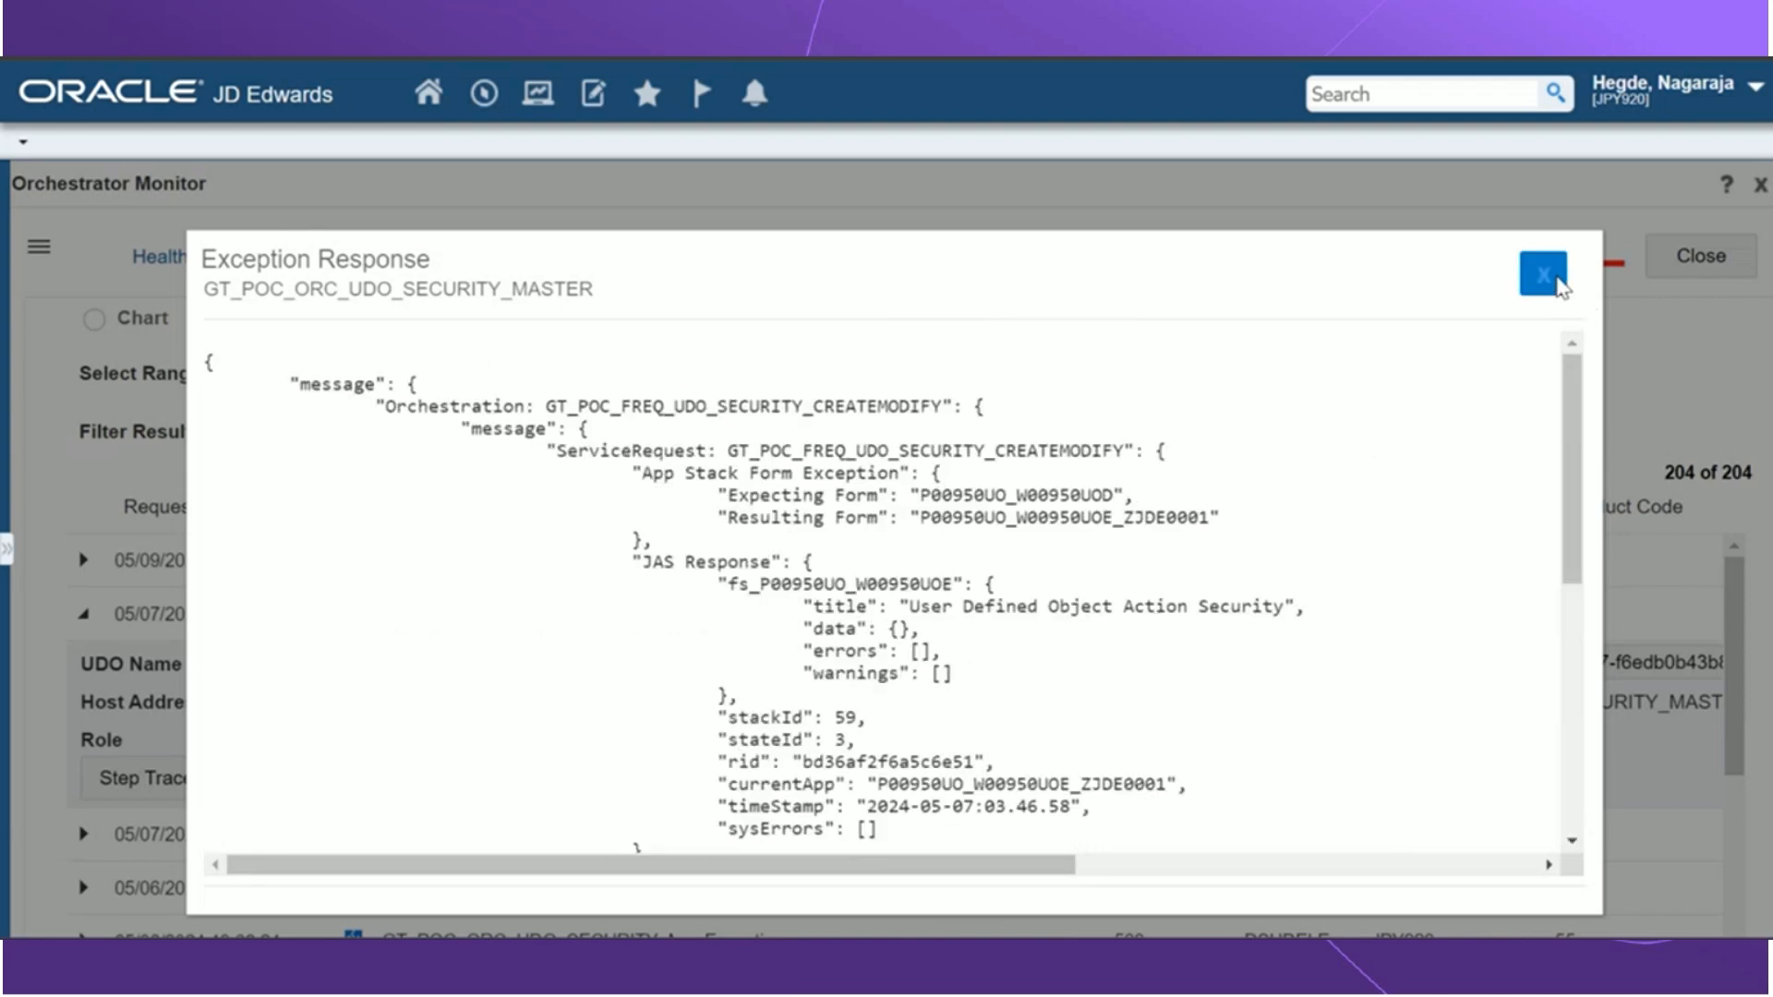
# Step: Close the exception response, read the error Message dialog and close it
pyautogui.click(1541, 276)
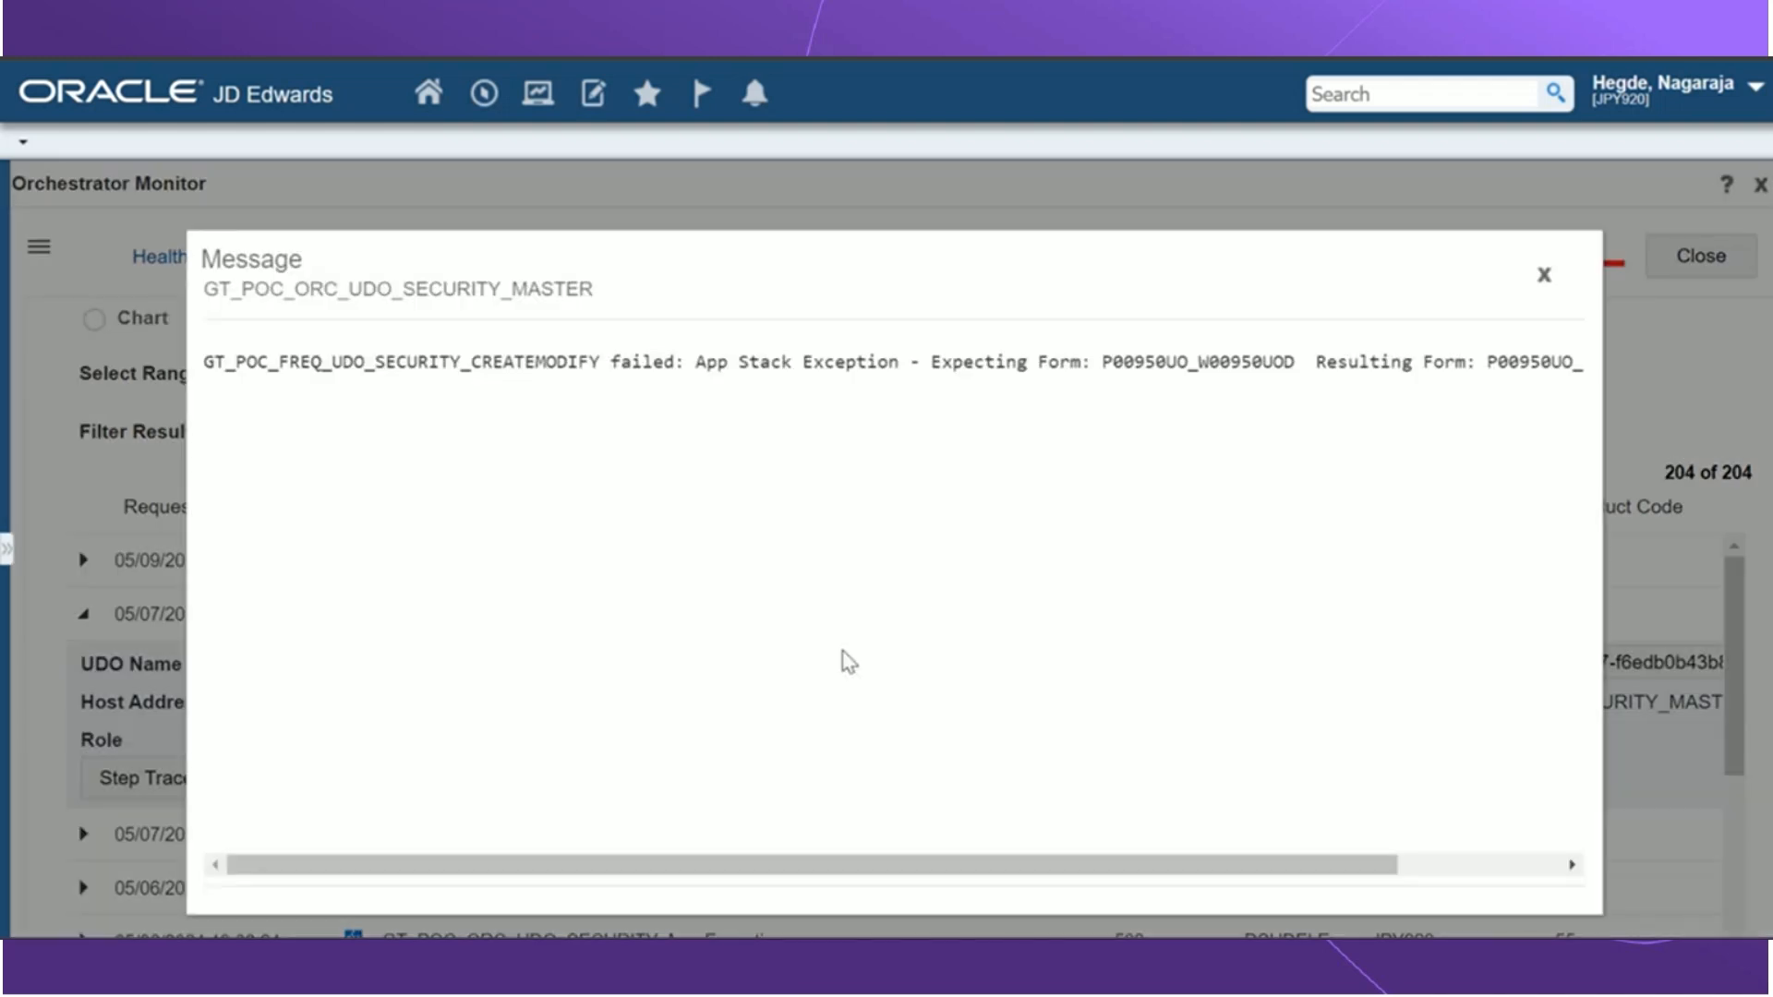
pyautogui.moveTo(920, 599)
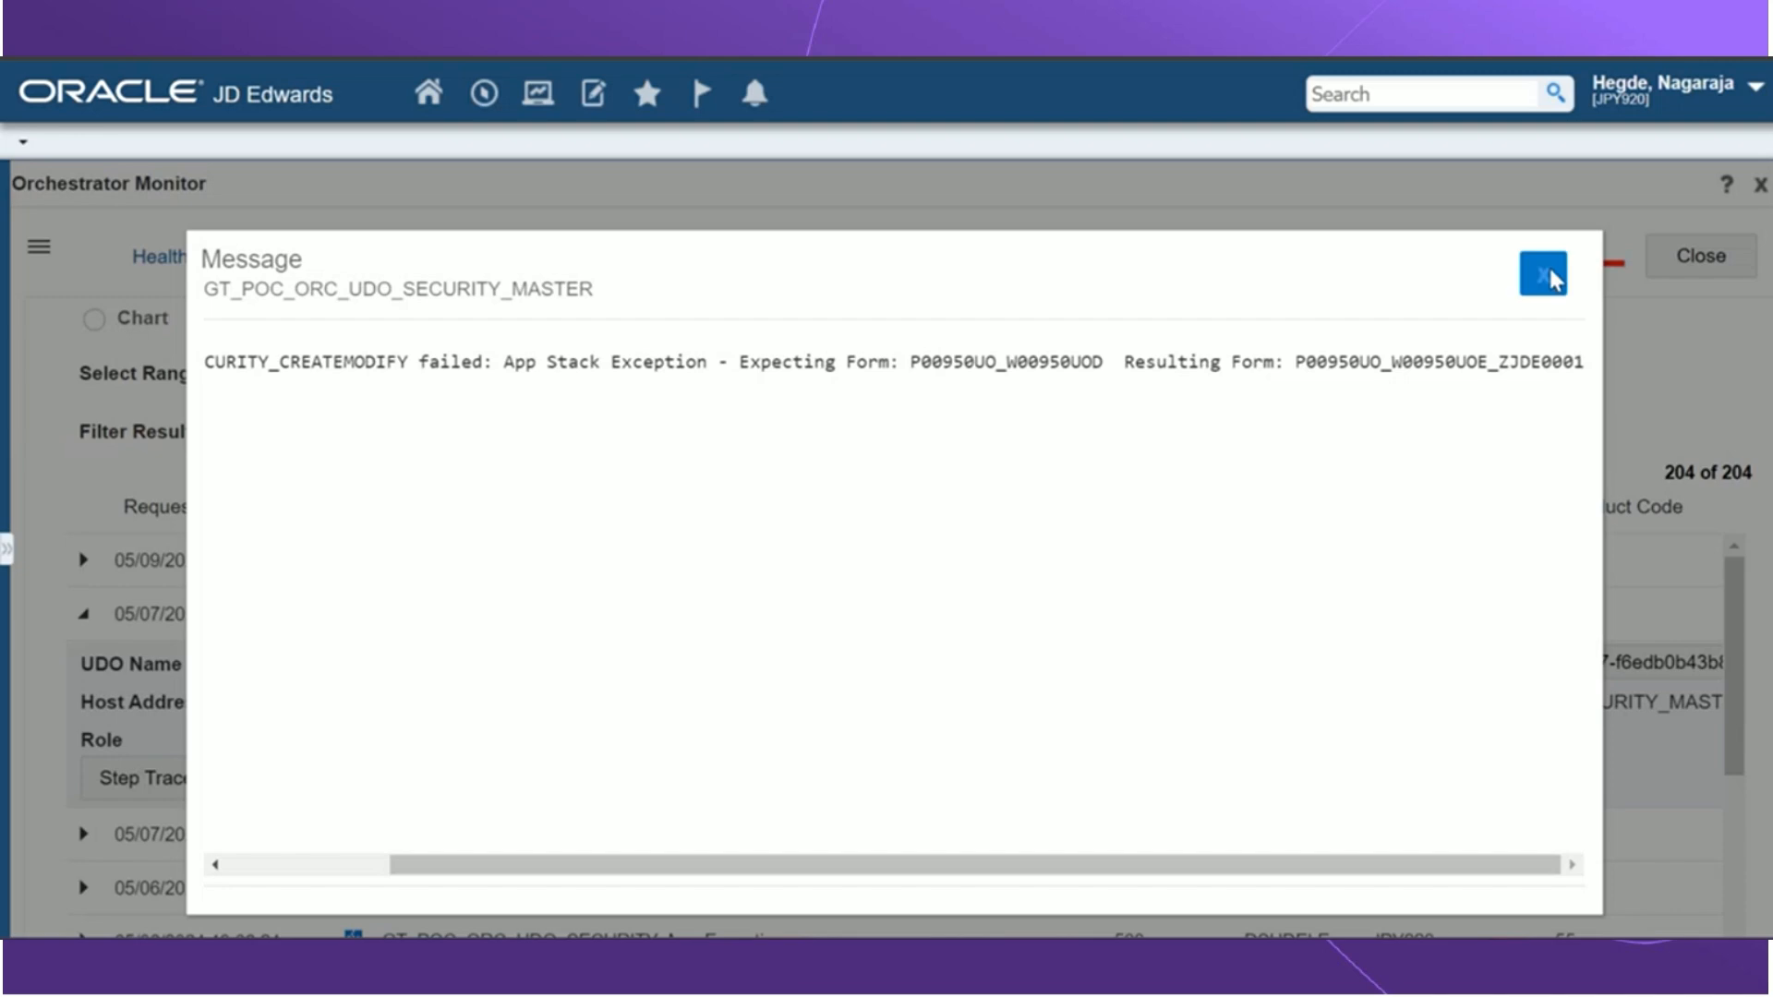
pyautogui.click(1544, 279)
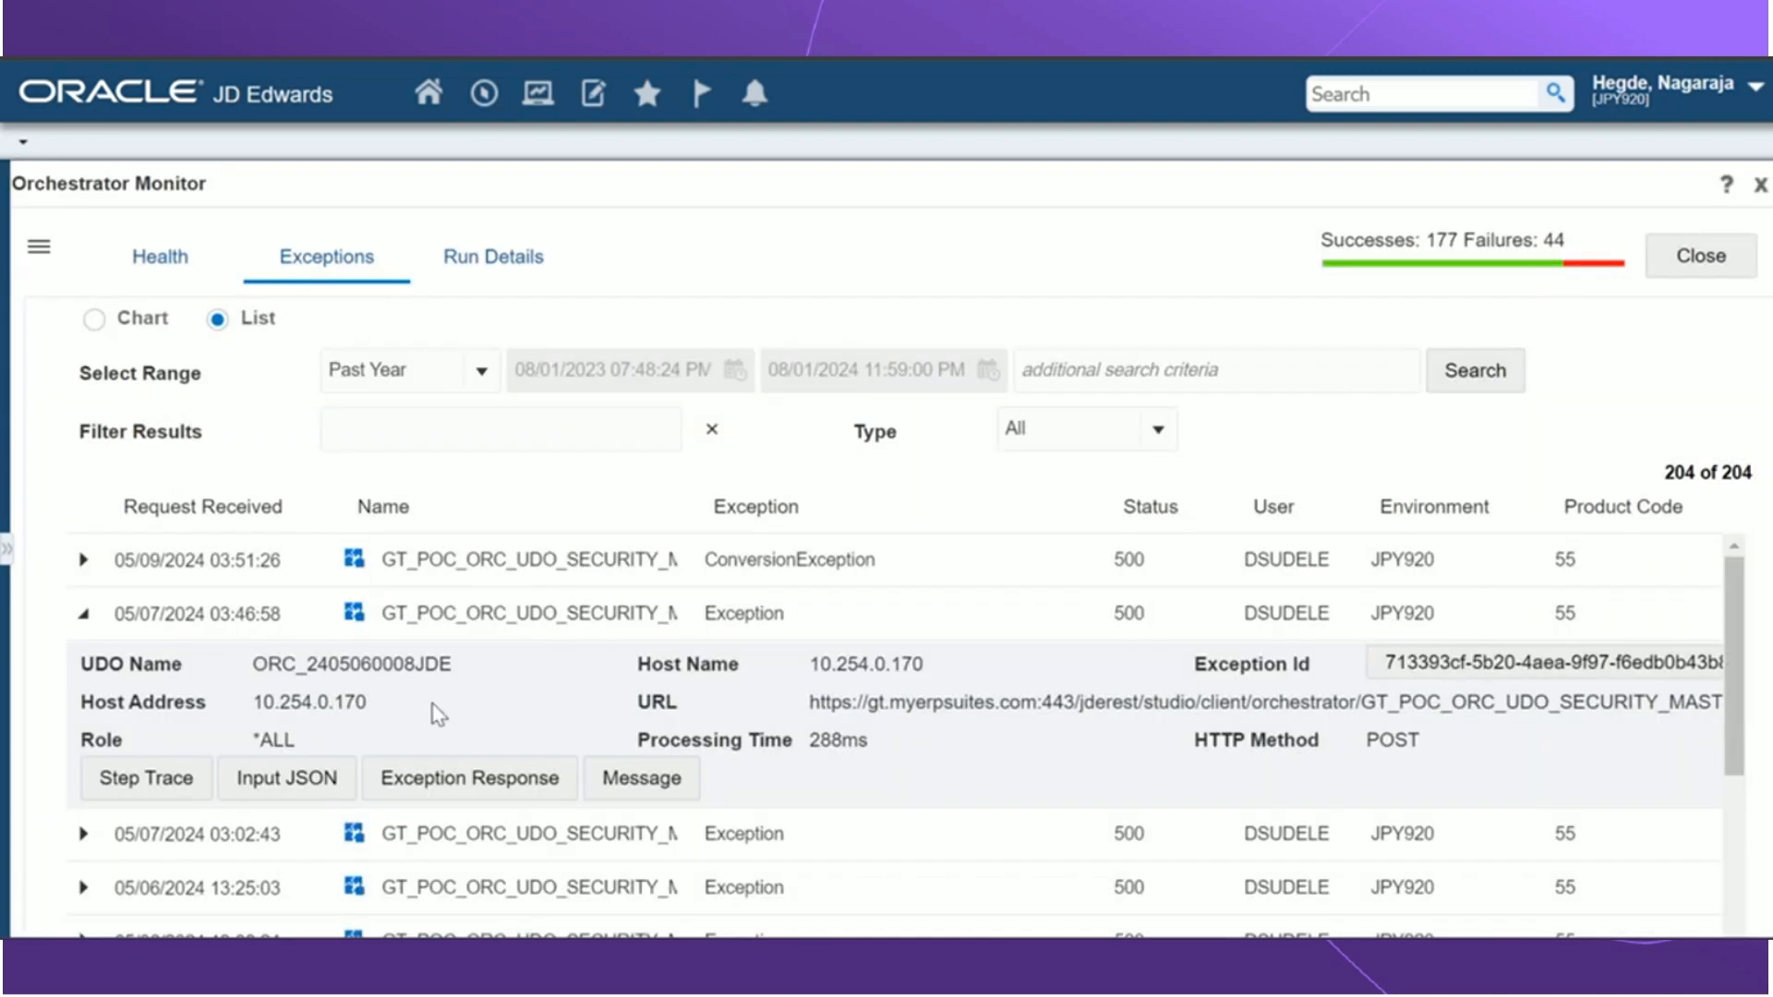
pyautogui.moveTo(164, 689)
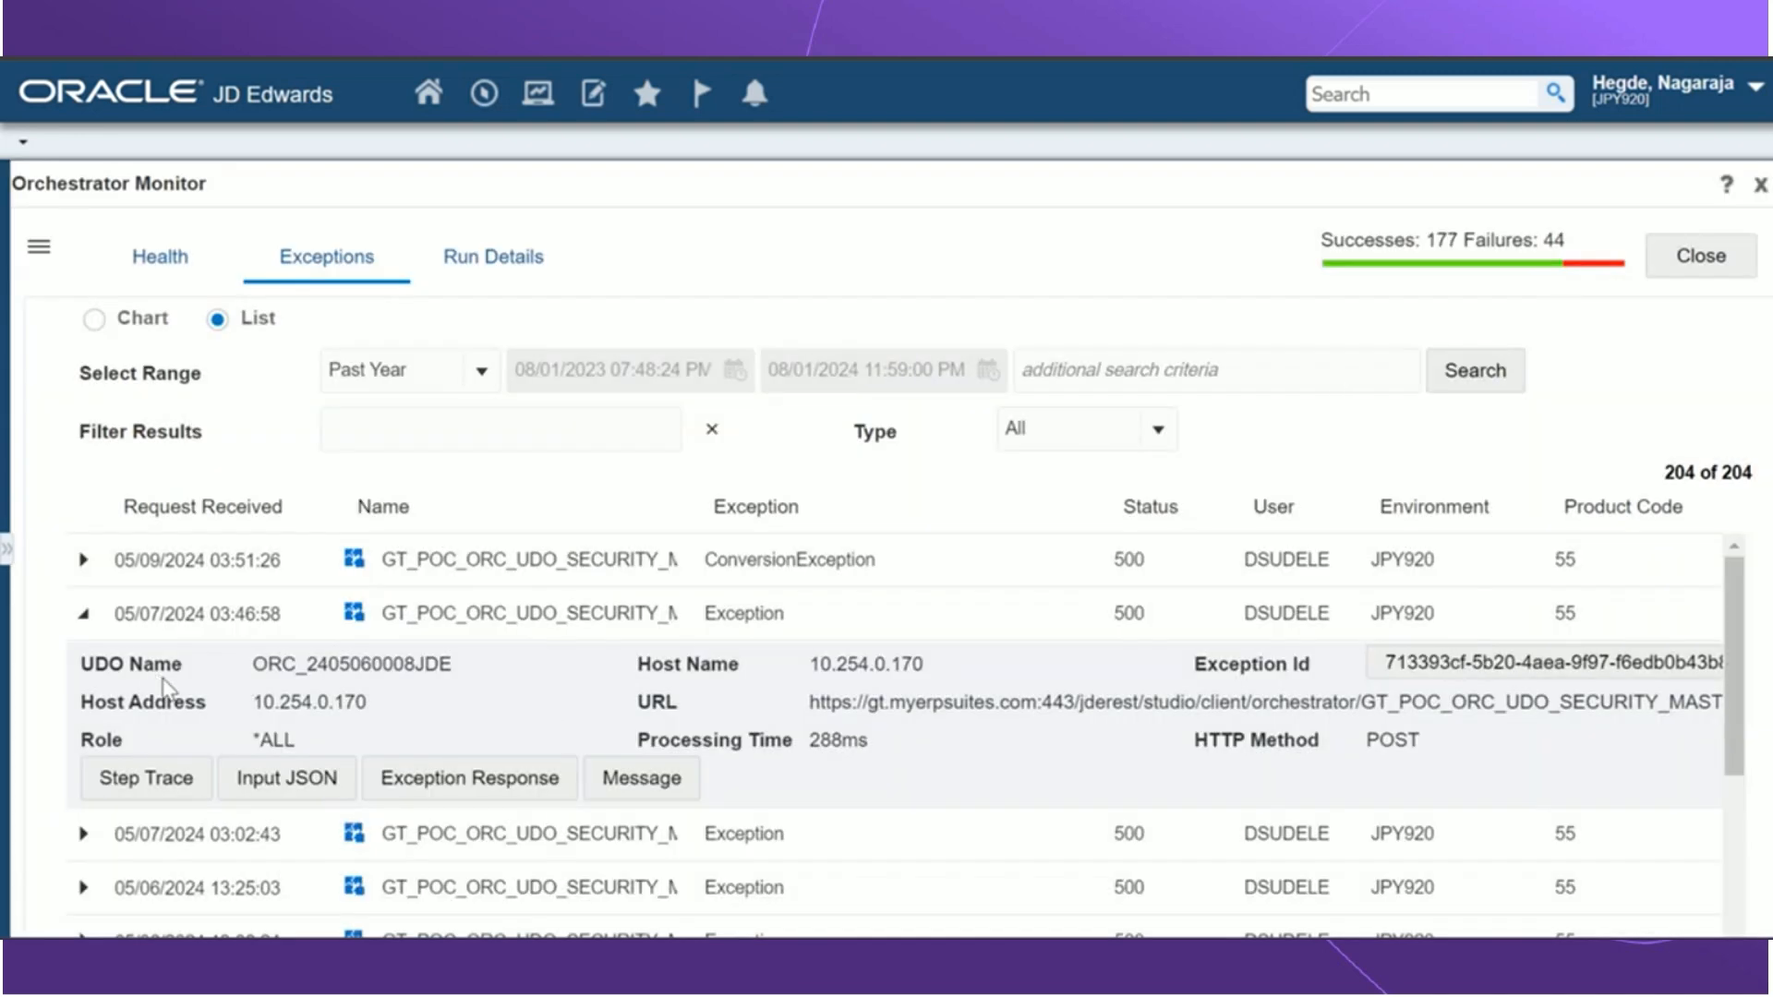
pyautogui.moveTo(596, 701)
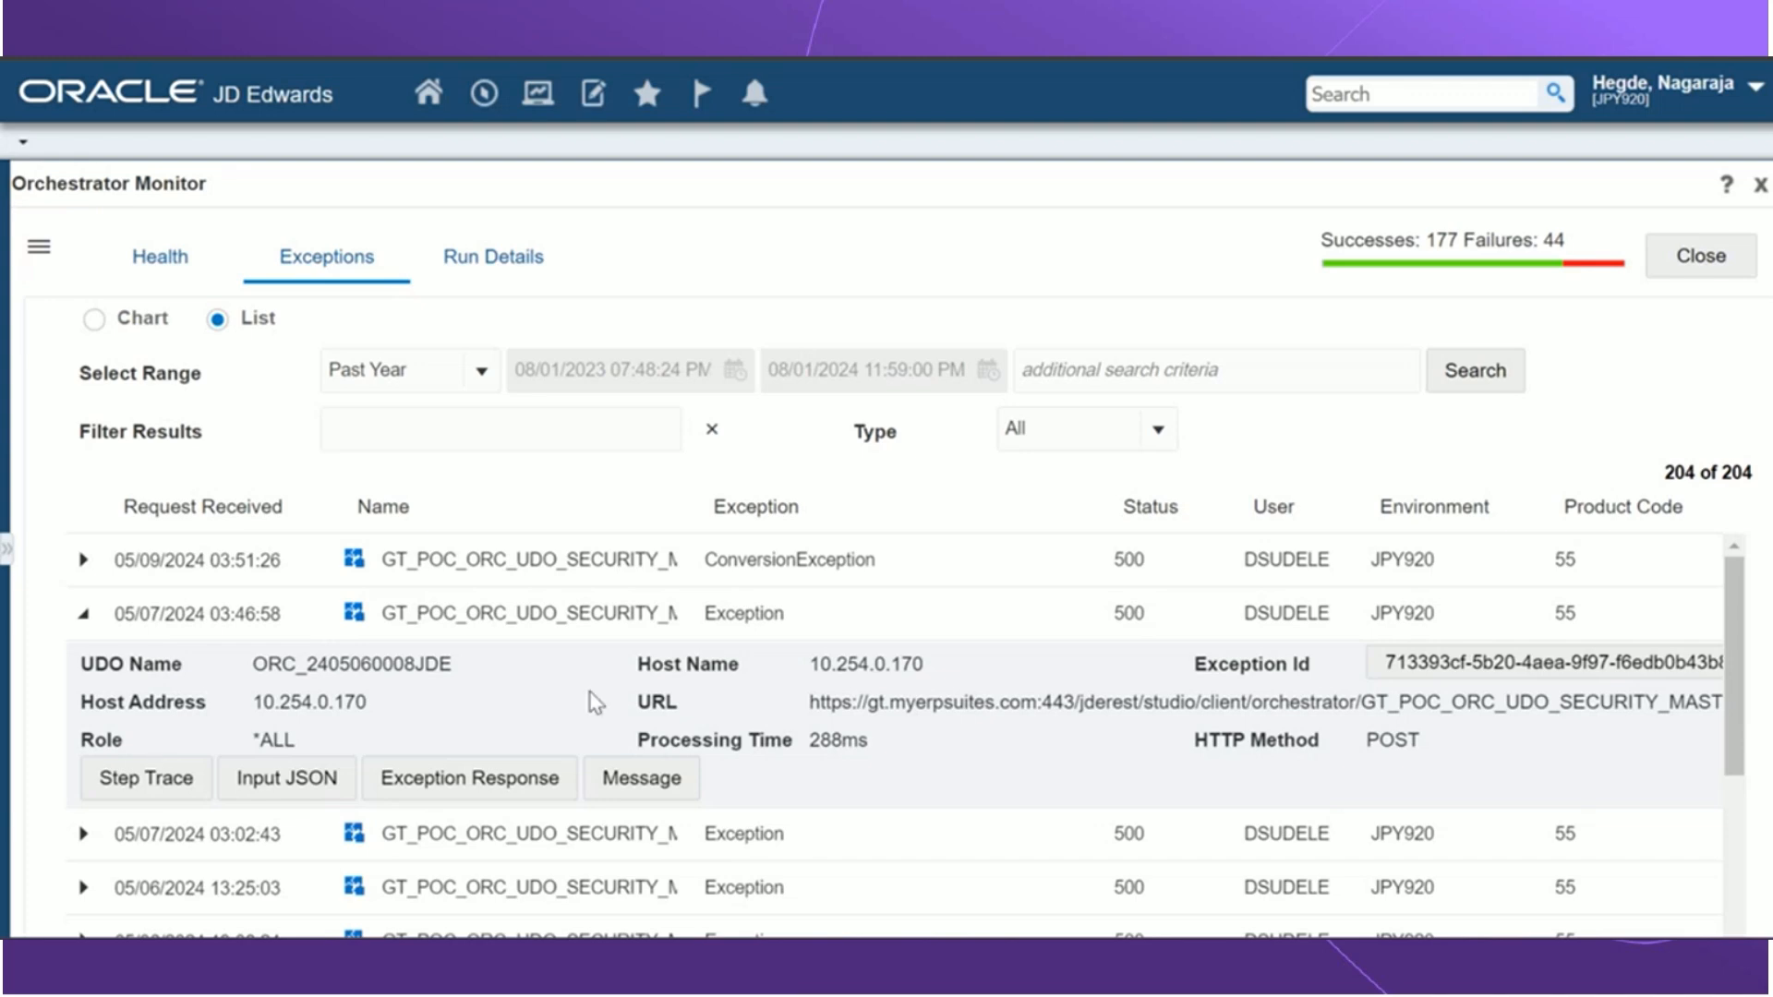
pyautogui.moveTo(772, 768)
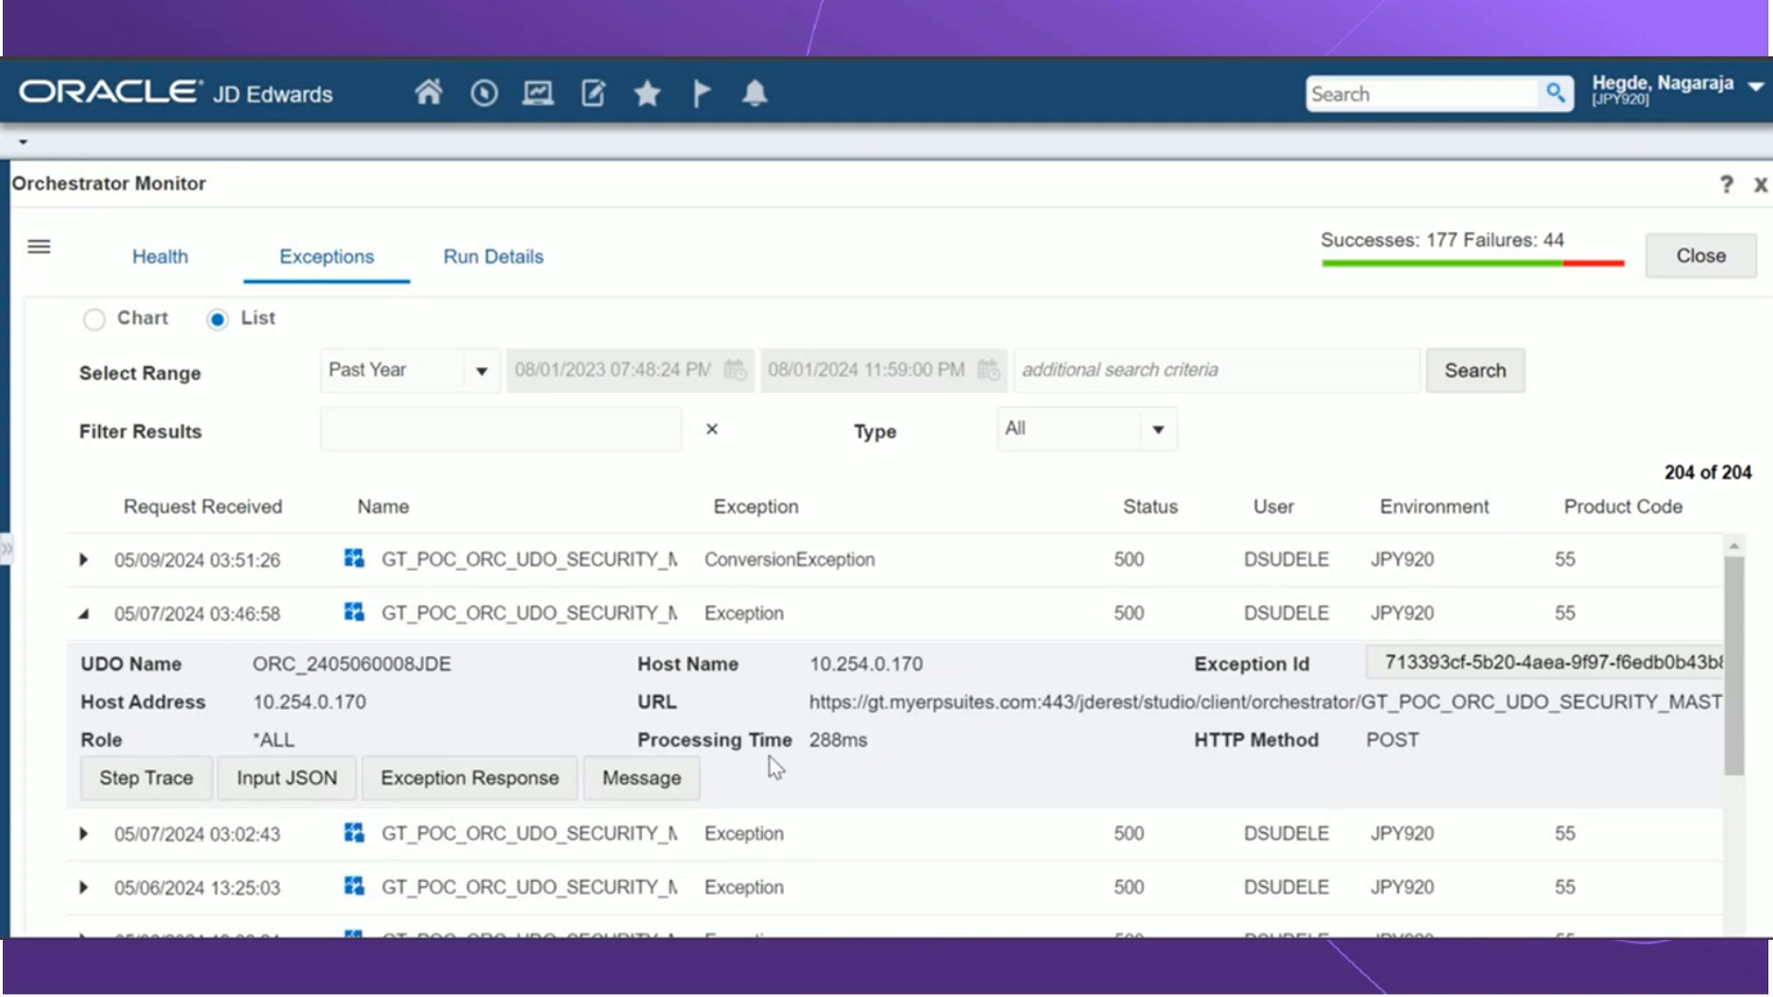
pyautogui.moveTo(1427, 748)
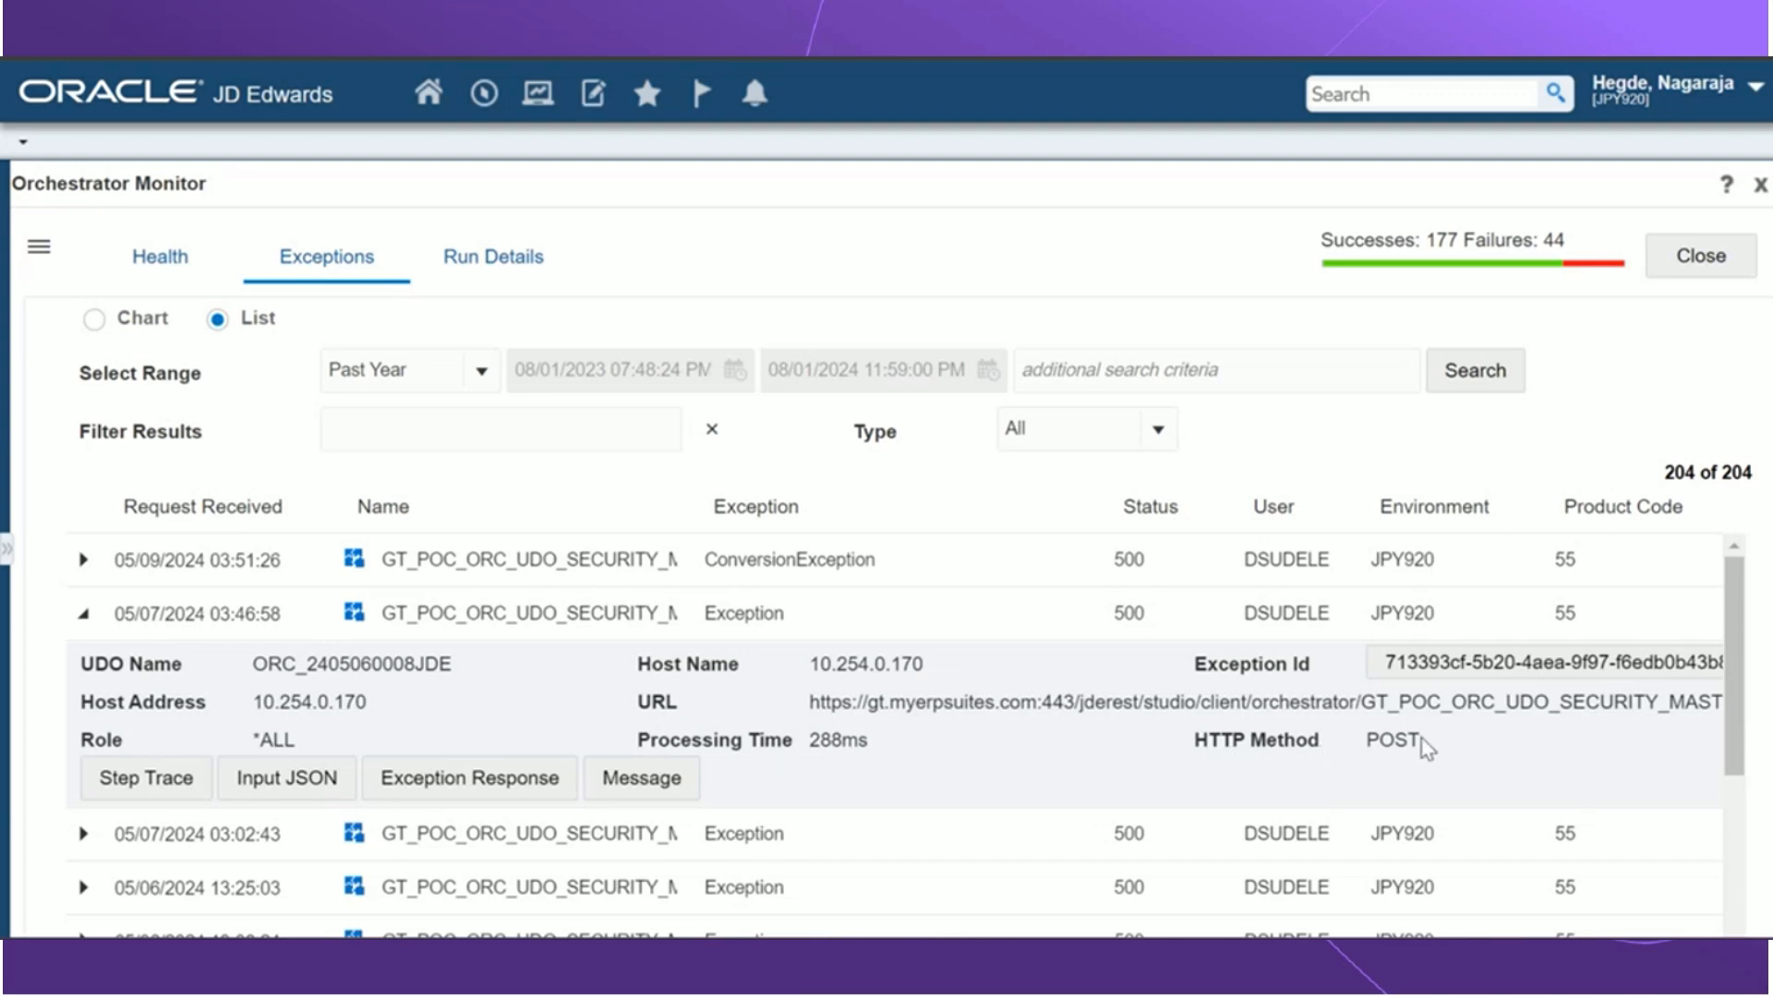
pyautogui.moveTo(1252, 676)
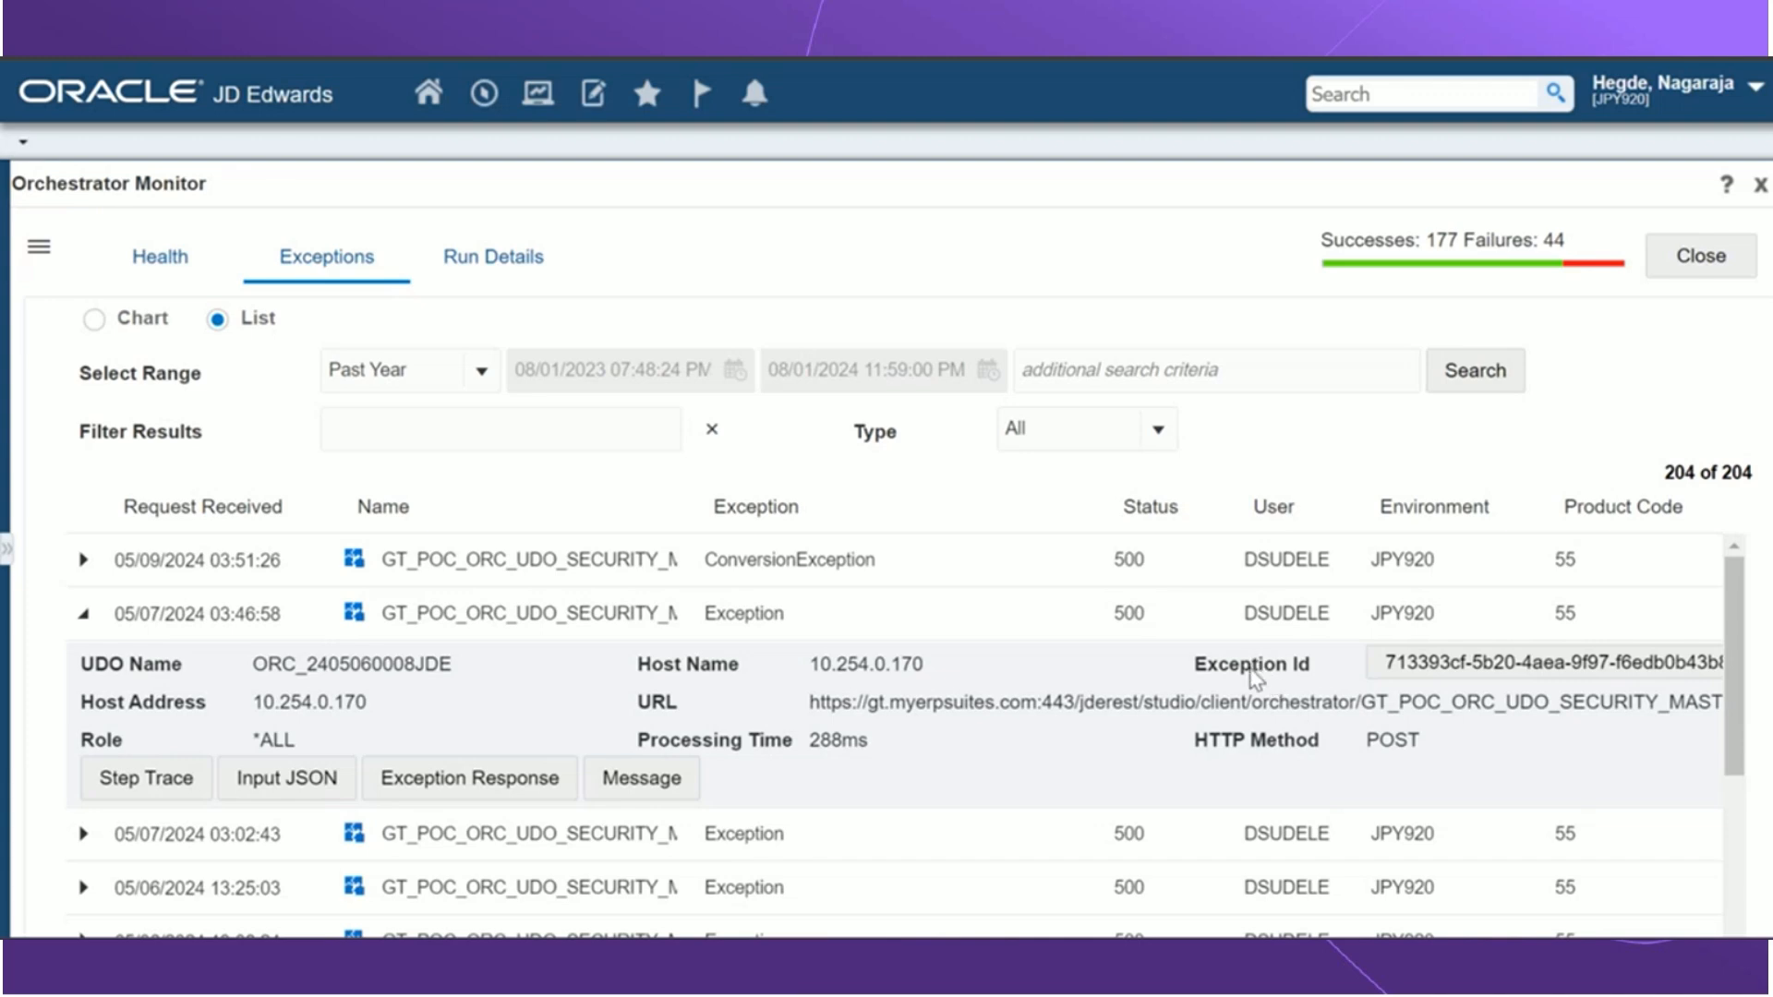
pyautogui.moveTo(1186, 680)
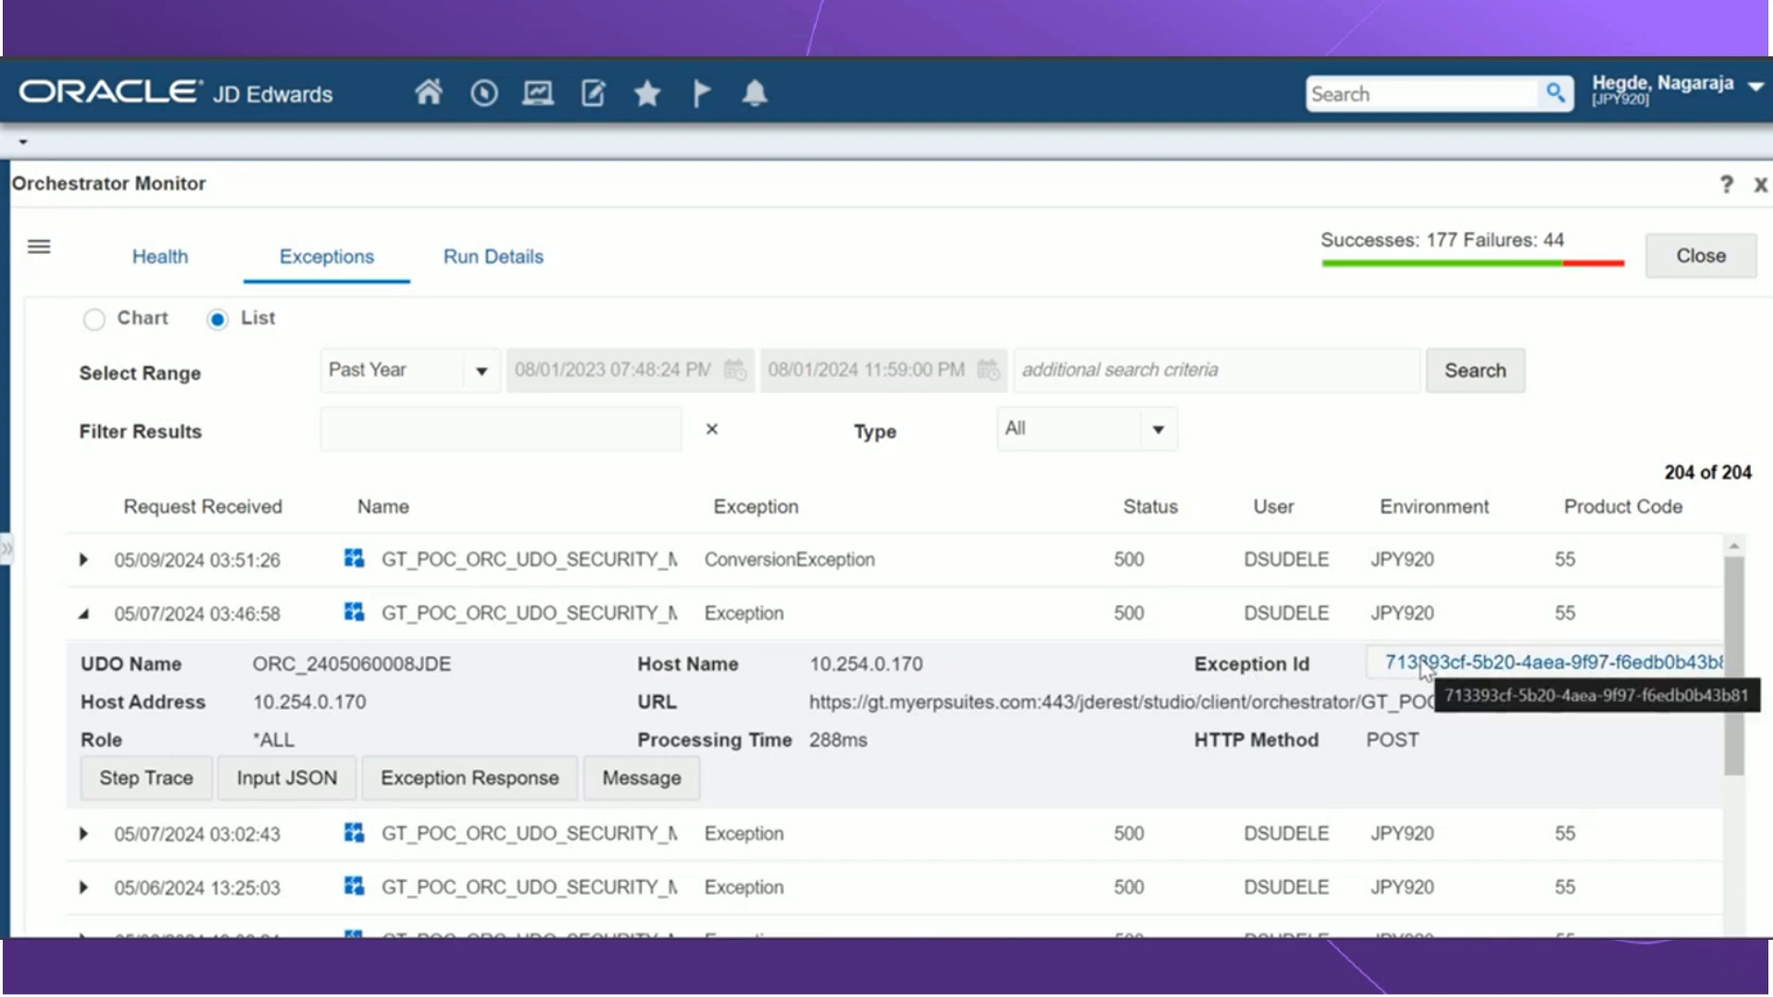
# Step: Follow the Exception Id link to its record in the Orchestrator Exceptions application
pyautogui.click(1699, 255)
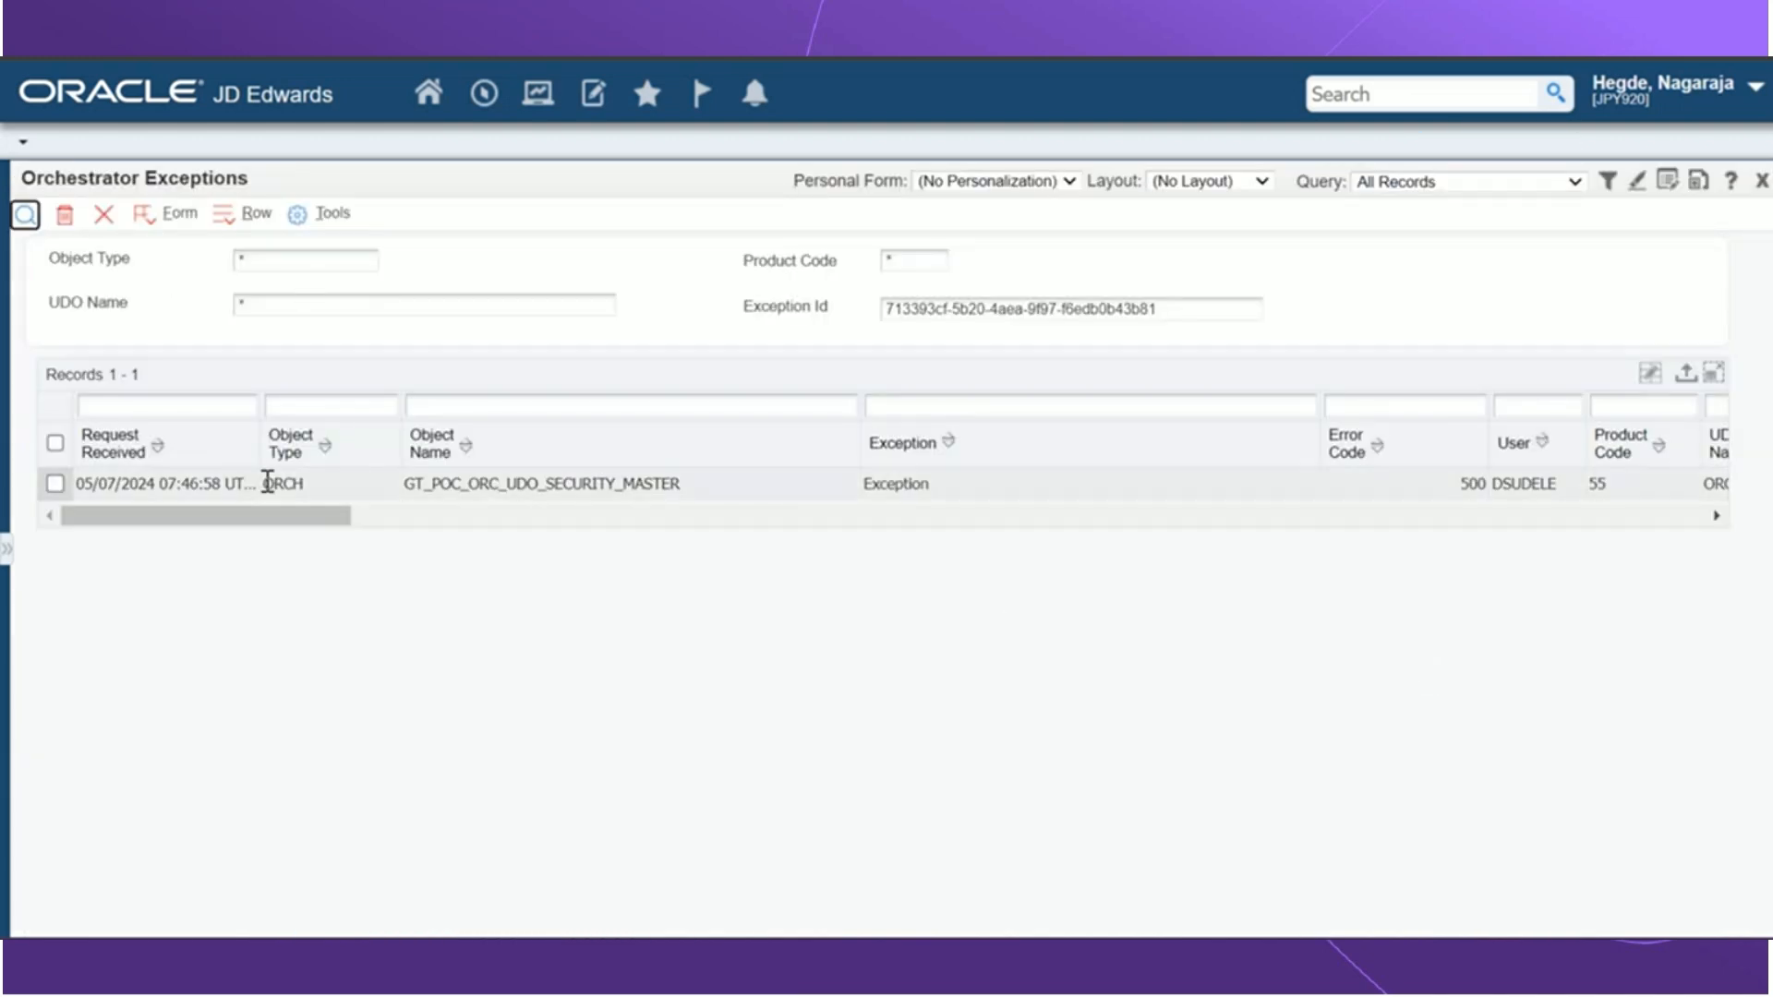
pyautogui.moveTo(554, 467)
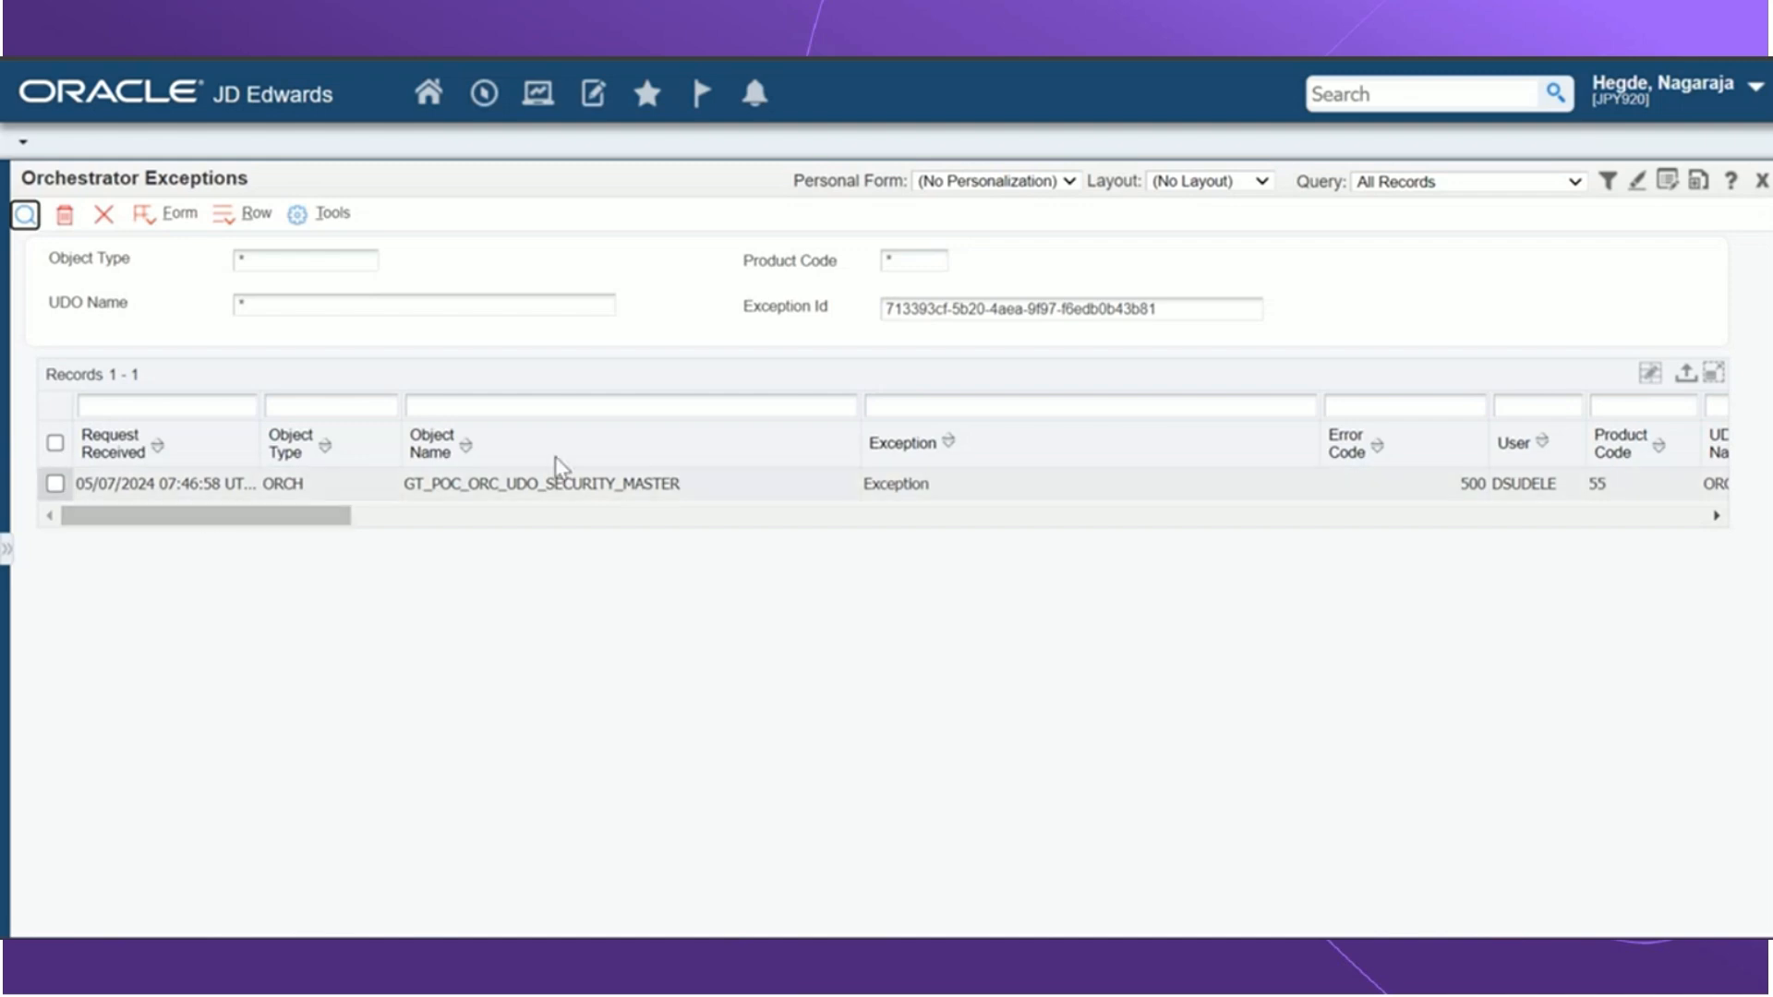